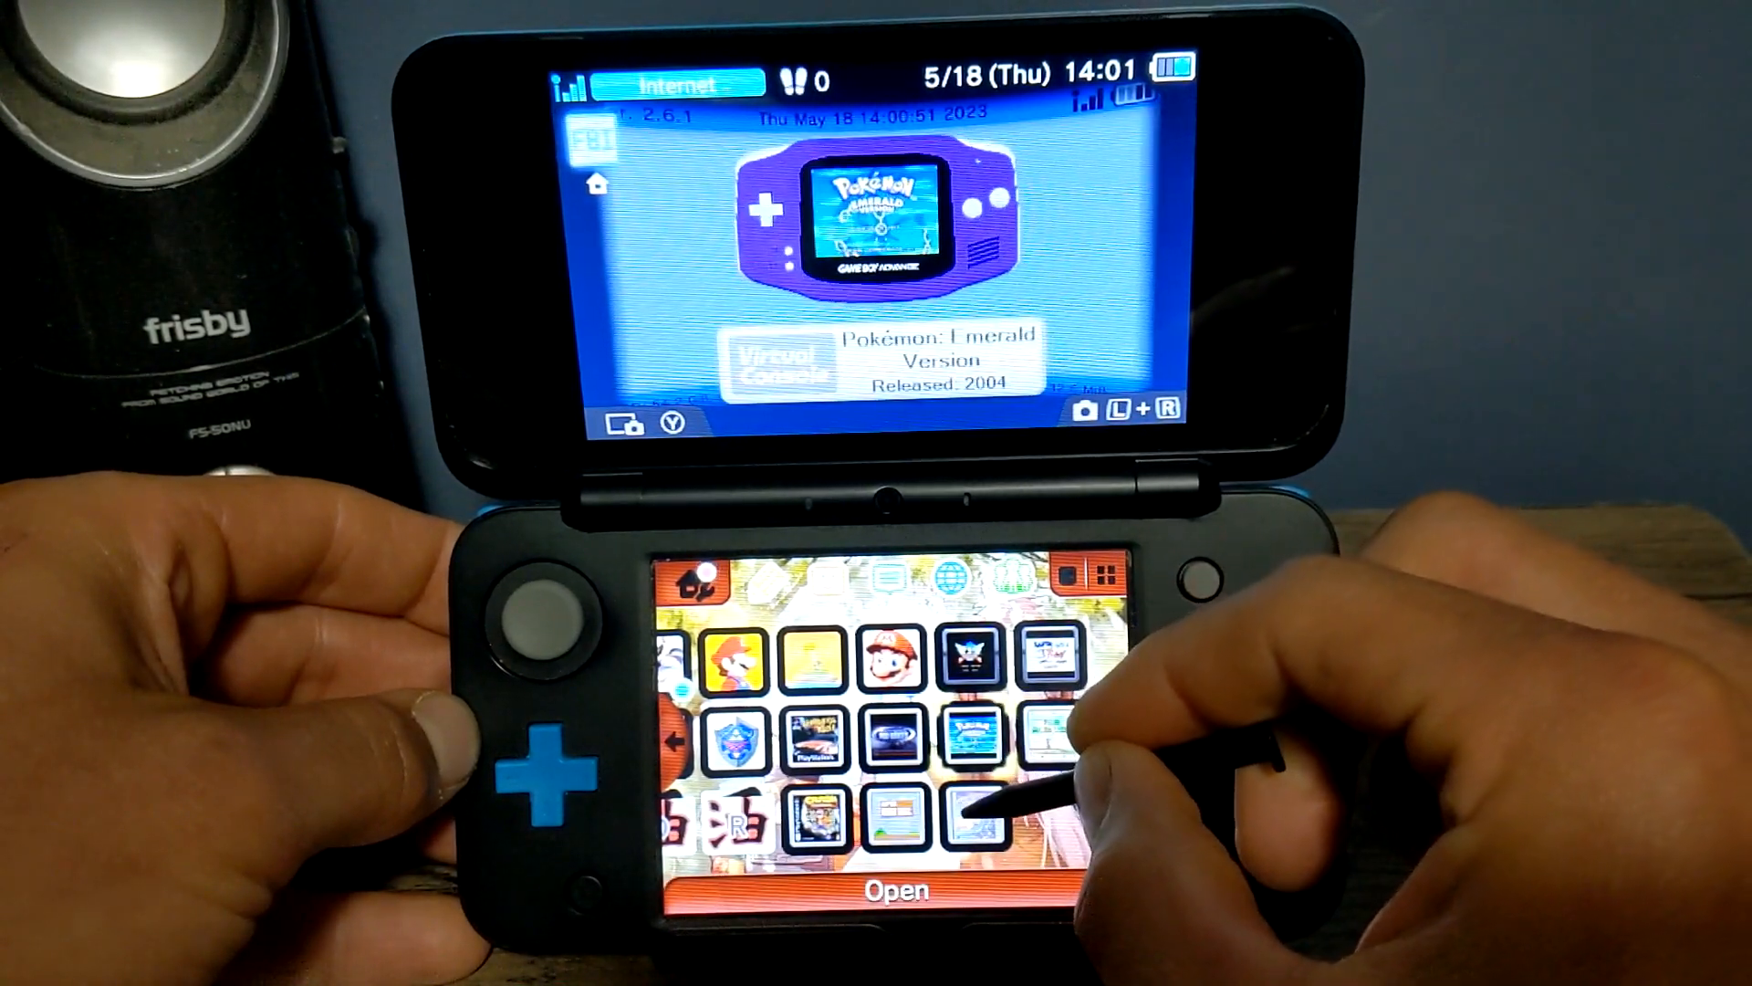
Step: Download nsui-beta28.zip from Google Drive past the unscanned-file warning and open it
{"action": "left_click", "coordinate": [970, 657]}
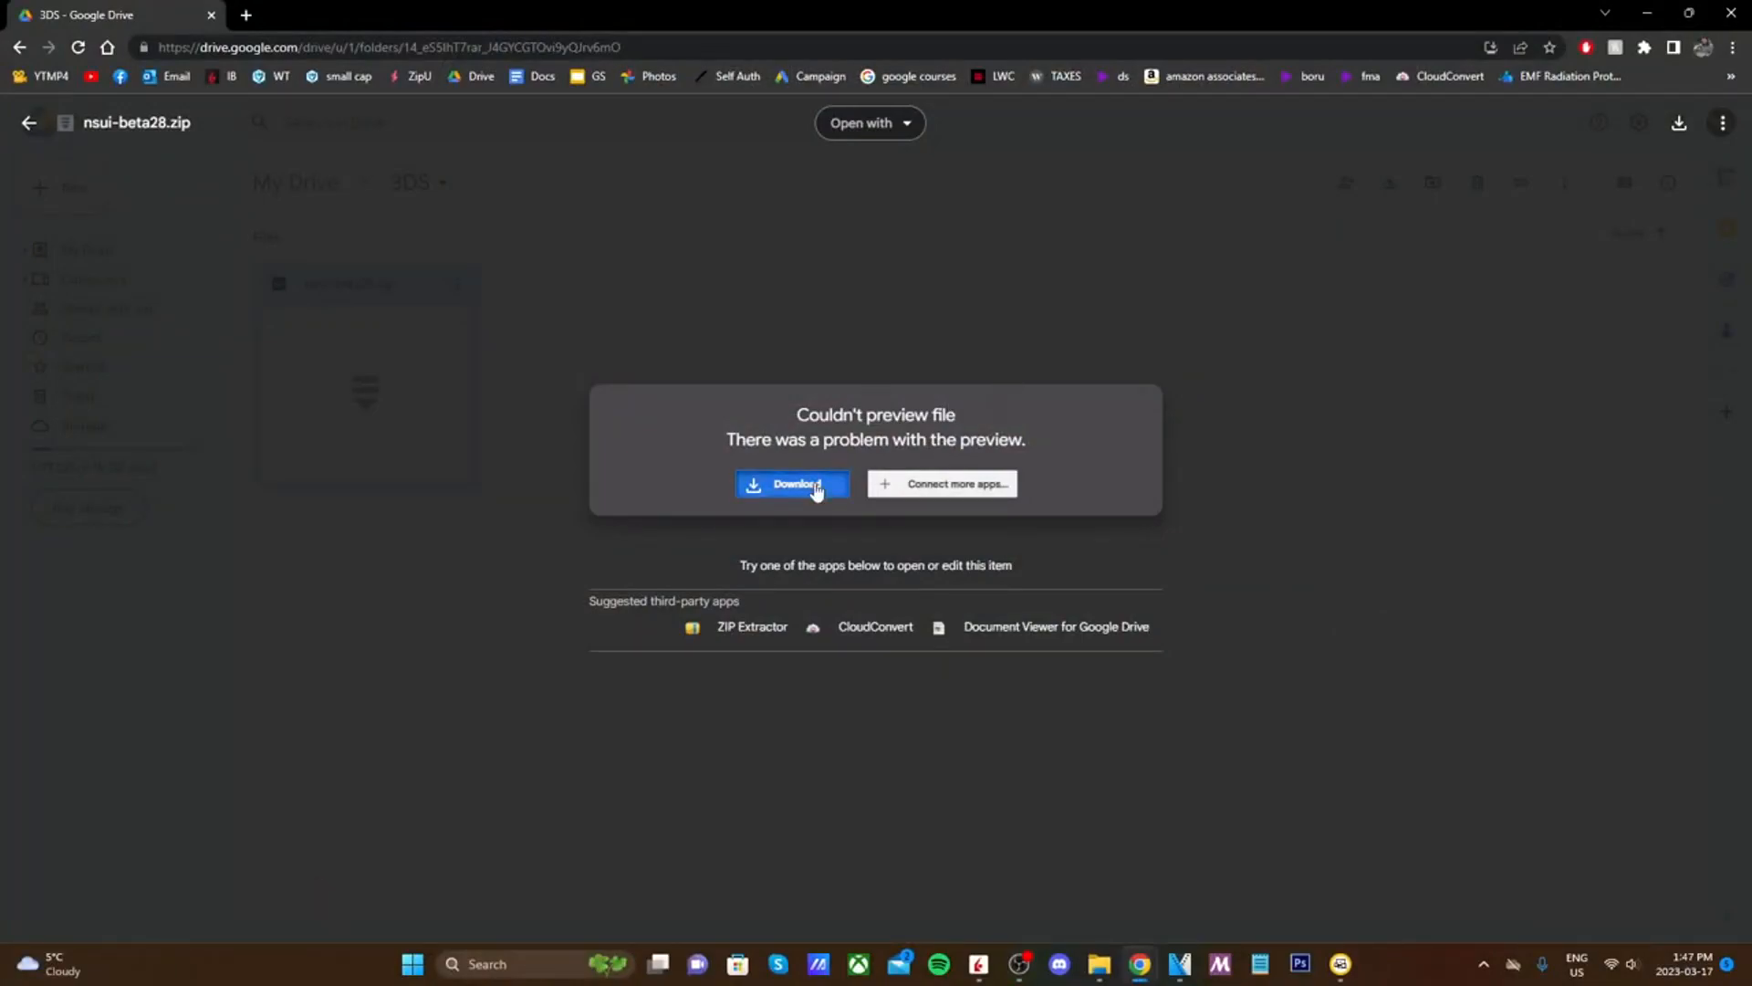
{"action": "left_click", "coordinate": [792, 483]}
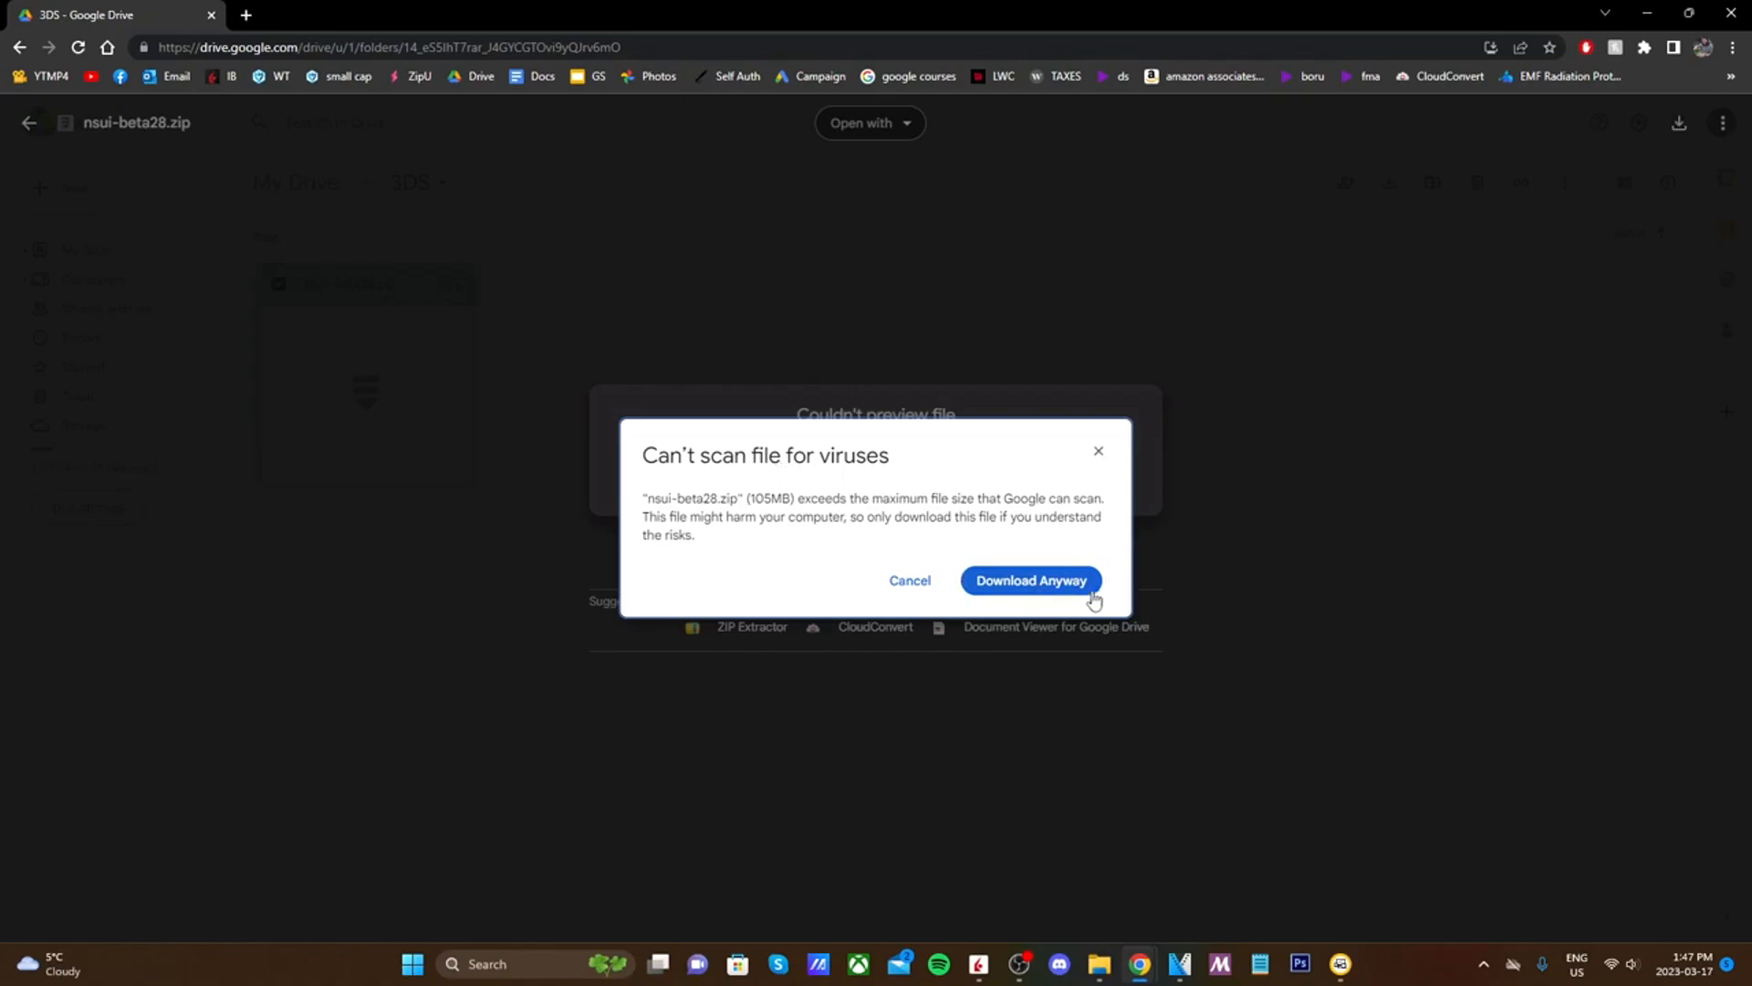
{"action": "left_click", "coordinate": [1030, 581]}
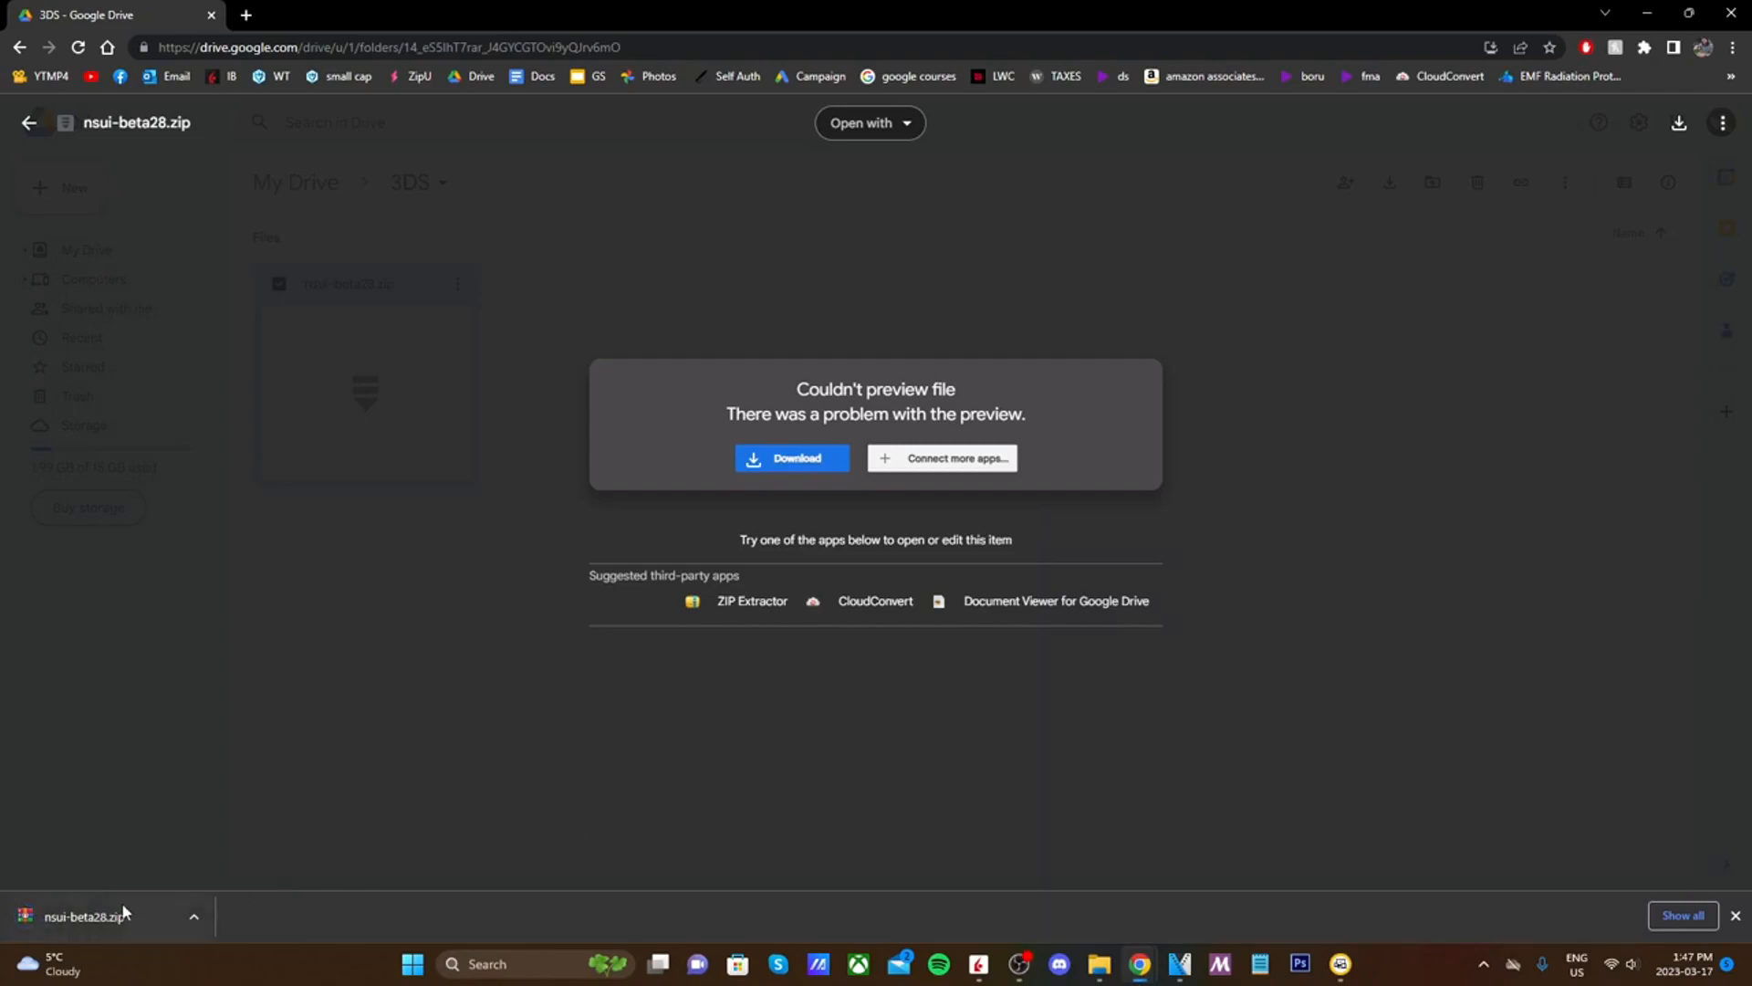
{"action": "left_click", "coordinate": [79, 915]}
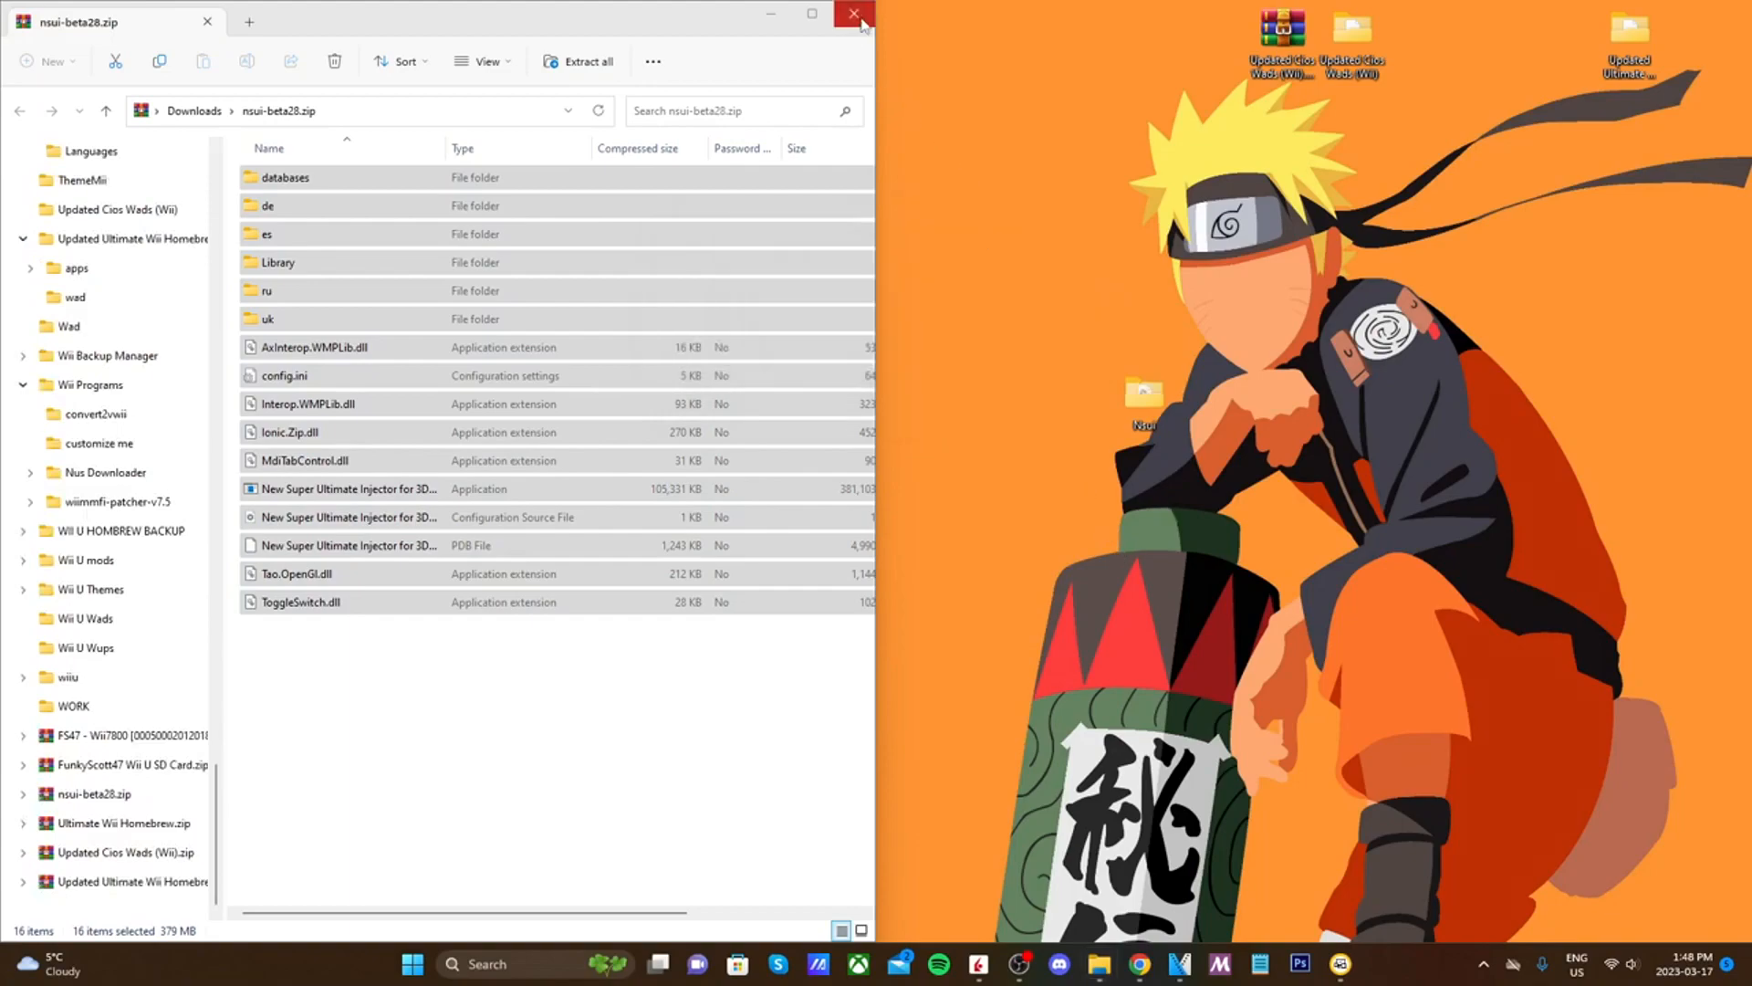
Step: Open the desktop Nsui folder and launch New Super Ultimate Injector for 3DS.exe
{"action": "left_click", "coordinate": [856, 16]}
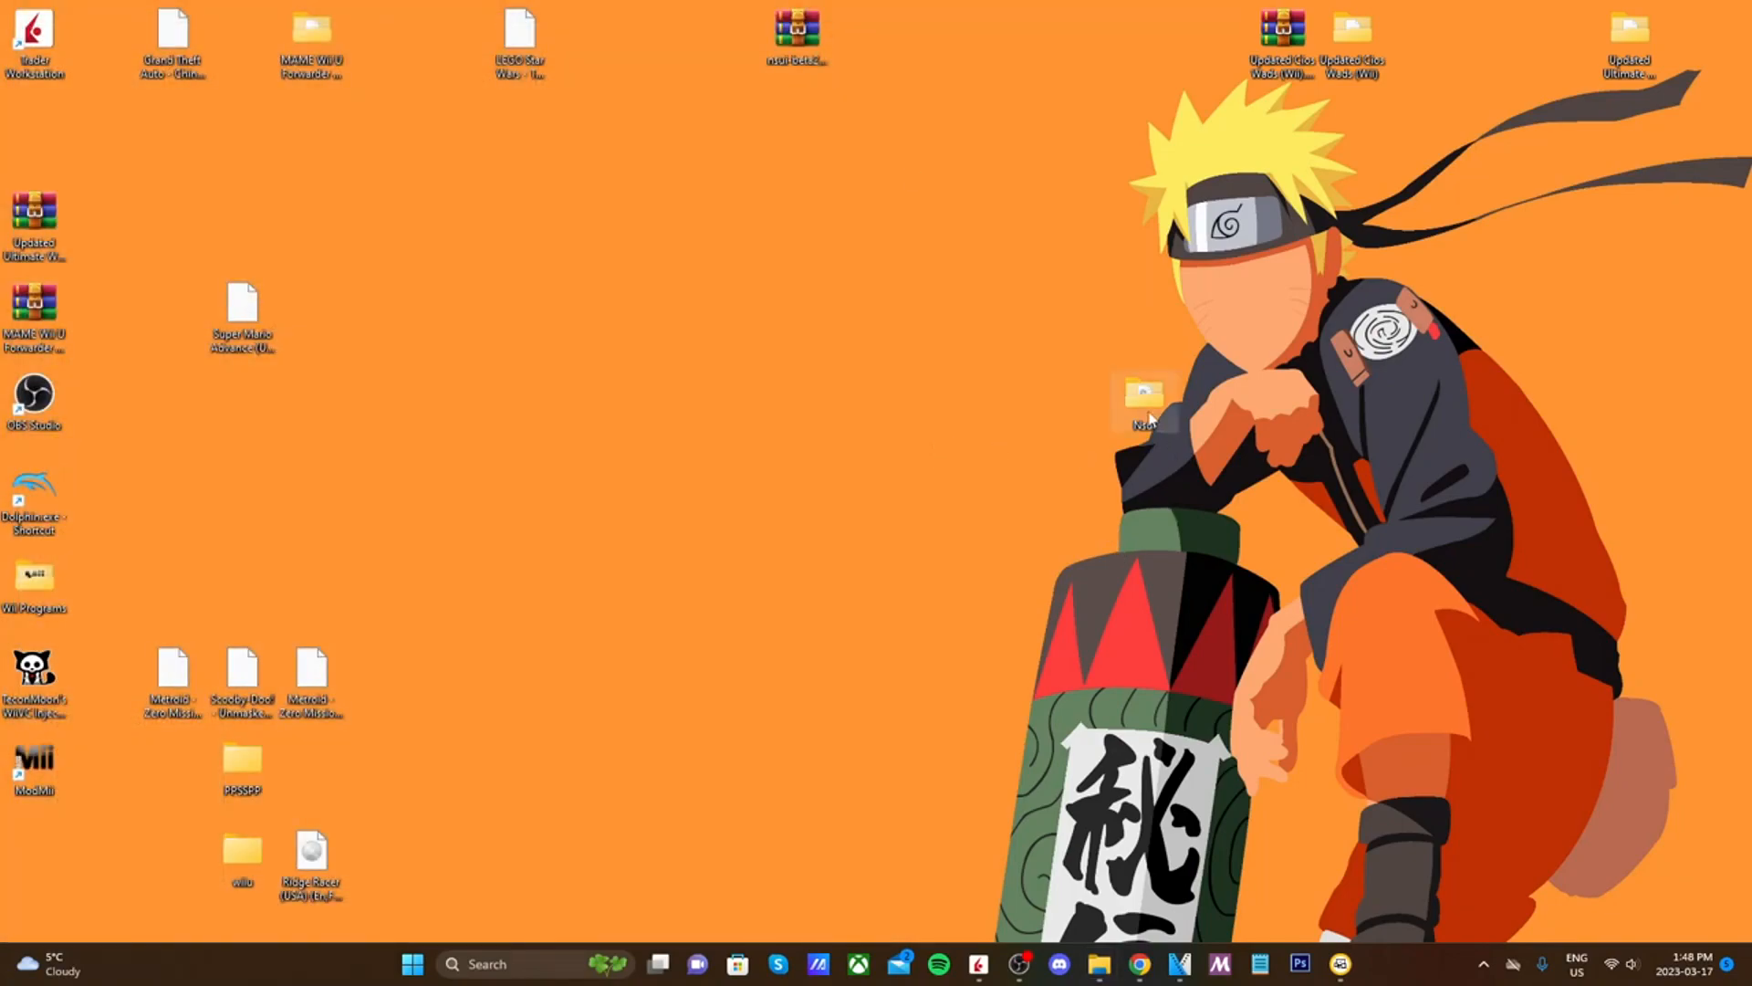
{"action": "double_click", "coordinate": [1142, 403]}
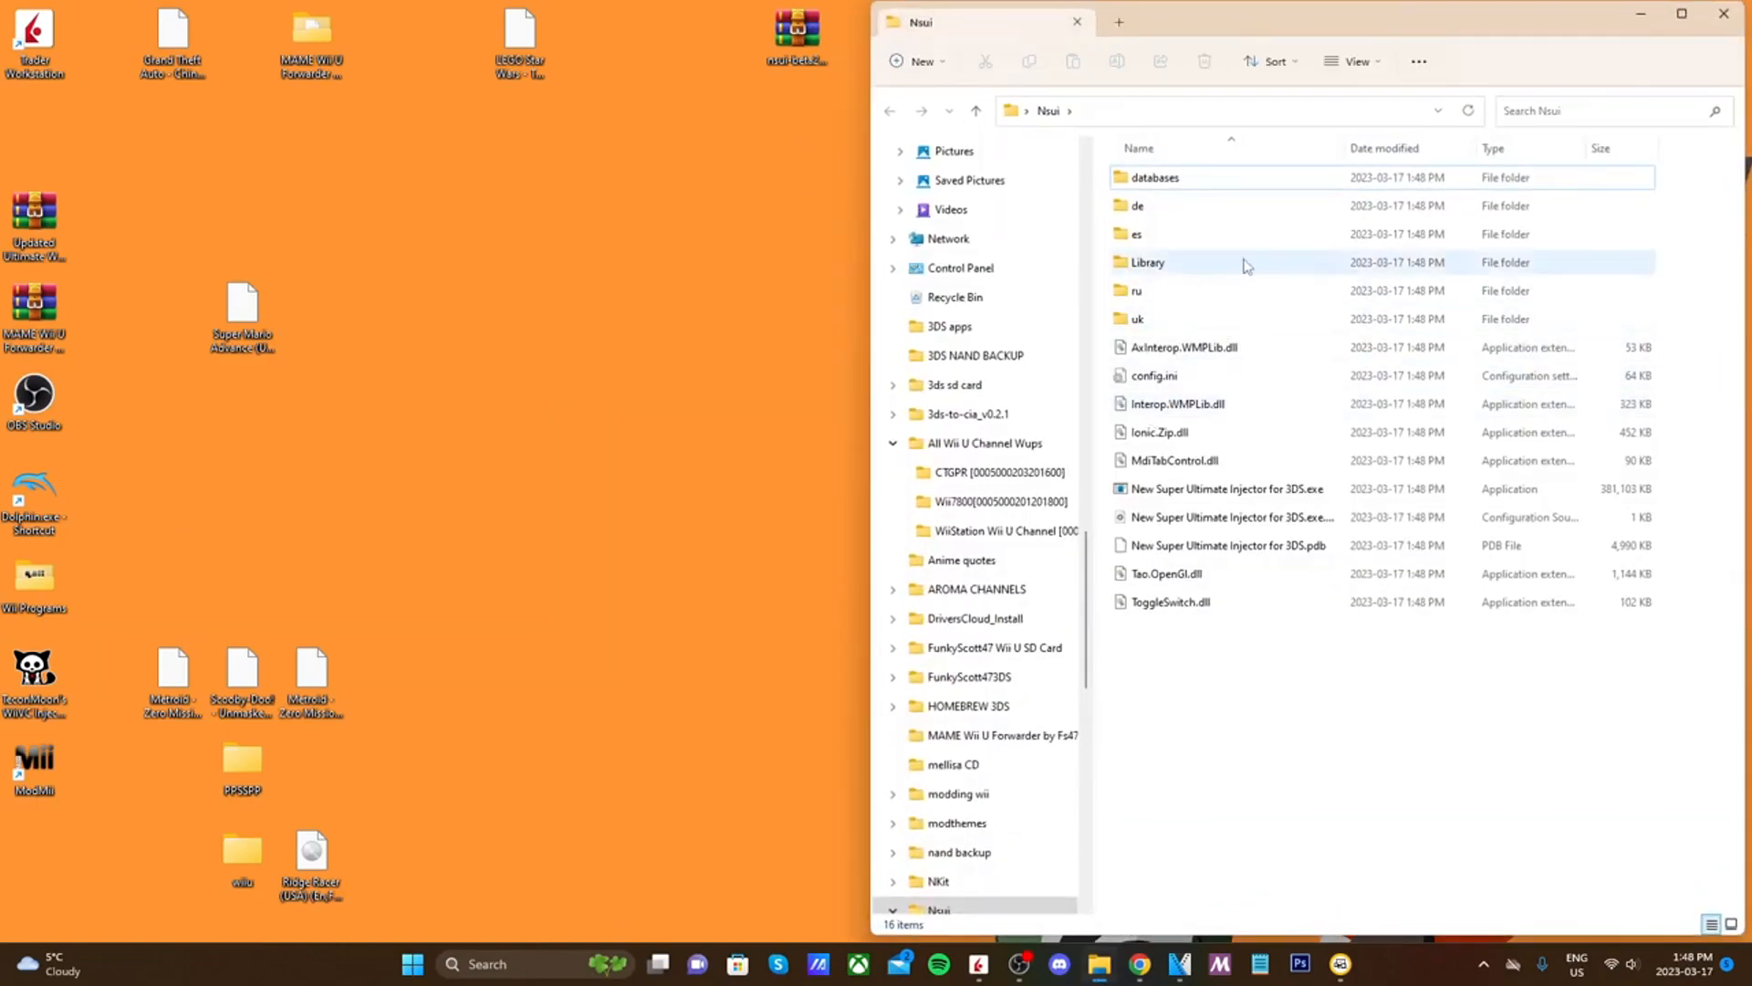
{"action": "left_click", "coordinate": [1226, 489]}
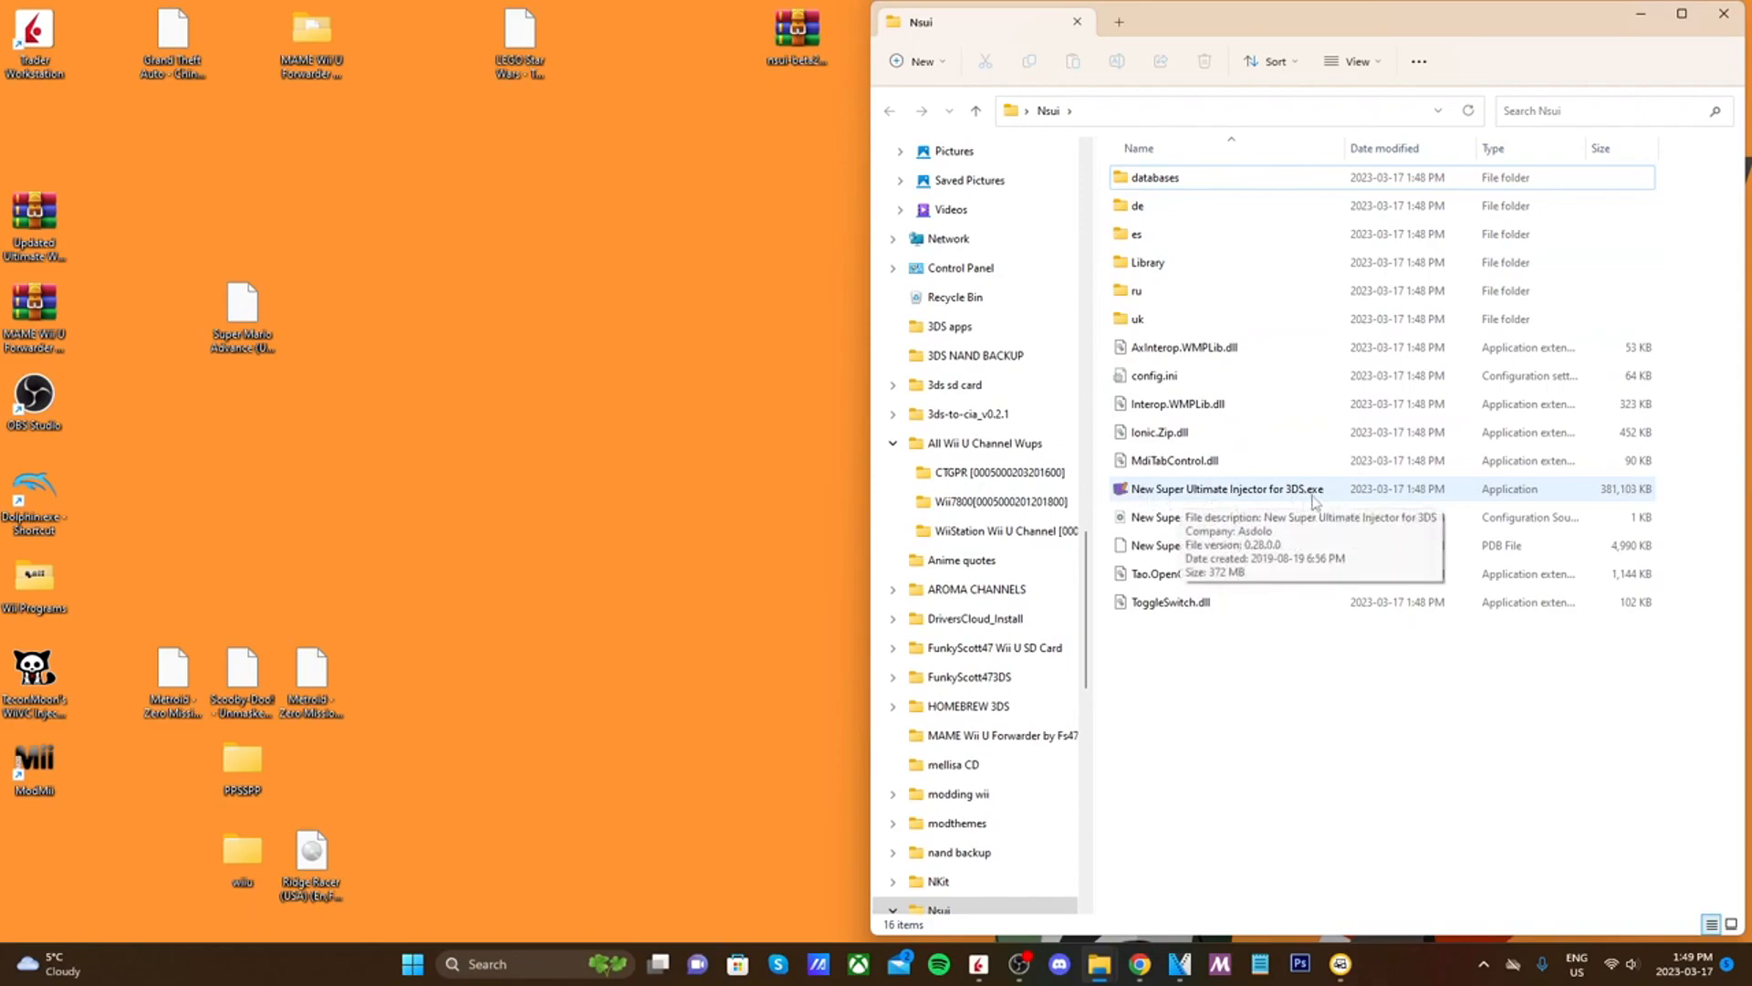
{"action": "left_click", "coordinate": [1226, 488]}
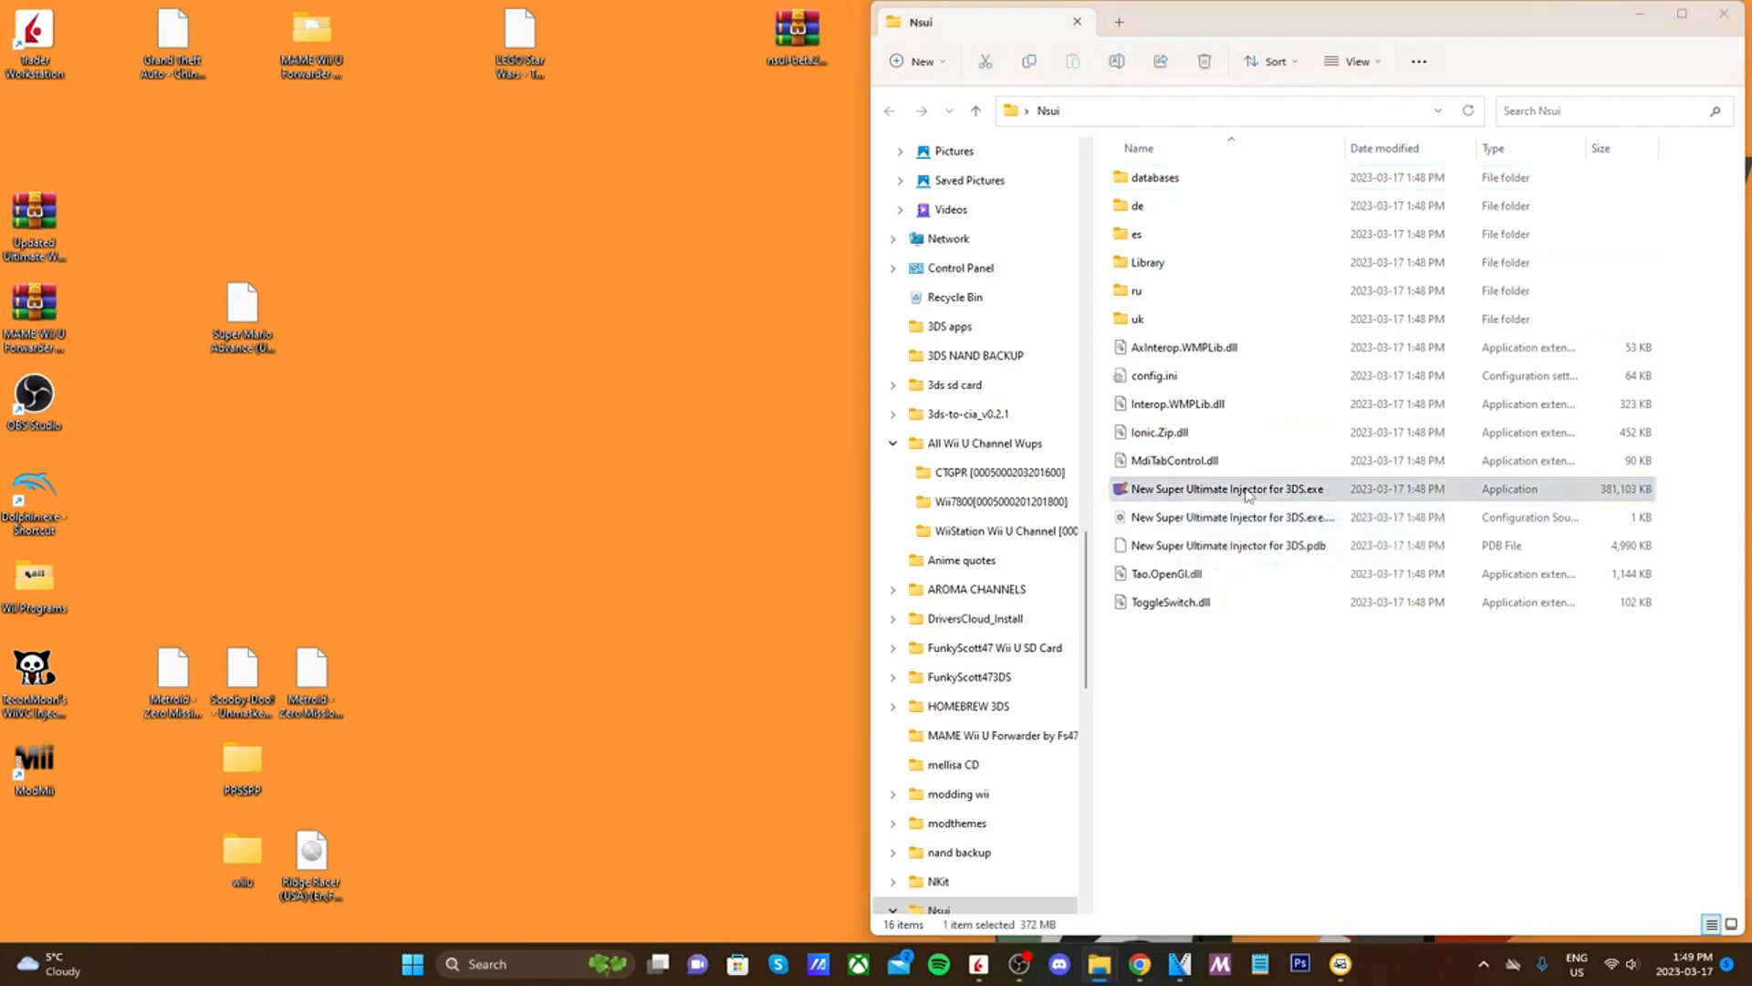
{"action": "double_click", "coordinate": [1226, 488]}
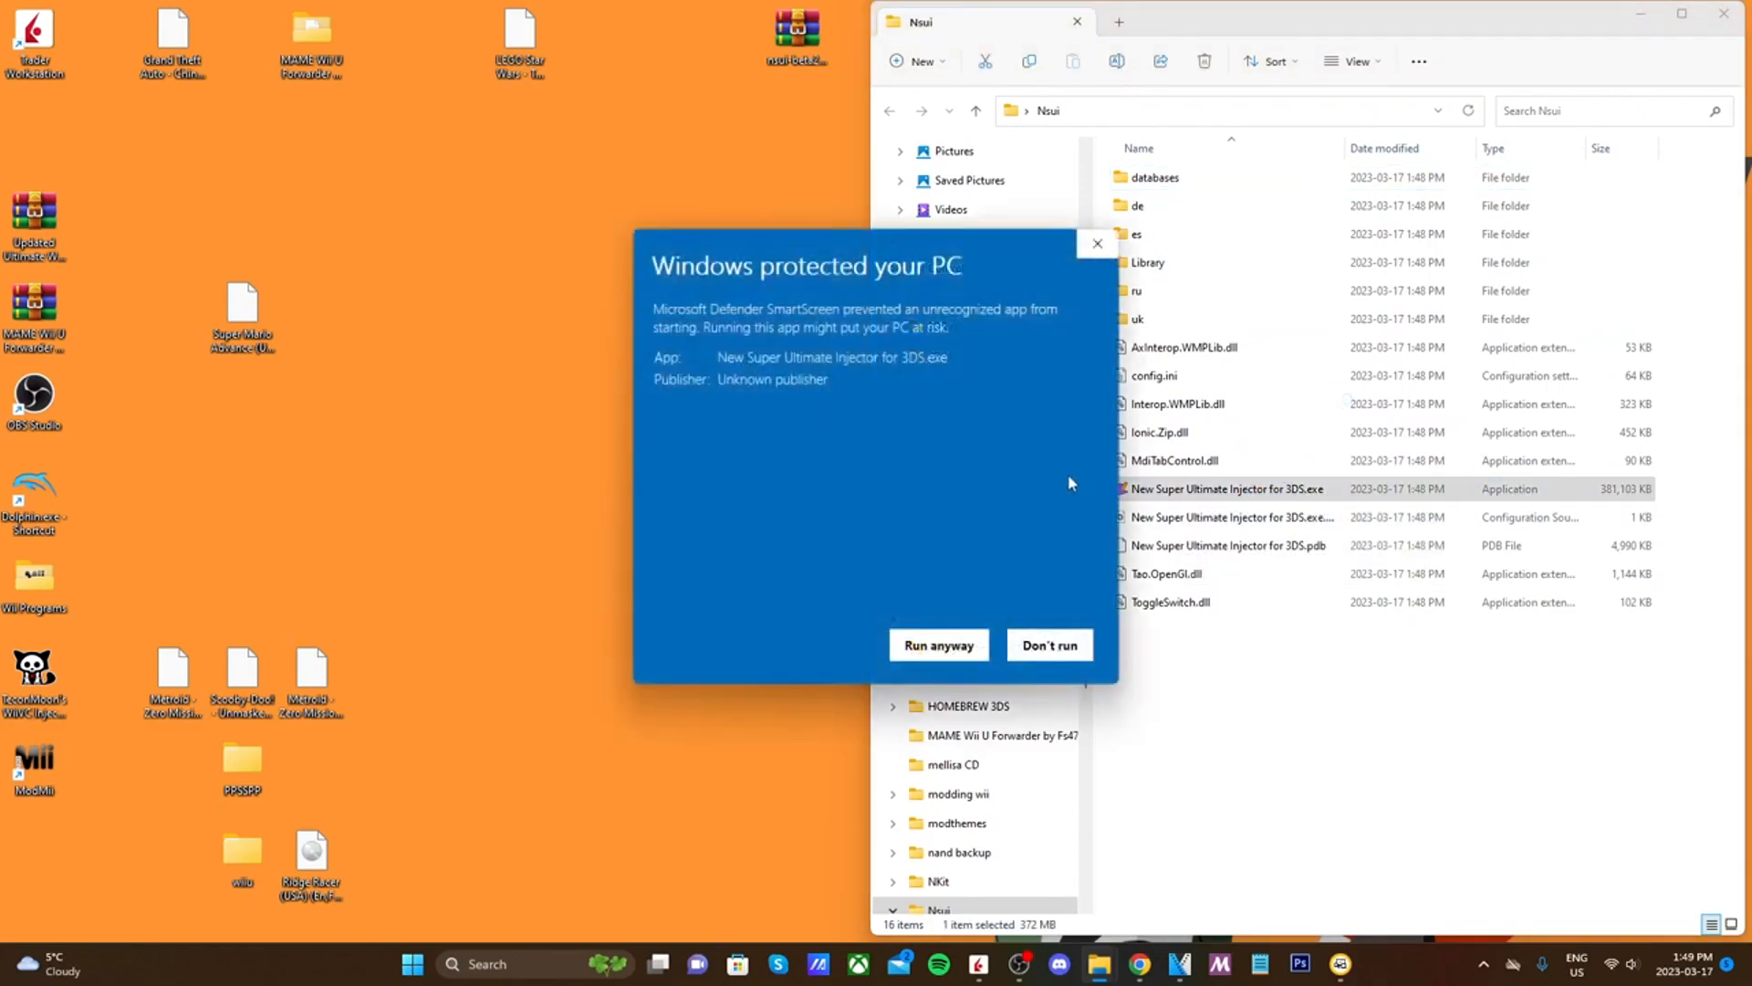
{"action": "mouse_move", "coordinate": [1041, 471]}
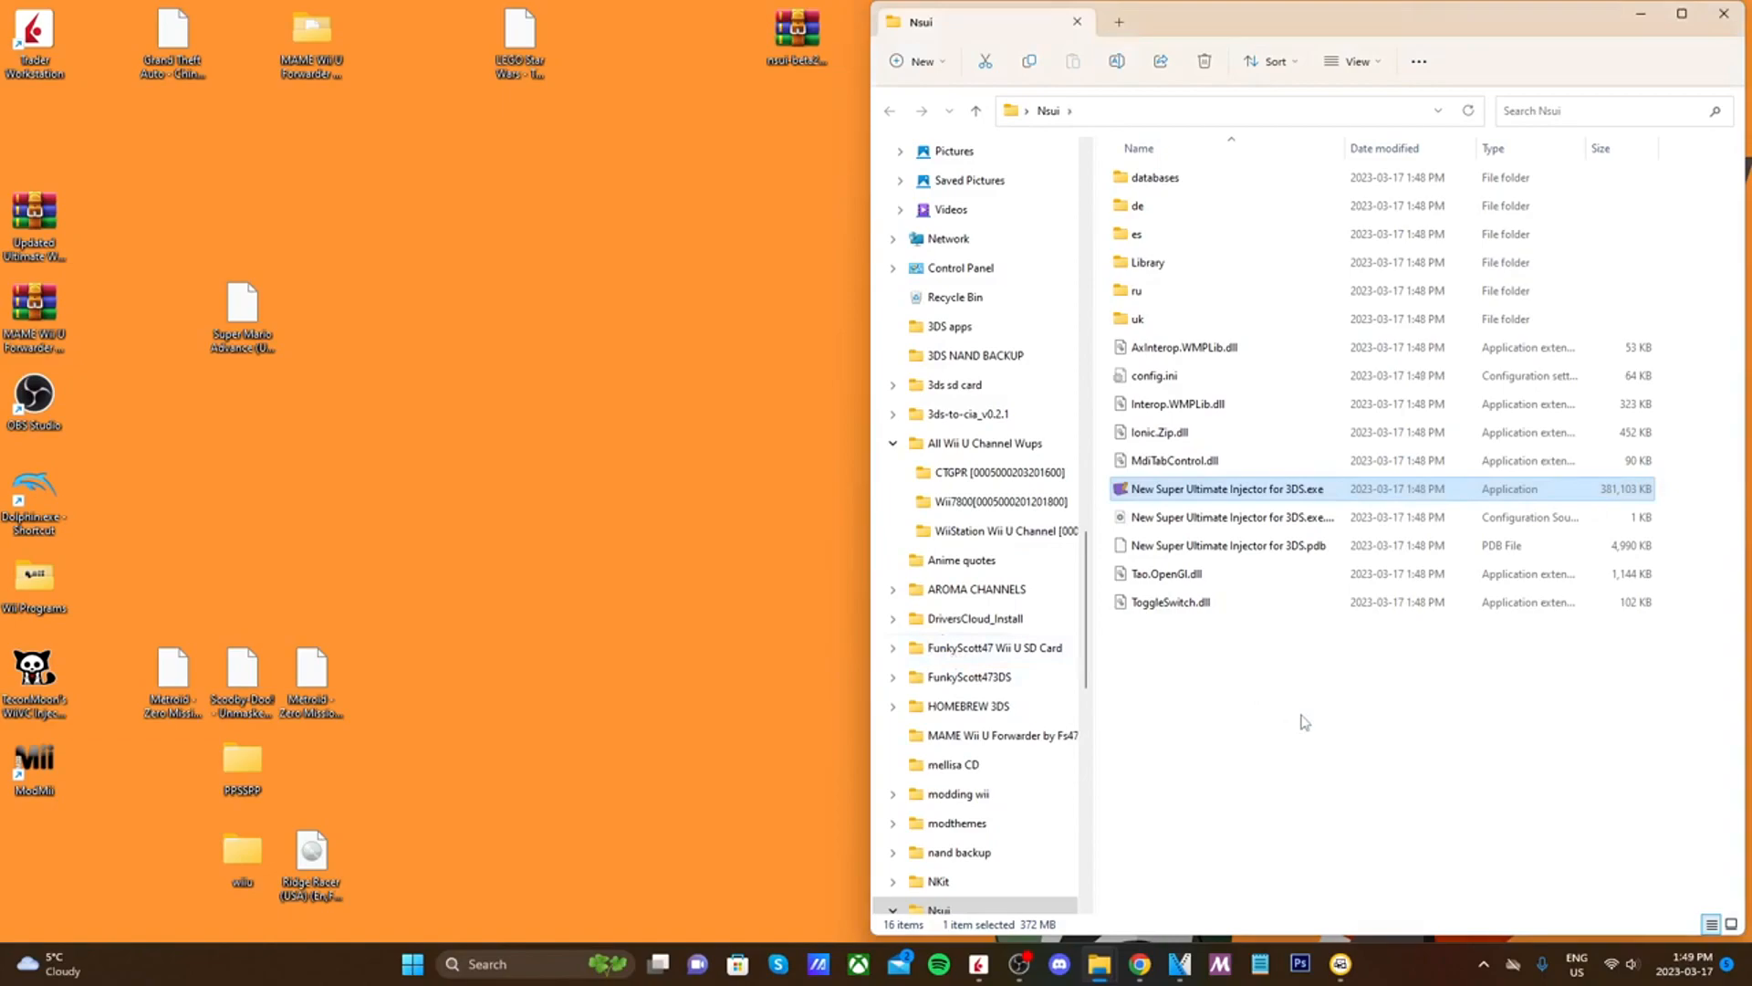
{"action": "double_click", "coordinate": [1227, 489]}
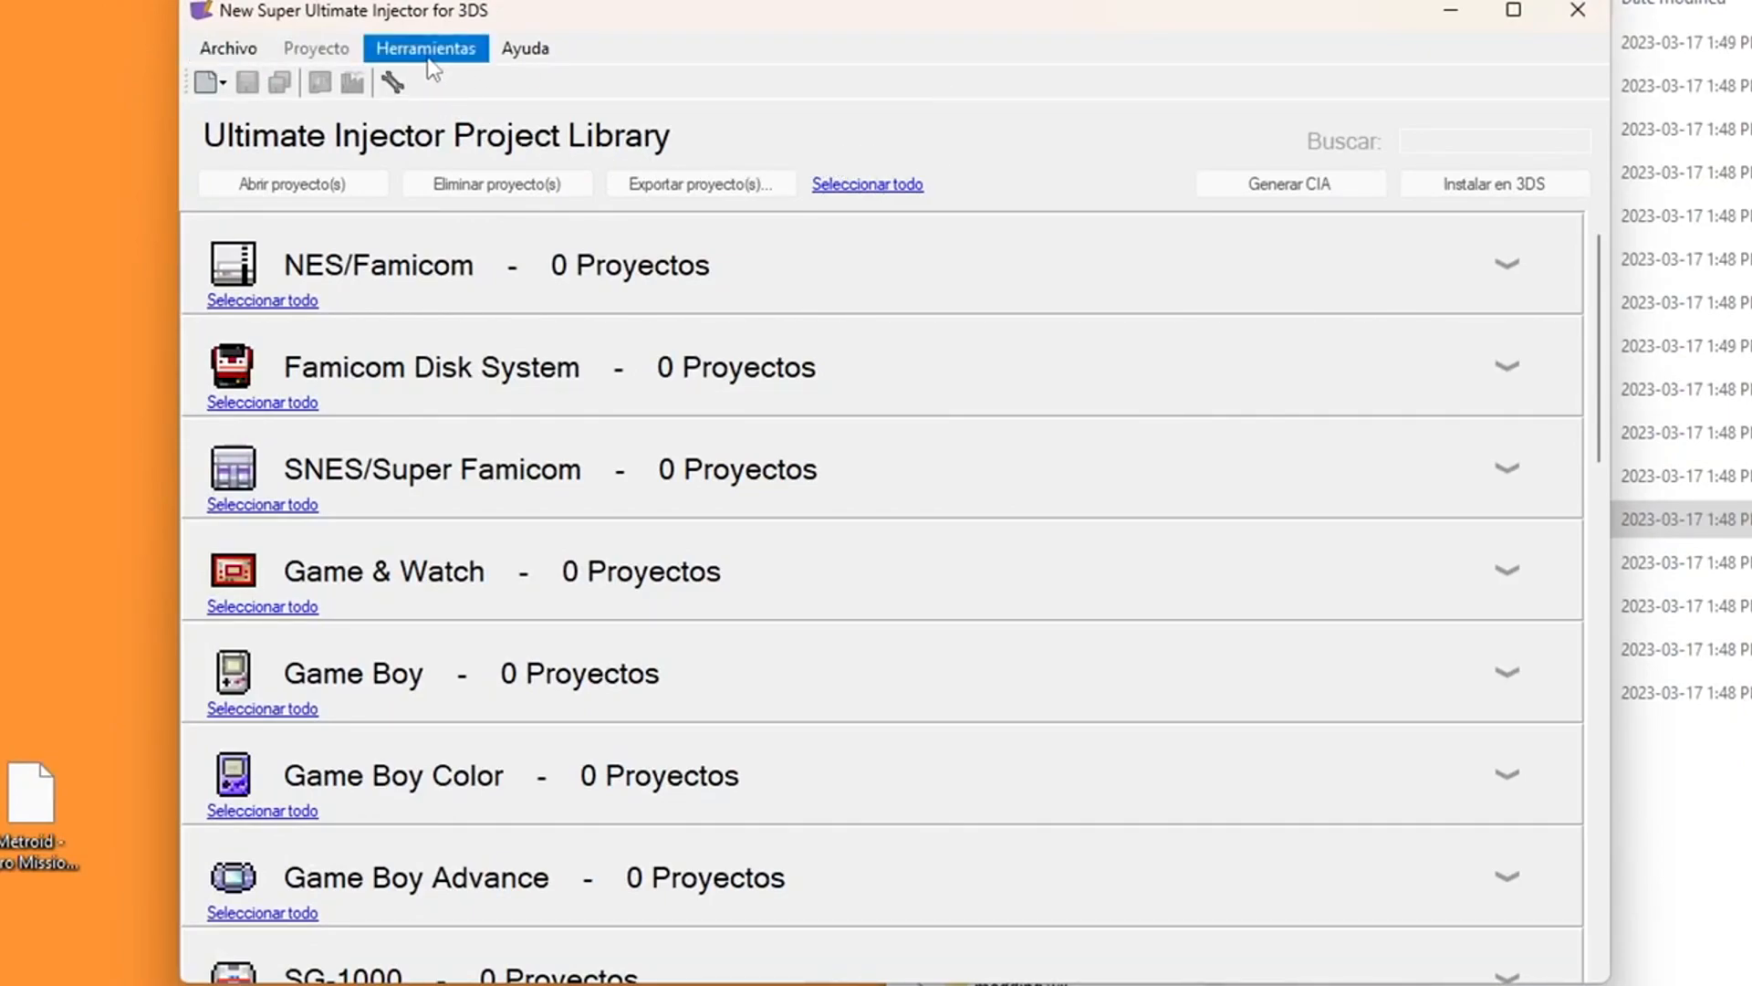
Step: Set Idioma to English in Herramientas > Opciones and save with Guardar
{"action": "left_click", "coordinate": [424, 48]}
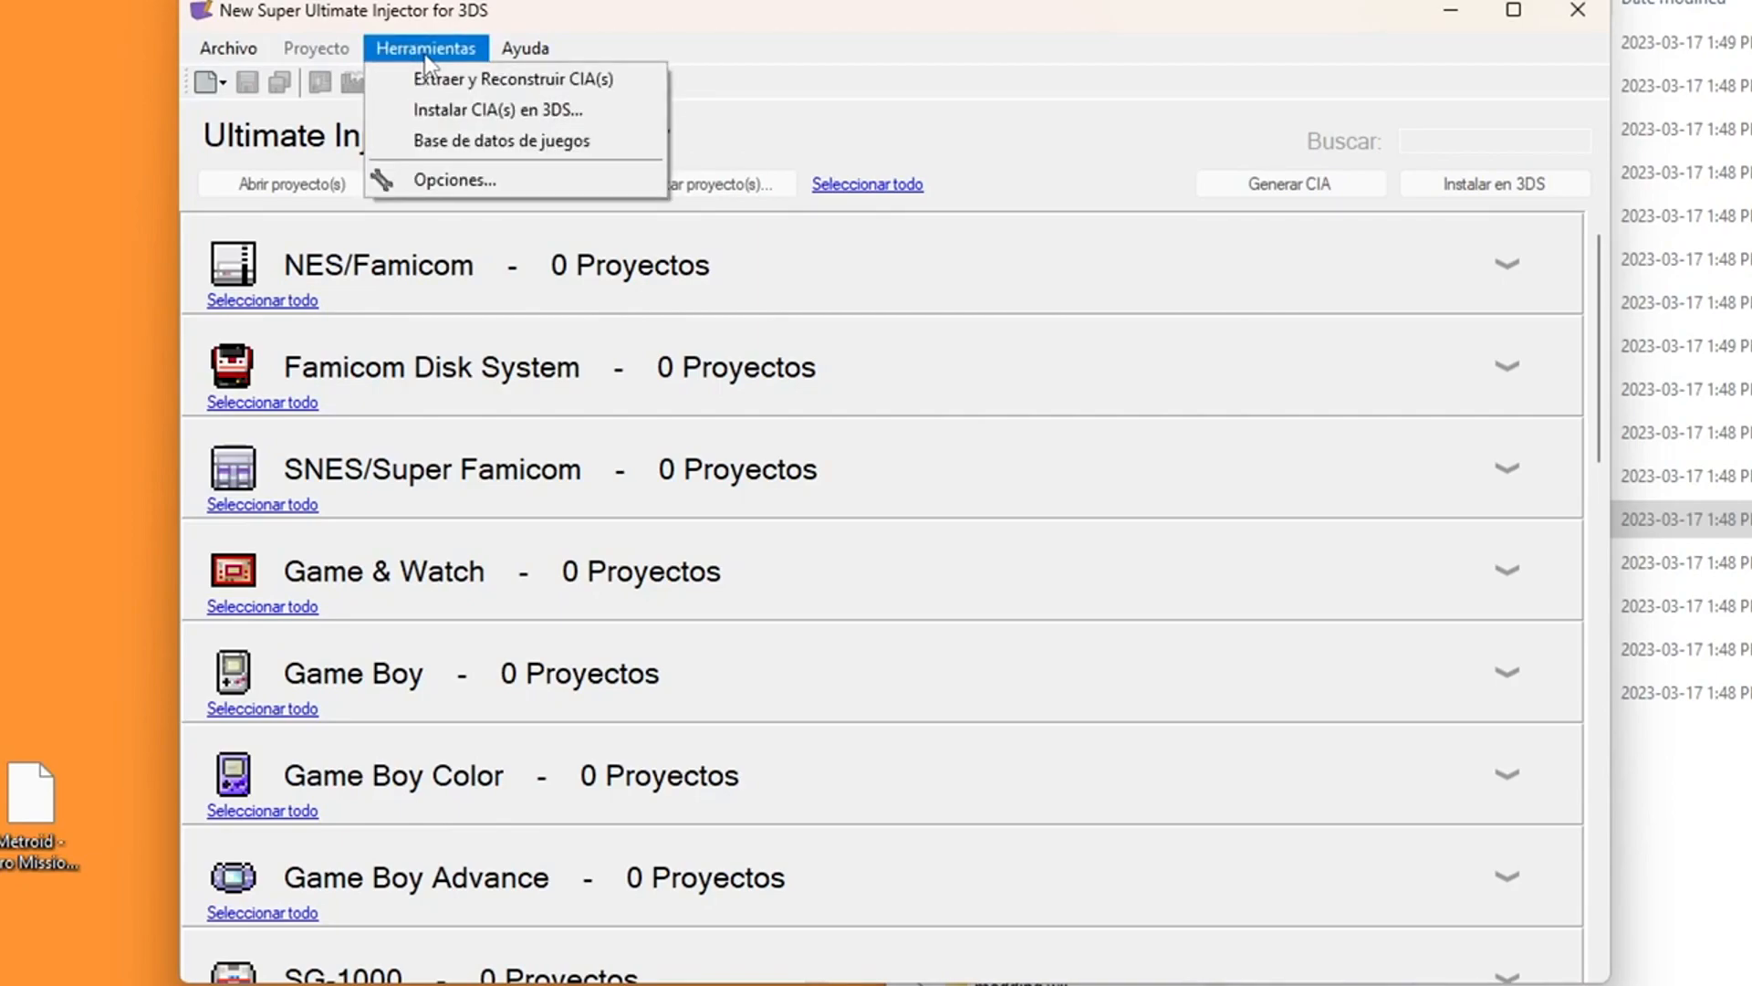
{"action": "mouse_move", "coordinate": [453, 180]}
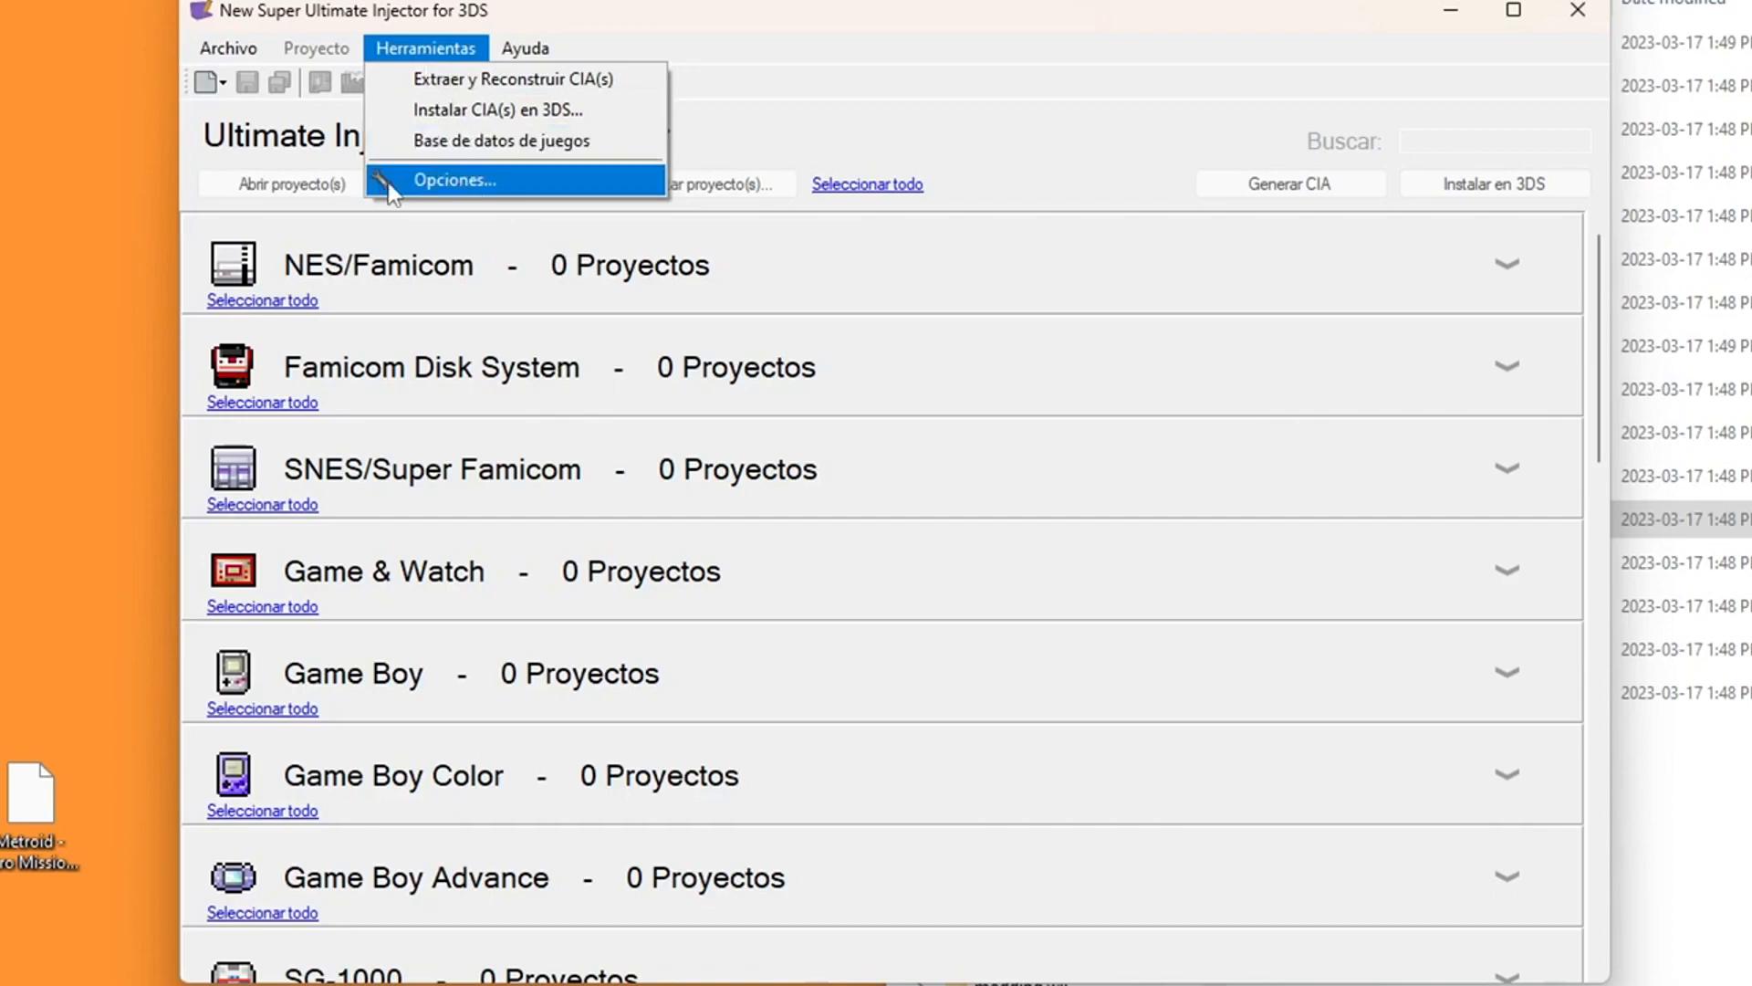
{"action": "left_click", "coordinate": [453, 180]}
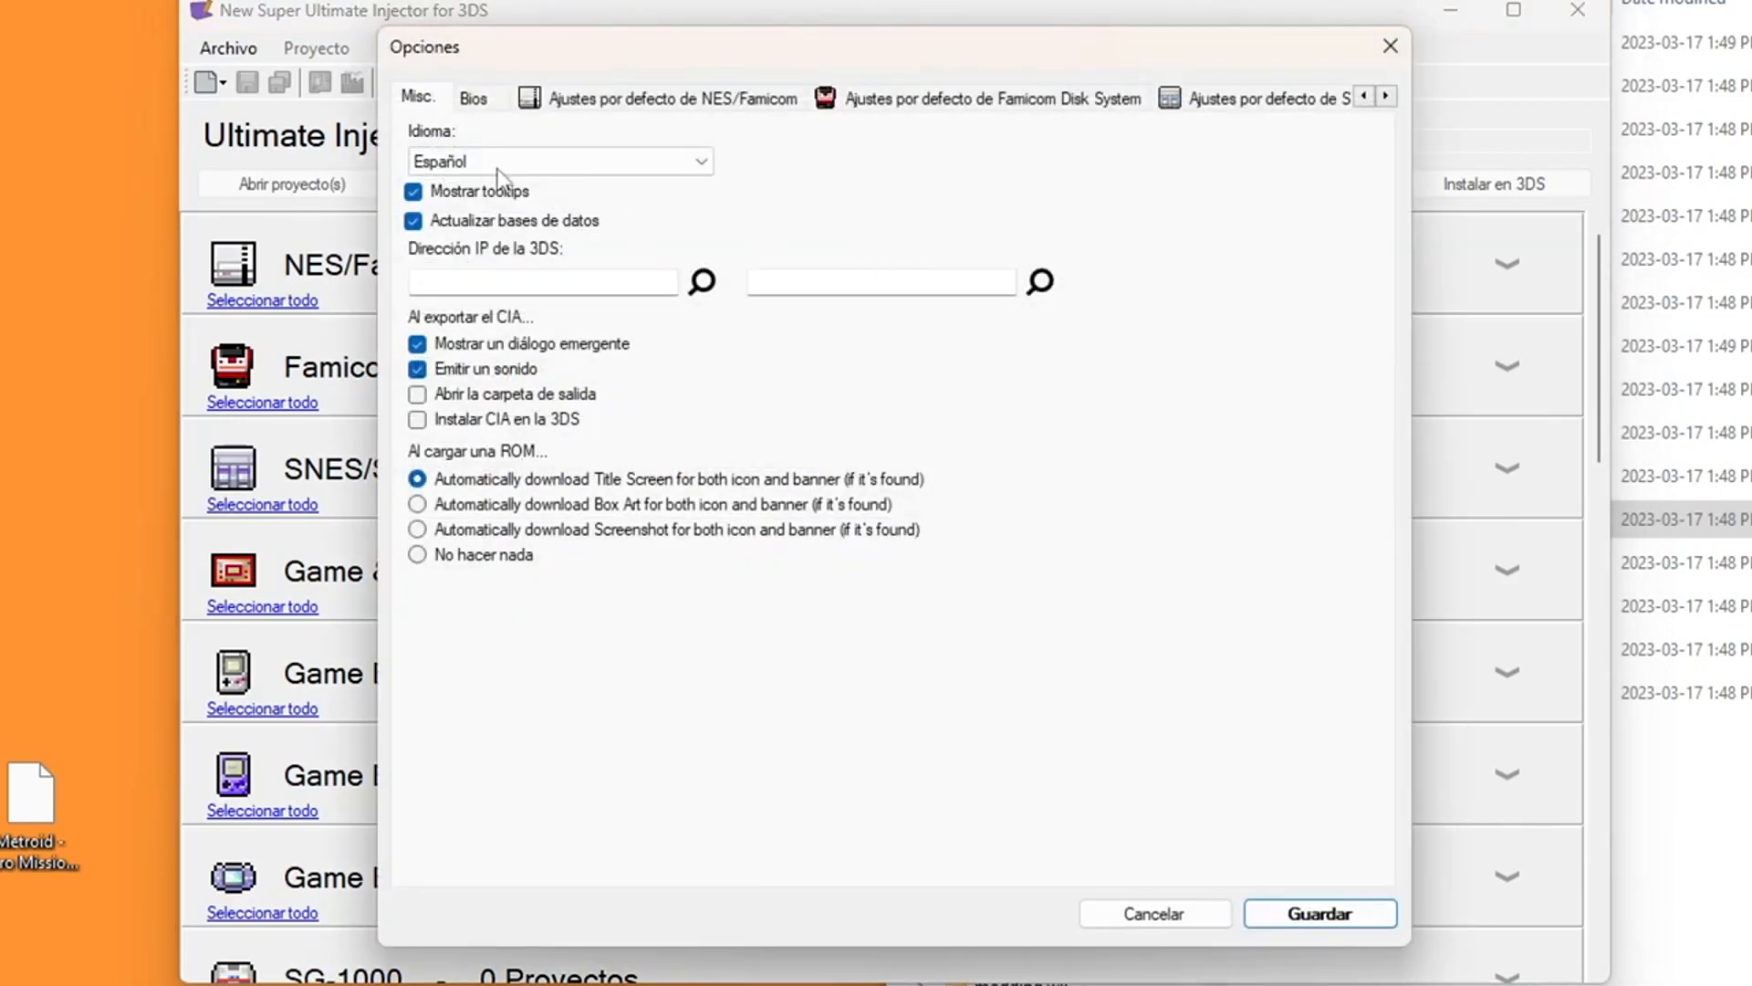
{"action": "left_click", "coordinate": [559, 160]}
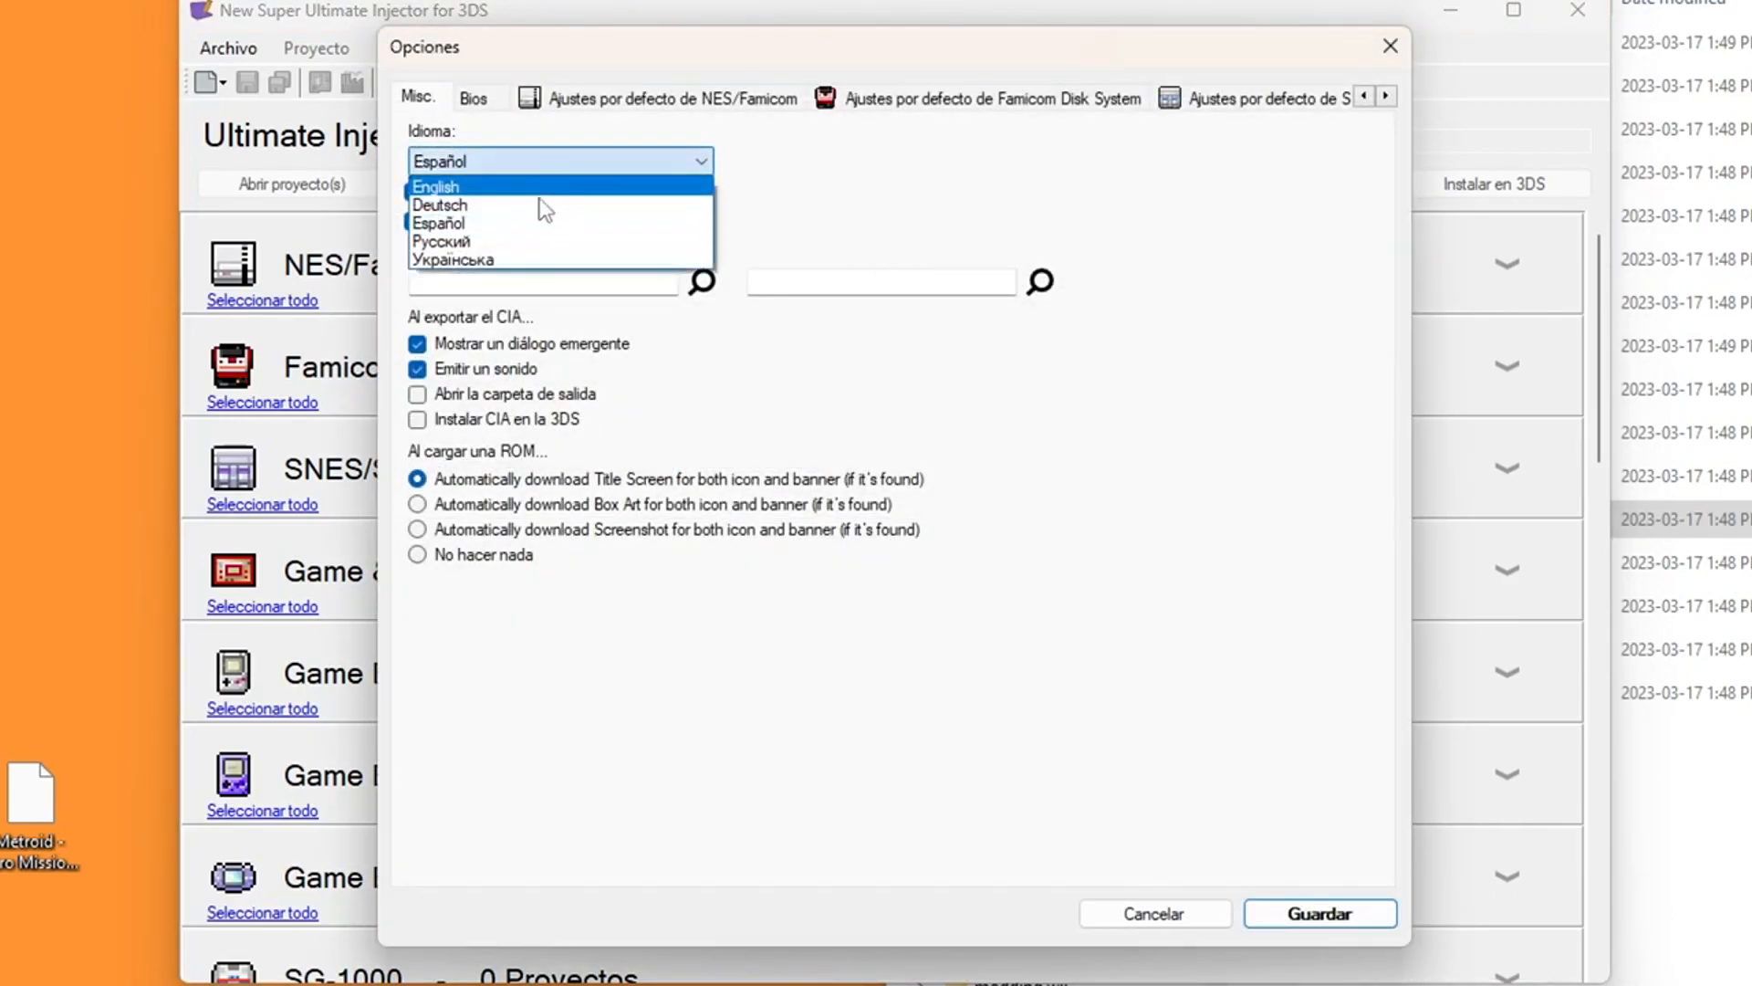
{"action": "left_click", "coordinate": [437, 186]}
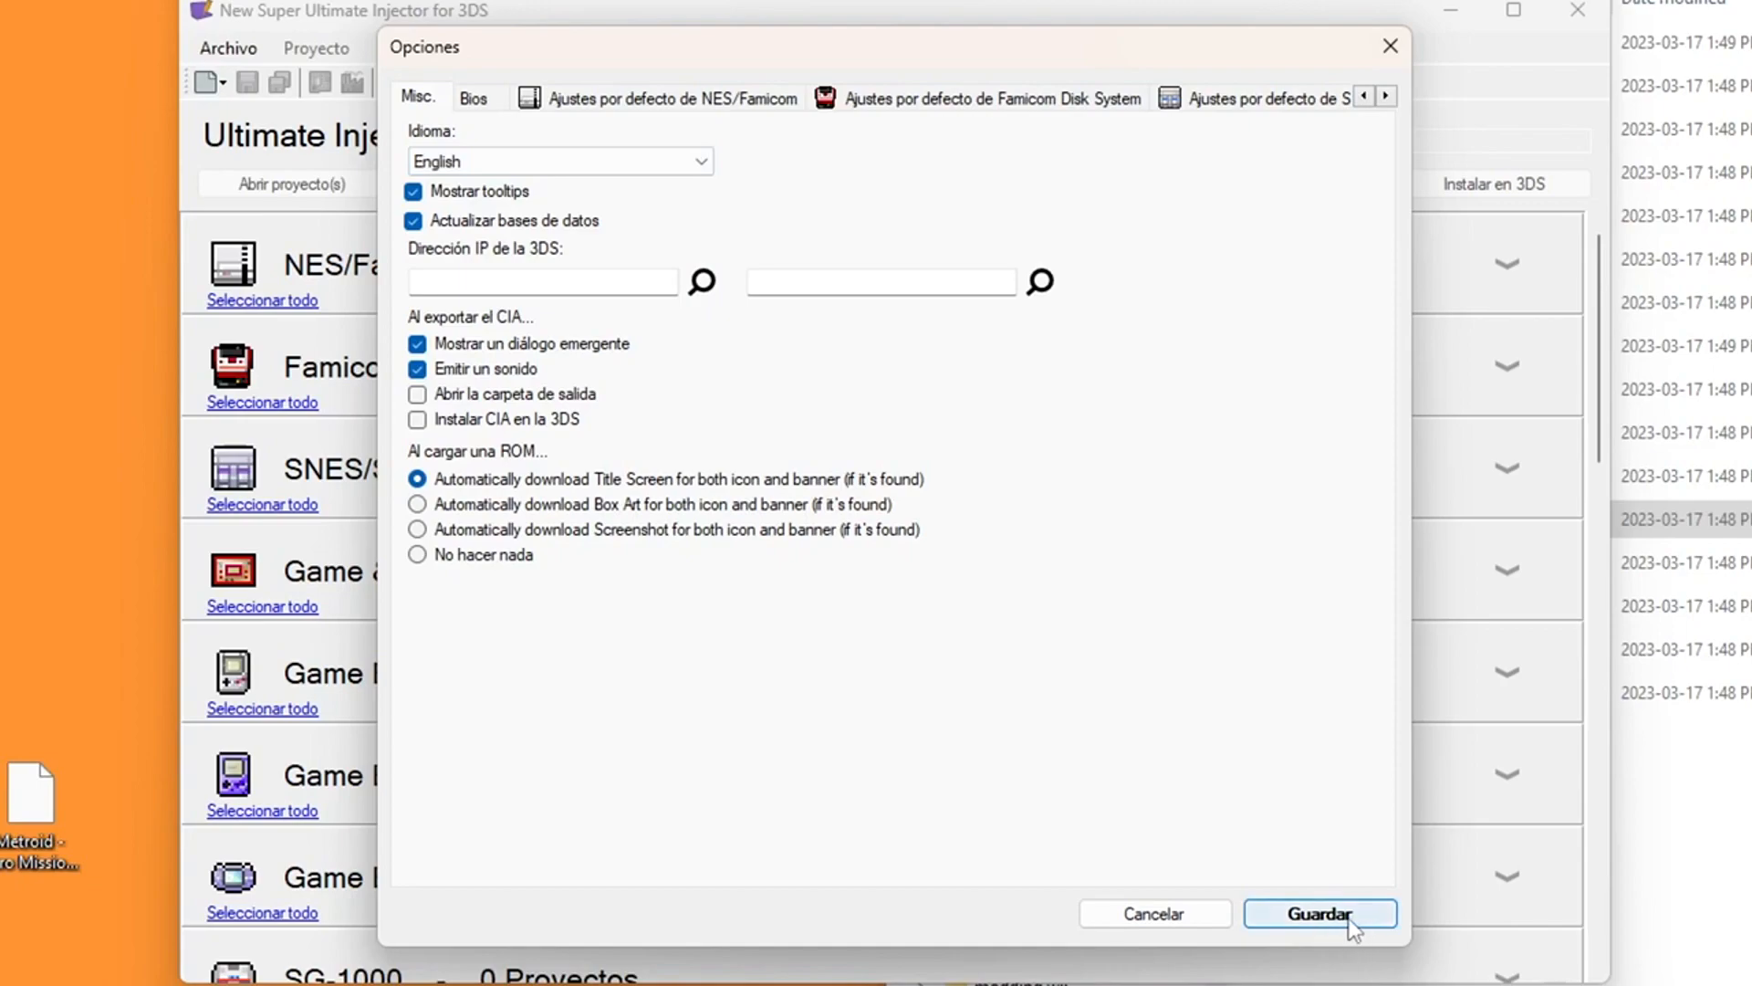
{"action": "left_click", "coordinate": [1319, 913]}
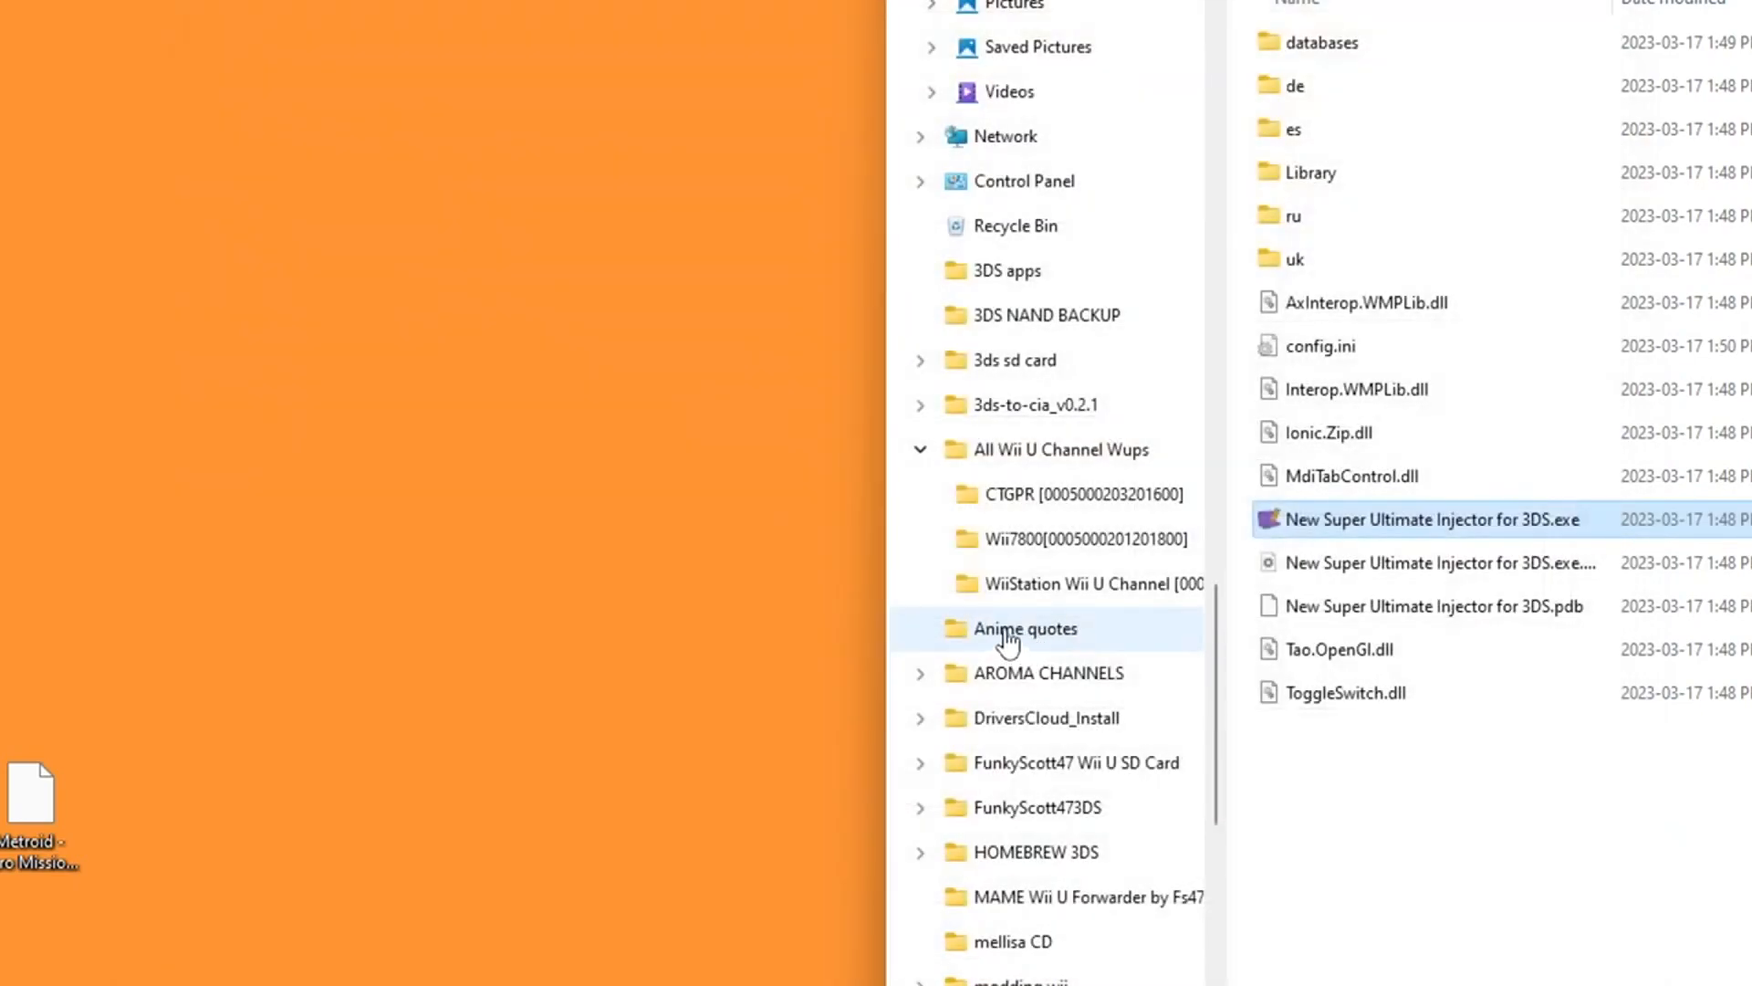
Step: Relaunch New Super Ultimate Injector for 3DS.exe and scroll through its English system list
{"action": "double_click", "coordinate": [1433, 519]}
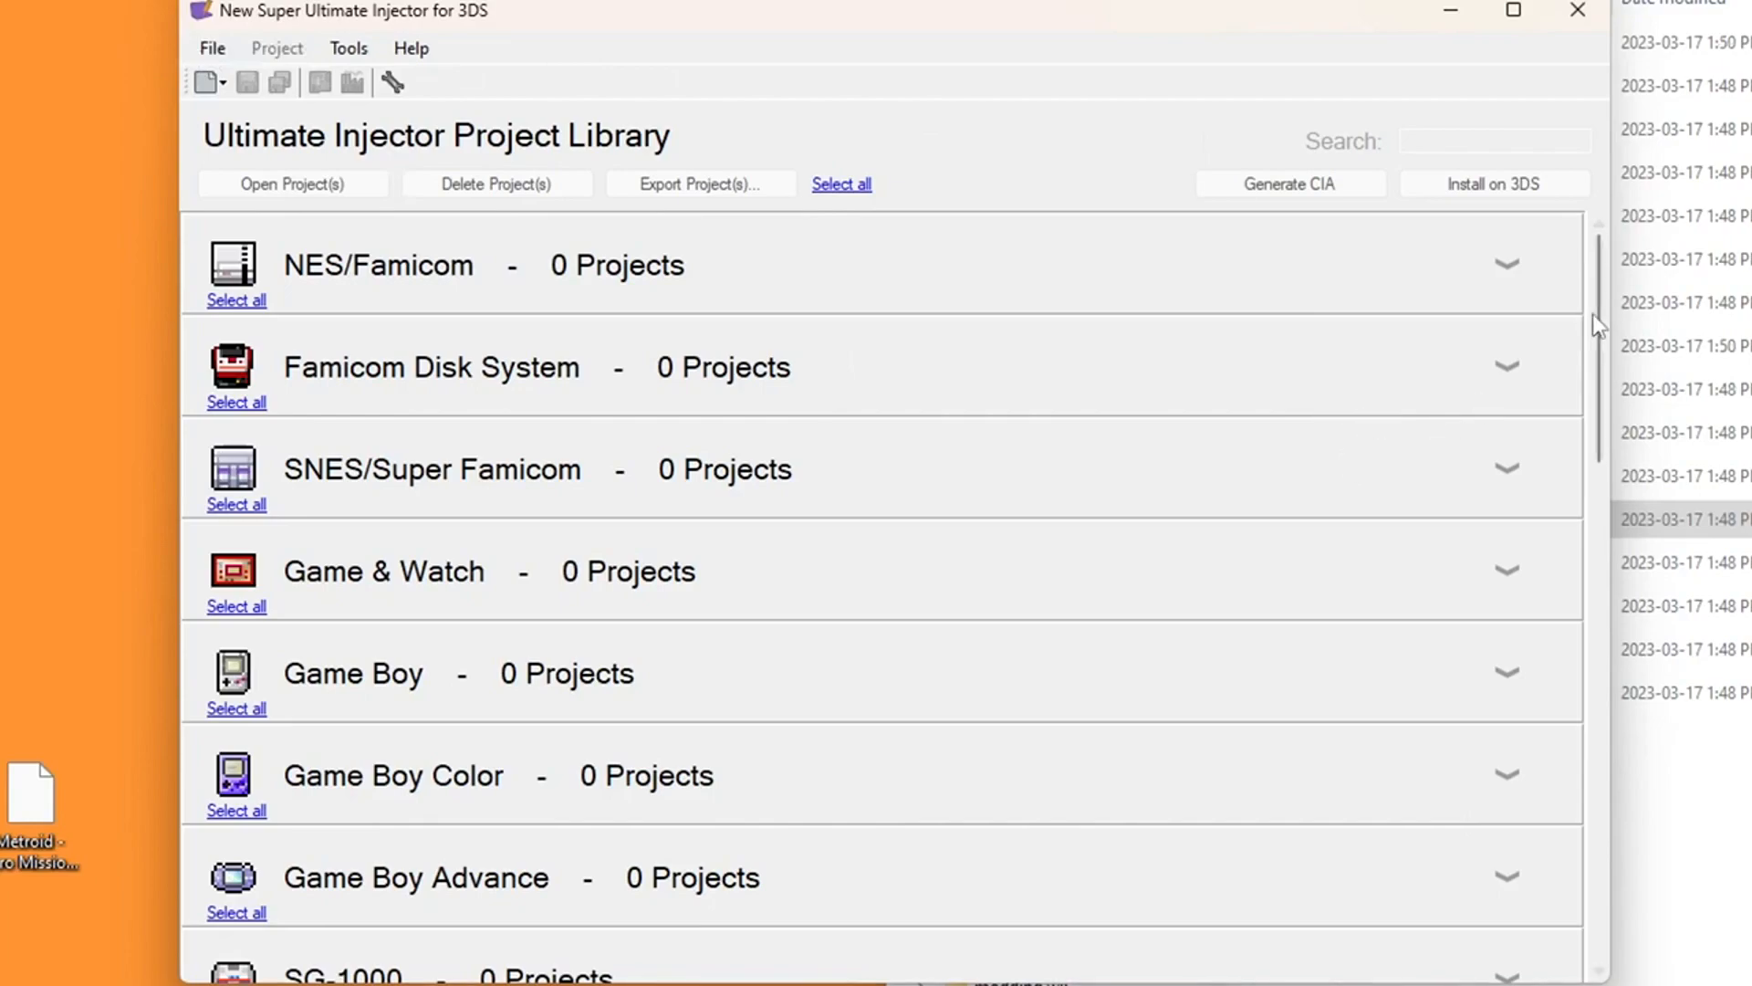
{"action": "scroll", "scroll_direction": "down", "scroll_amount": 3}
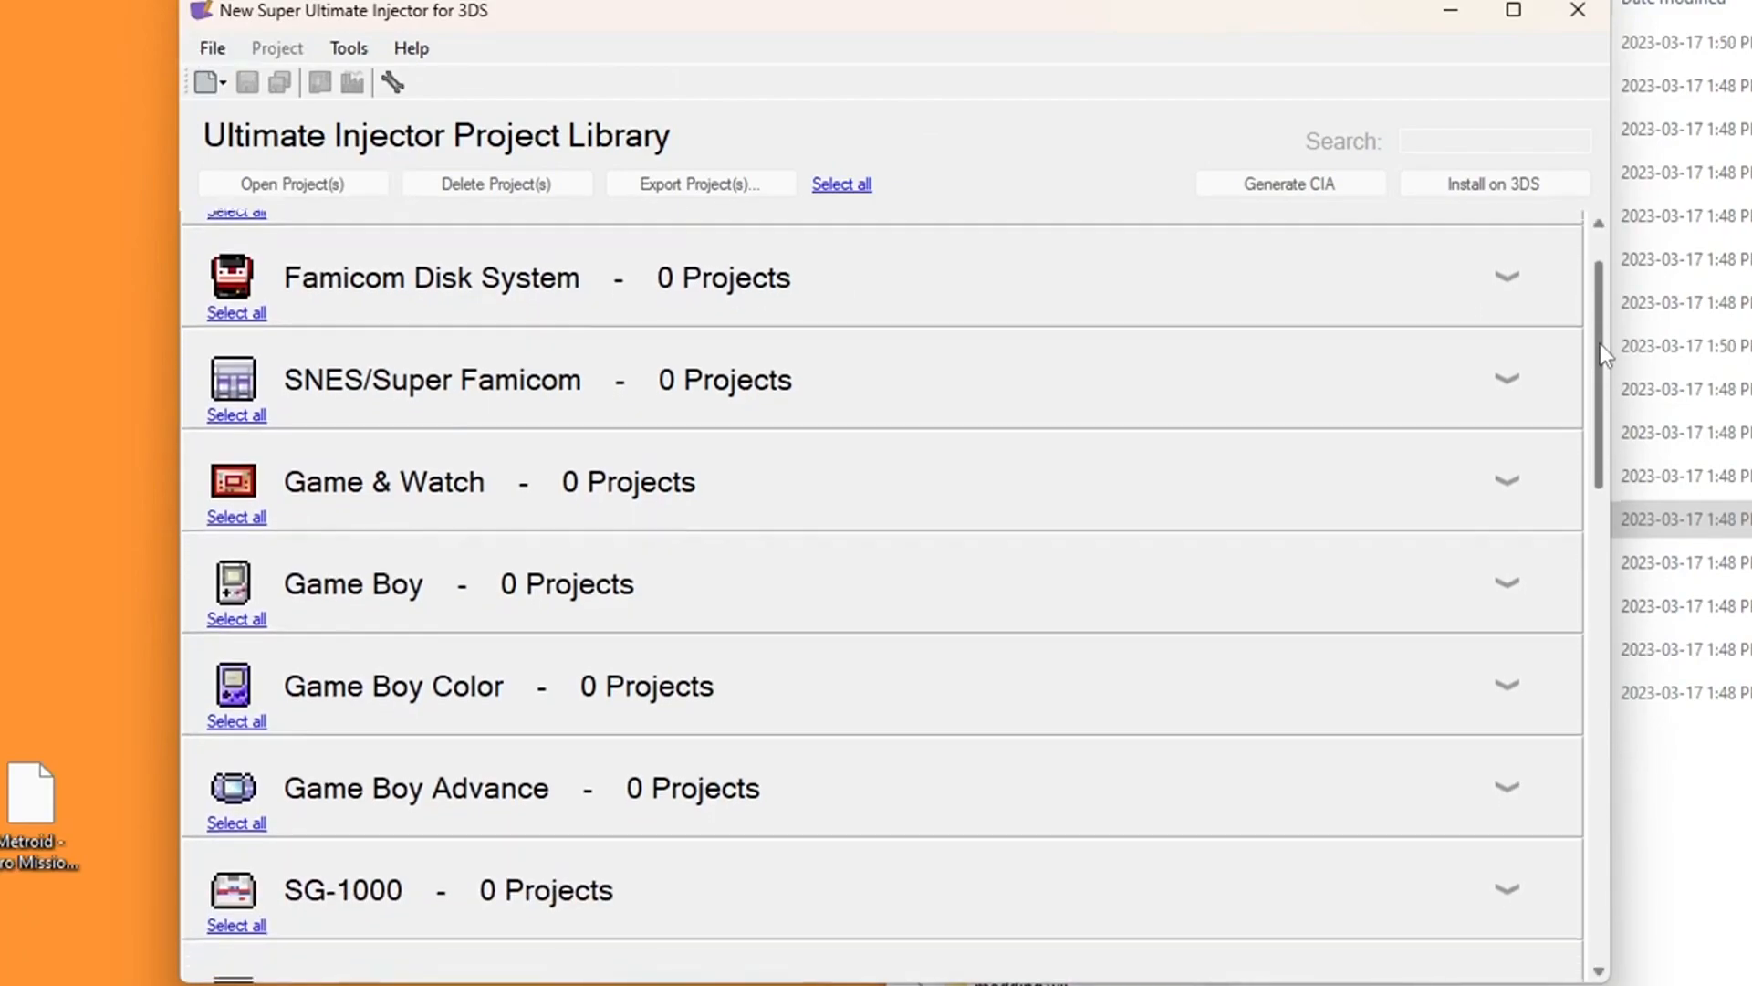
{"action": "scroll", "scroll_direction": "down", "scroll_amount": 3}
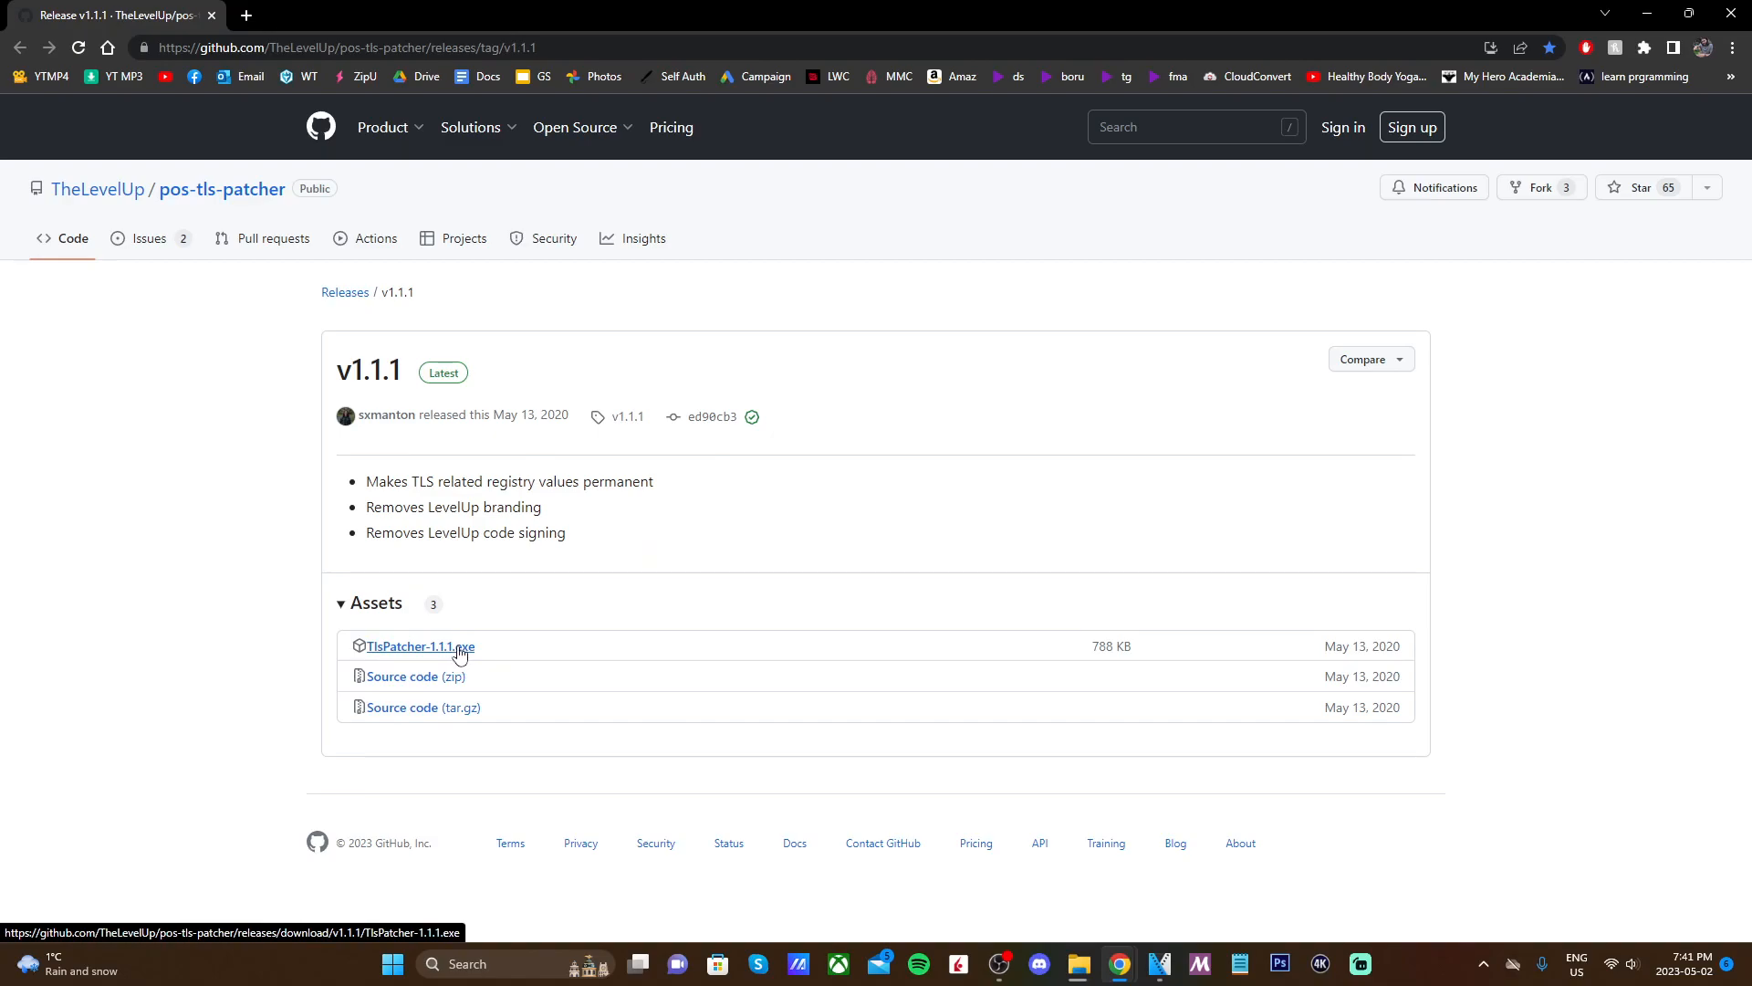
Step: Download TlsPatcher-1.1.1.exe from the release Assets, accept the license, and install it
{"action": "left_click", "coordinate": [419, 646]}
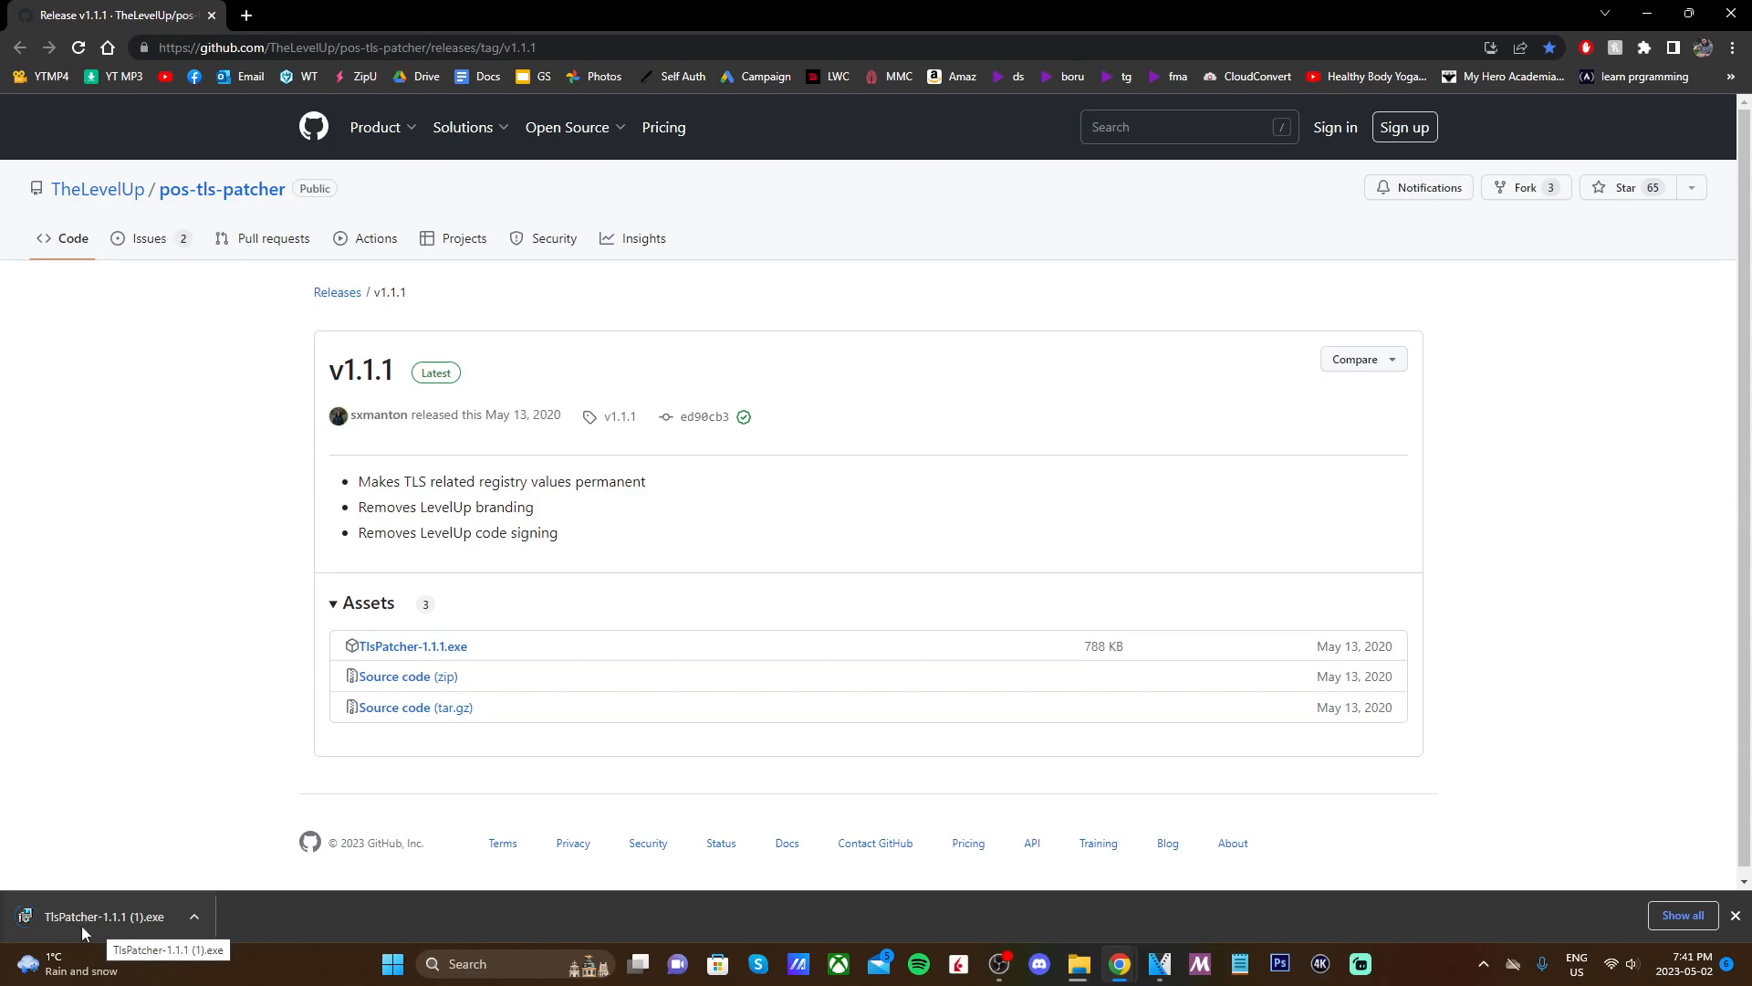
{"action": "left_click", "coordinate": [101, 916]}
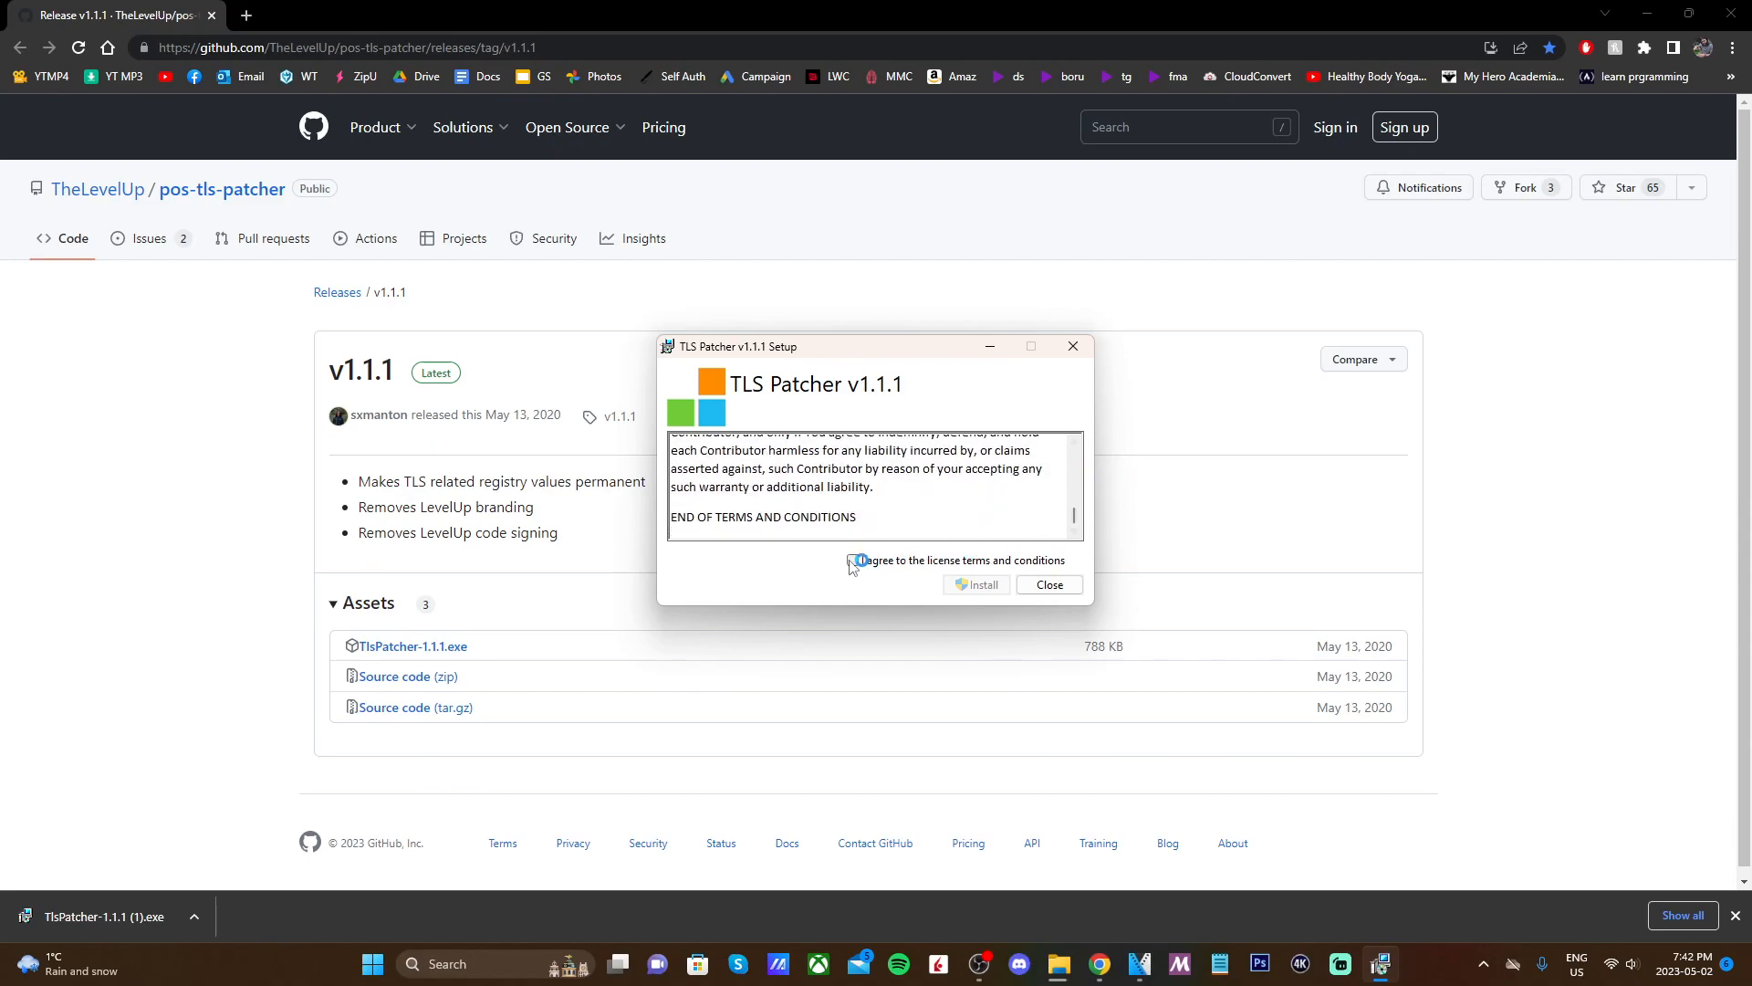
{"action": "left_click", "coordinate": [852, 560]}
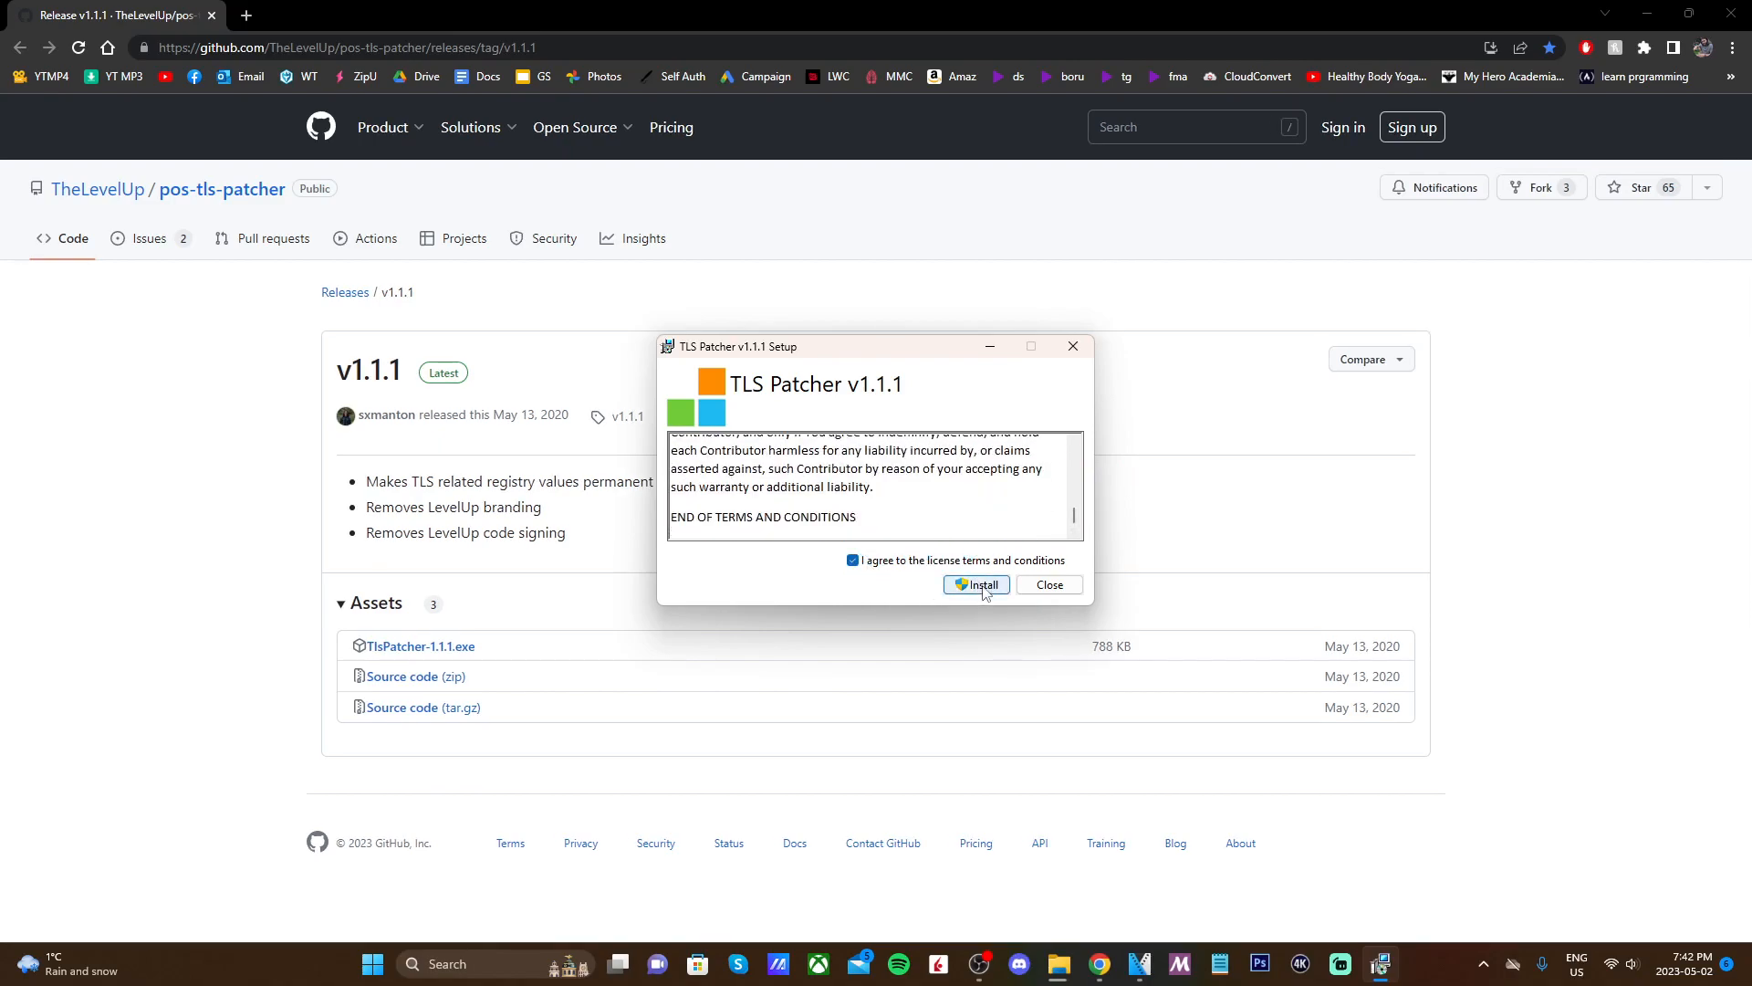
{"action": "left_click", "coordinate": [975, 583]}
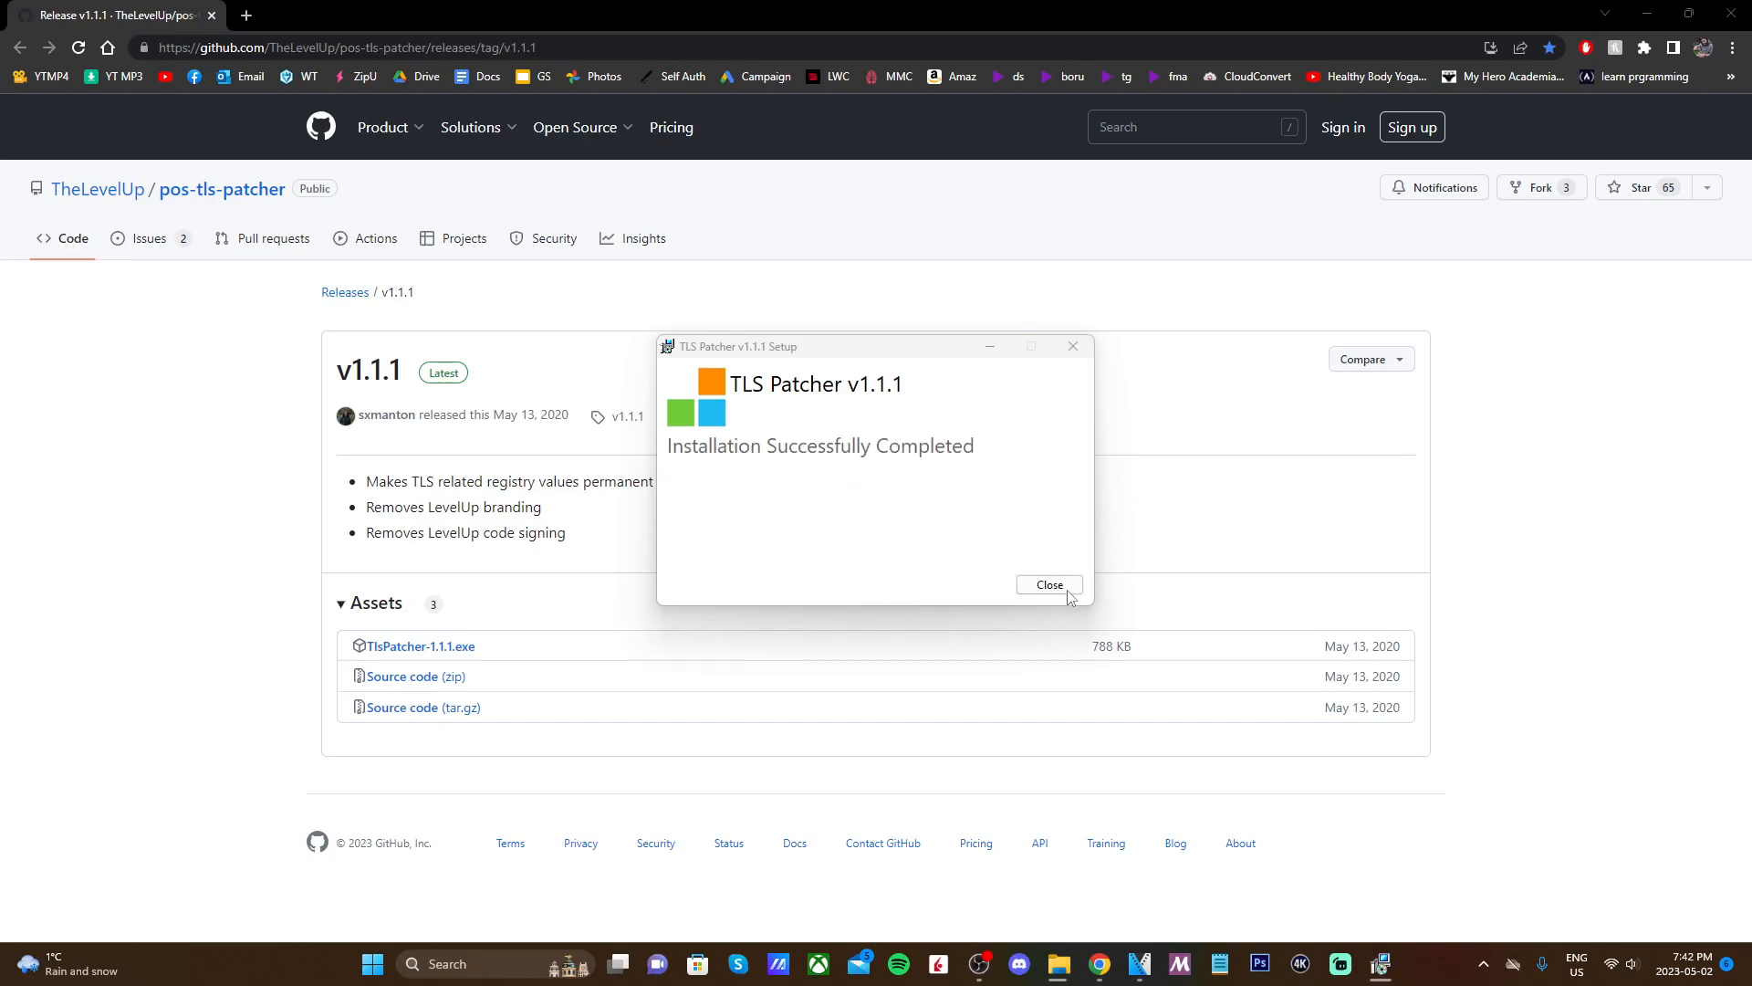
{"action": "left_click", "coordinate": [1046, 584]}
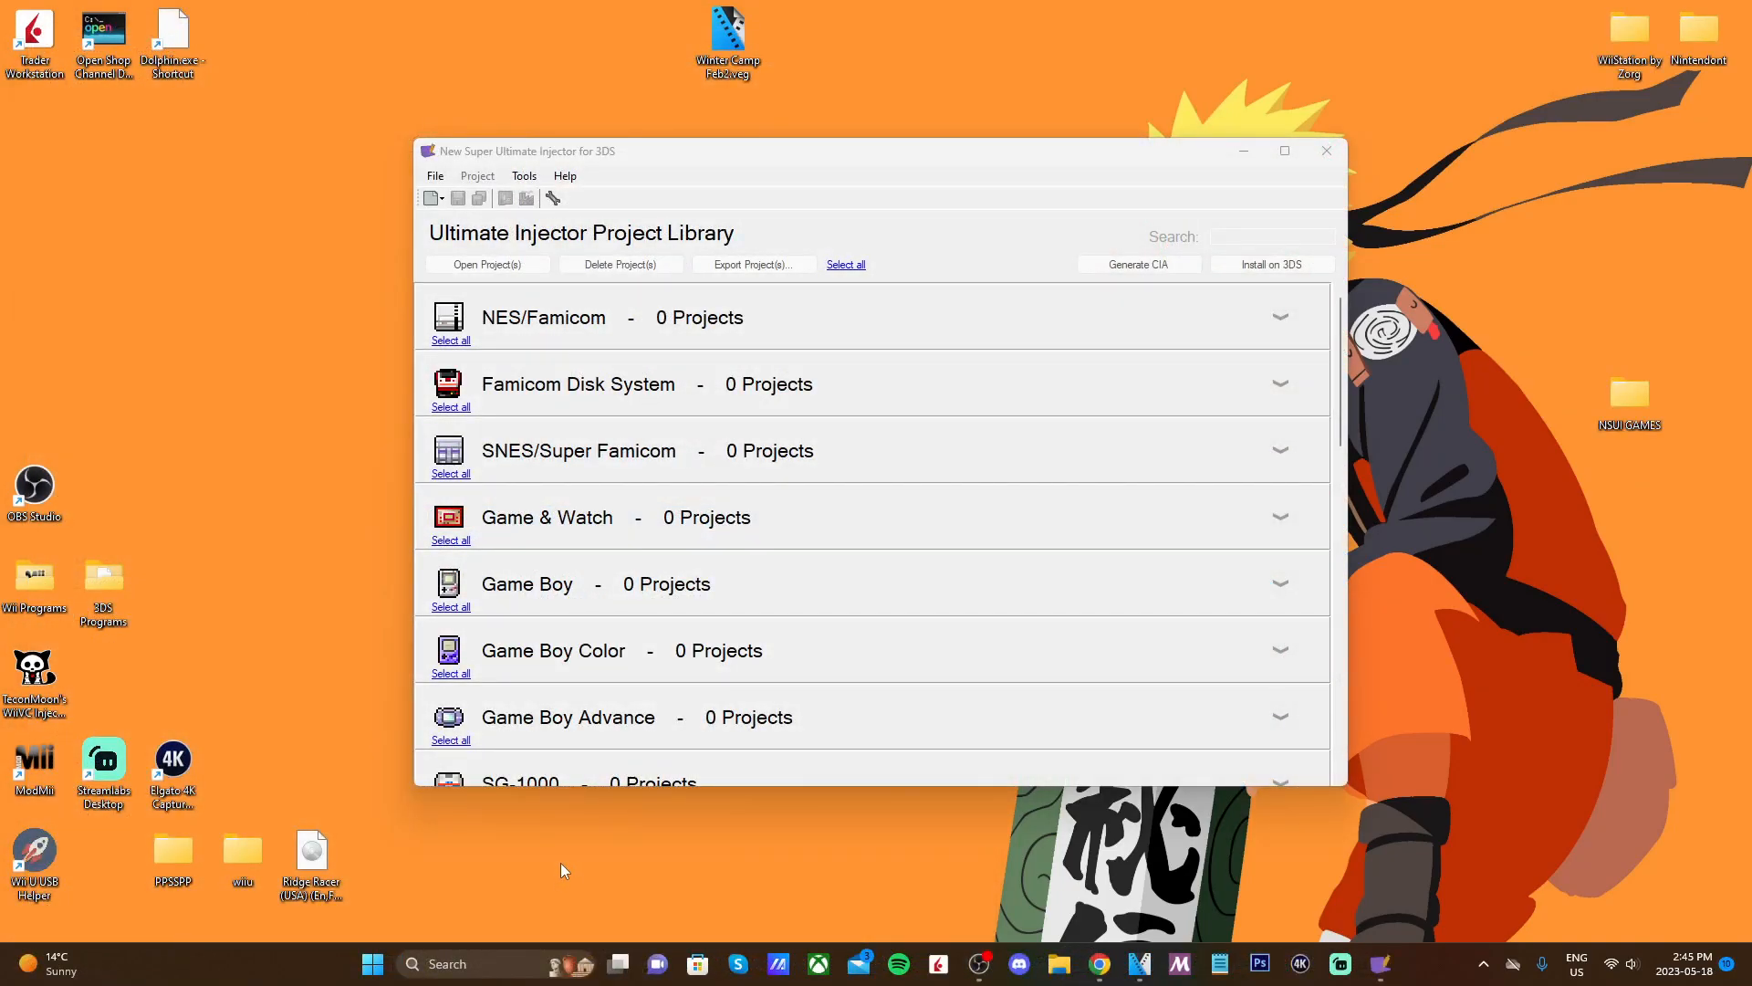
{"action": "mouse_move", "coordinate": [1629, 397]}
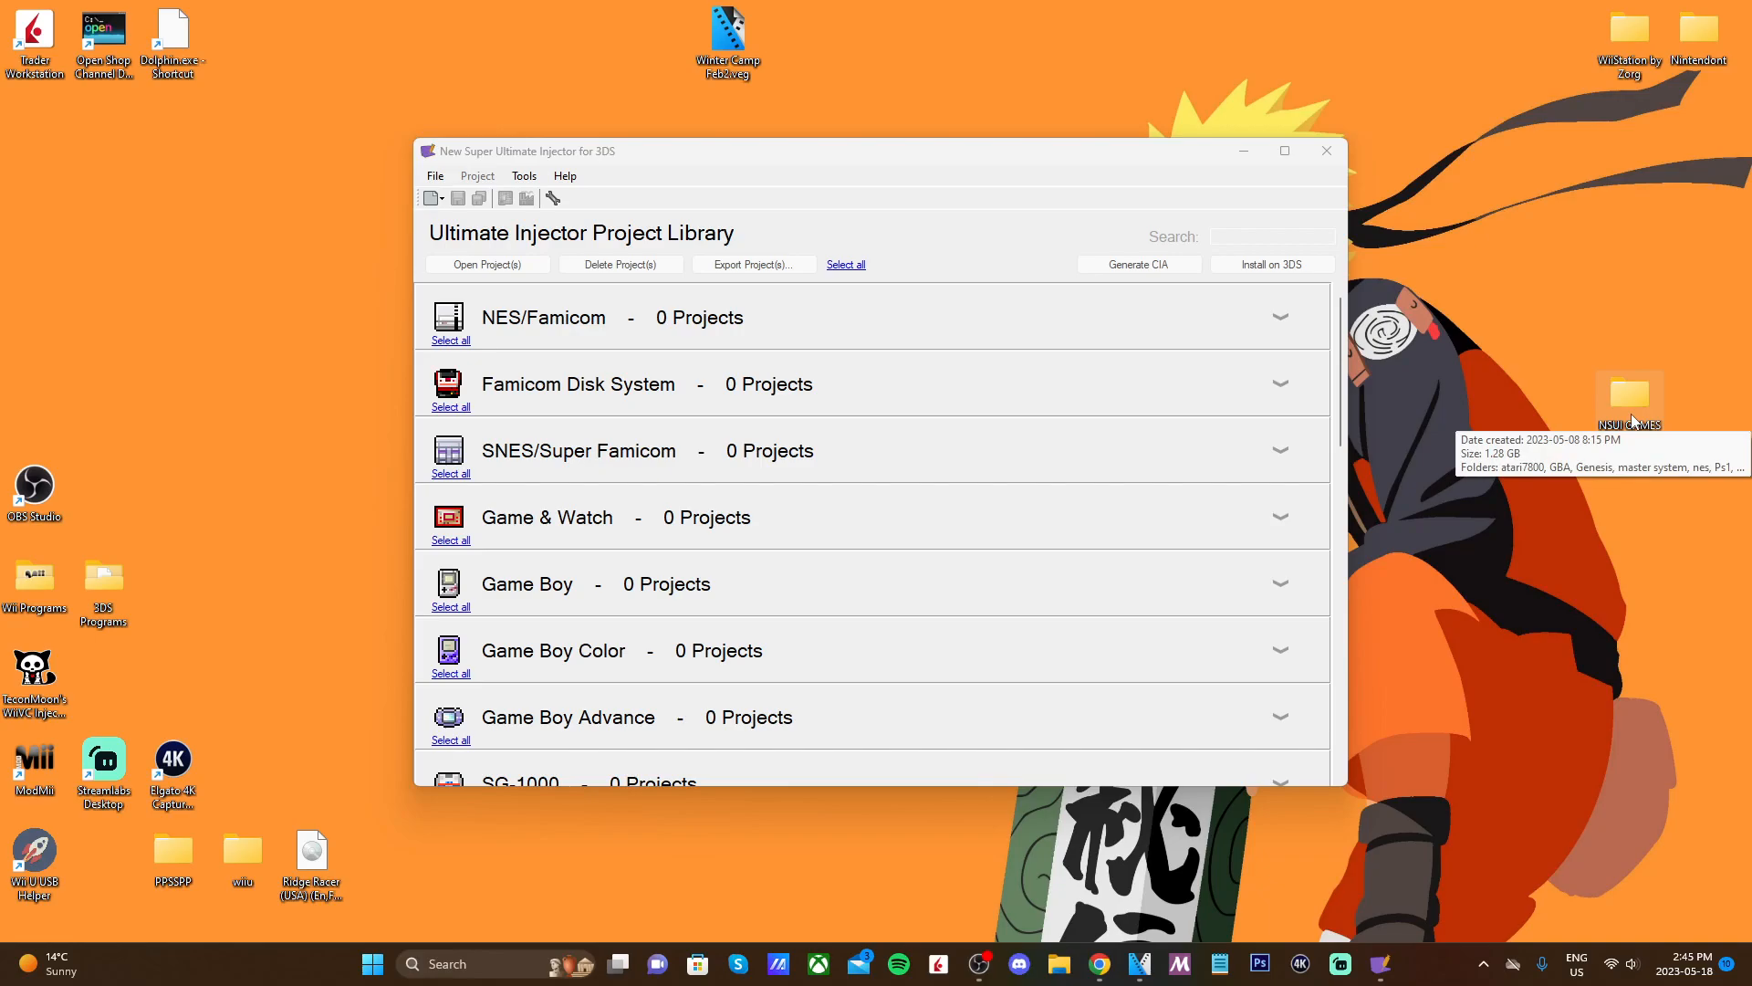
Step: Open NSUI GAMES, then its nes folder holding Super Mario Bros. (World).nes
{"action": "double_click", "coordinate": [1628, 397]}
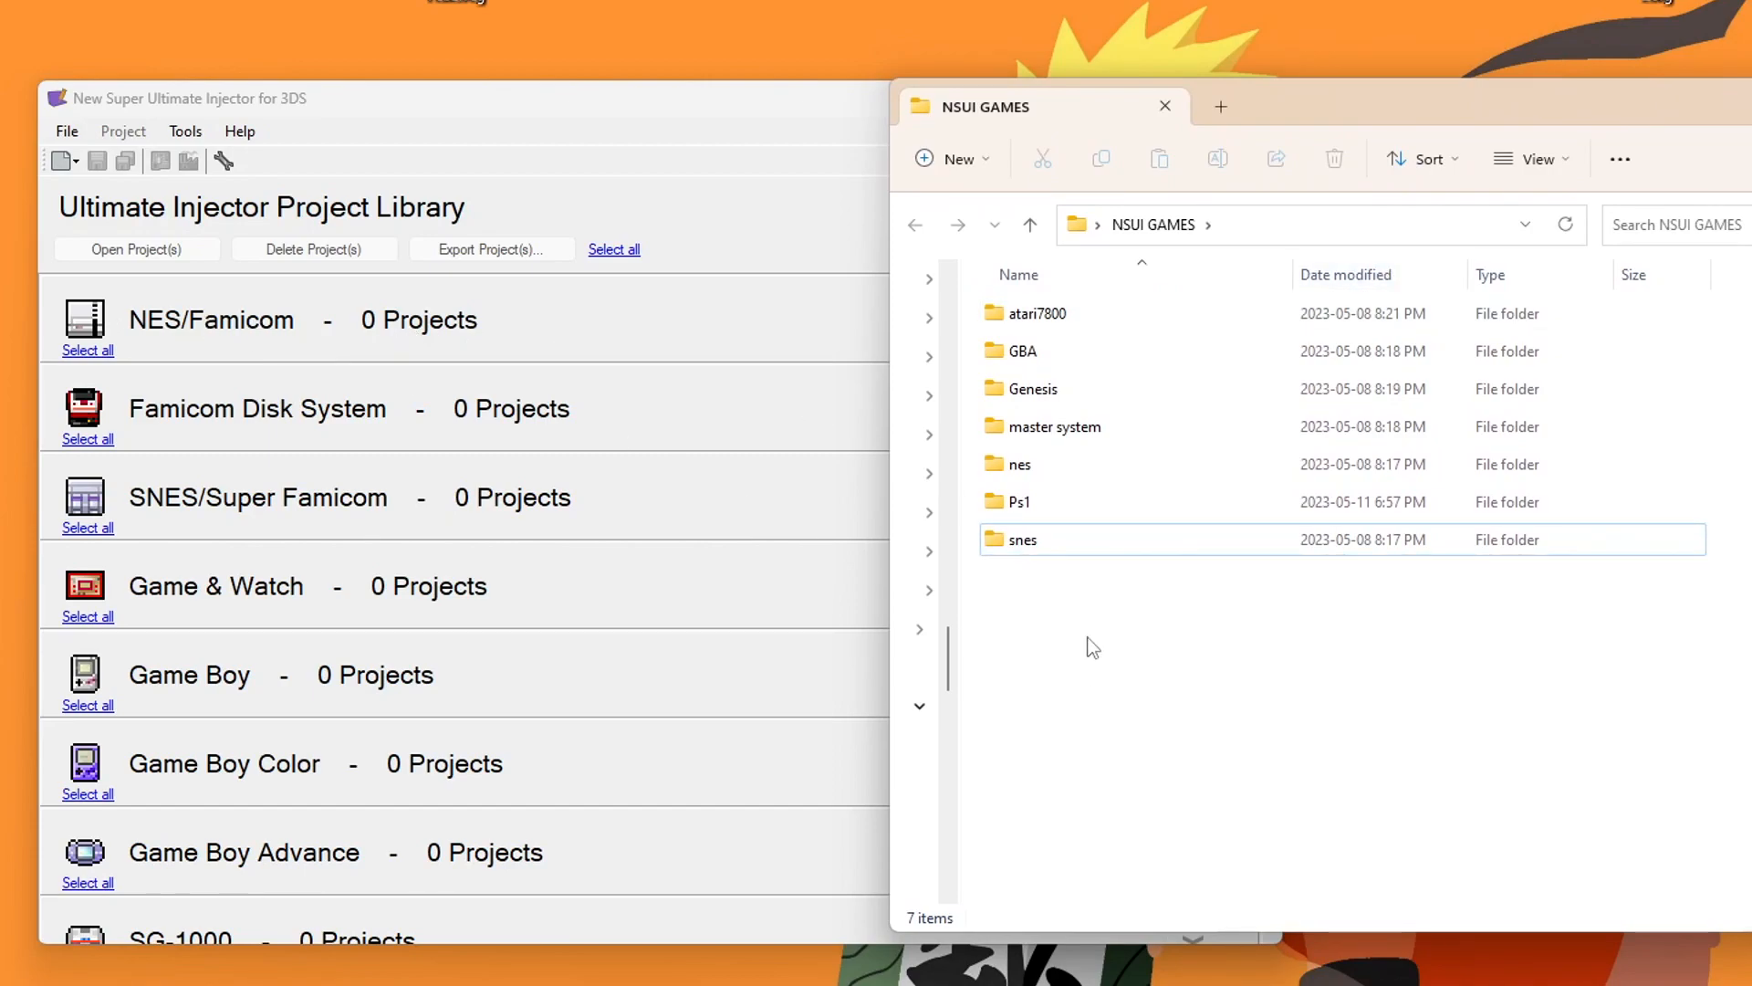
{"action": "left_click", "coordinate": [1018, 464]}
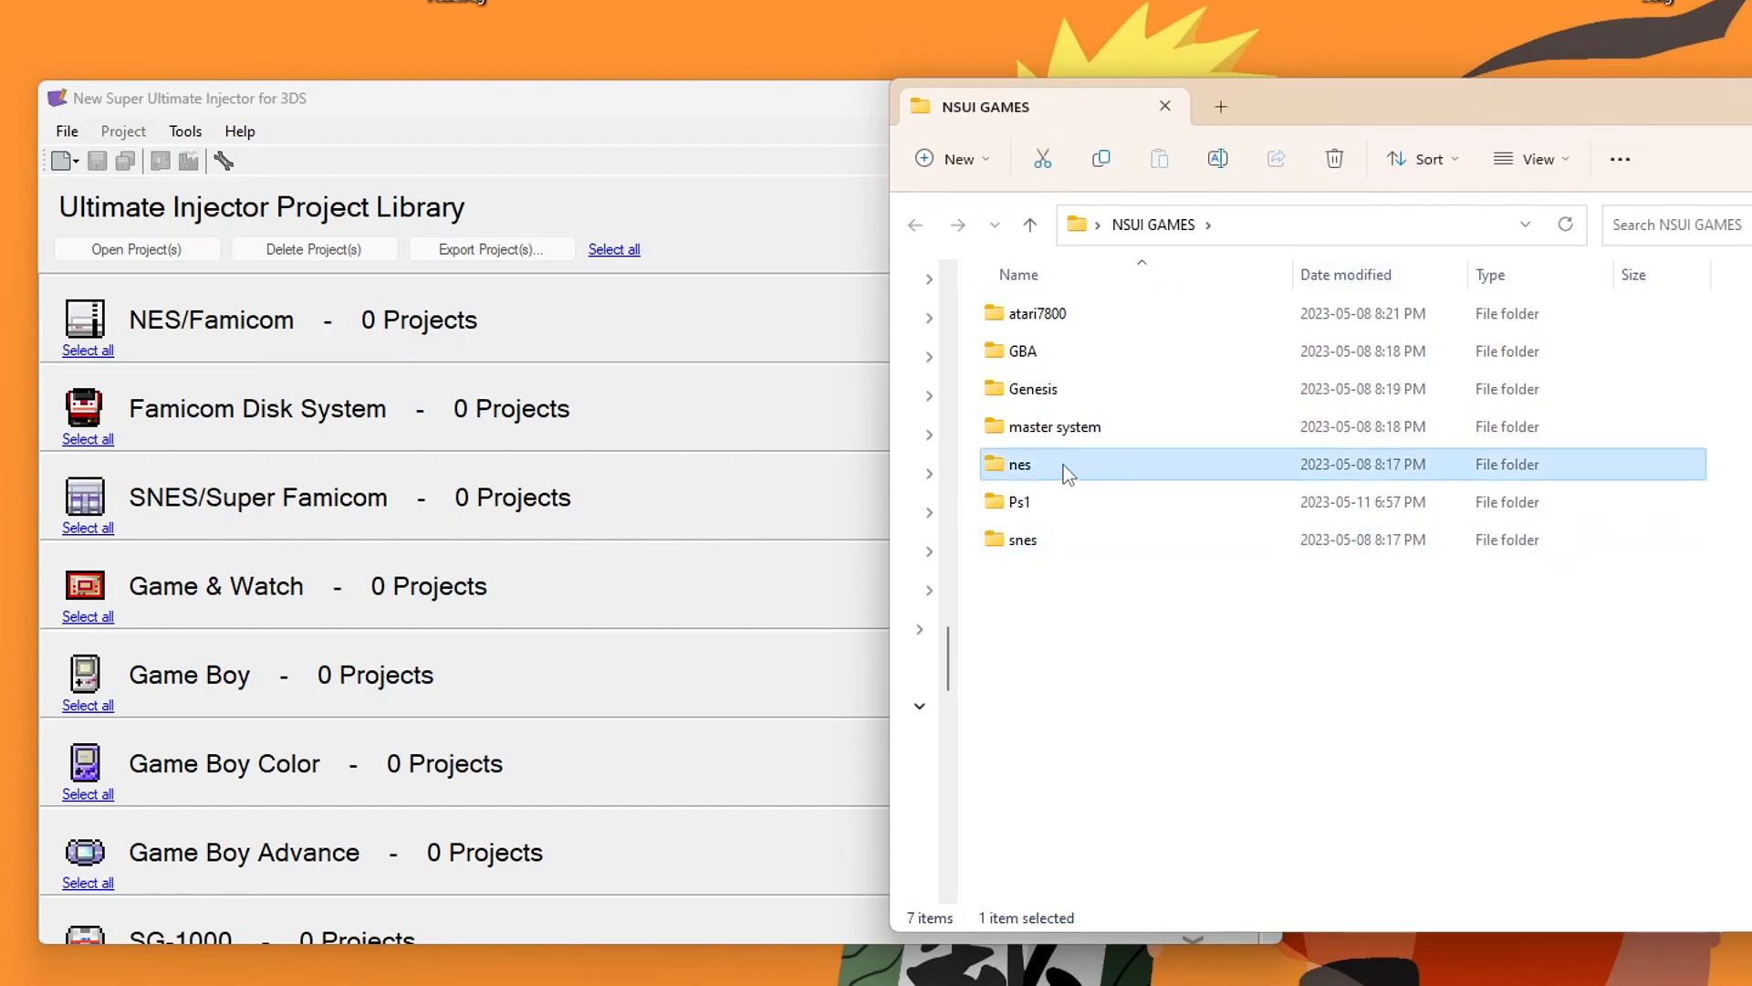
{"action": "double_click", "coordinate": [1019, 463]}
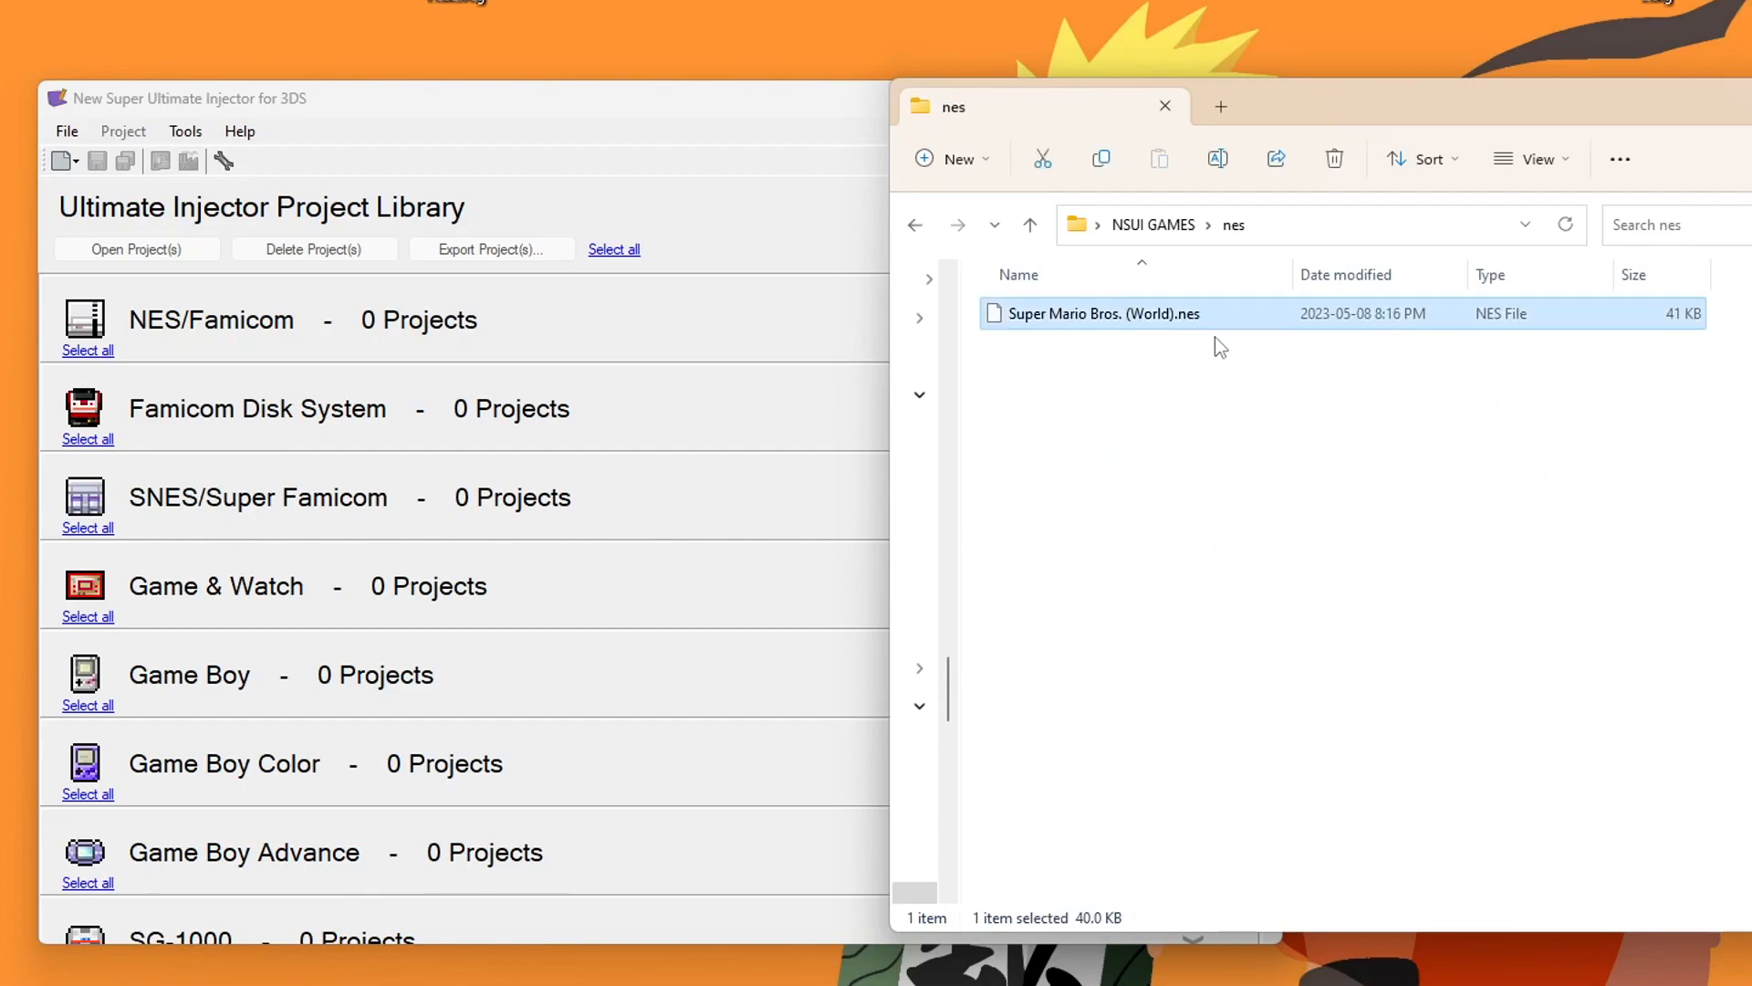
{"action": "mouse_move", "coordinate": [1532, 319]}
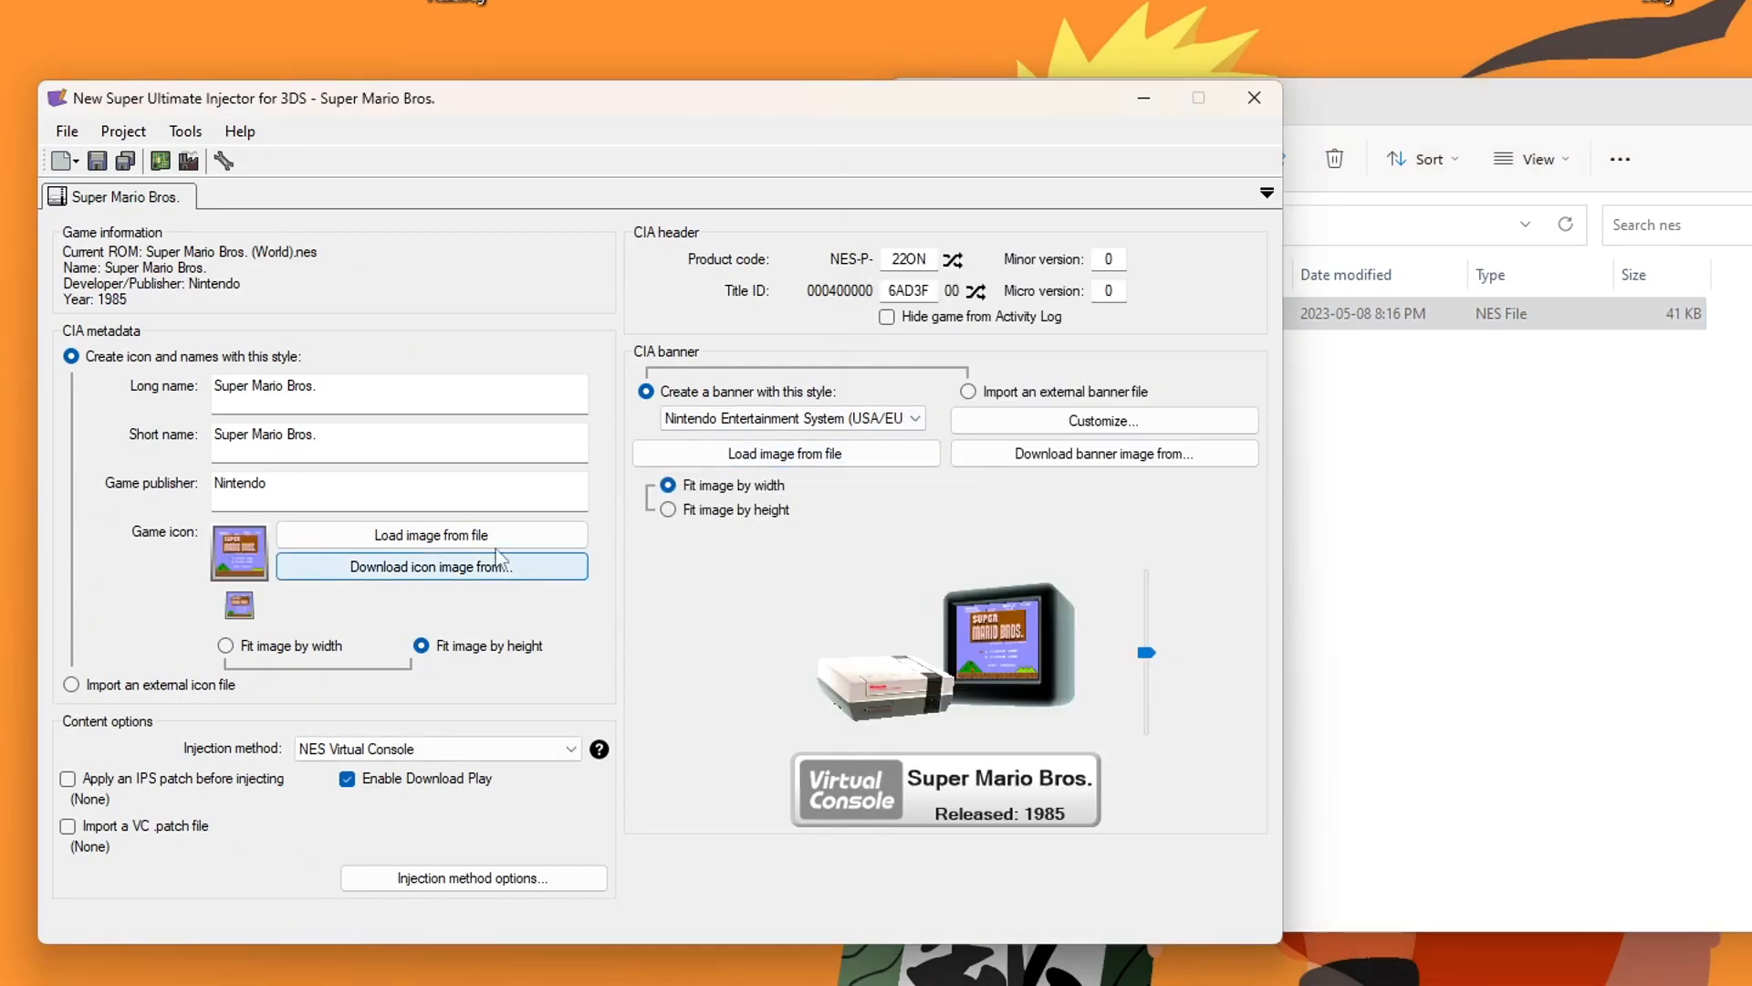
{"action": "mouse_move", "coordinate": [414, 608]}
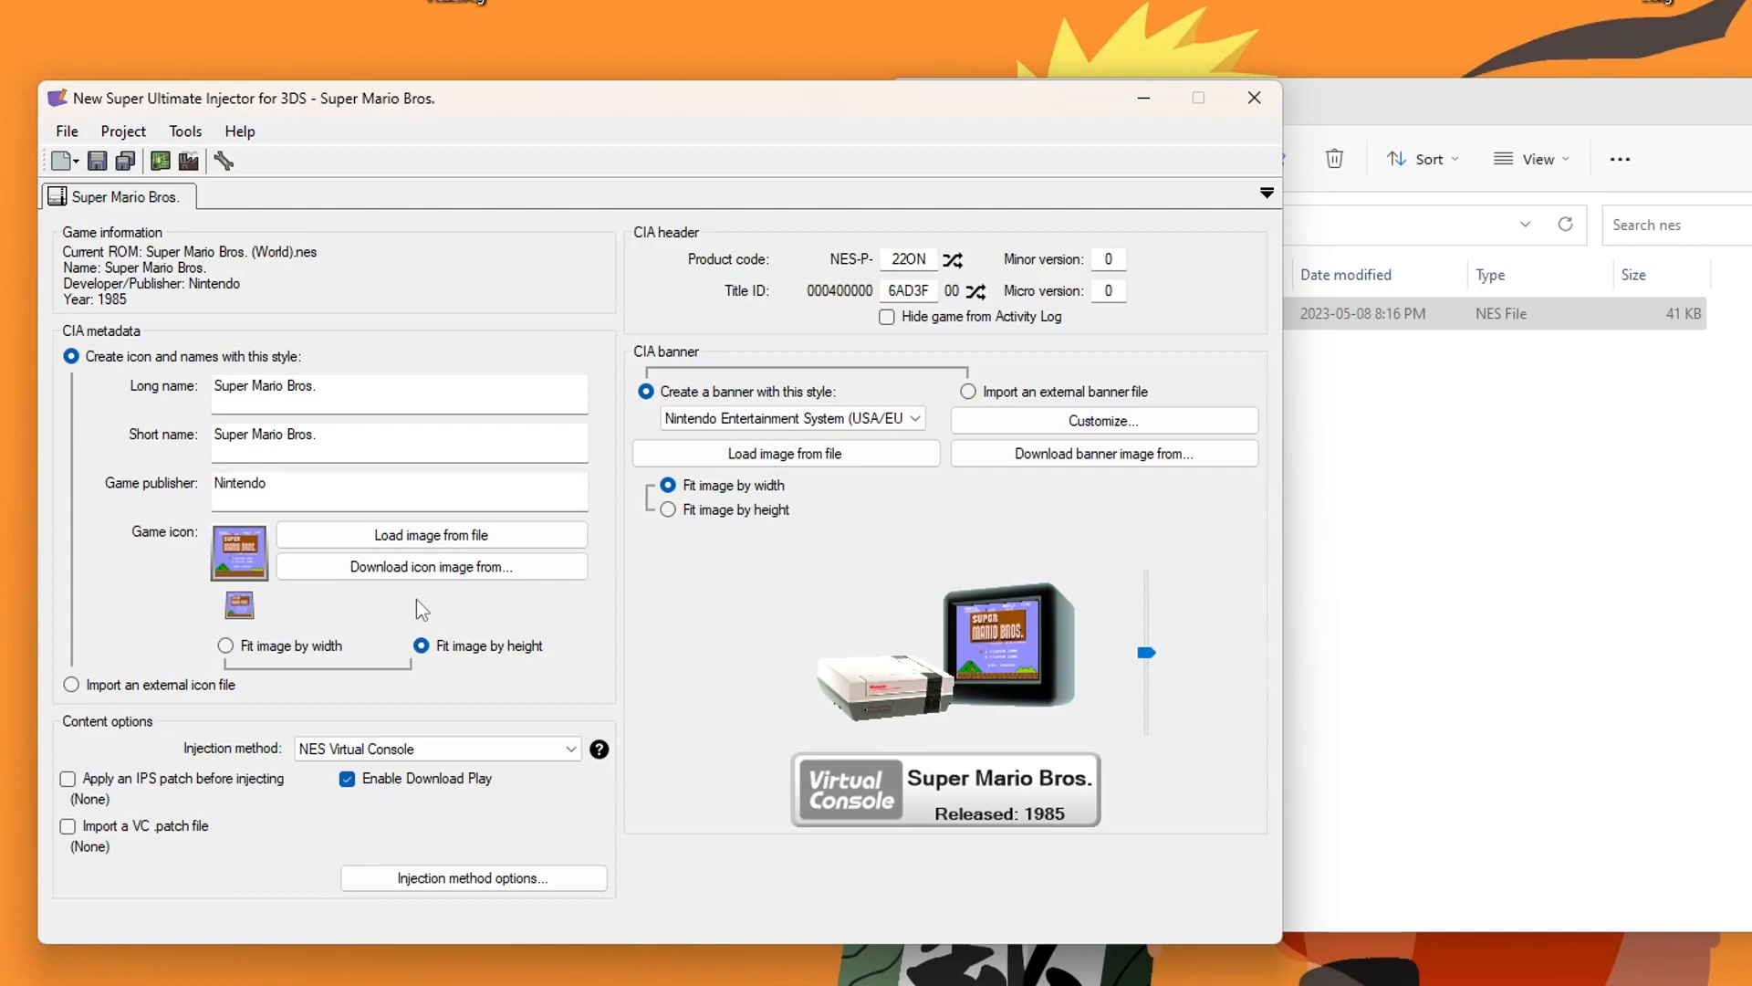
{"action": "mouse_move", "coordinate": [430, 567]}
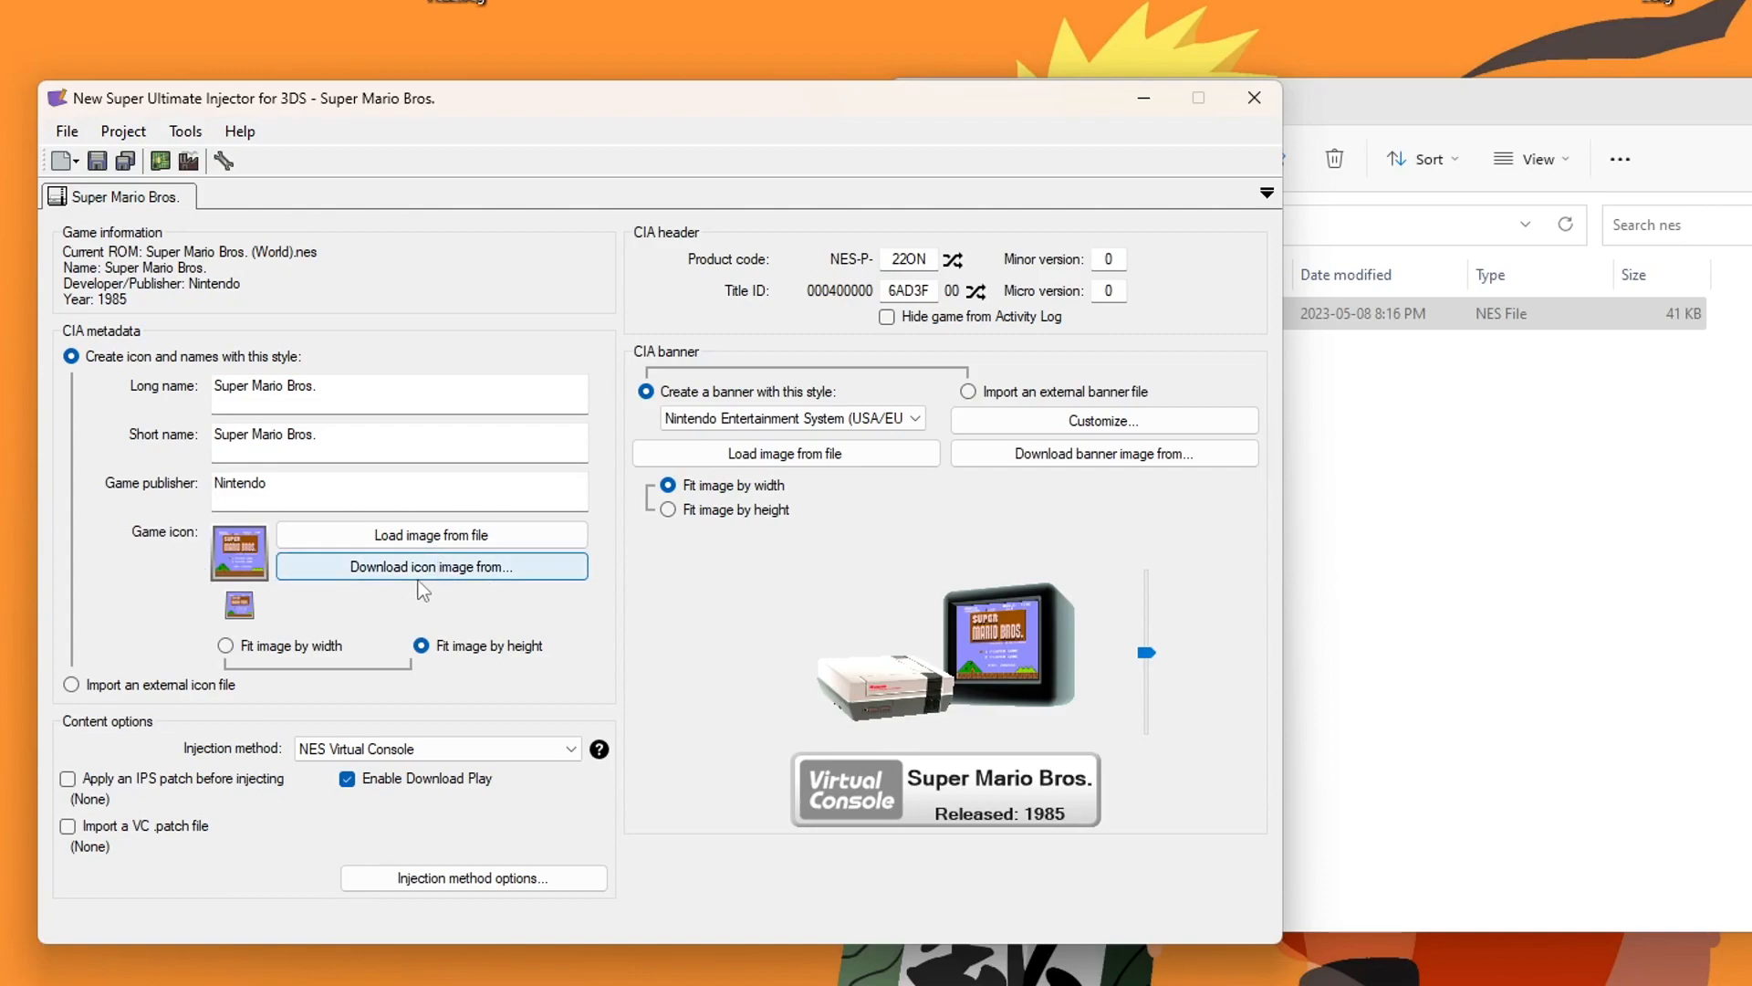
{"action": "left_click", "coordinate": [430, 566]}
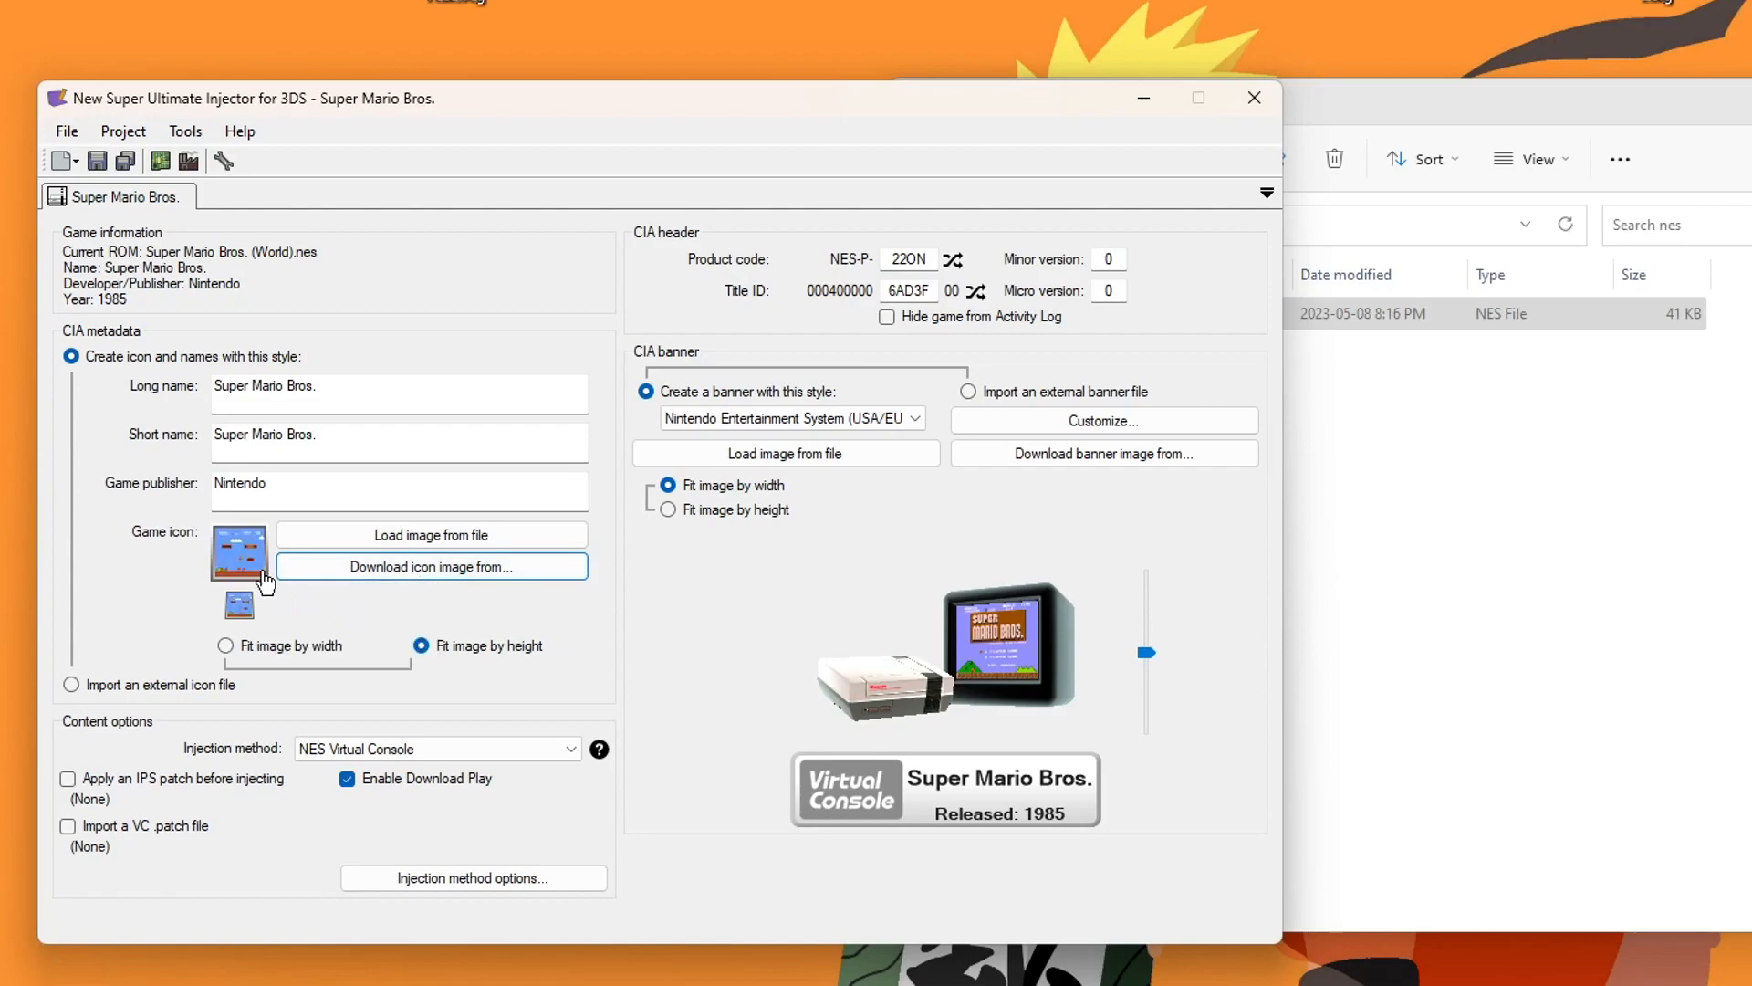
{"action": "left_click", "coordinate": [429, 567]}
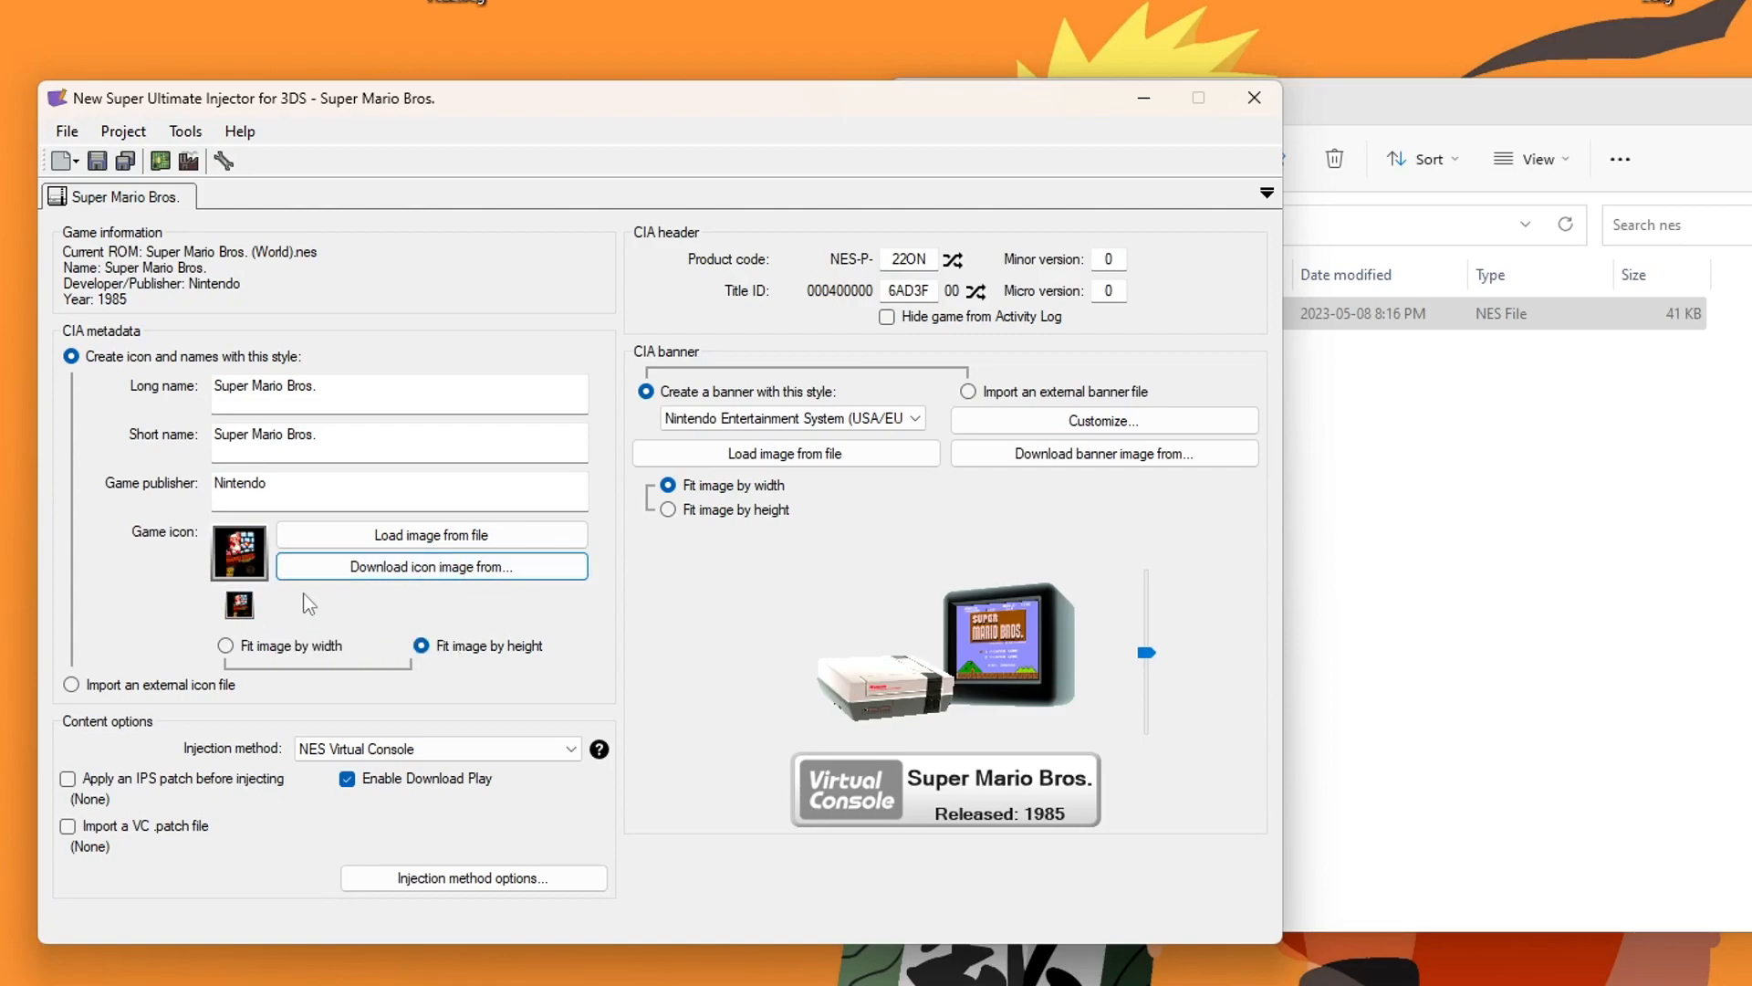
{"action": "left_click", "coordinate": [429, 567]}
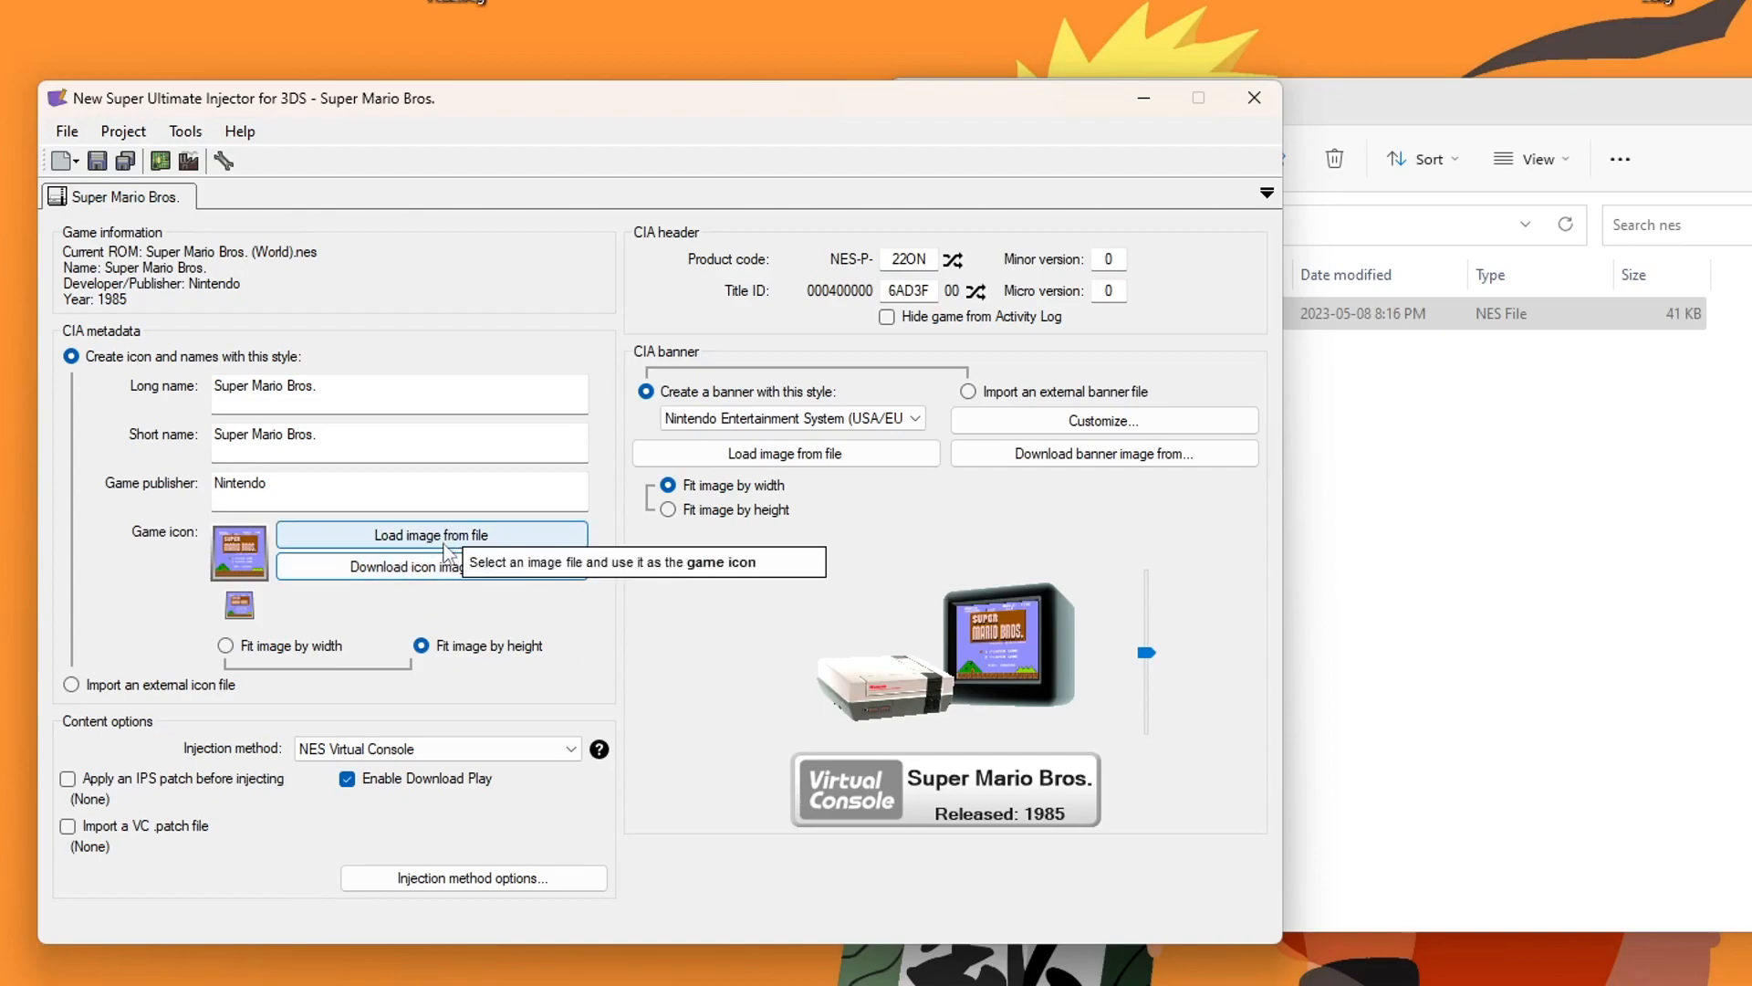
{"action": "mouse_move", "coordinate": [299, 603]}
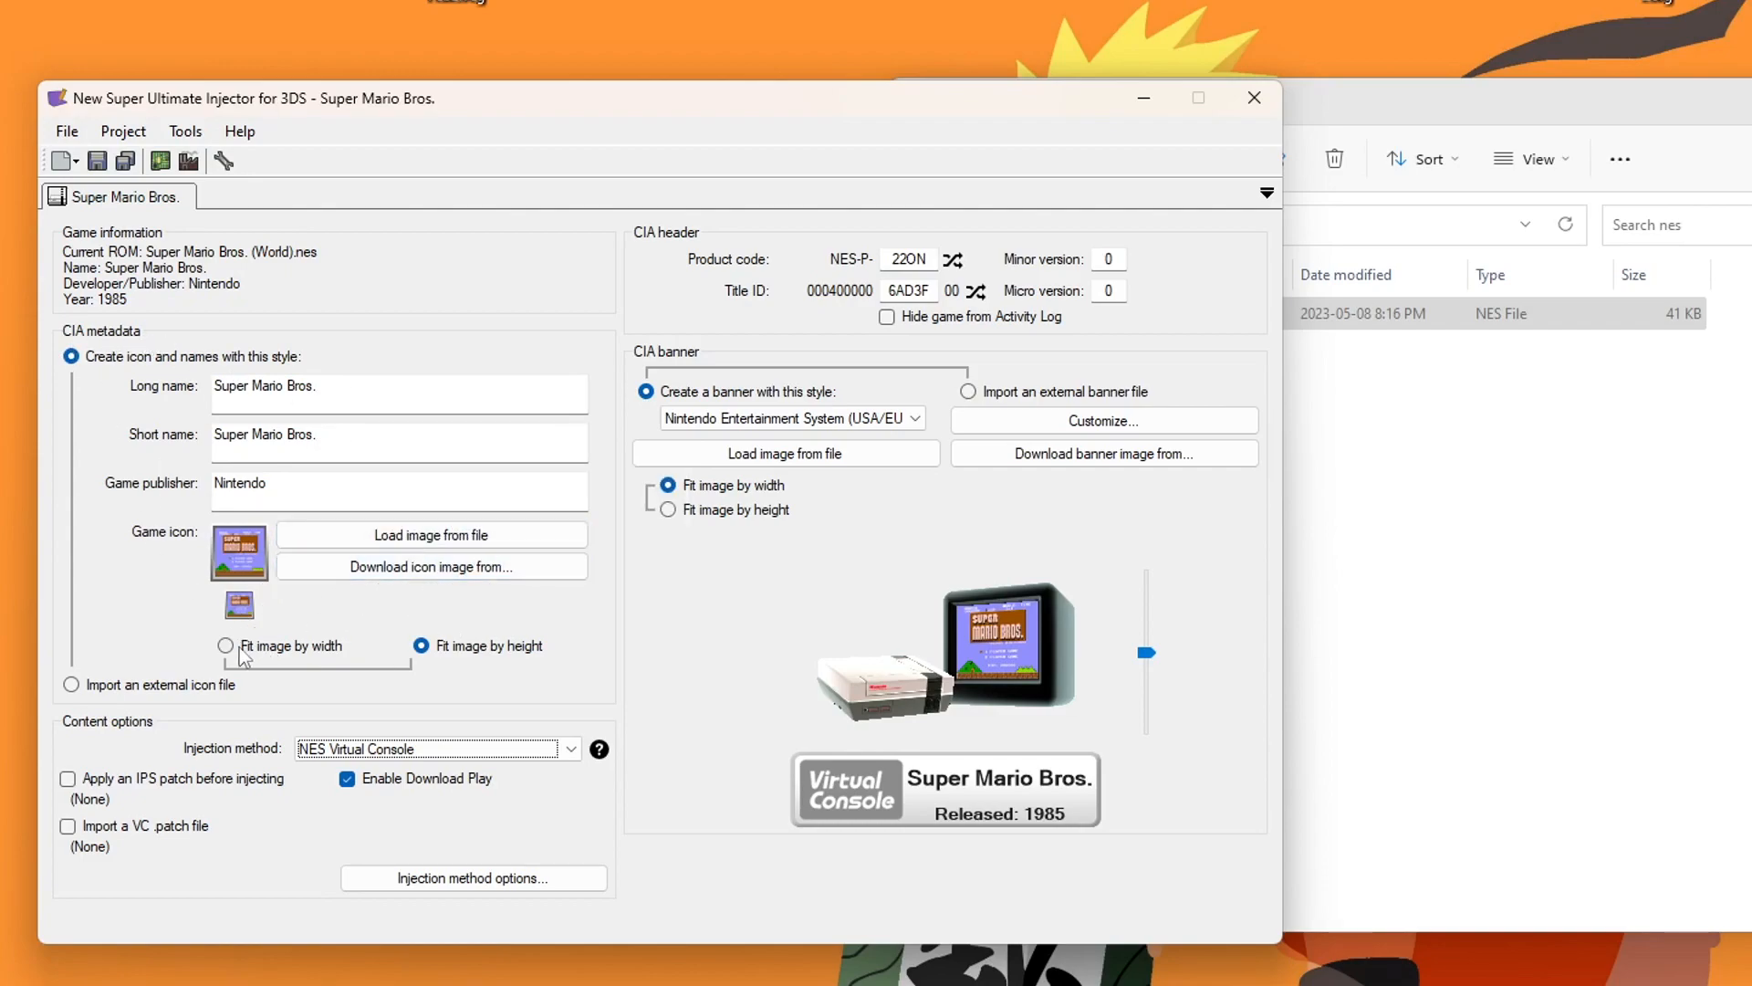
{"action": "left_click", "coordinate": [225, 646]}
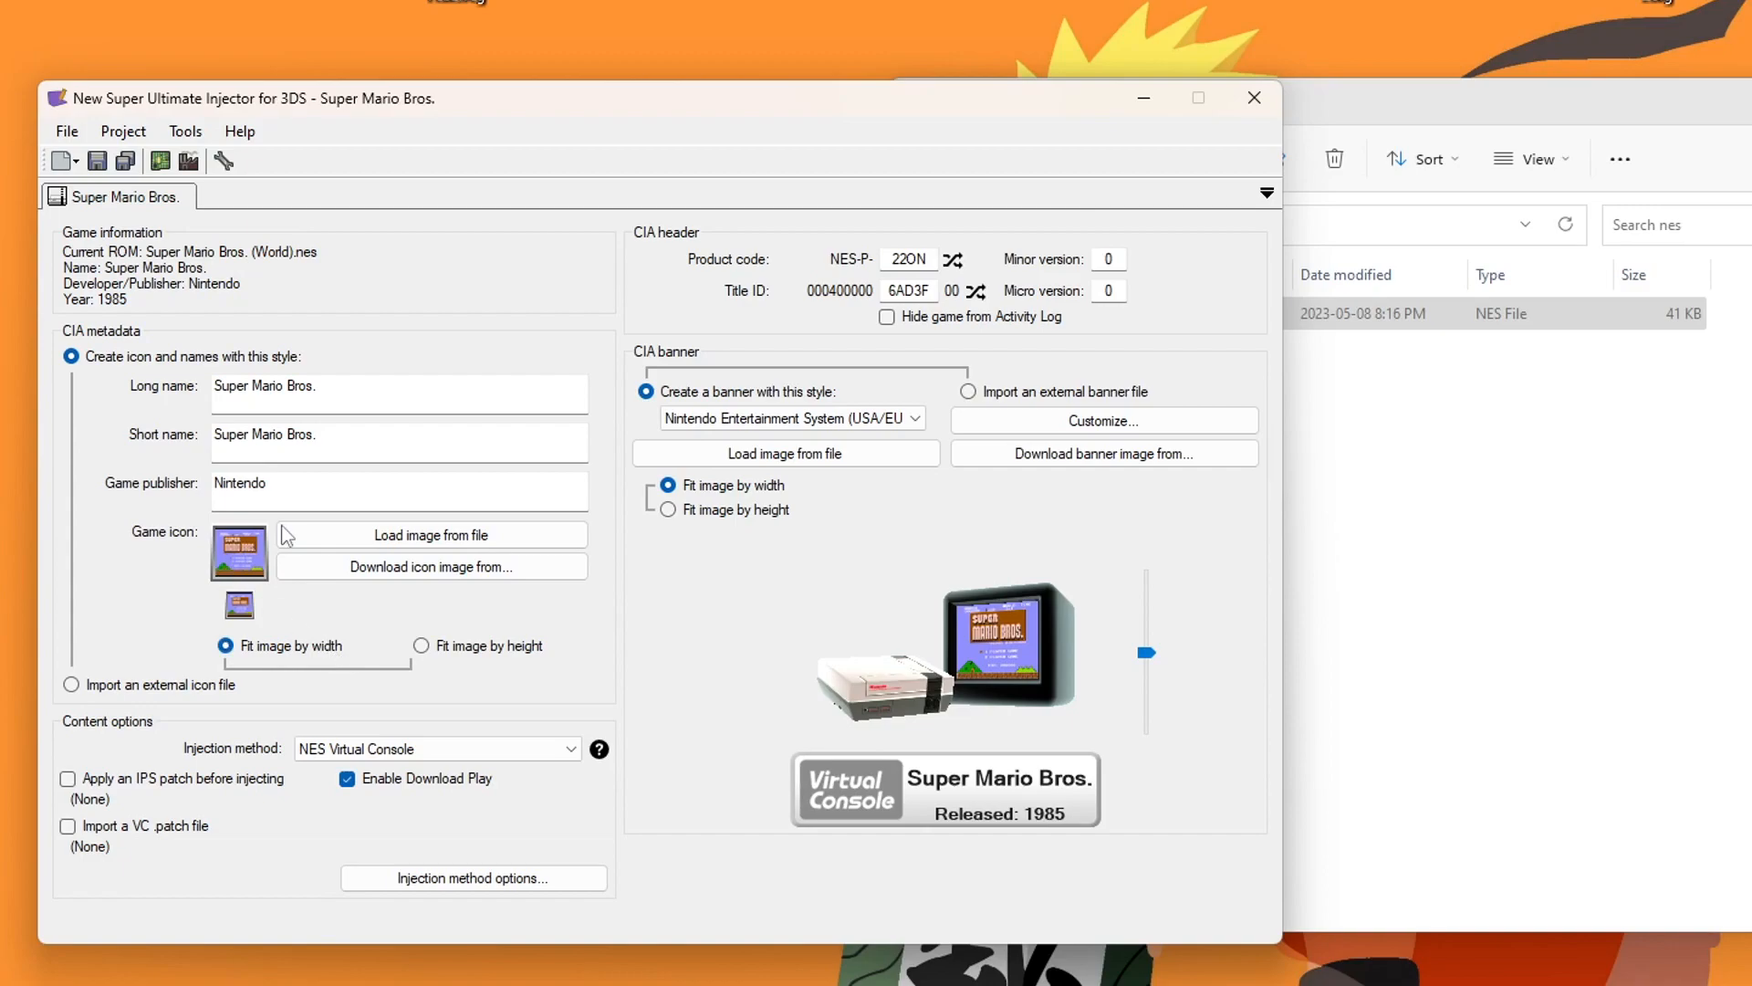
{"action": "left_click", "coordinate": [421, 646]}
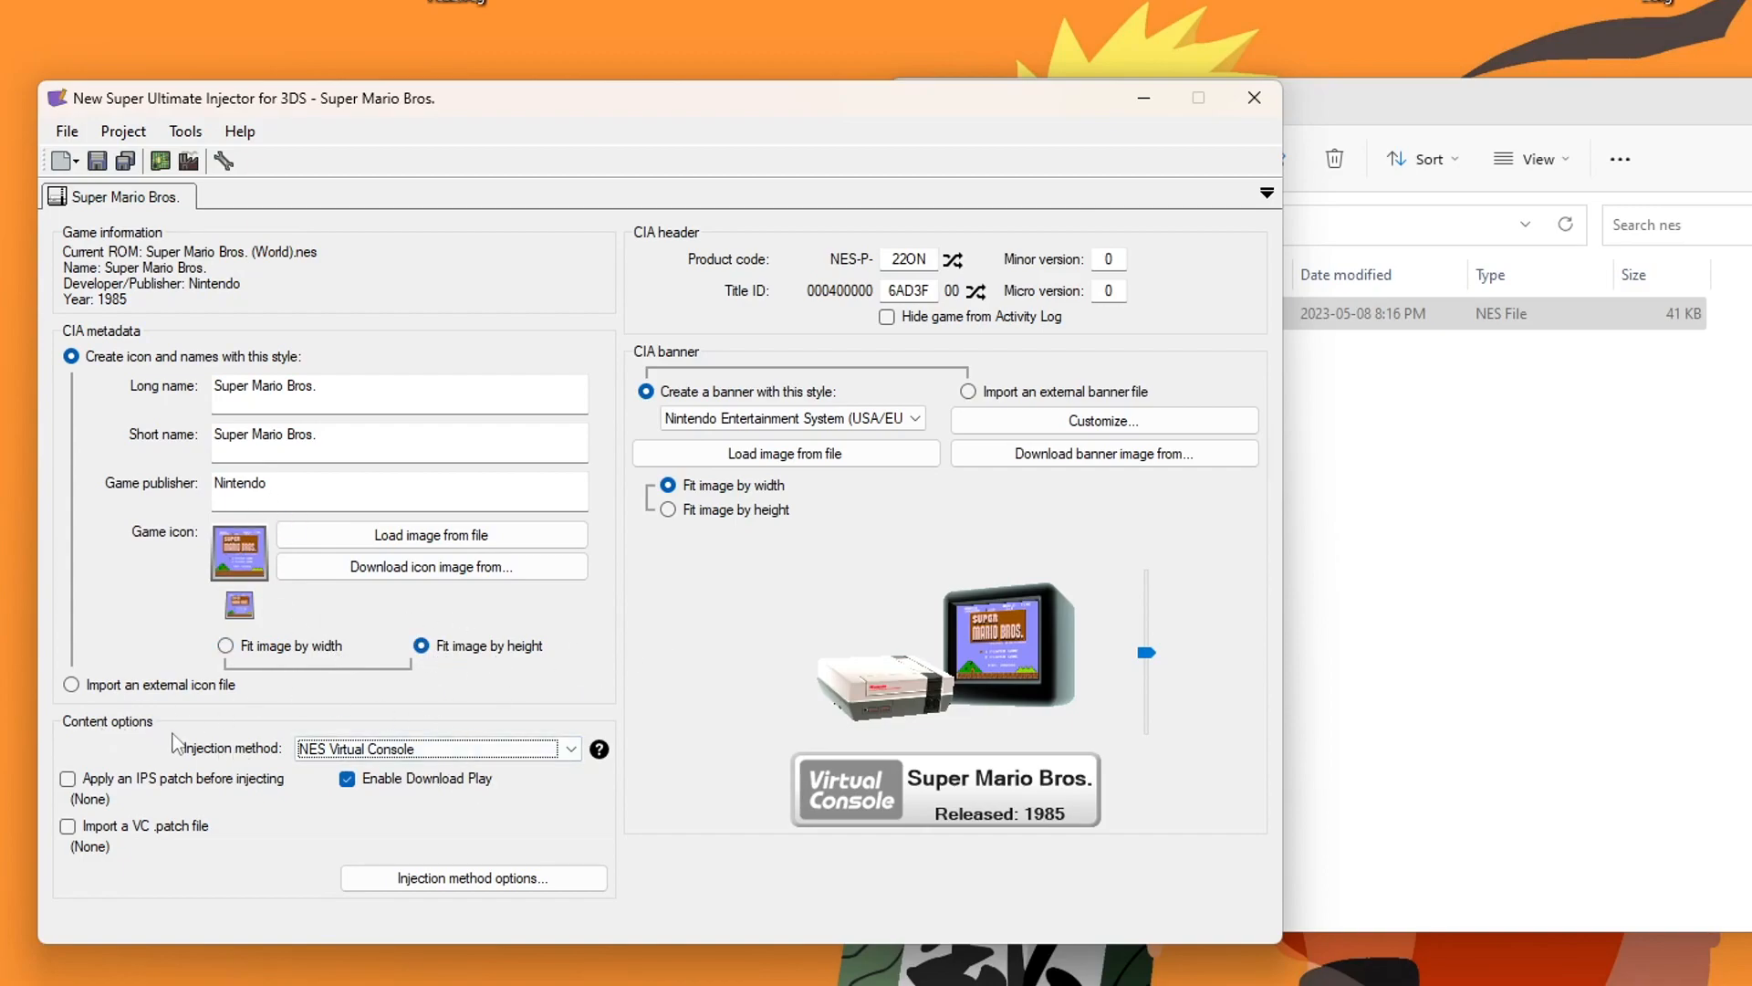
{"action": "left_click", "coordinate": [436, 749]}
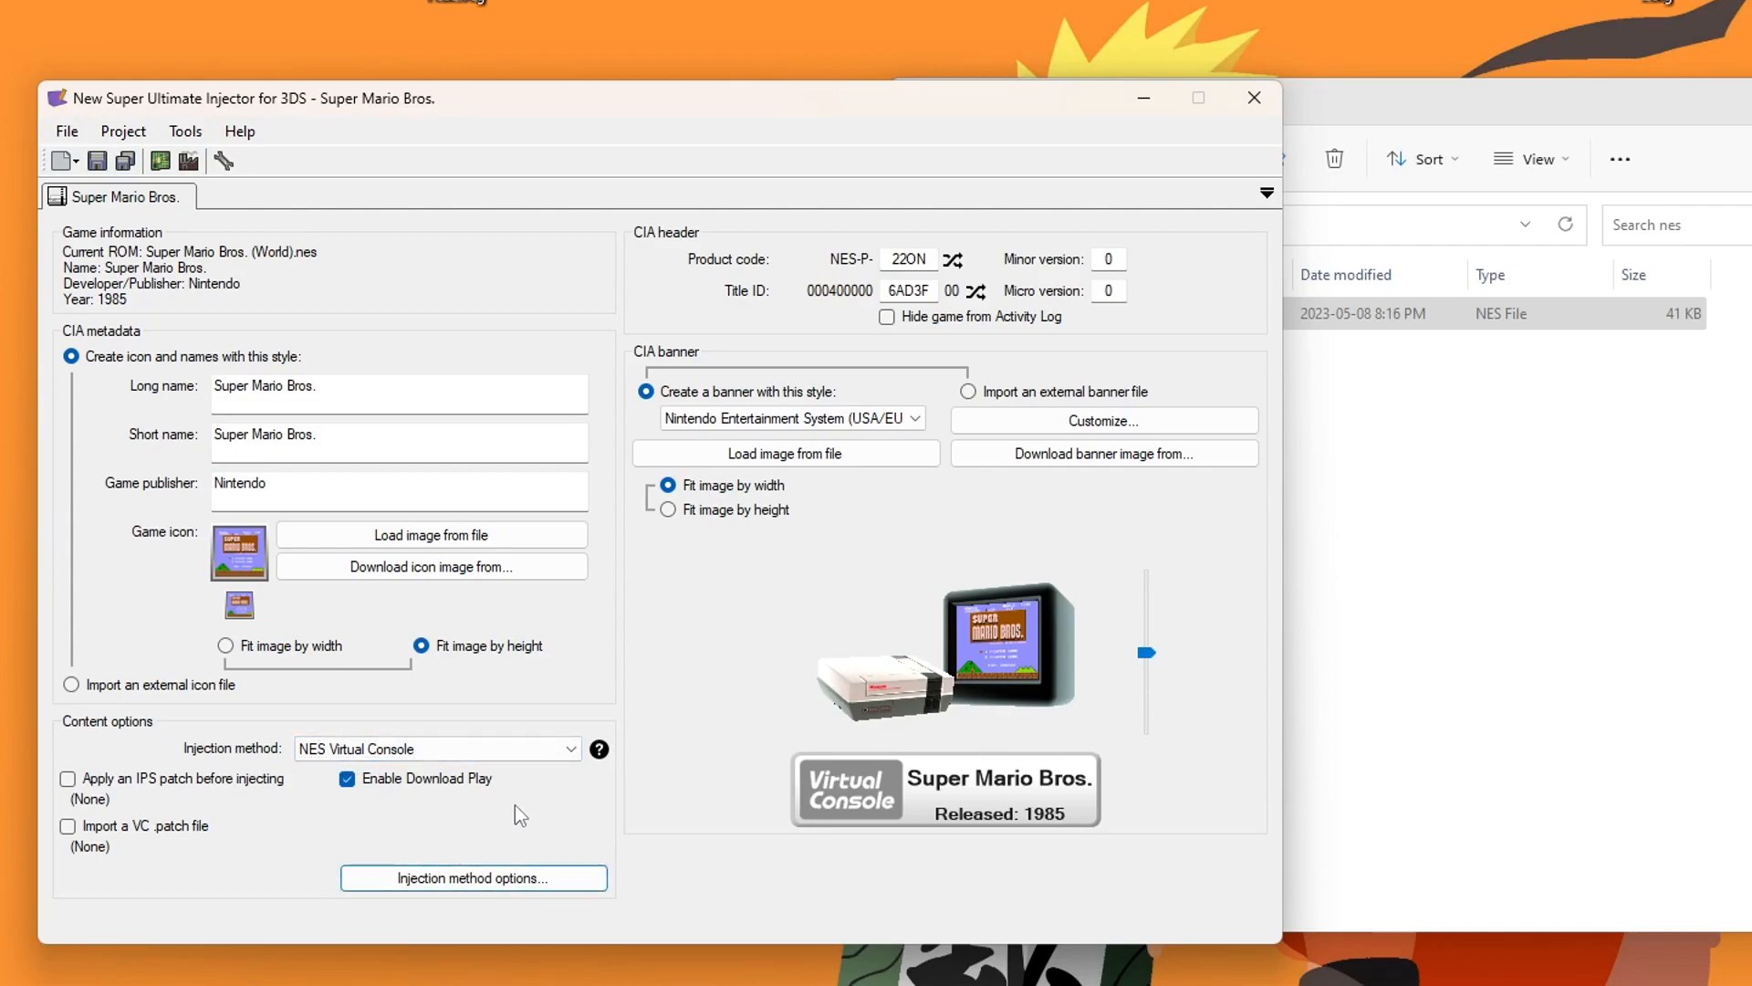
{"action": "left_click", "coordinate": [473, 877]}
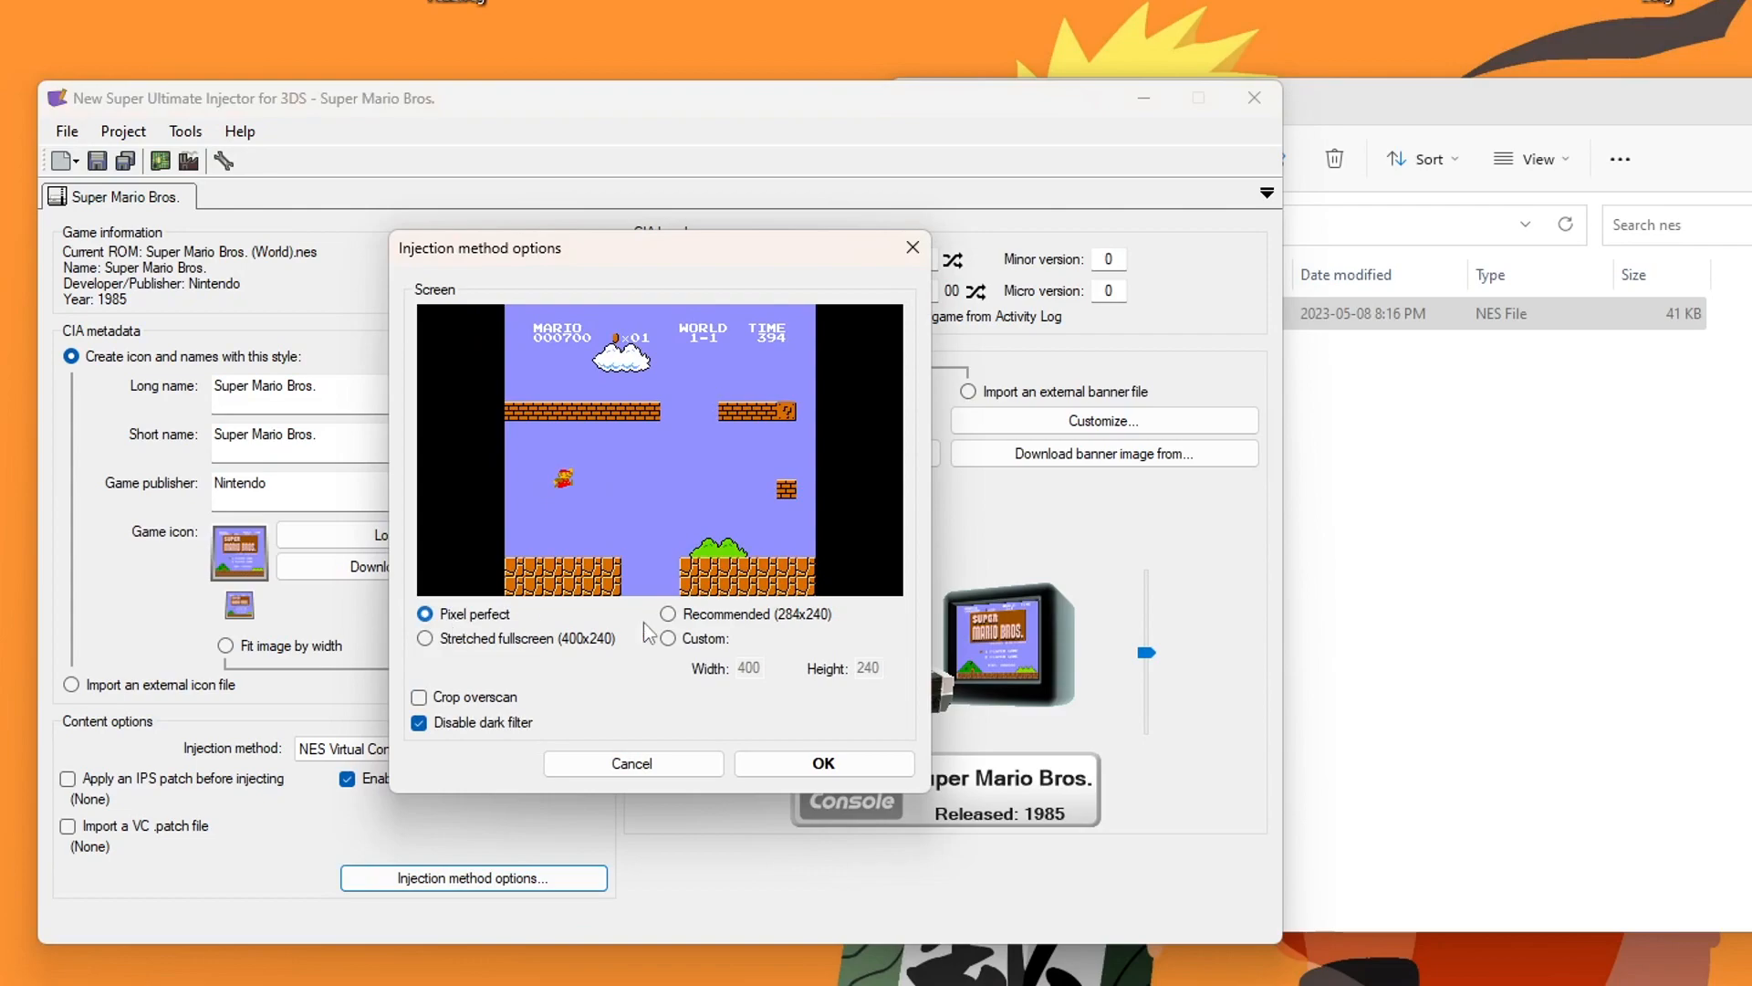
{"action": "left_click", "coordinate": [667, 613]}
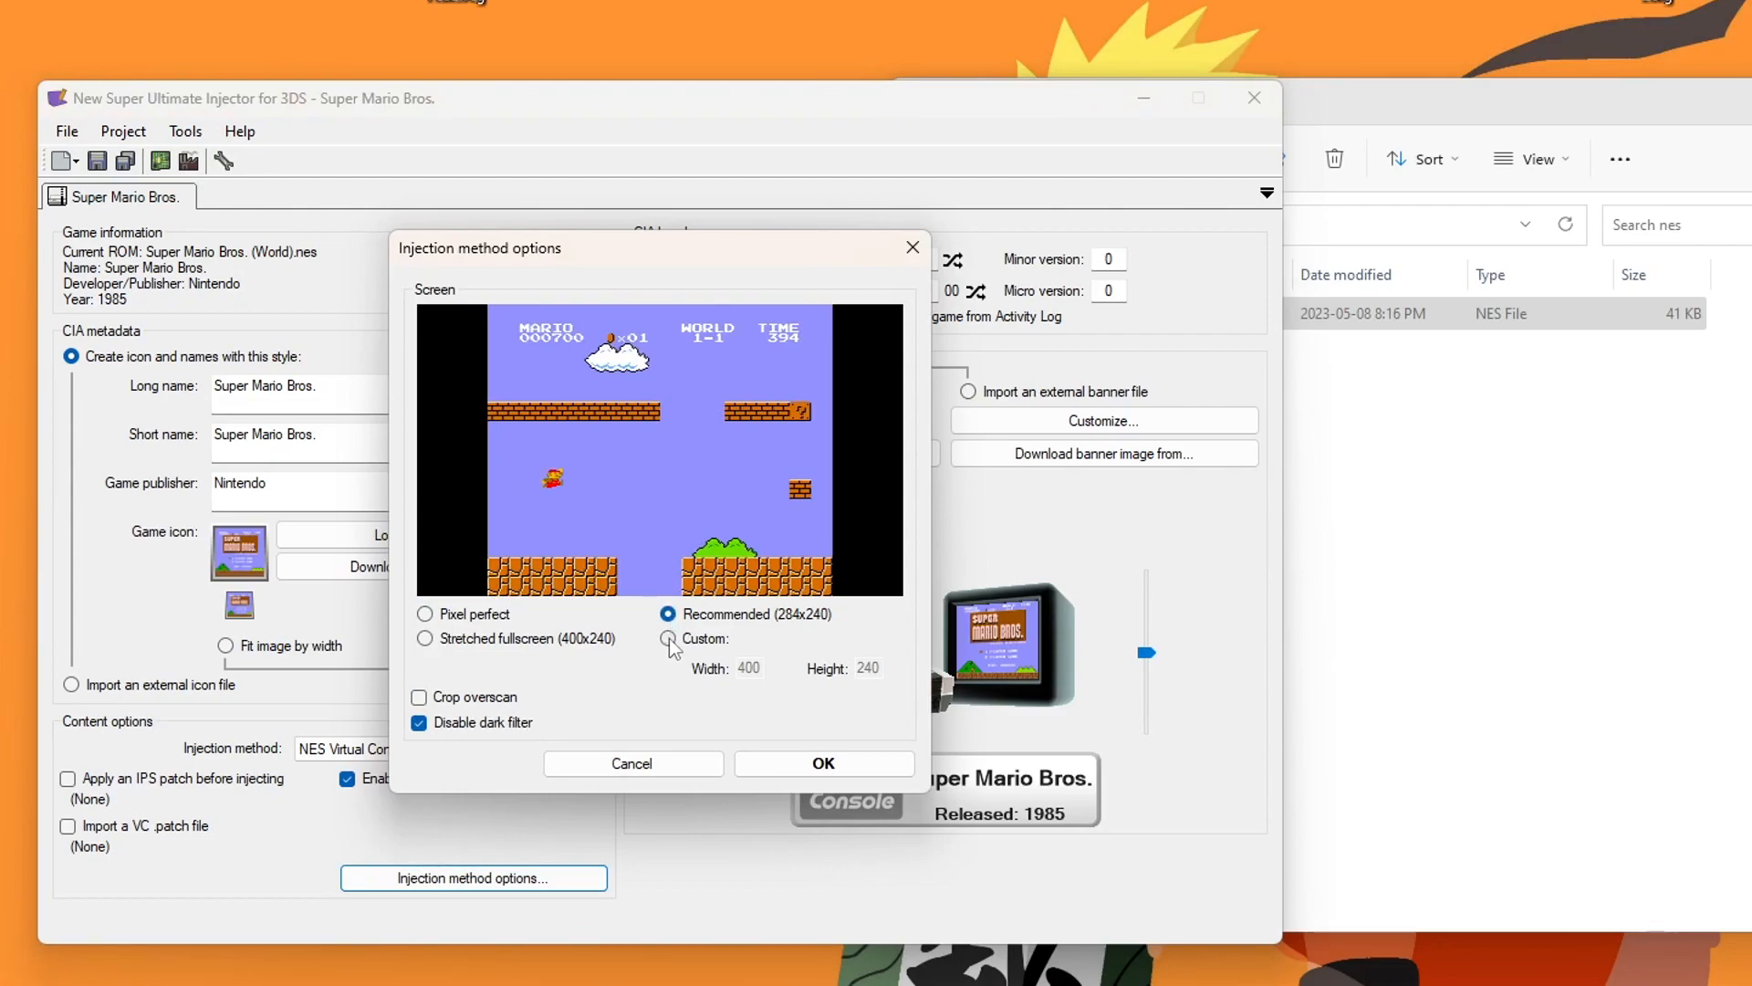
{"action": "left_click", "coordinate": [424, 638]}
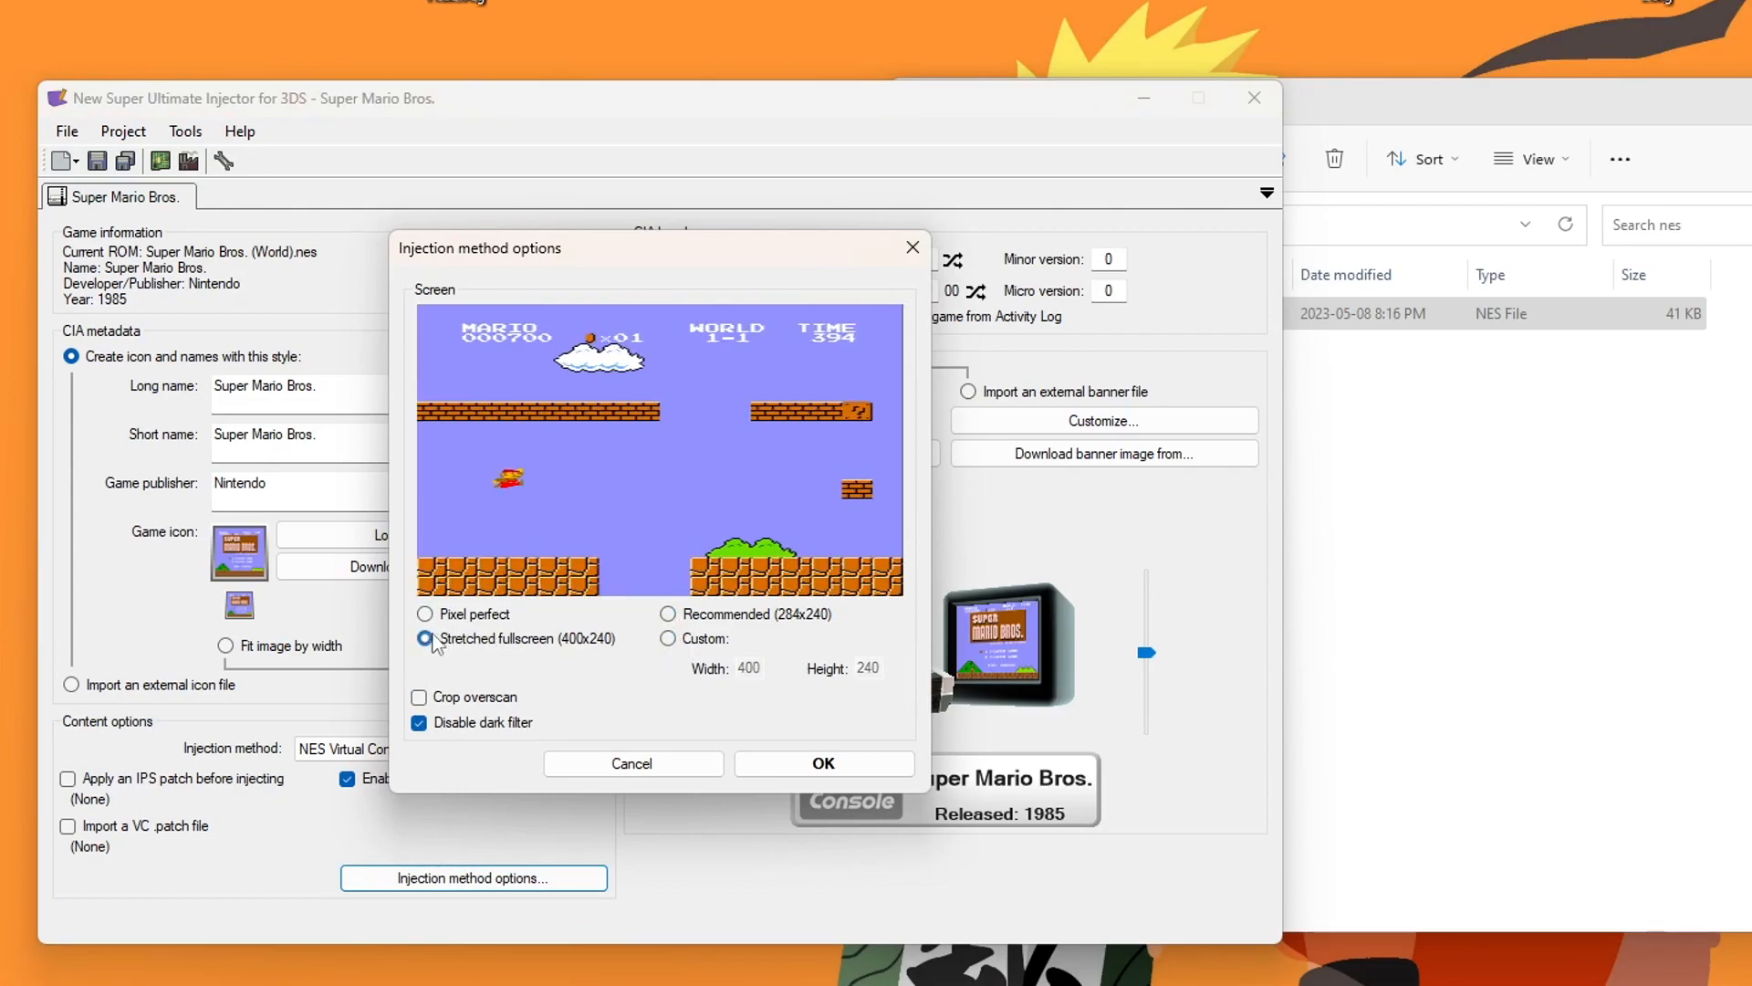
{"action": "left_click", "coordinate": [424, 614]}
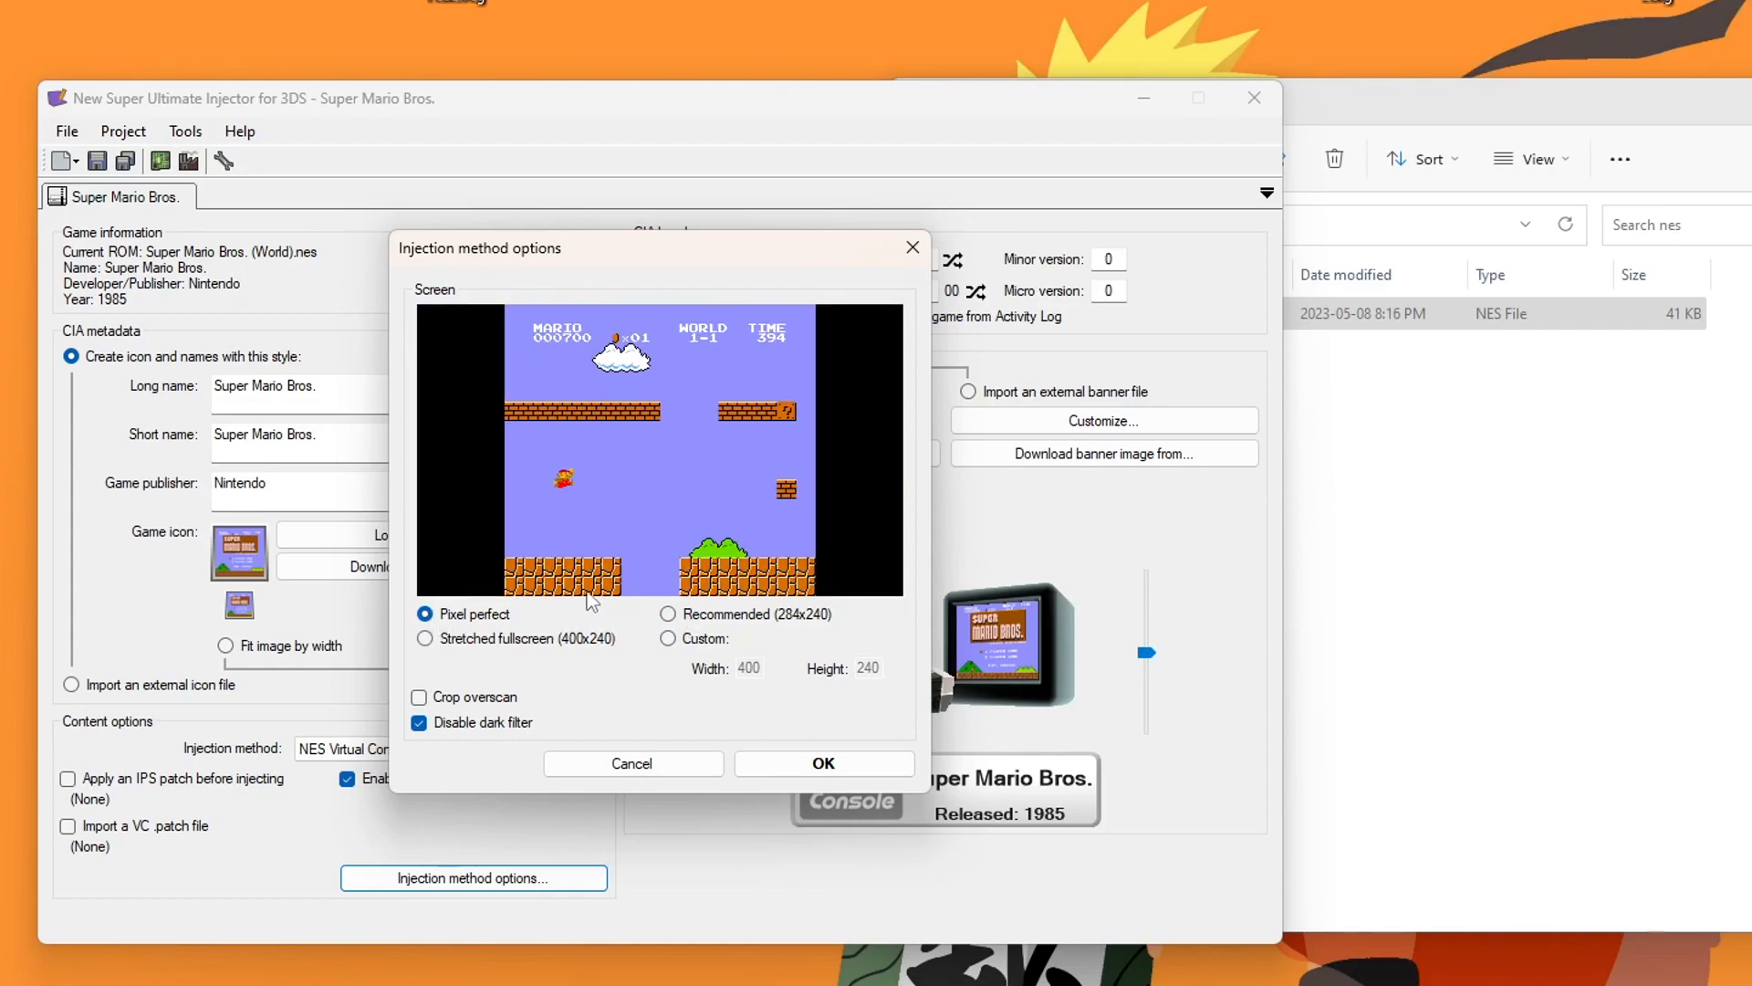
{"action": "mouse_move", "coordinate": [547, 641]}
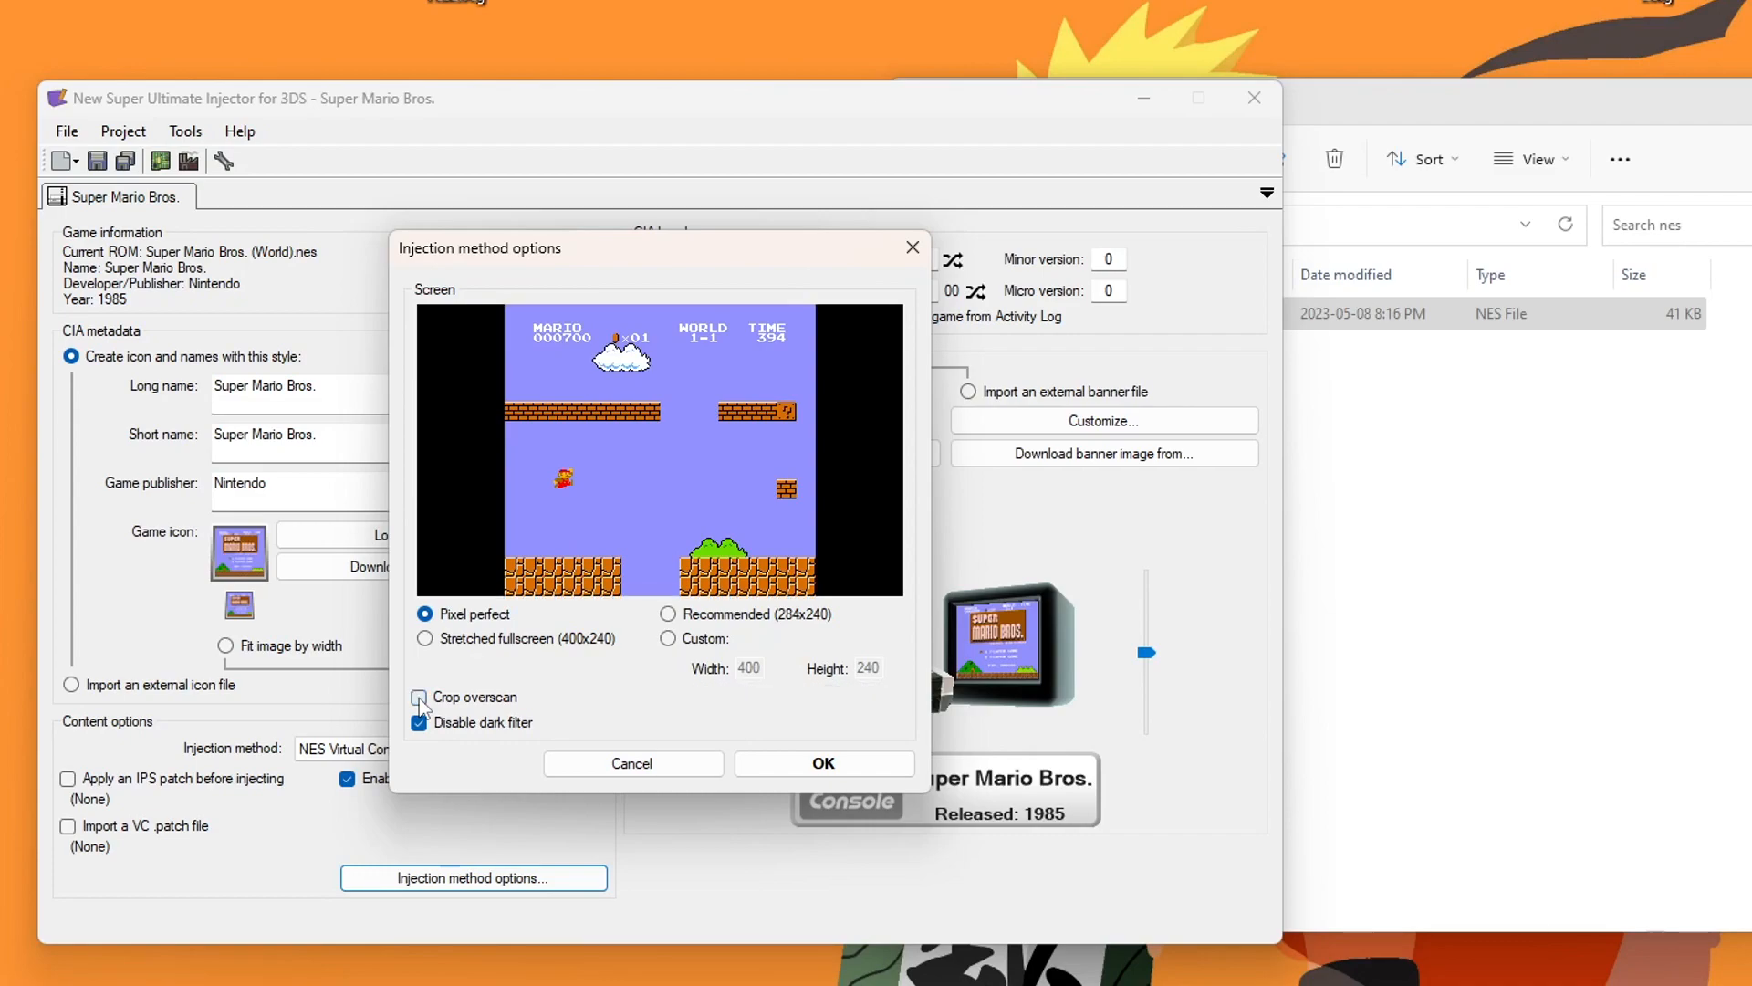
{"action": "left_click", "coordinate": [420, 698]}
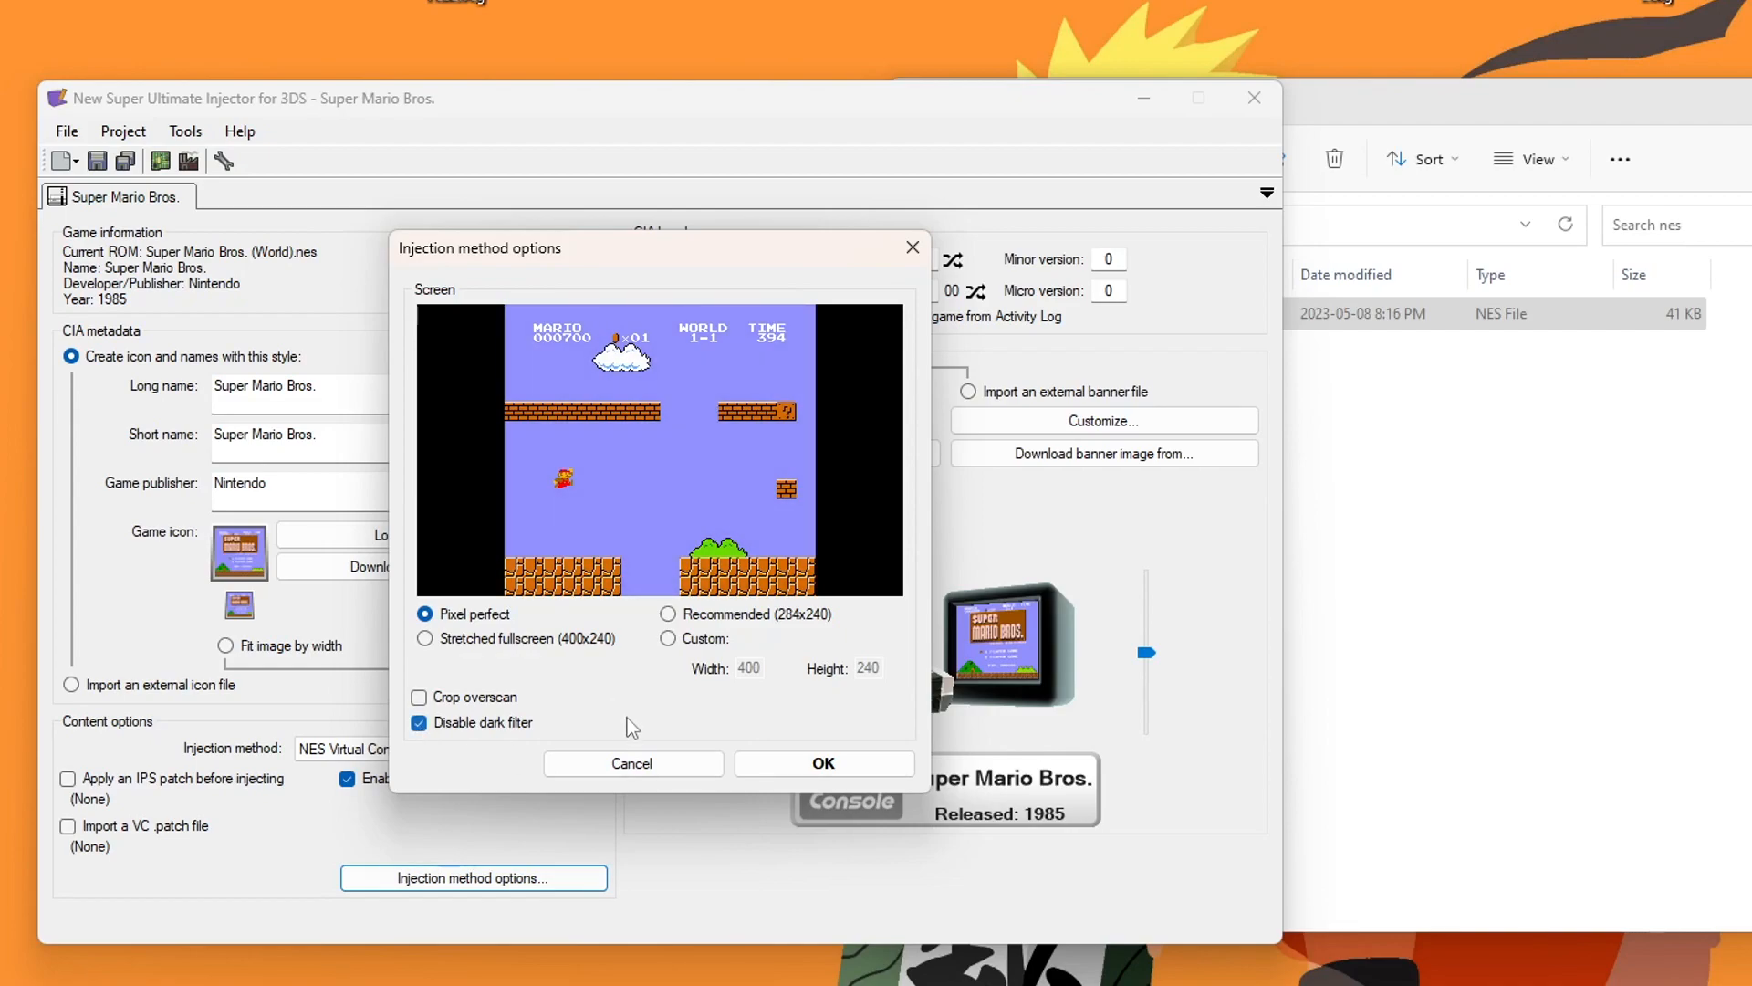
{"action": "left_click", "coordinate": [824, 763]}
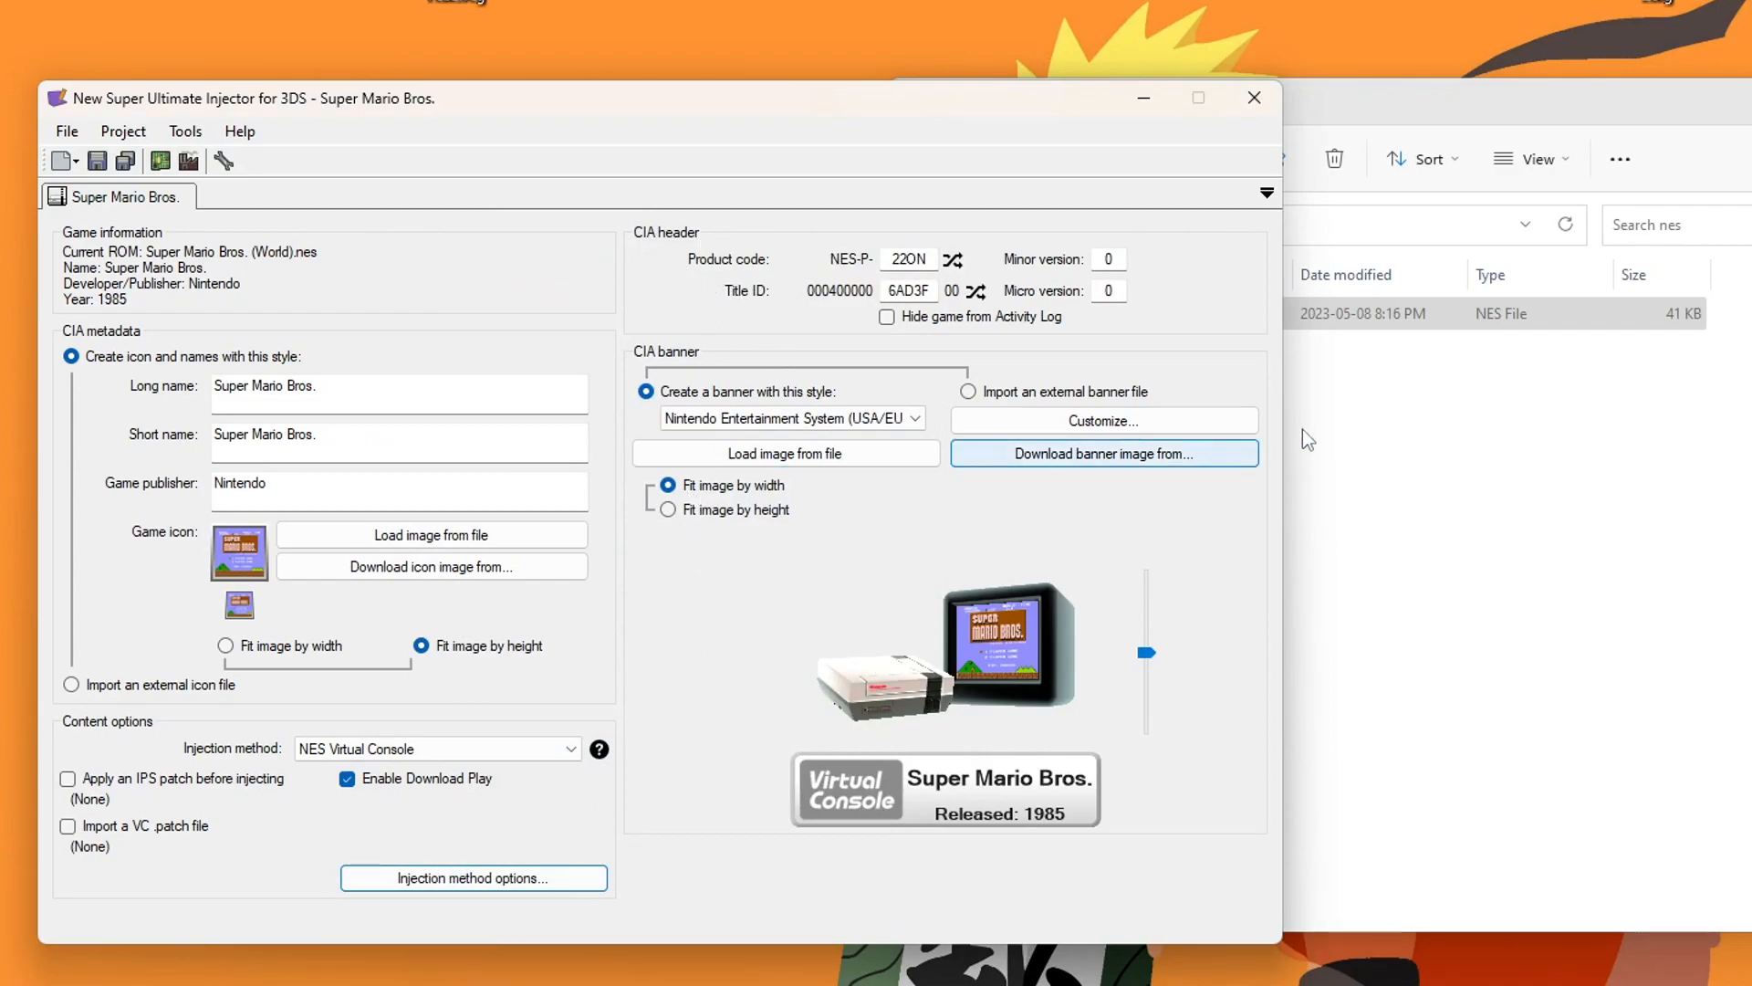
{"action": "mouse_move", "coordinate": [1000, 278]}
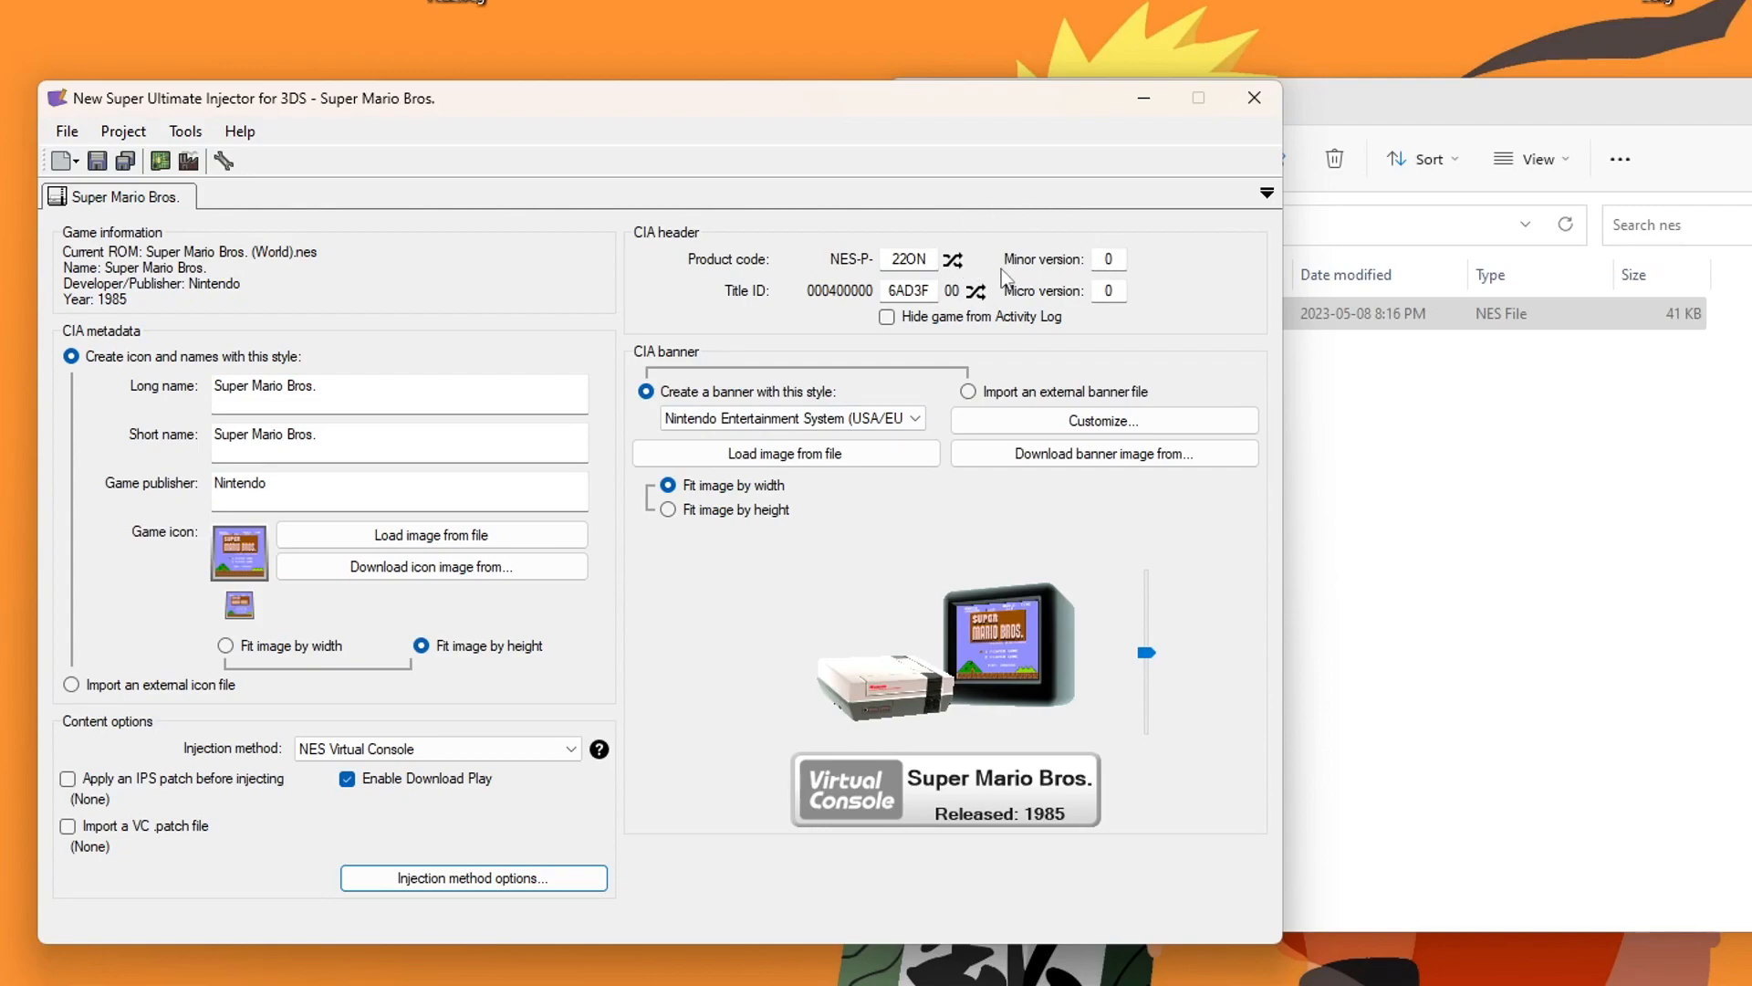
{"action": "mouse_move", "coordinate": [635, 365]}
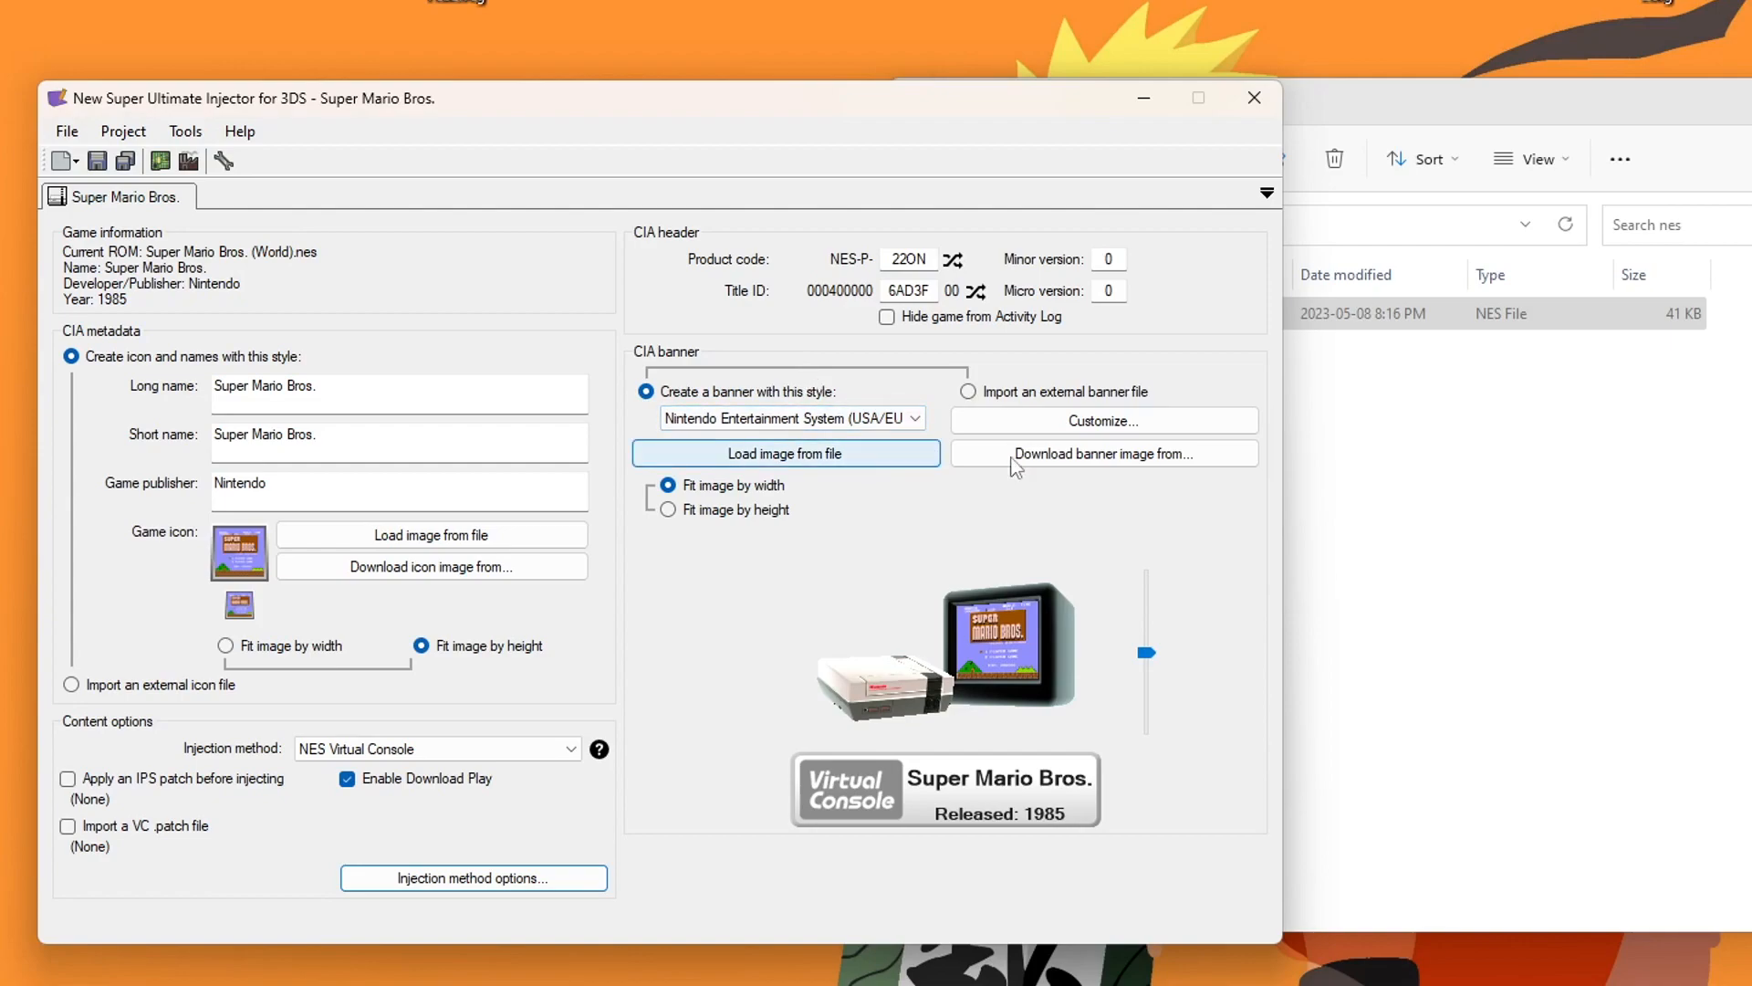
Step: Use box art for the Super Mario Bros. banner, trying fit by height before returning to width
{"action": "left_click", "coordinate": [1102, 452]}
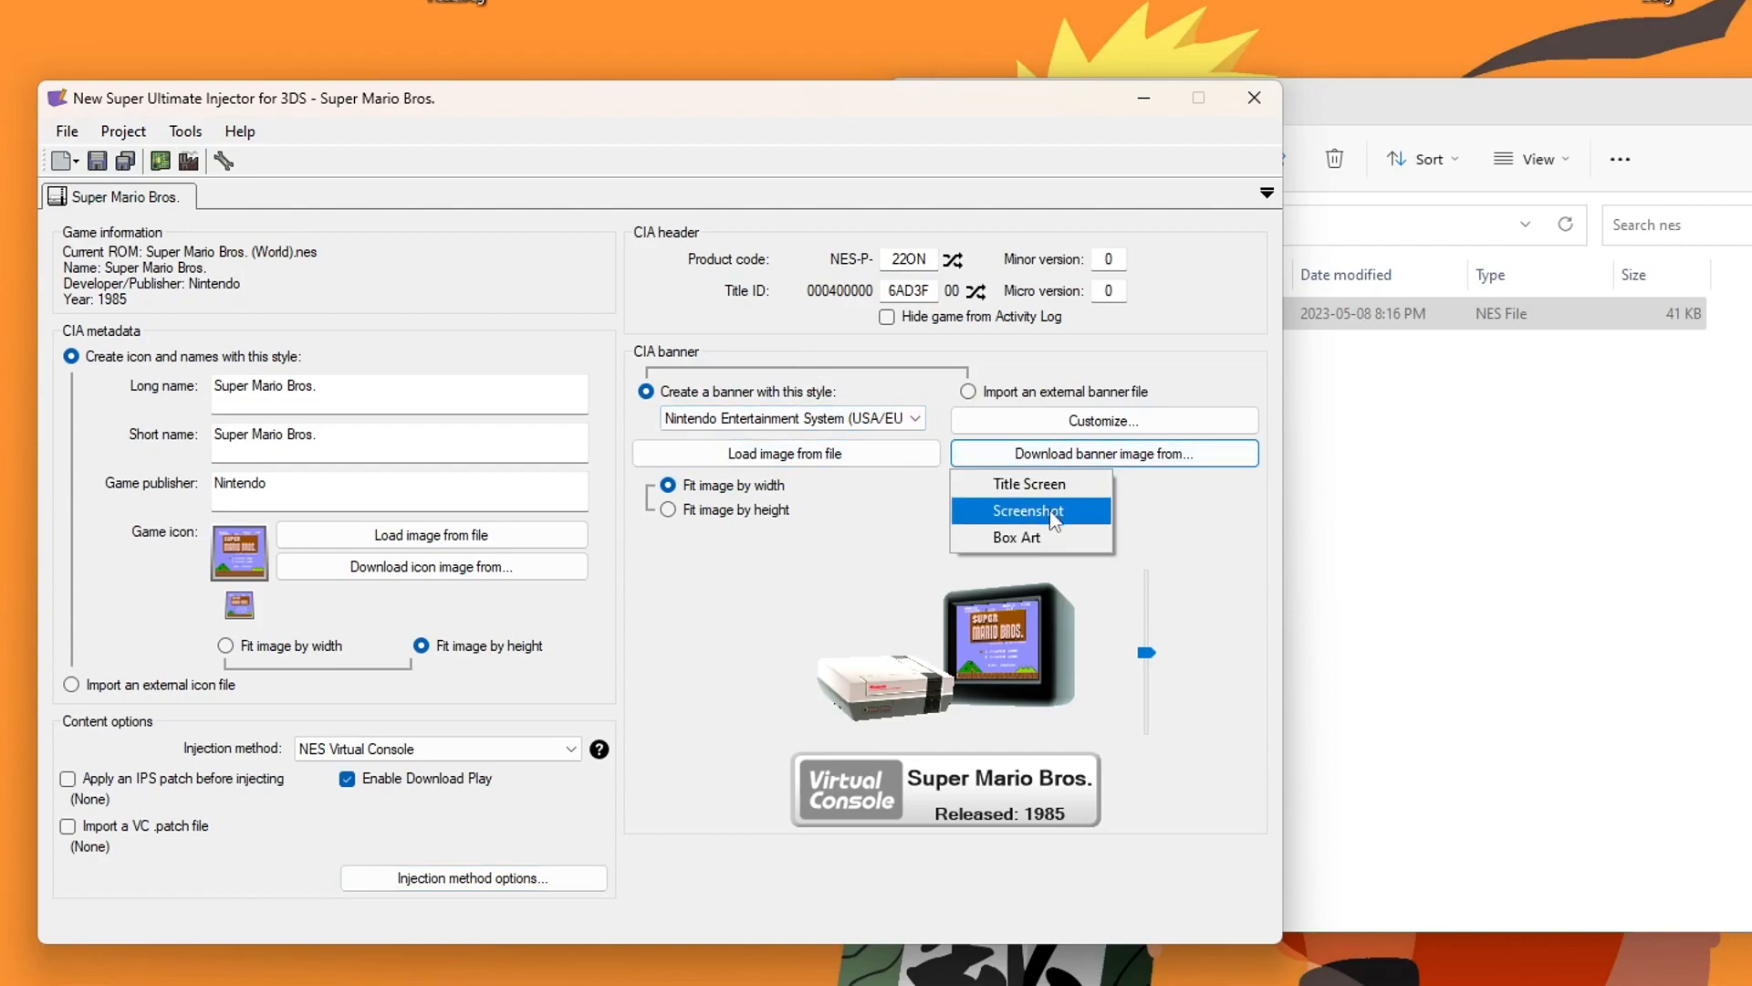
{"action": "left_click", "coordinate": [1025, 509]}
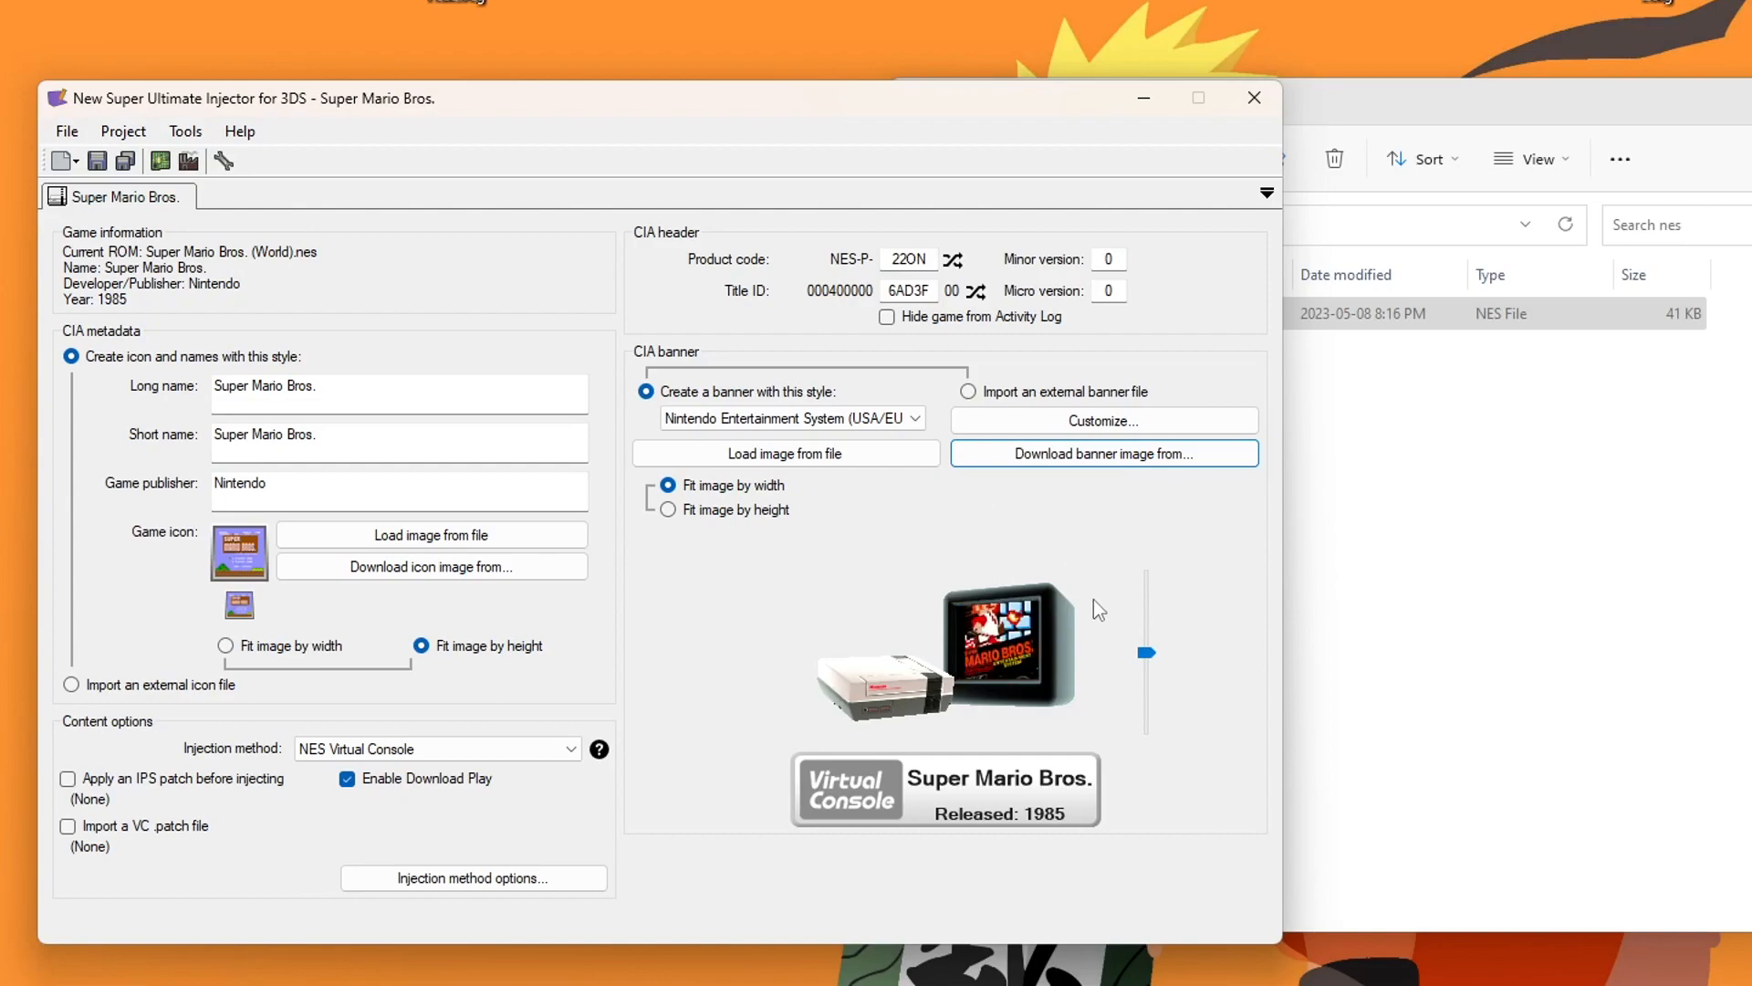
{"action": "mouse_move", "coordinate": [1210, 556]}
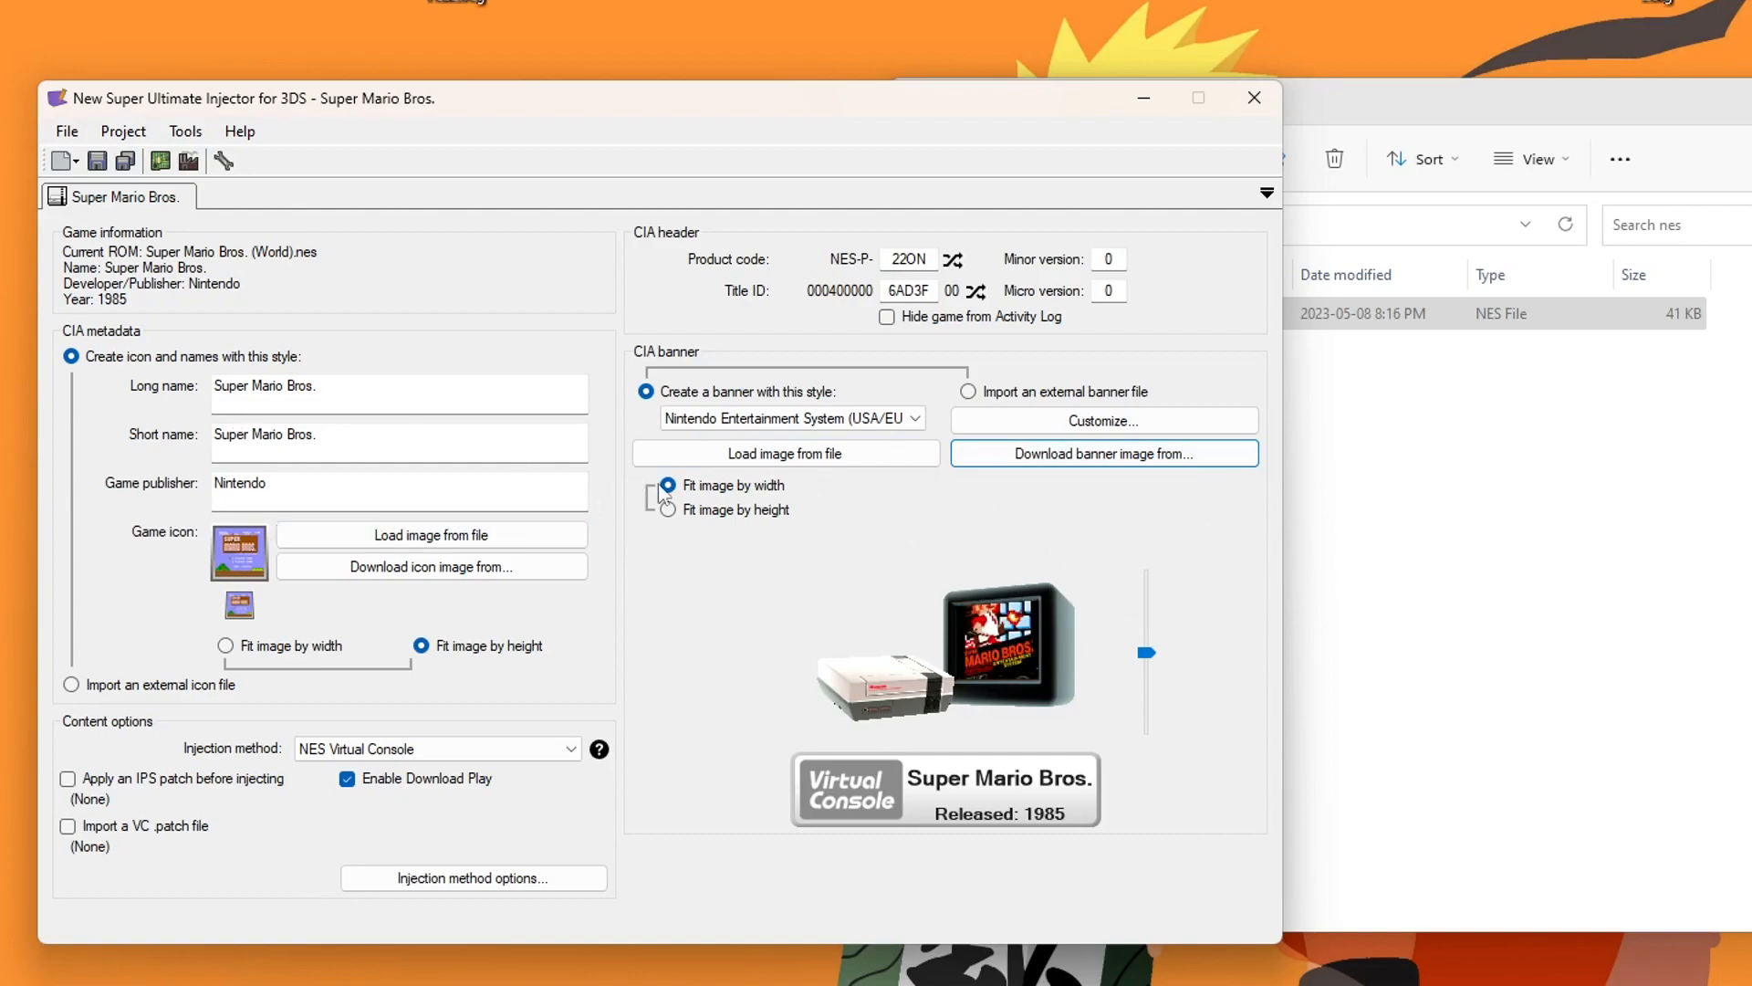
{"action": "left_click", "coordinate": [668, 485]}
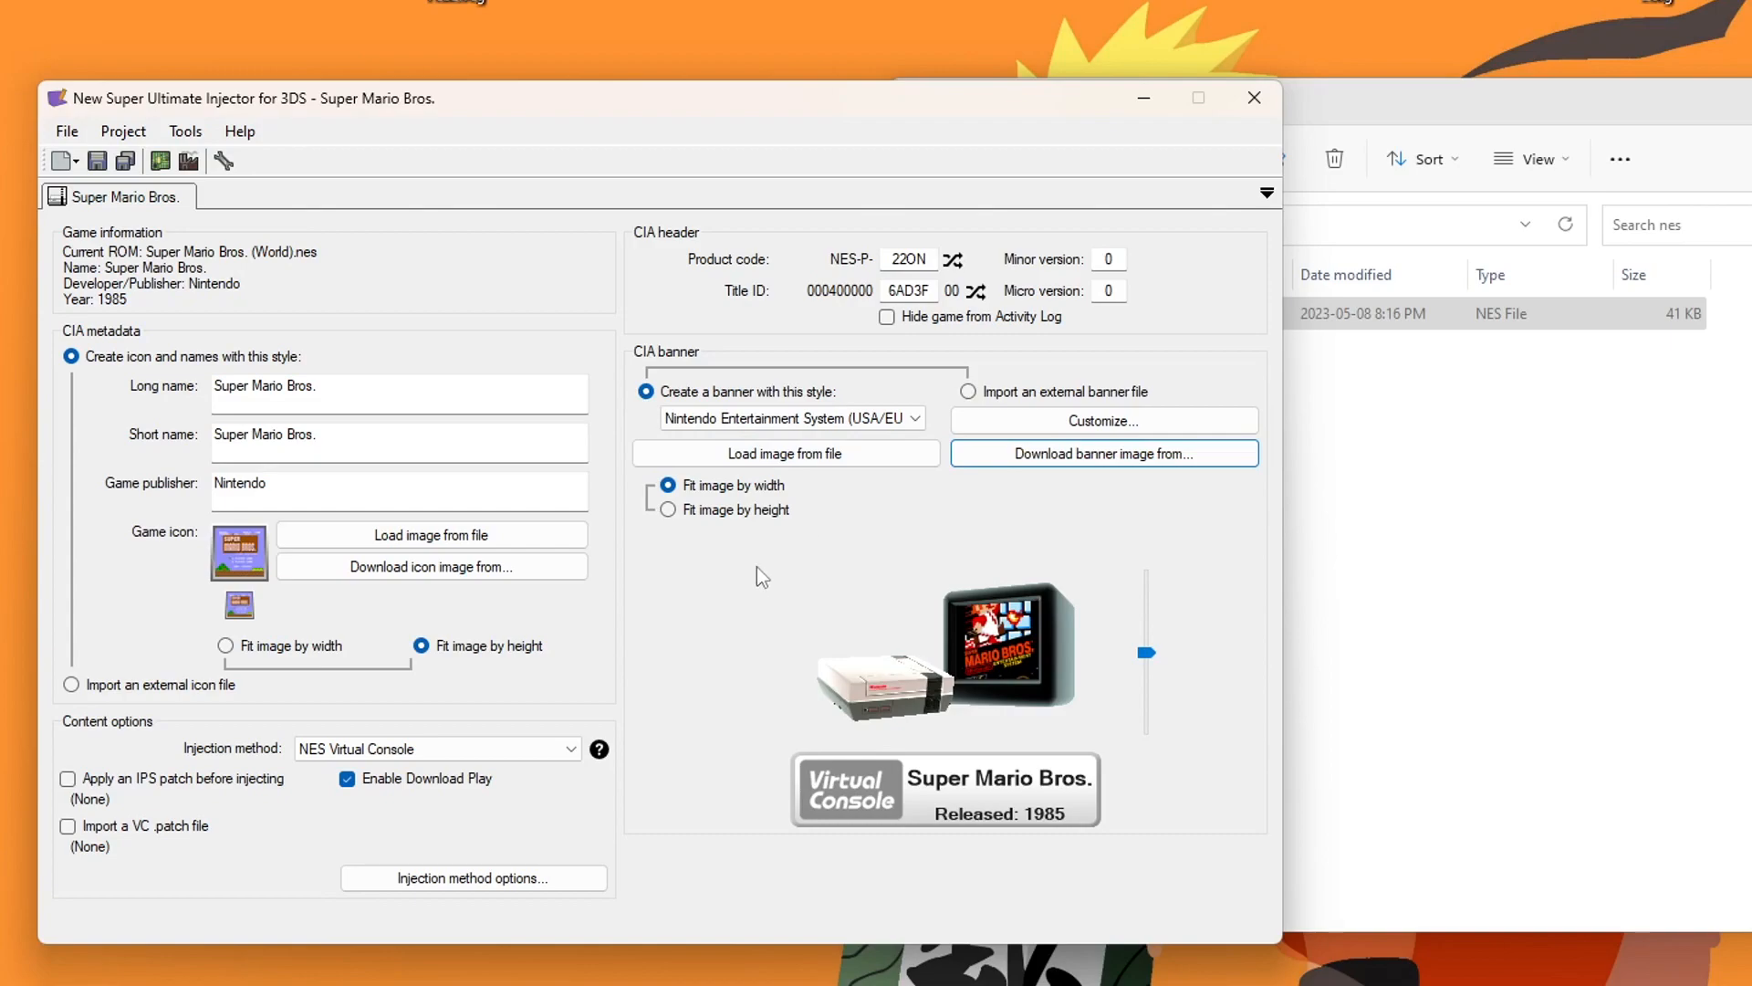
{"action": "mouse_move", "coordinate": [733, 601]}
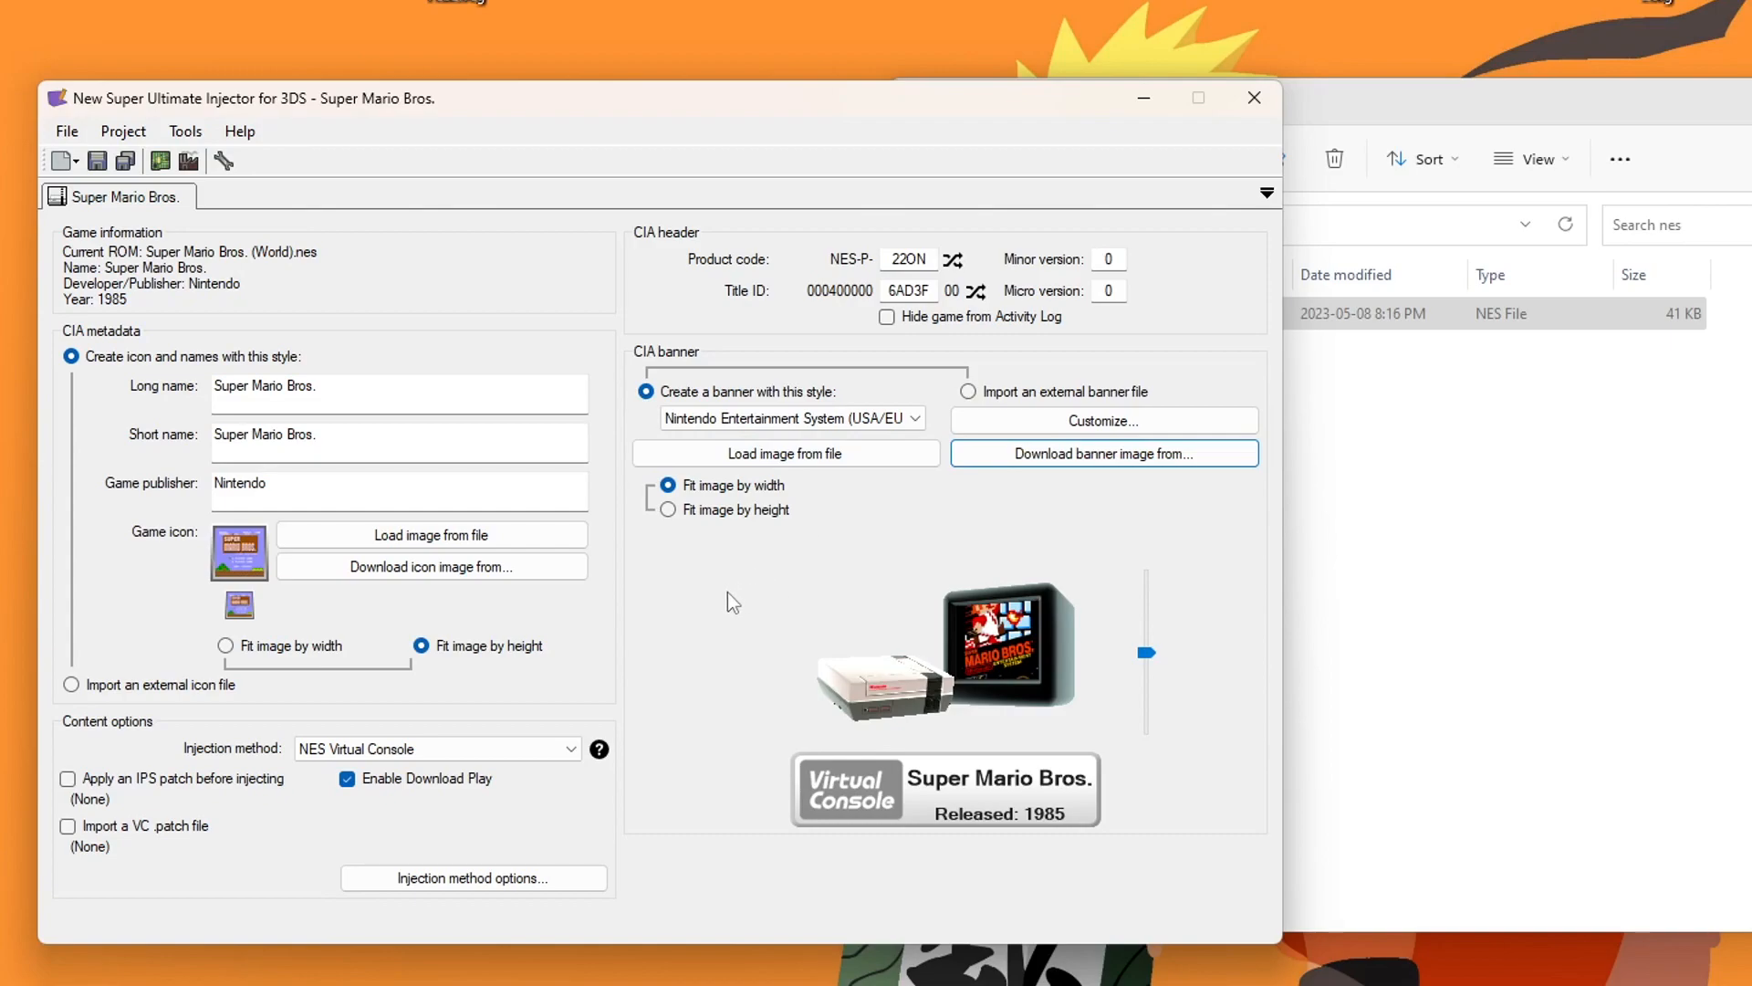
{"action": "mouse_move", "coordinate": [766, 573]}
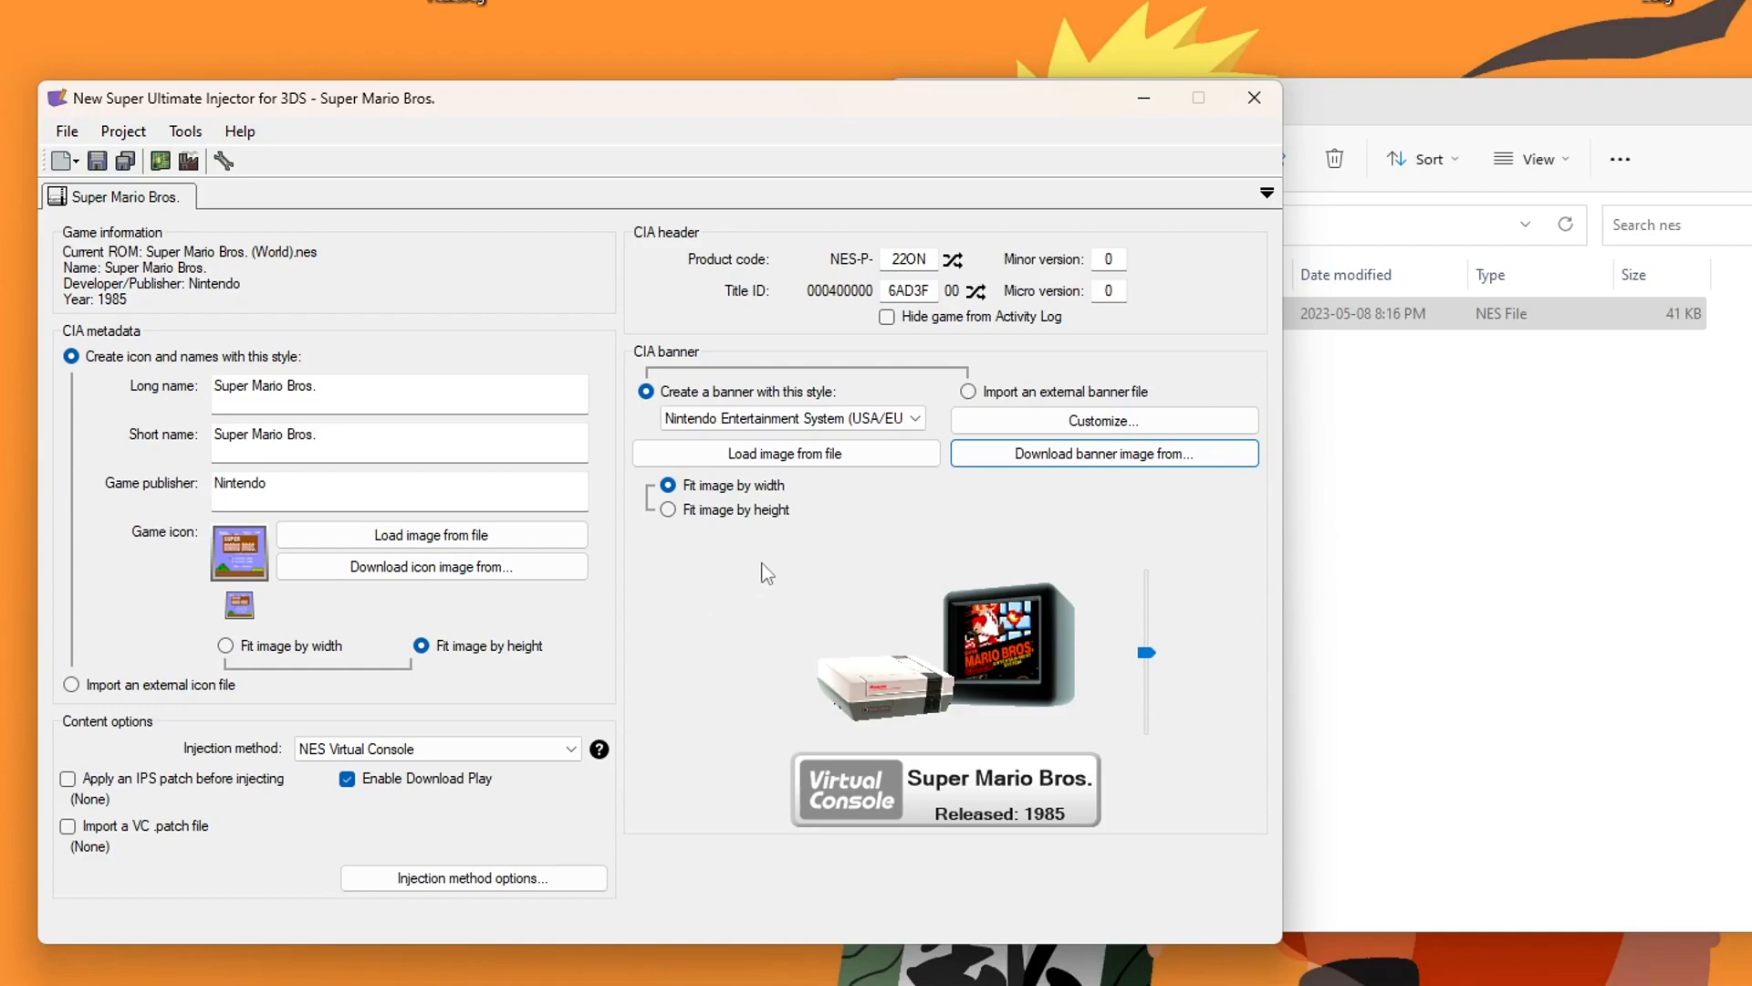
{"action": "left_click", "coordinate": [668, 509]}
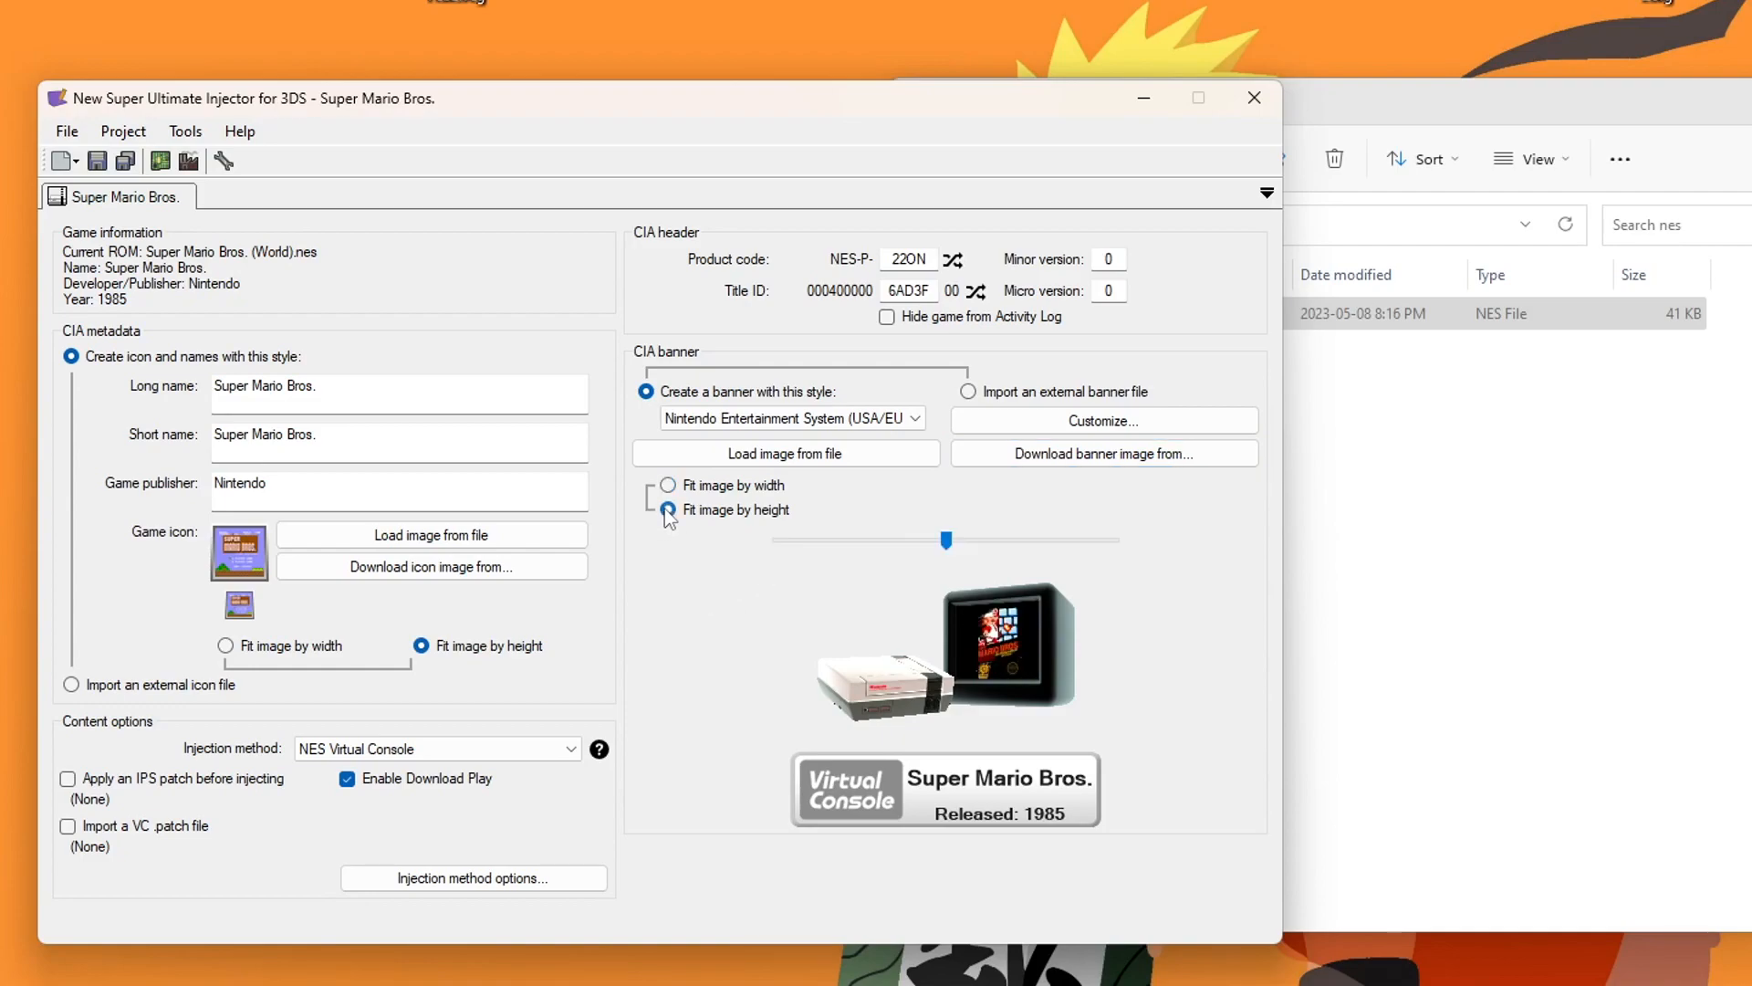
{"action": "left_click", "coordinate": [669, 484]}
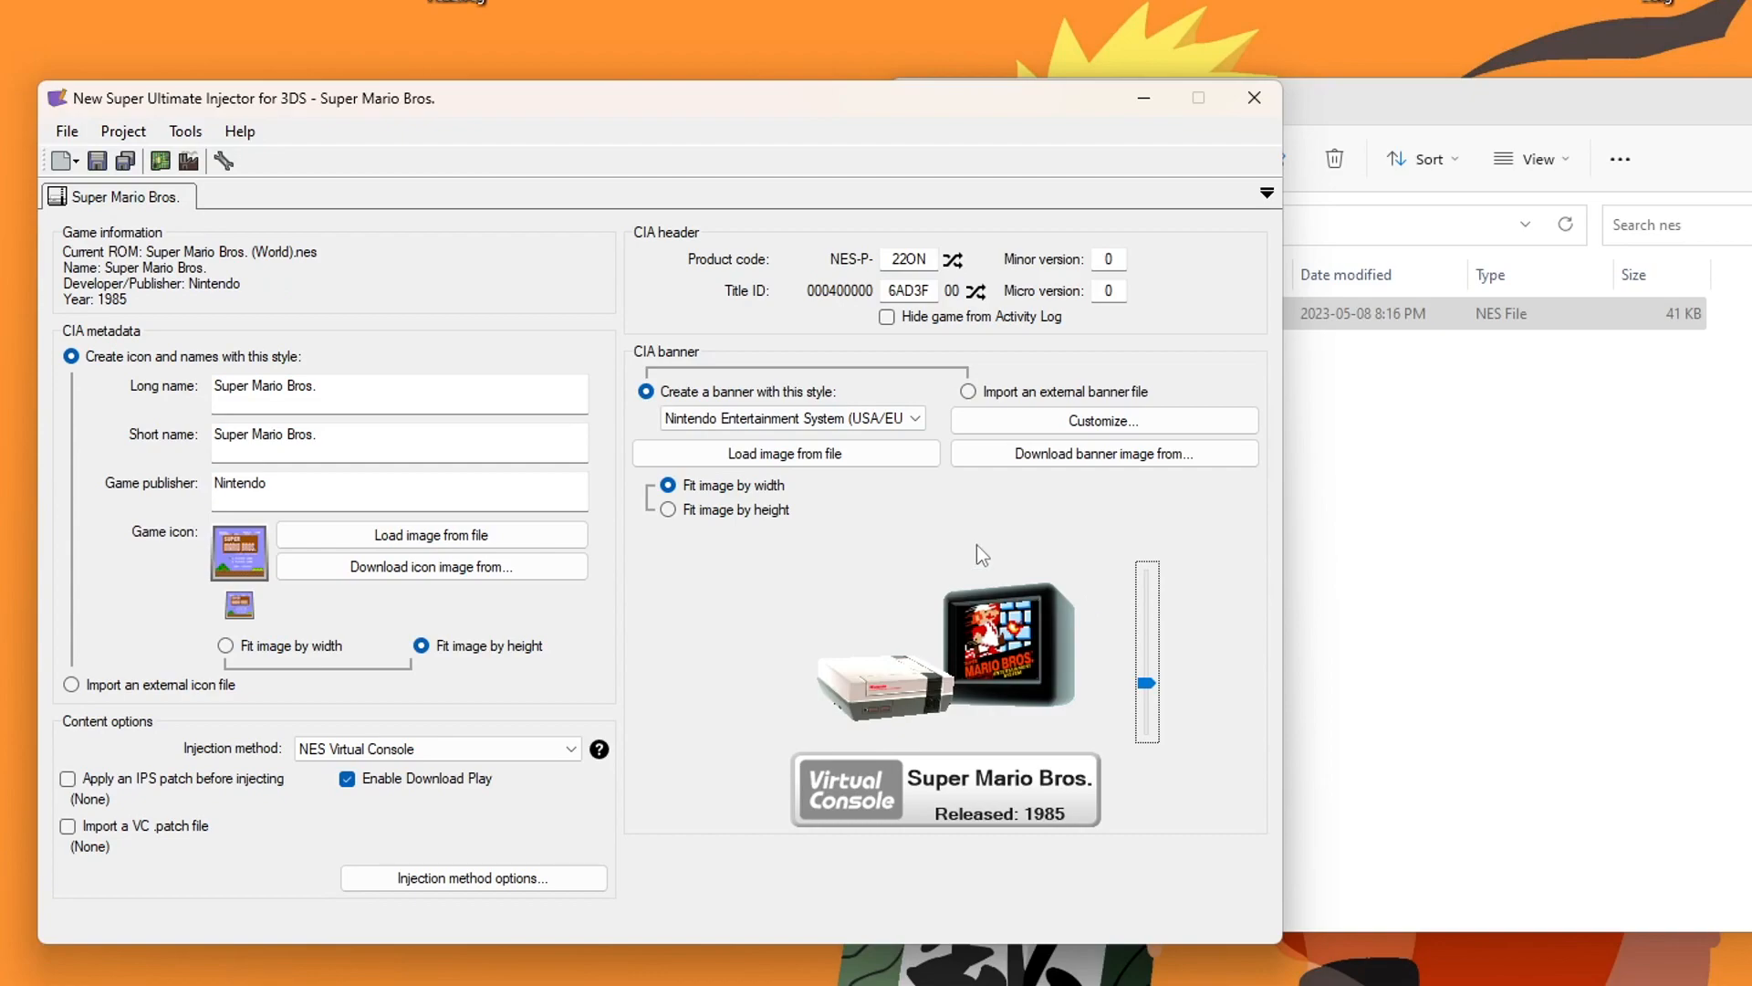
{"action": "left_click", "coordinate": [123, 130]}
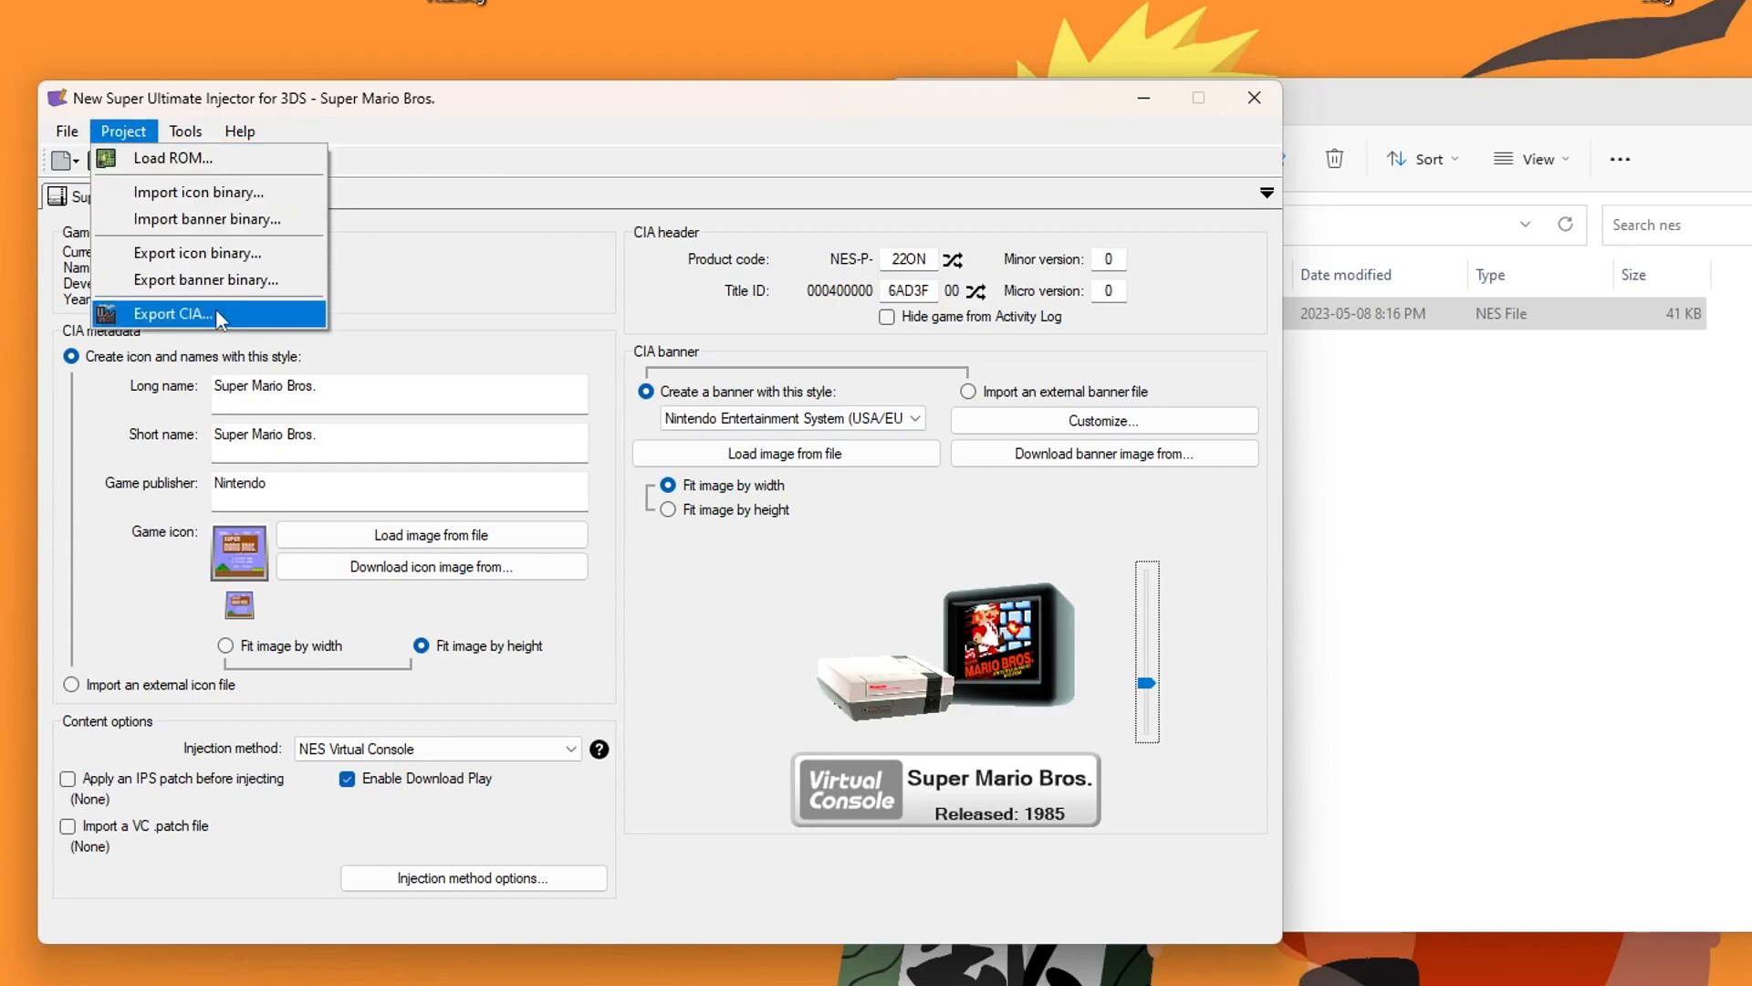
Step: Export the project to Downloads as 'Super Mario Bros. CIA.cia' and dismiss the confirmation
{"action": "left_click", "coordinate": [174, 314]}
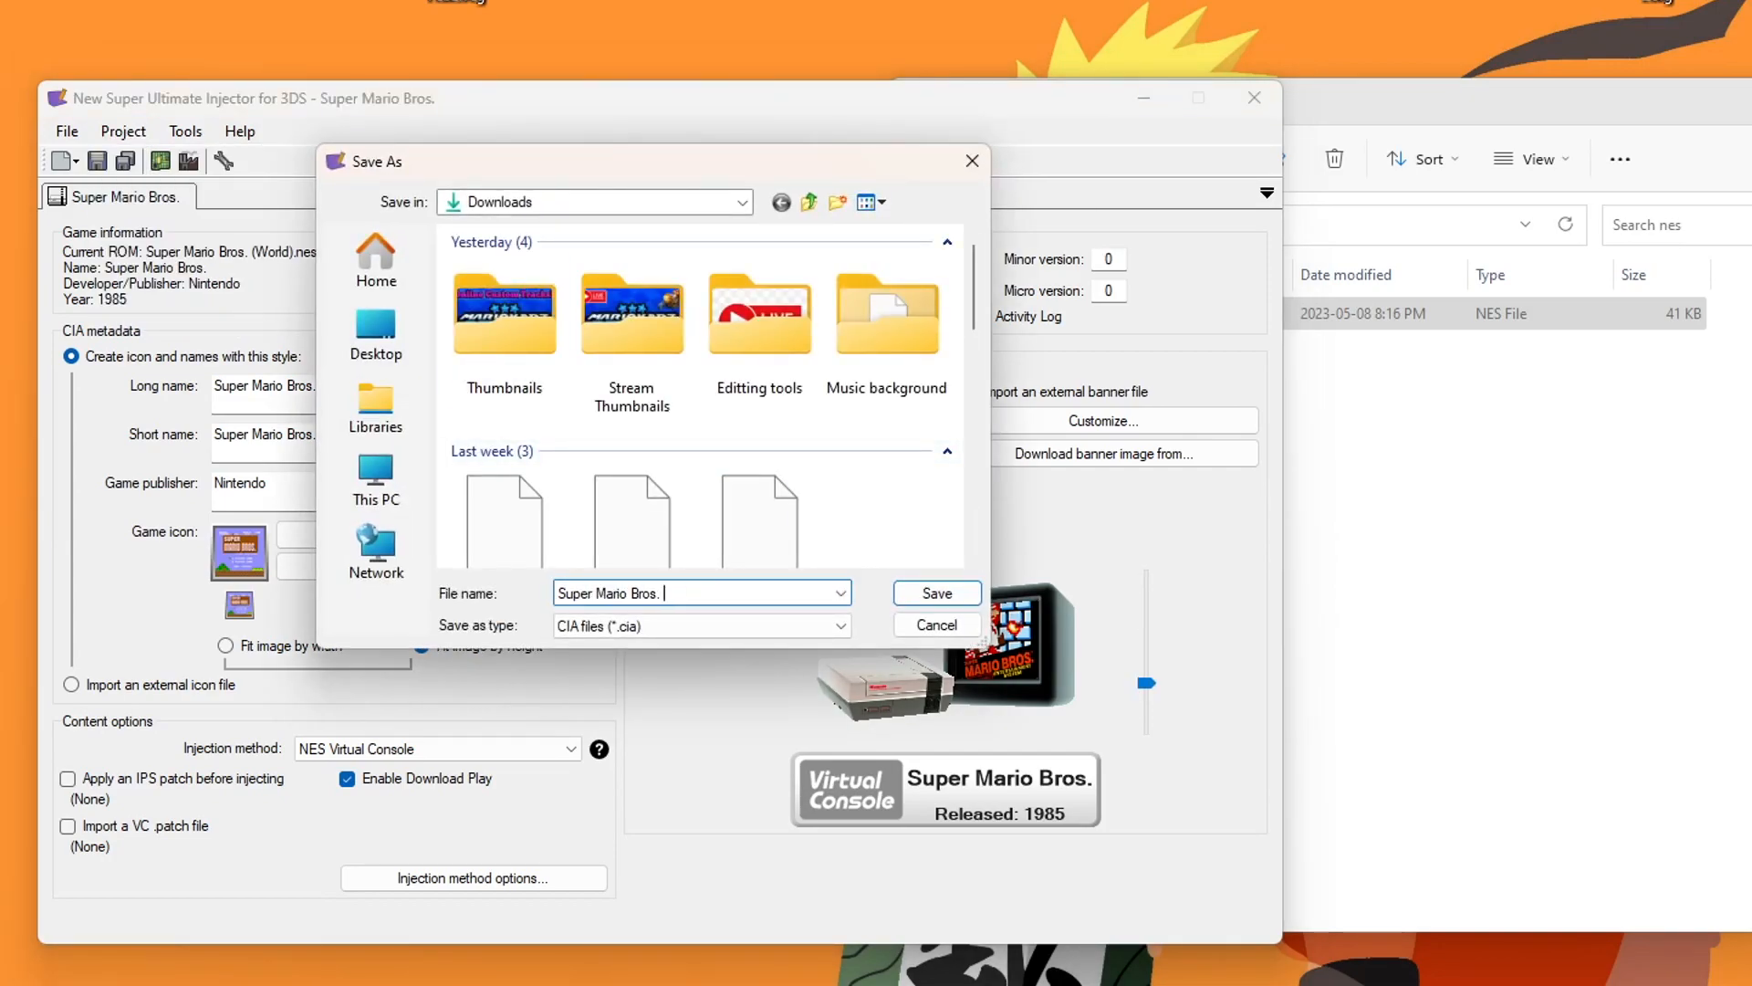
{"action": "type", "text": "CIA"}
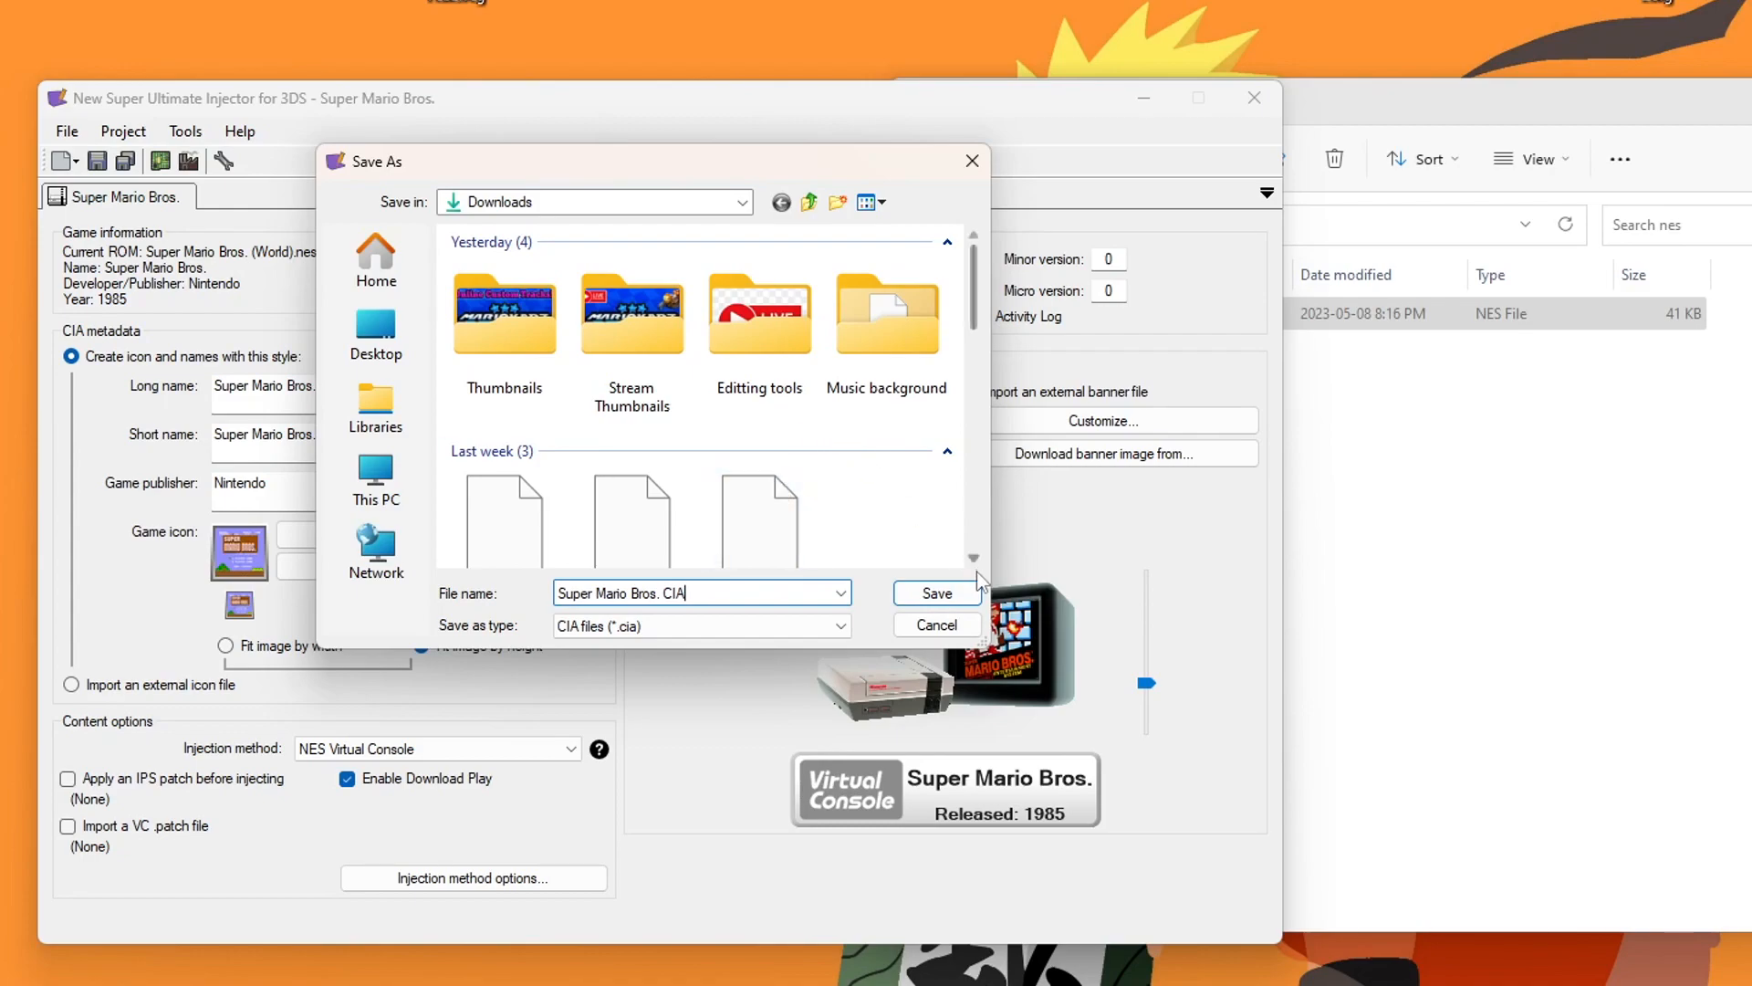
{"action": "left_click", "coordinate": [937, 593]}
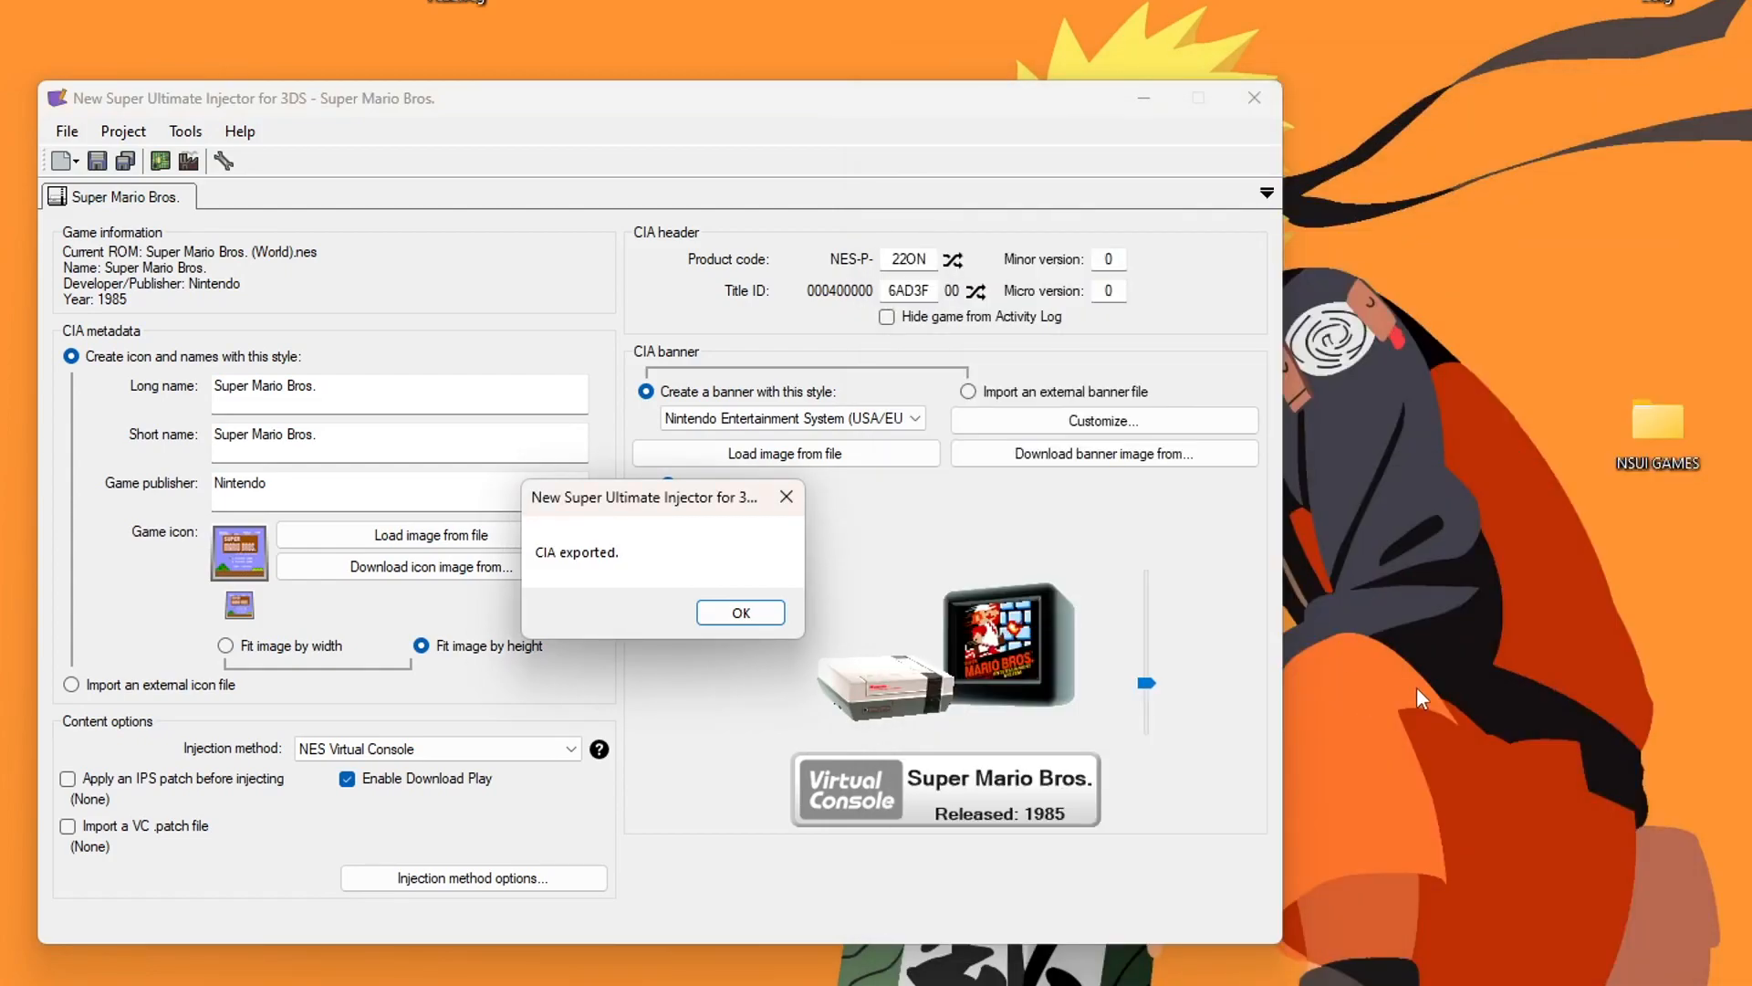
{"action": "left_click", "coordinate": [738, 612]}
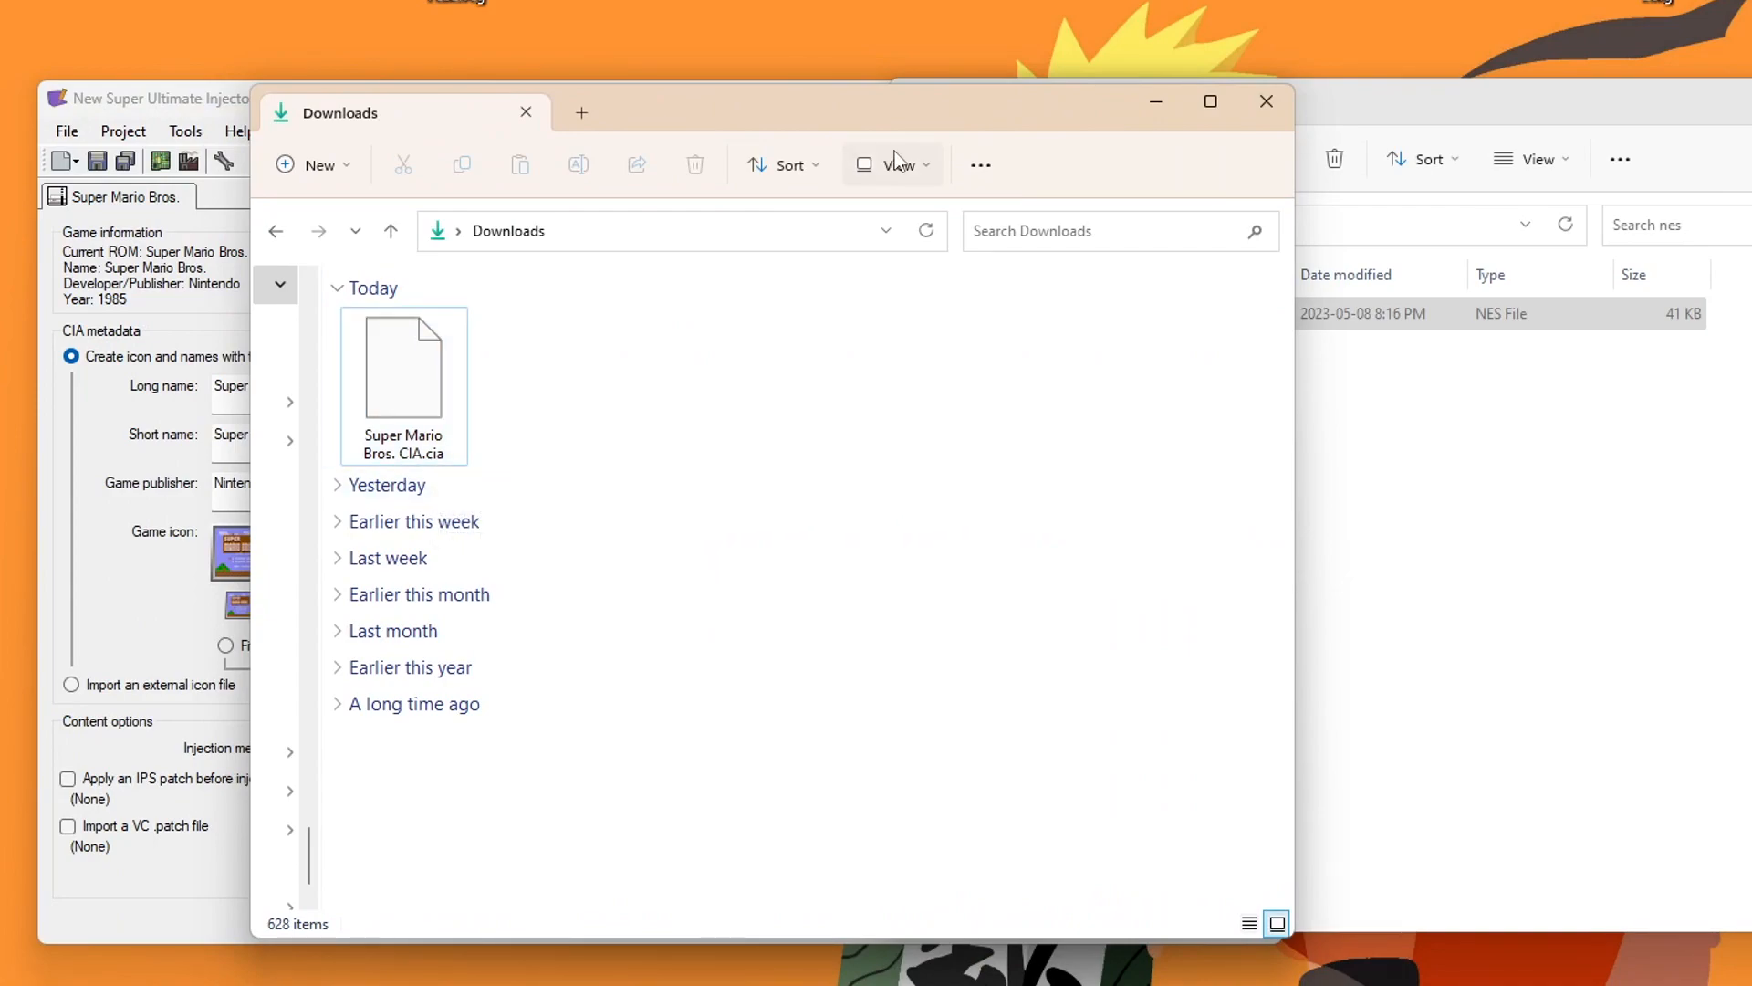
{"action": "mouse_move", "coordinate": [895, 165]}
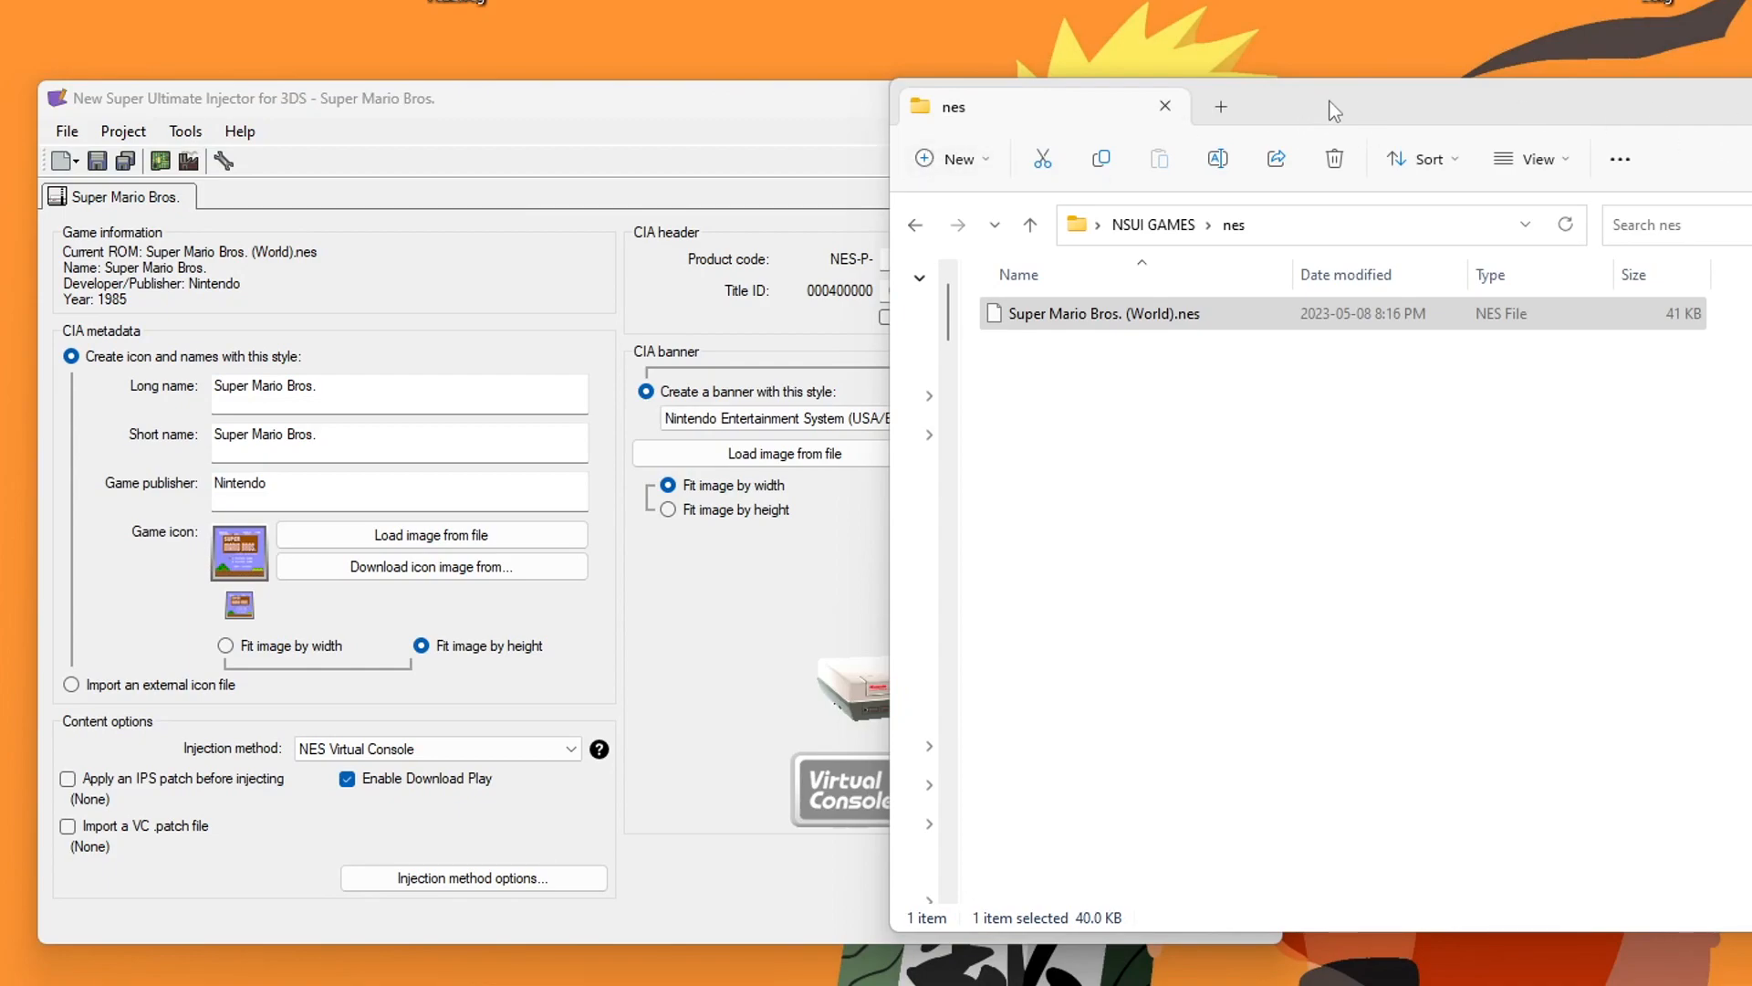
{"action": "mouse_move", "coordinate": [1429, 159]}
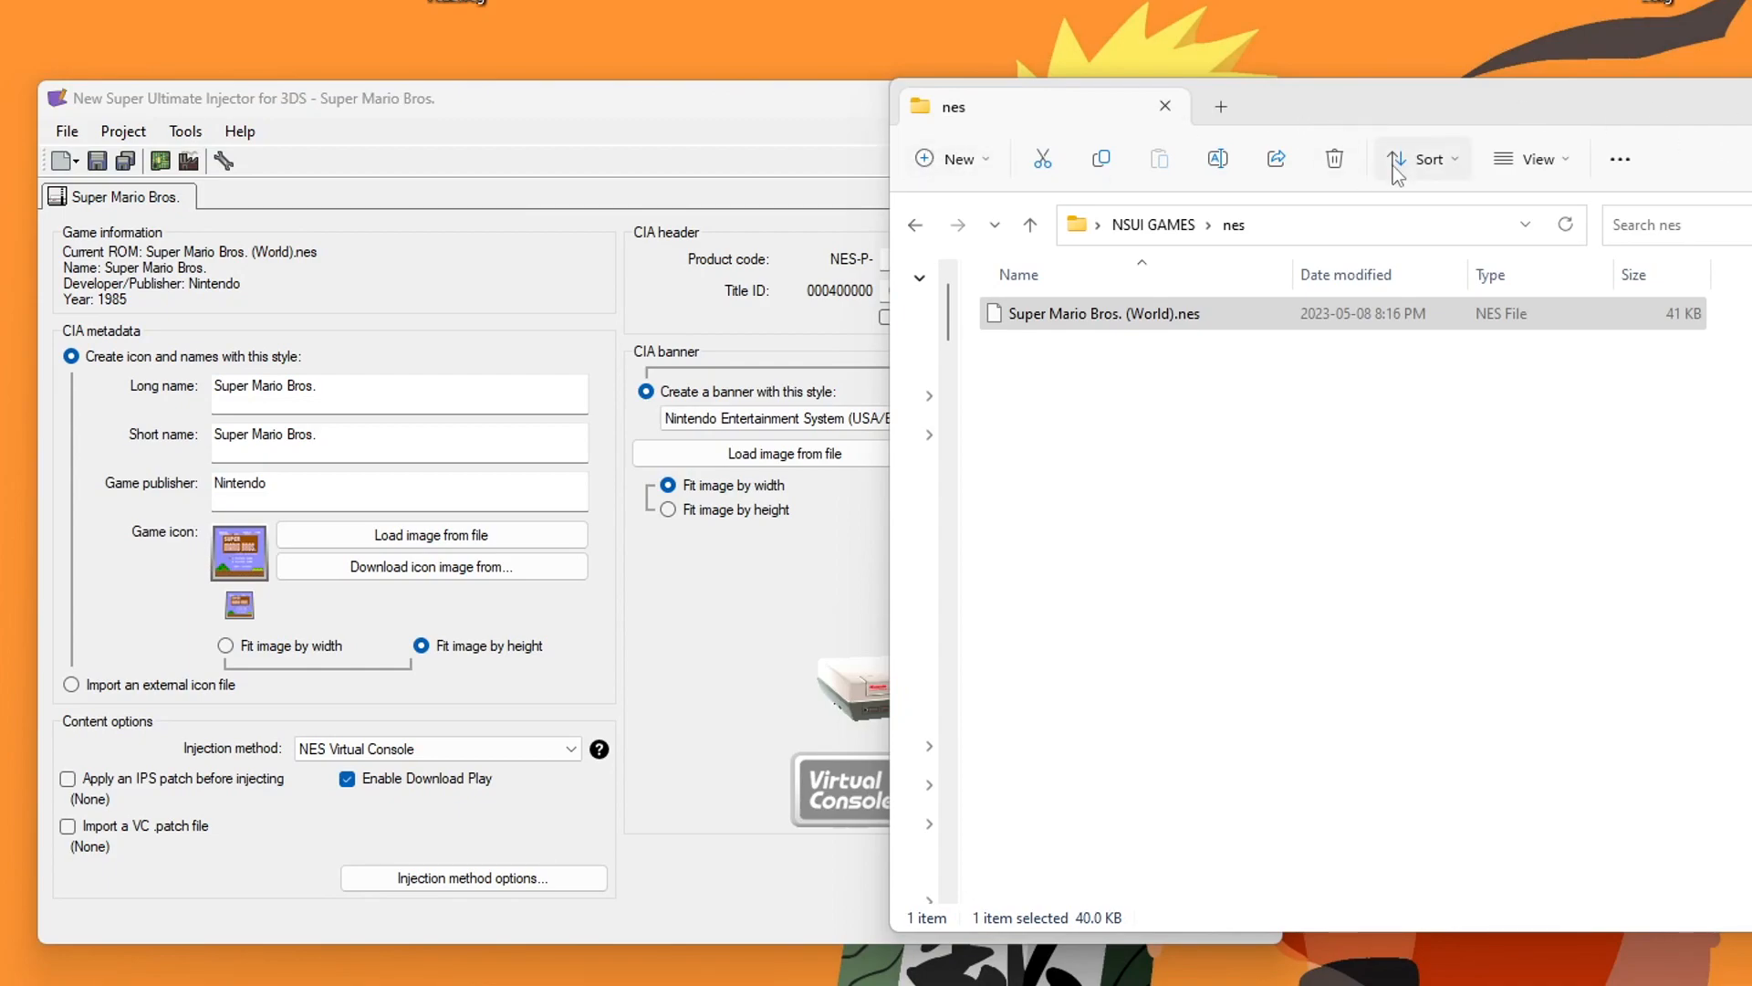
Step: Return to the NSUI GAMES folder via the breadcrumb in the nes folder window
{"action": "left_click", "coordinate": [1030, 224]}
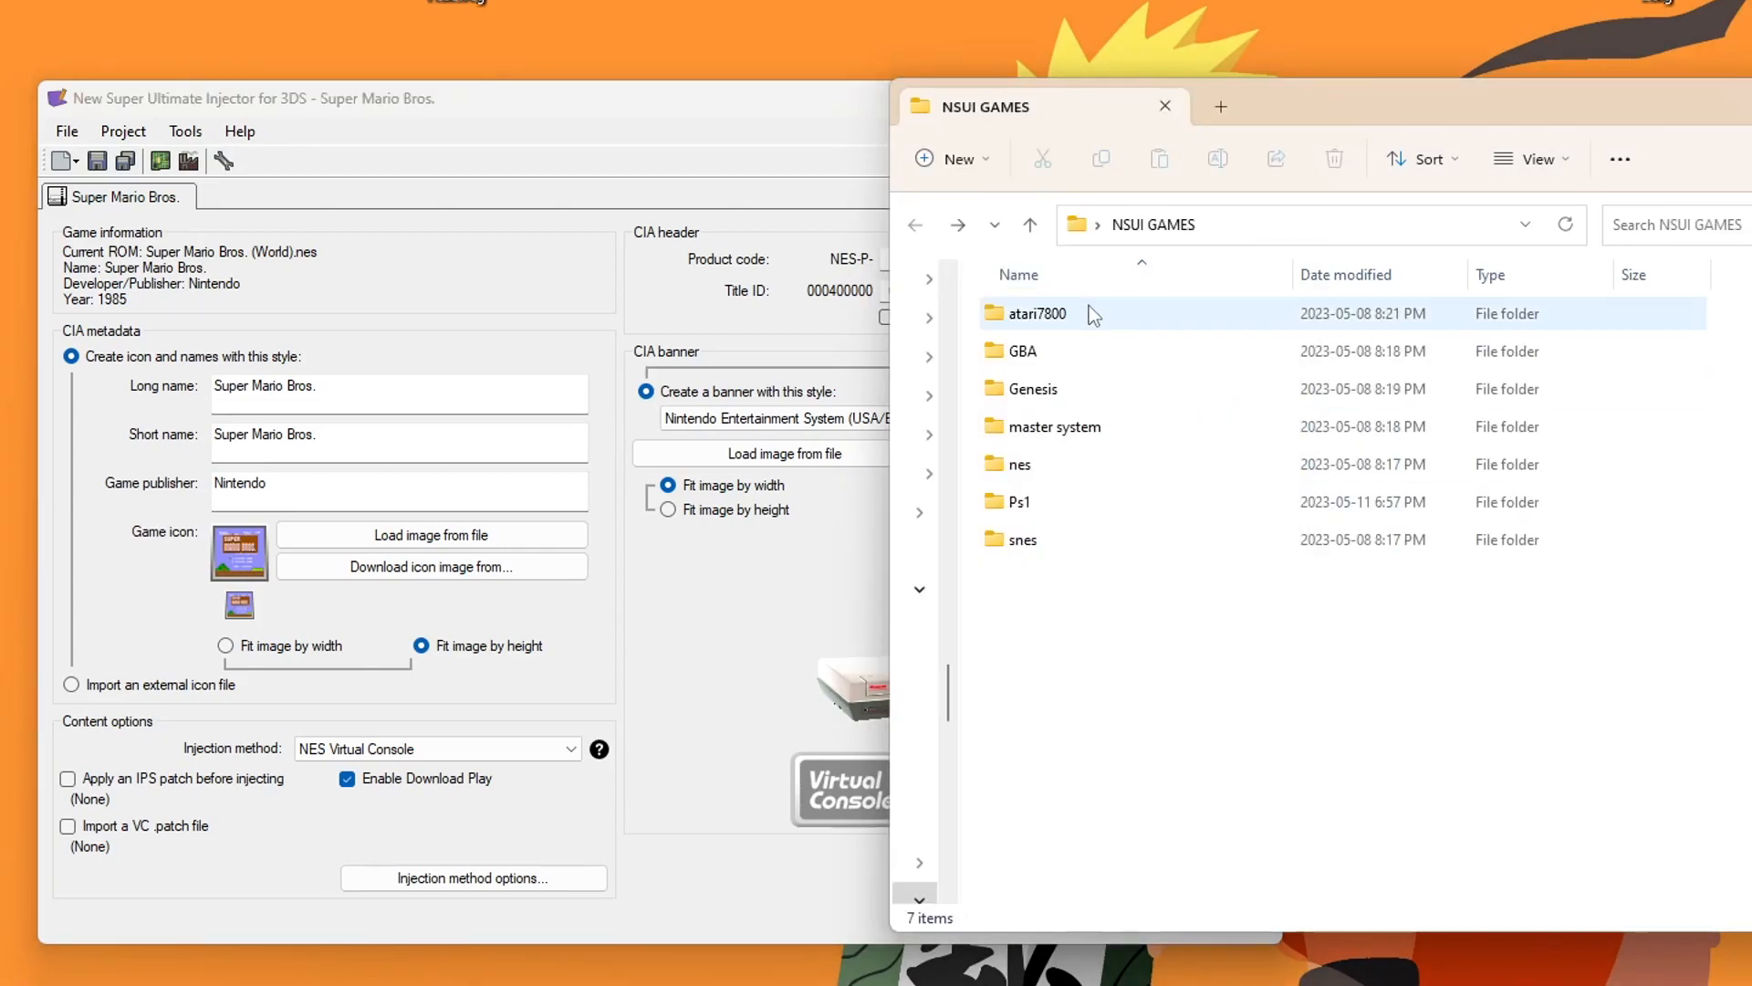
Step: Load Galaga from the atari7800 folder with a box-art icon and width-fitted banner
{"action": "double_click", "coordinate": [1037, 313]}
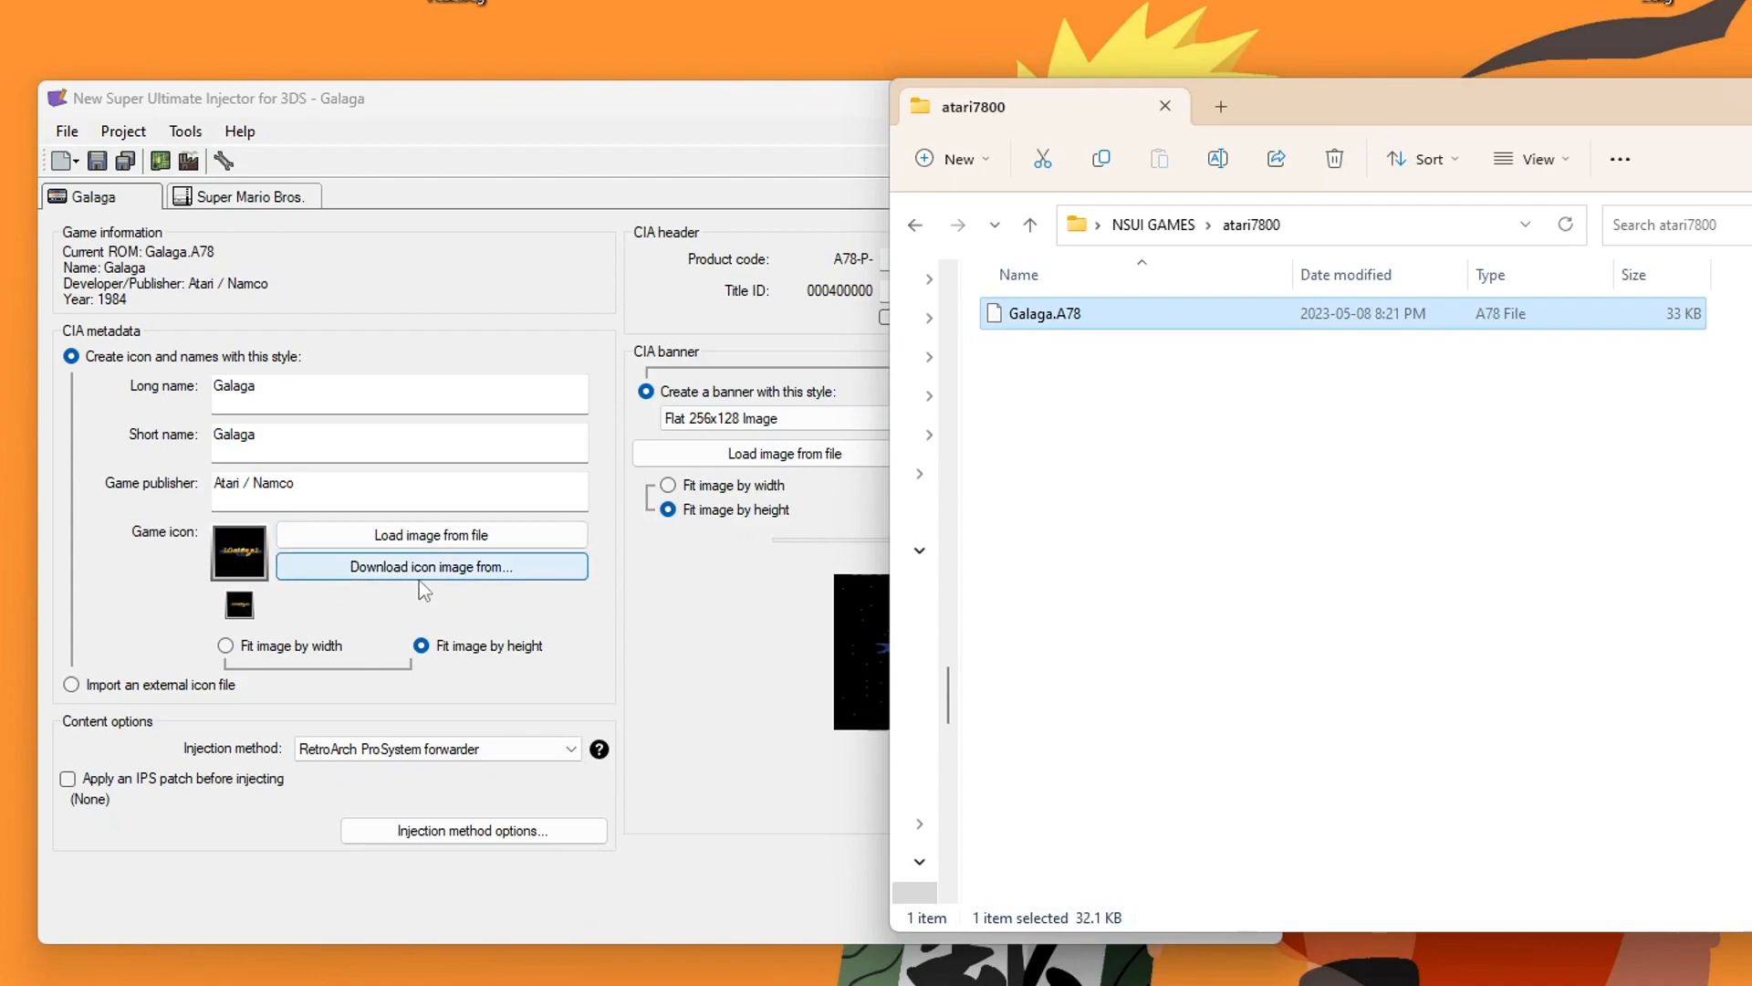
{"action": "left_click", "coordinate": [429, 567]}
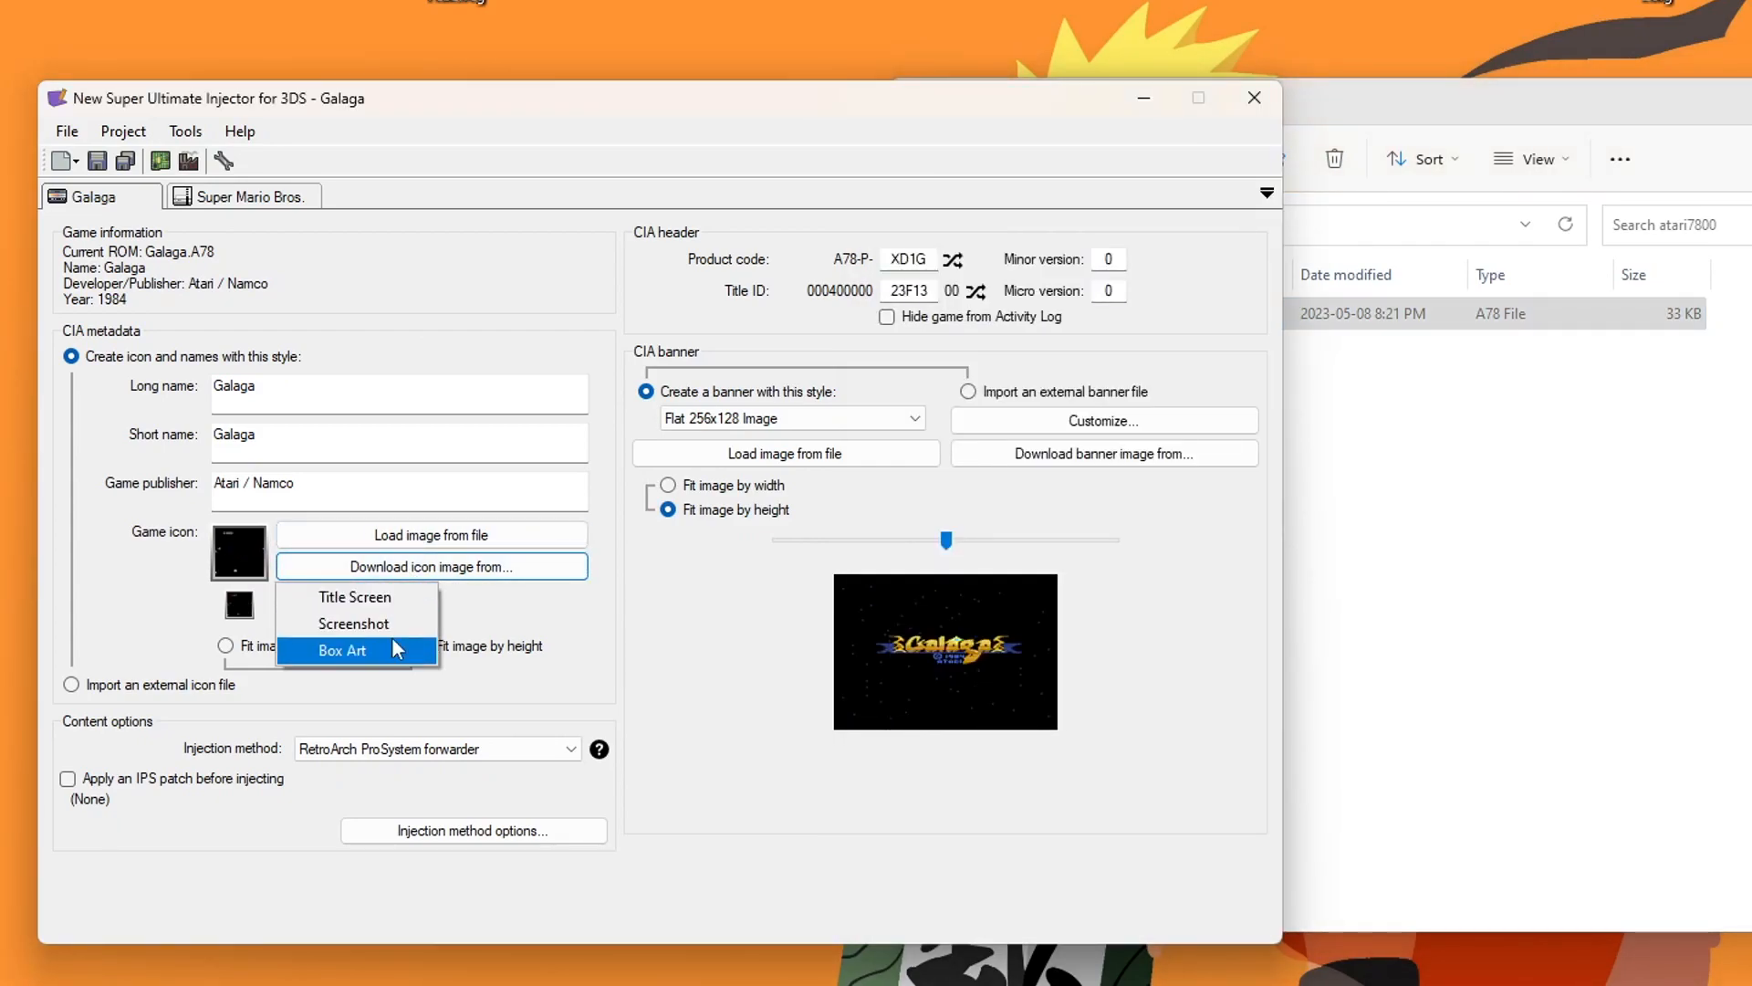
{"action": "left_click", "coordinate": [340, 649]}
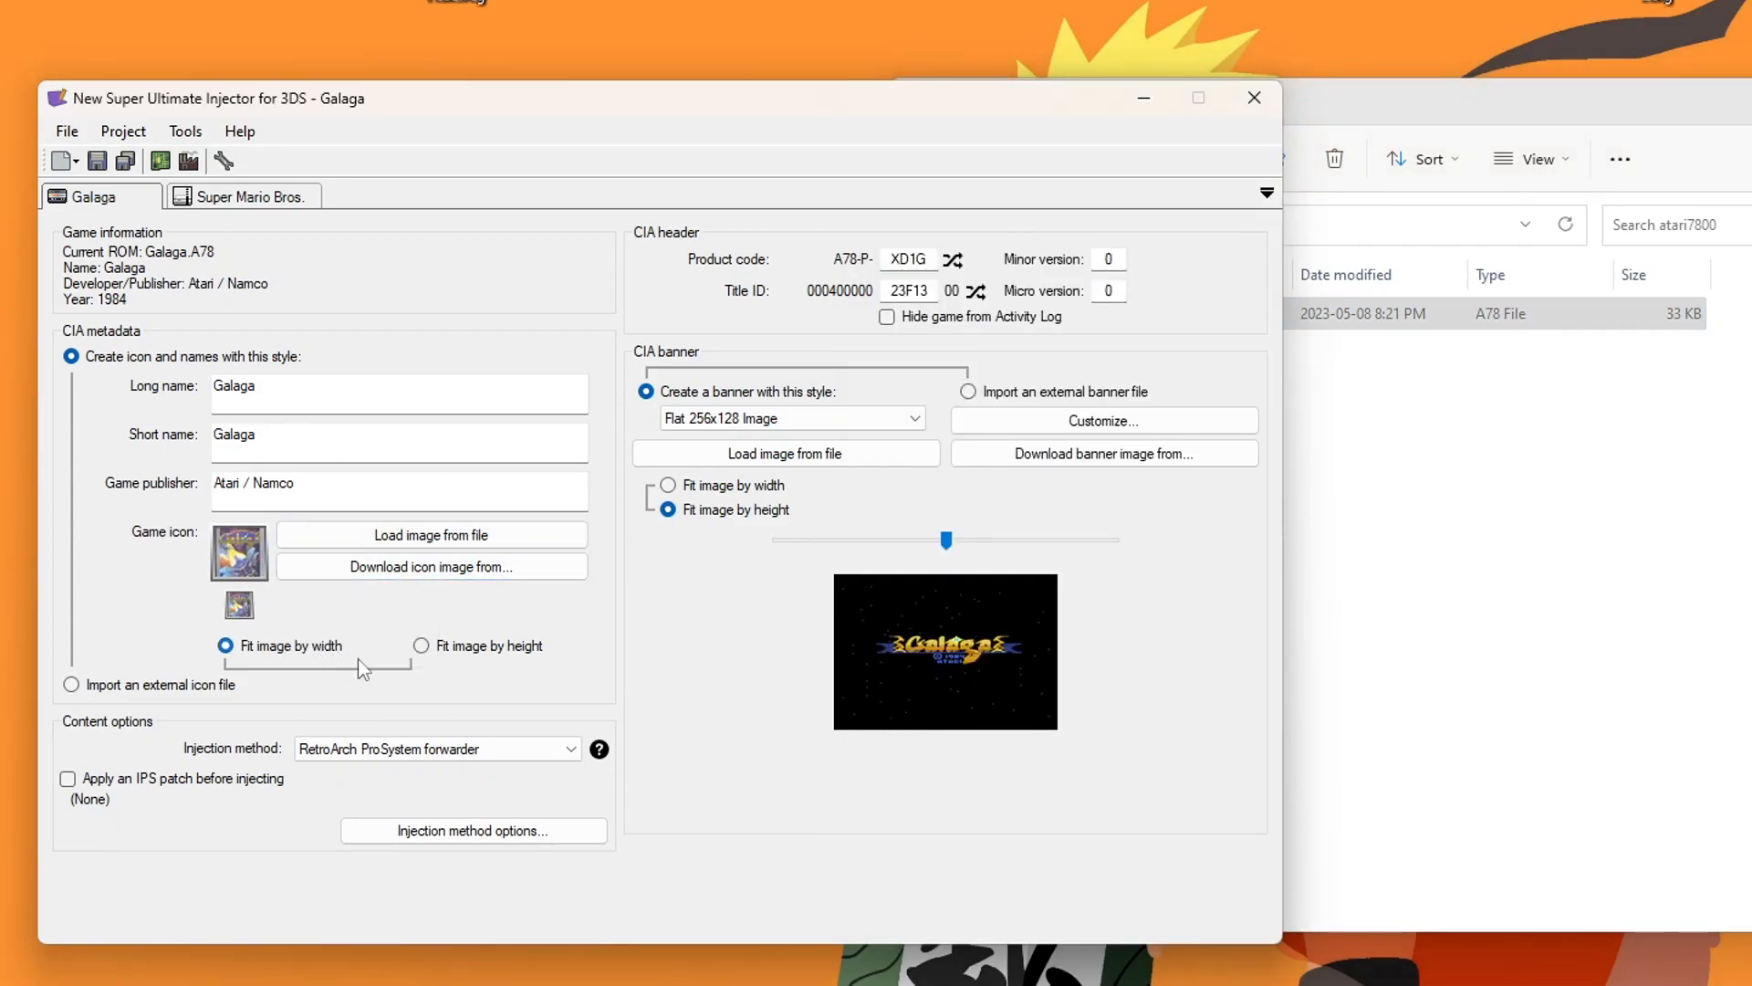
{"action": "left_click", "coordinate": [669, 485]}
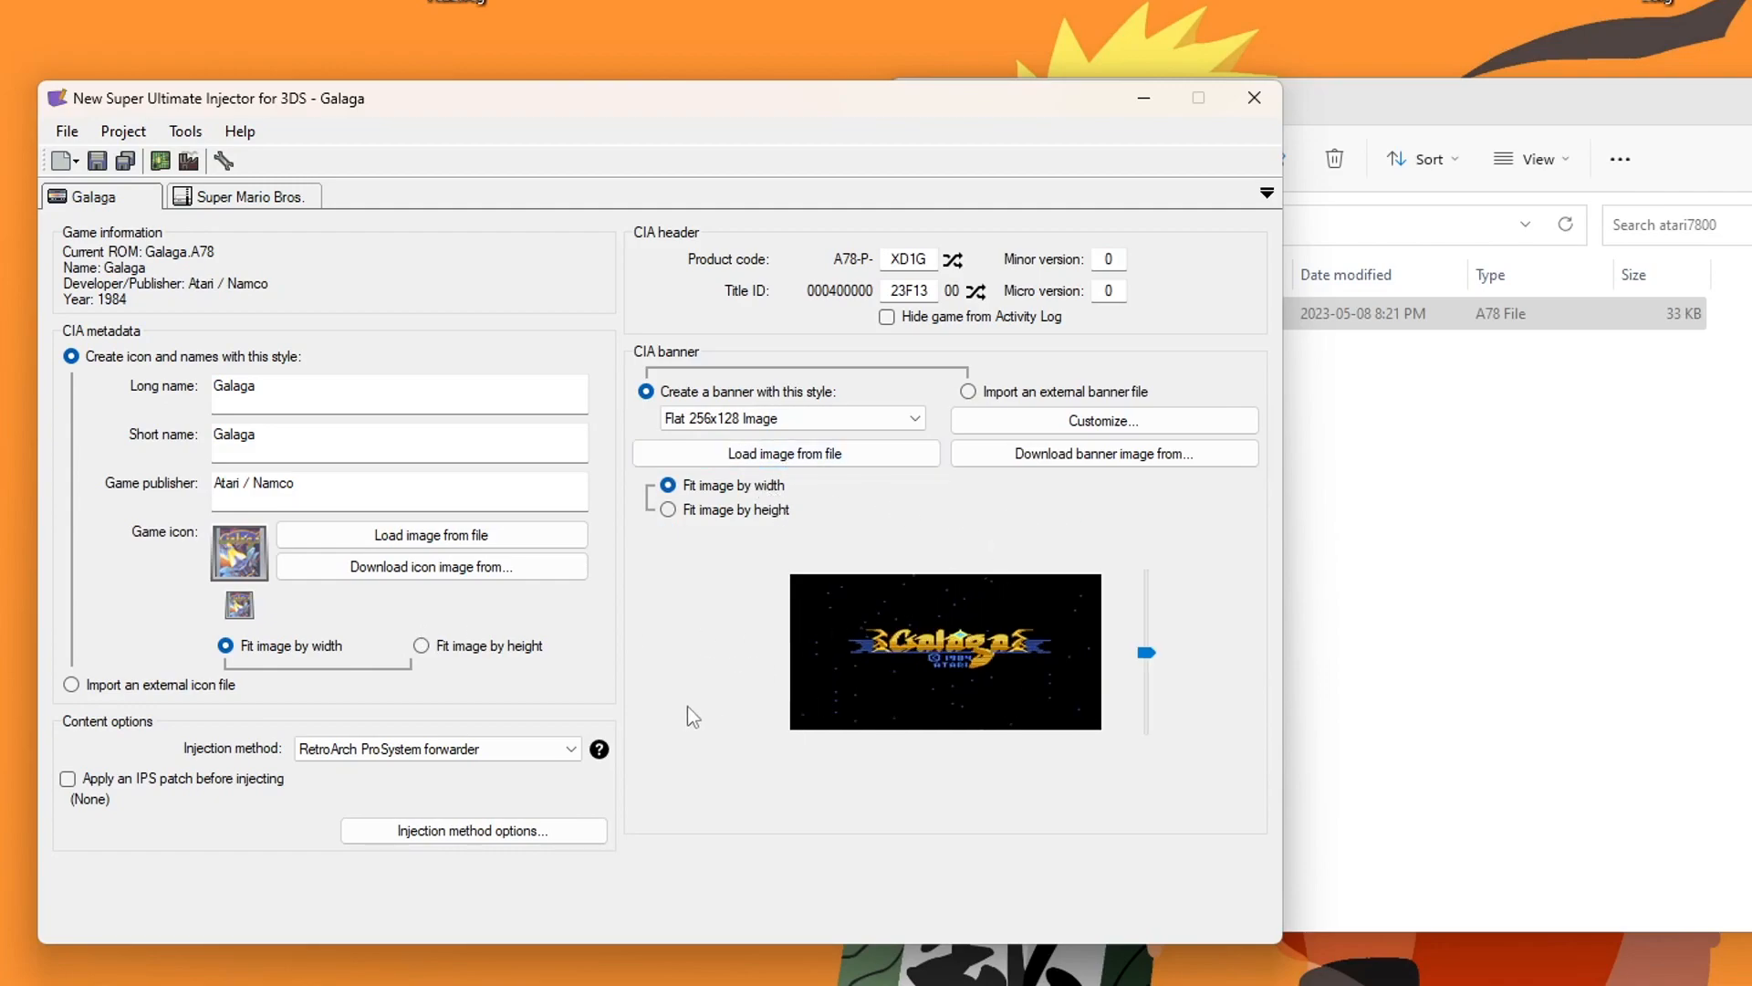
Step: Export Galaga as Galaga.cia to Downloads and dismiss the confirmation
{"action": "left_click", "coordinate": [124, 131]}
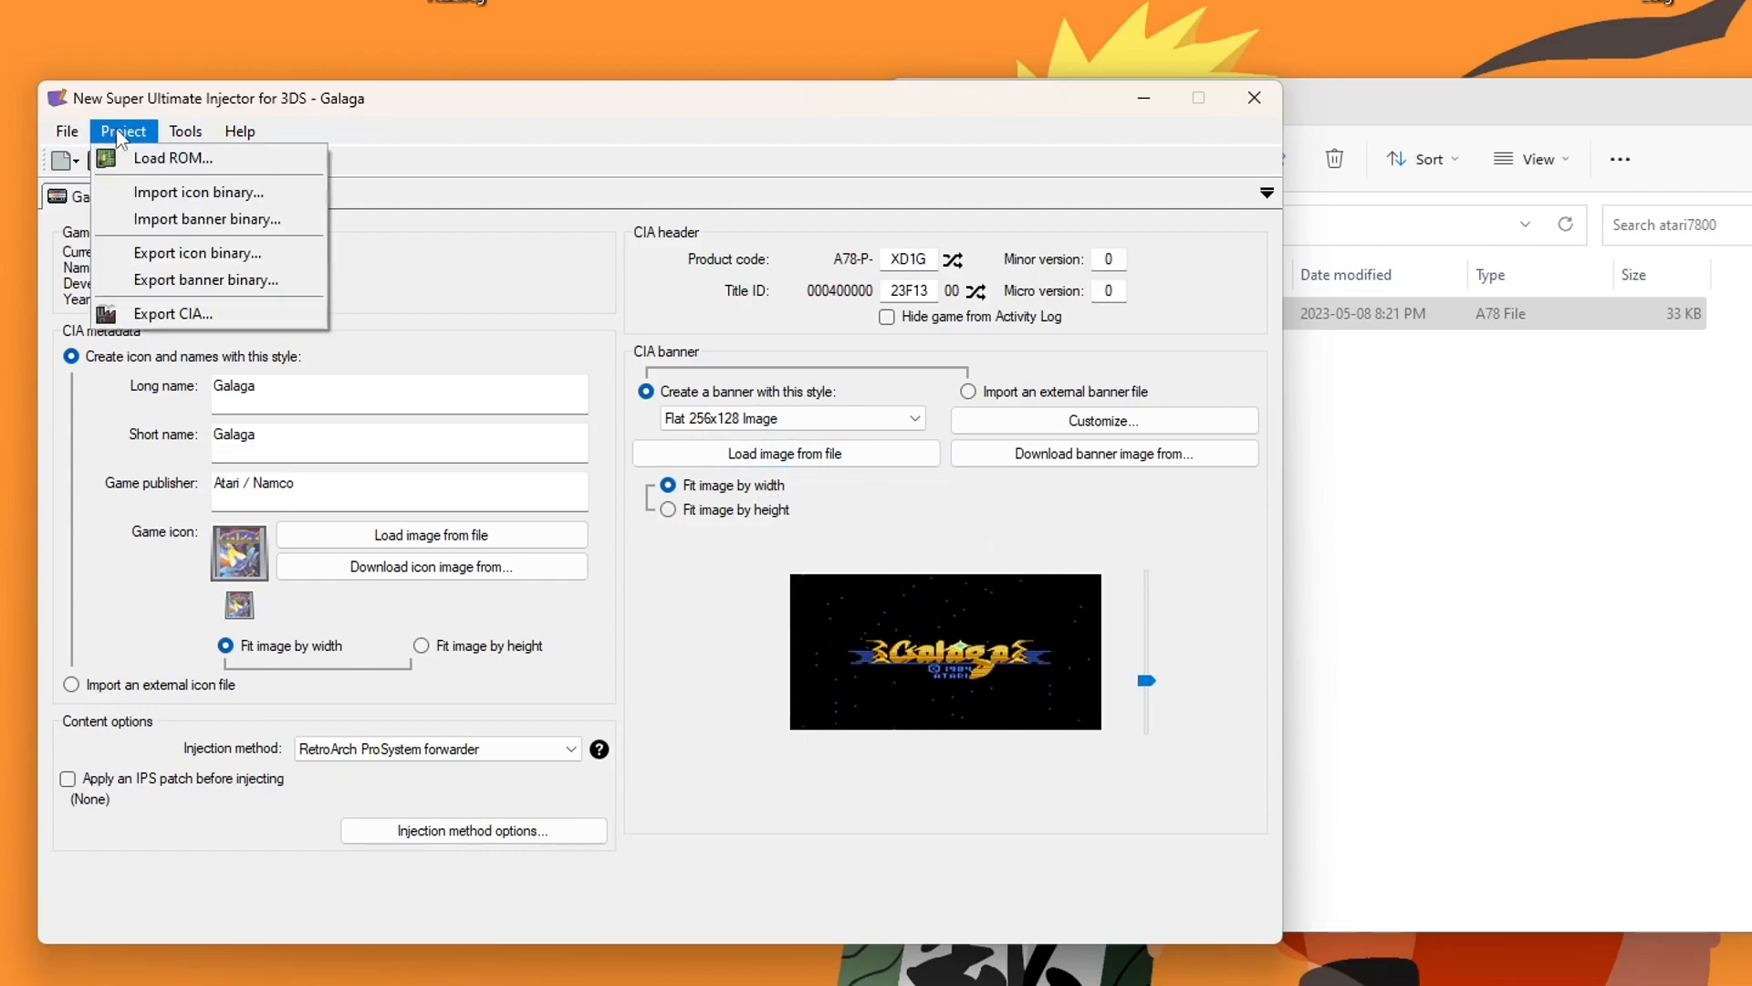
{"action": "left_click", "coordinate": [172, 313]}
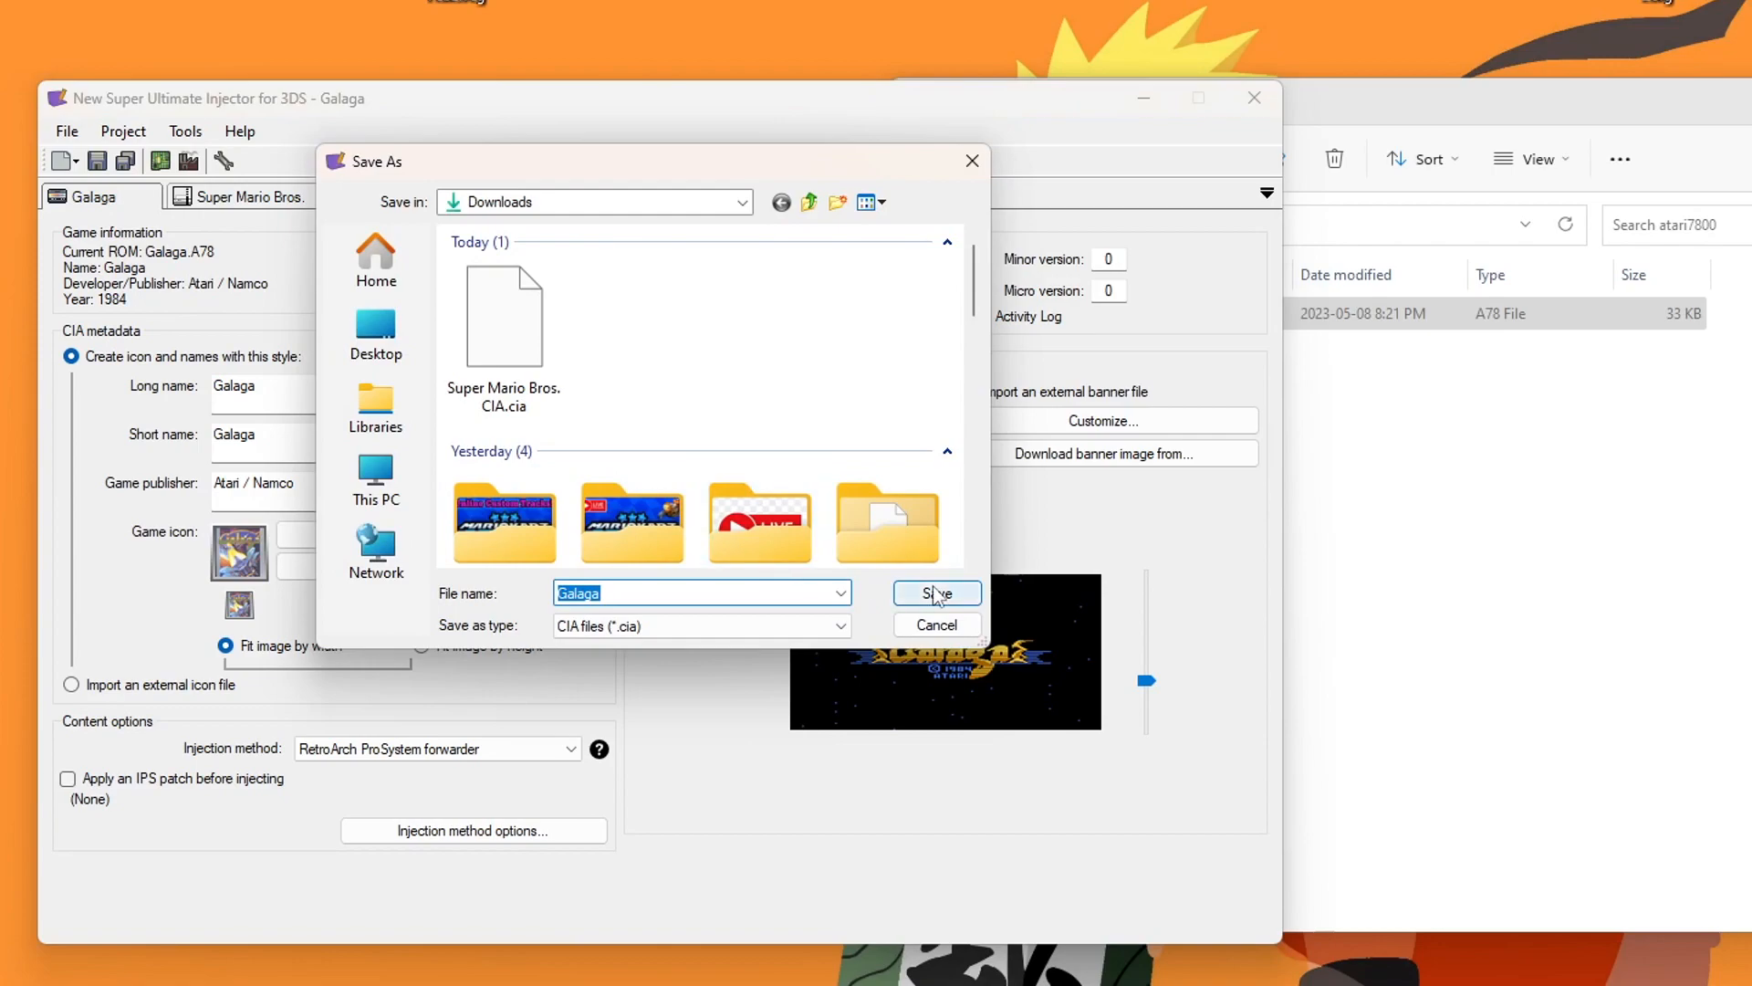
{"action": "left_click", "coordinate": [936, 593]}
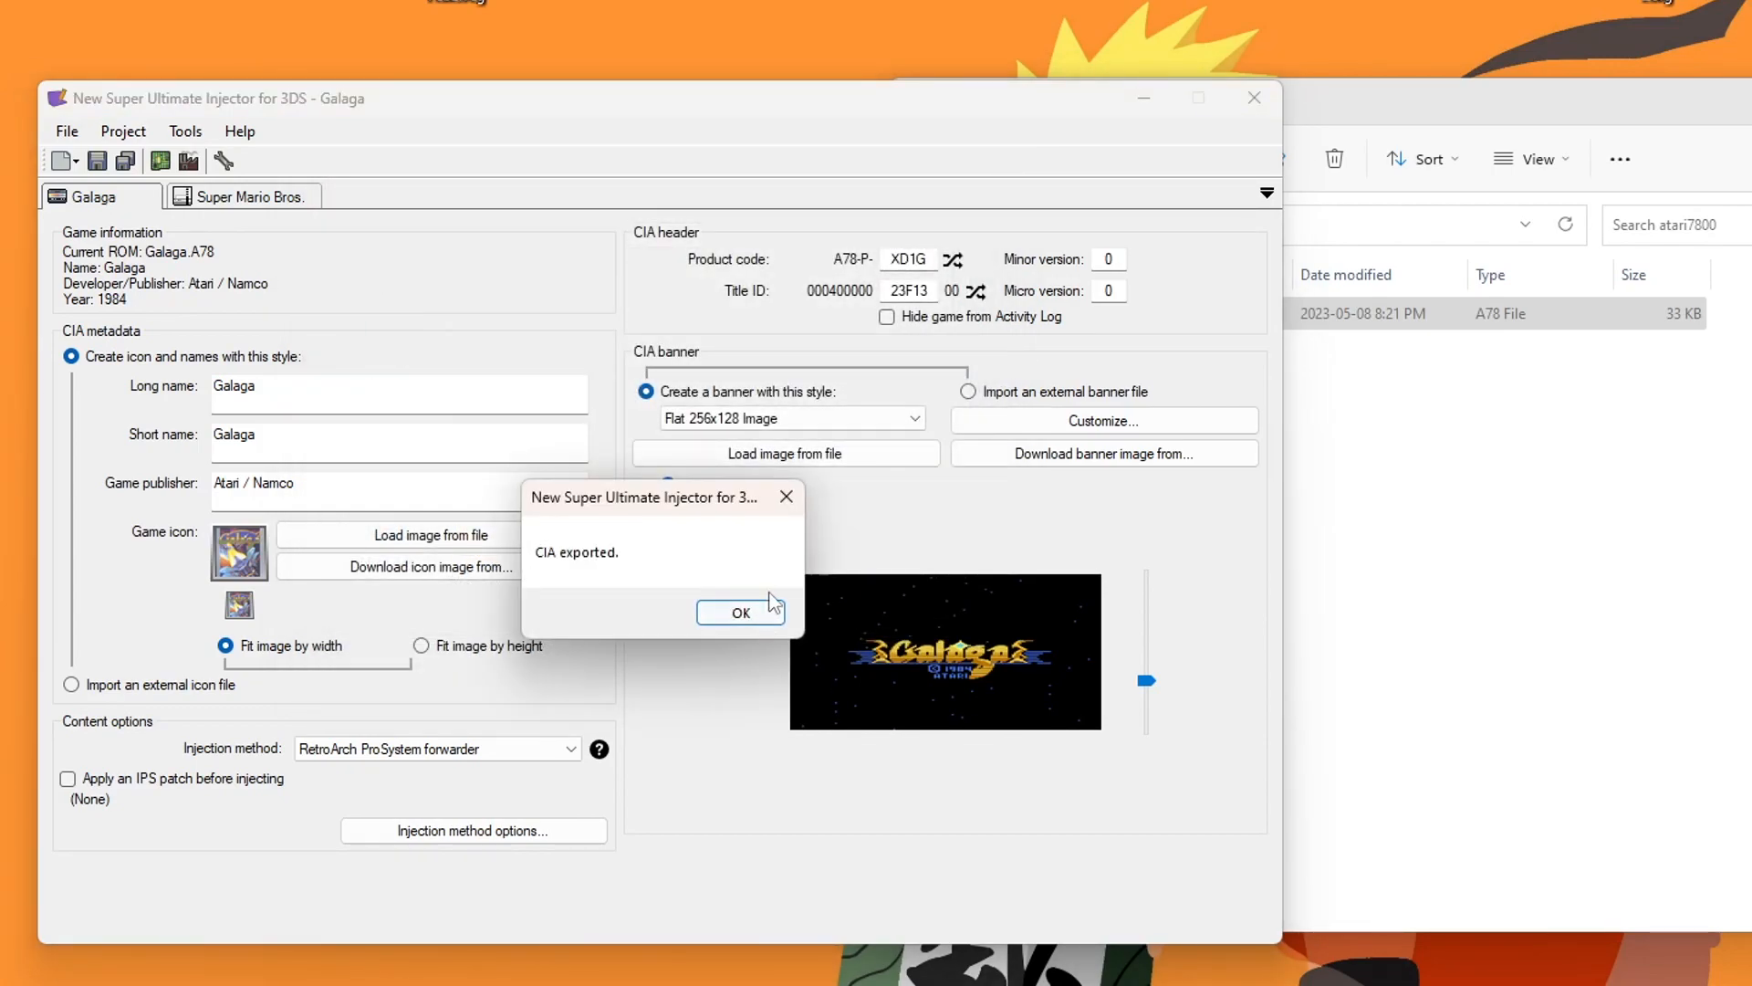
{"action": "left_click", "coordinate": [739, 612]}
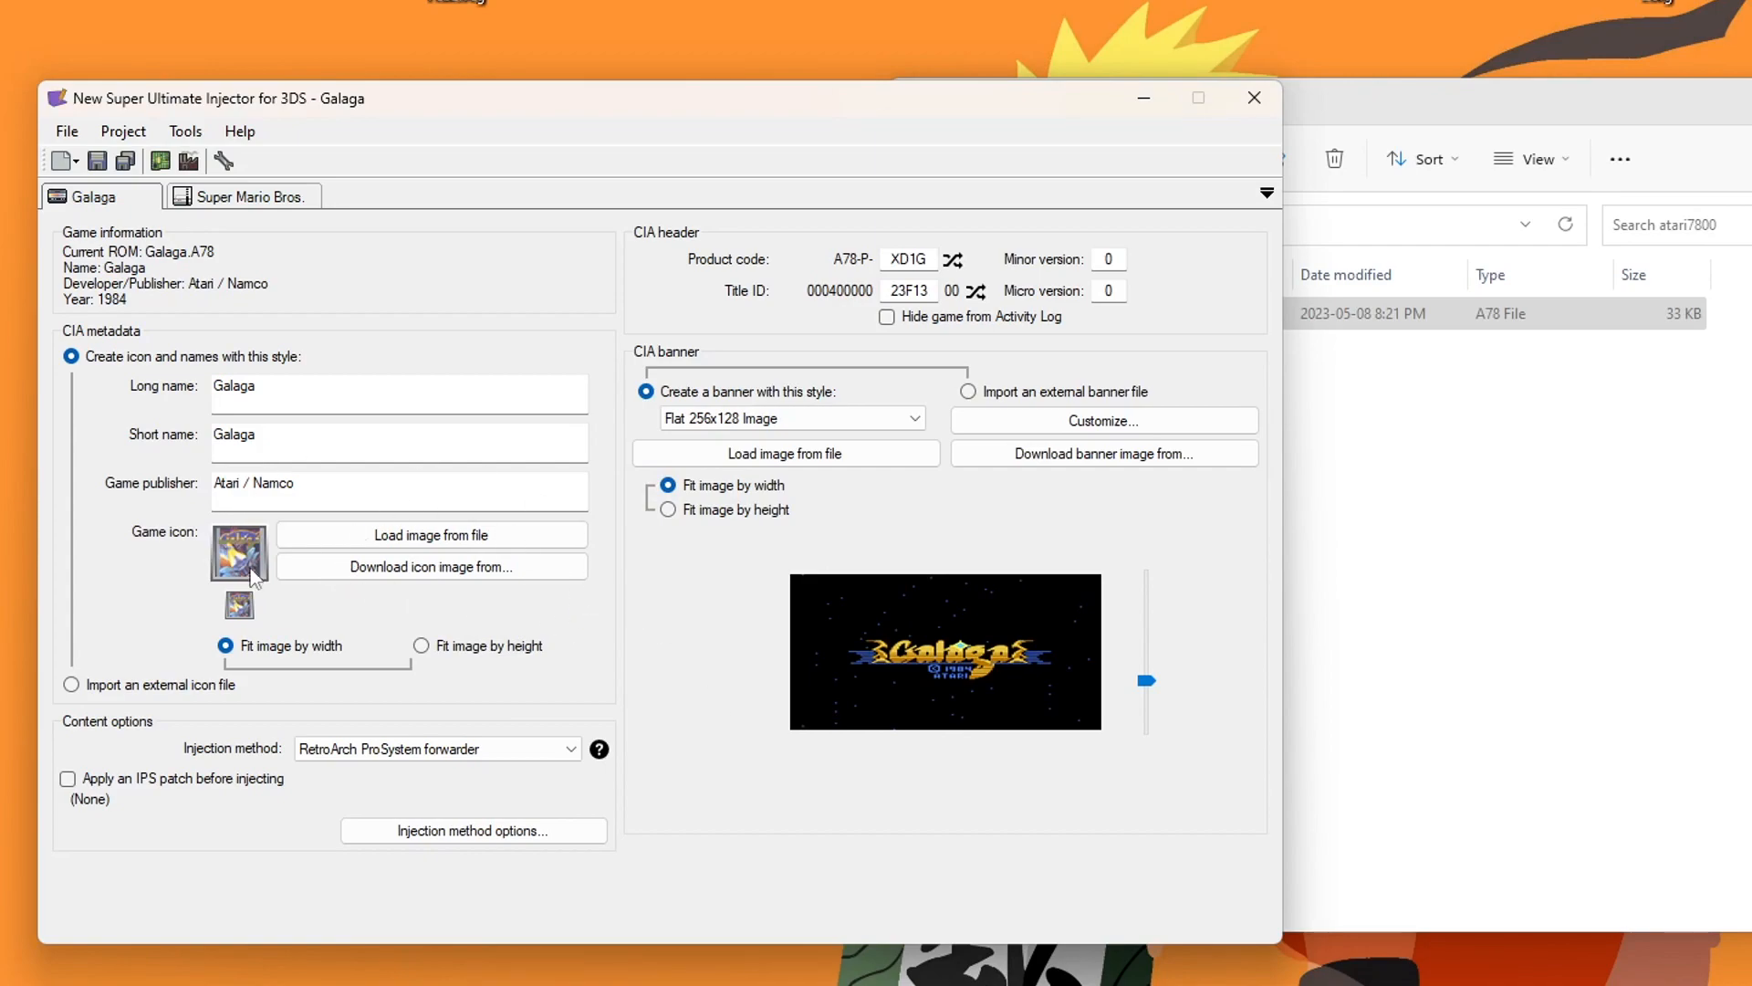
{"action": "mouse_move", "coordinate": [492, 637]}
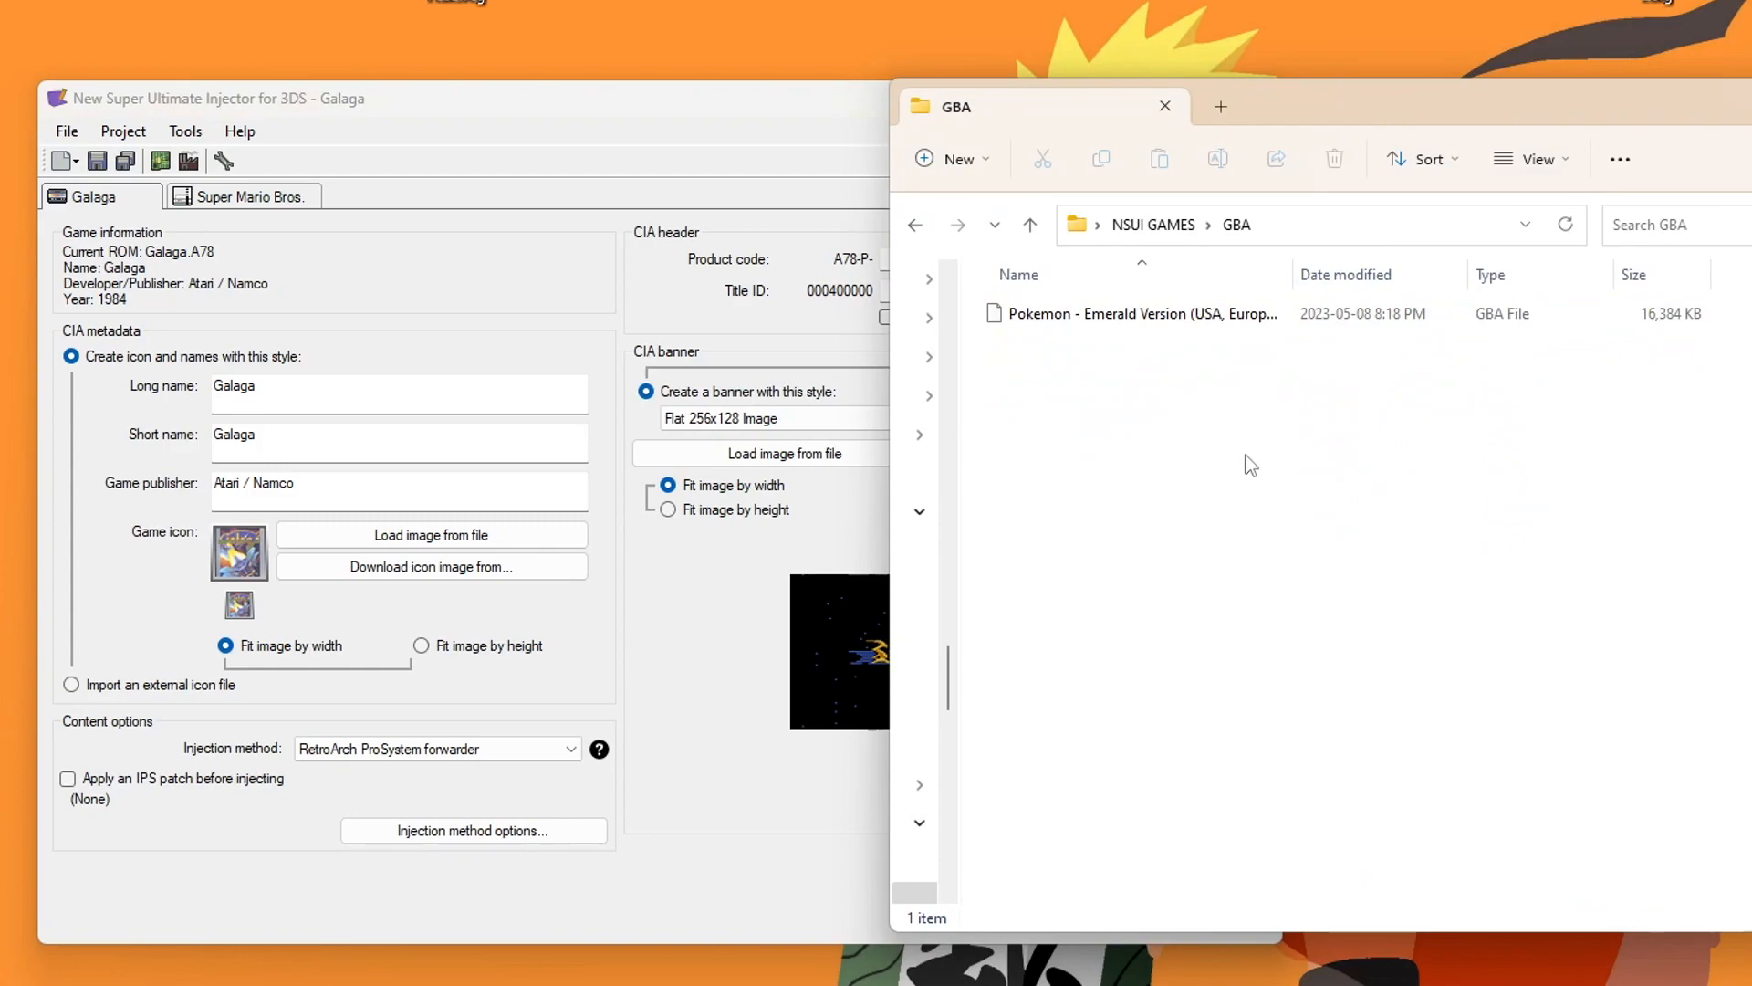
Step: Load the Pokémon Emerald ROM, export it as a CIA to Downloads, and dismiss the confirmation
{"action": "left_click", "coordinate": [1140, 313]}
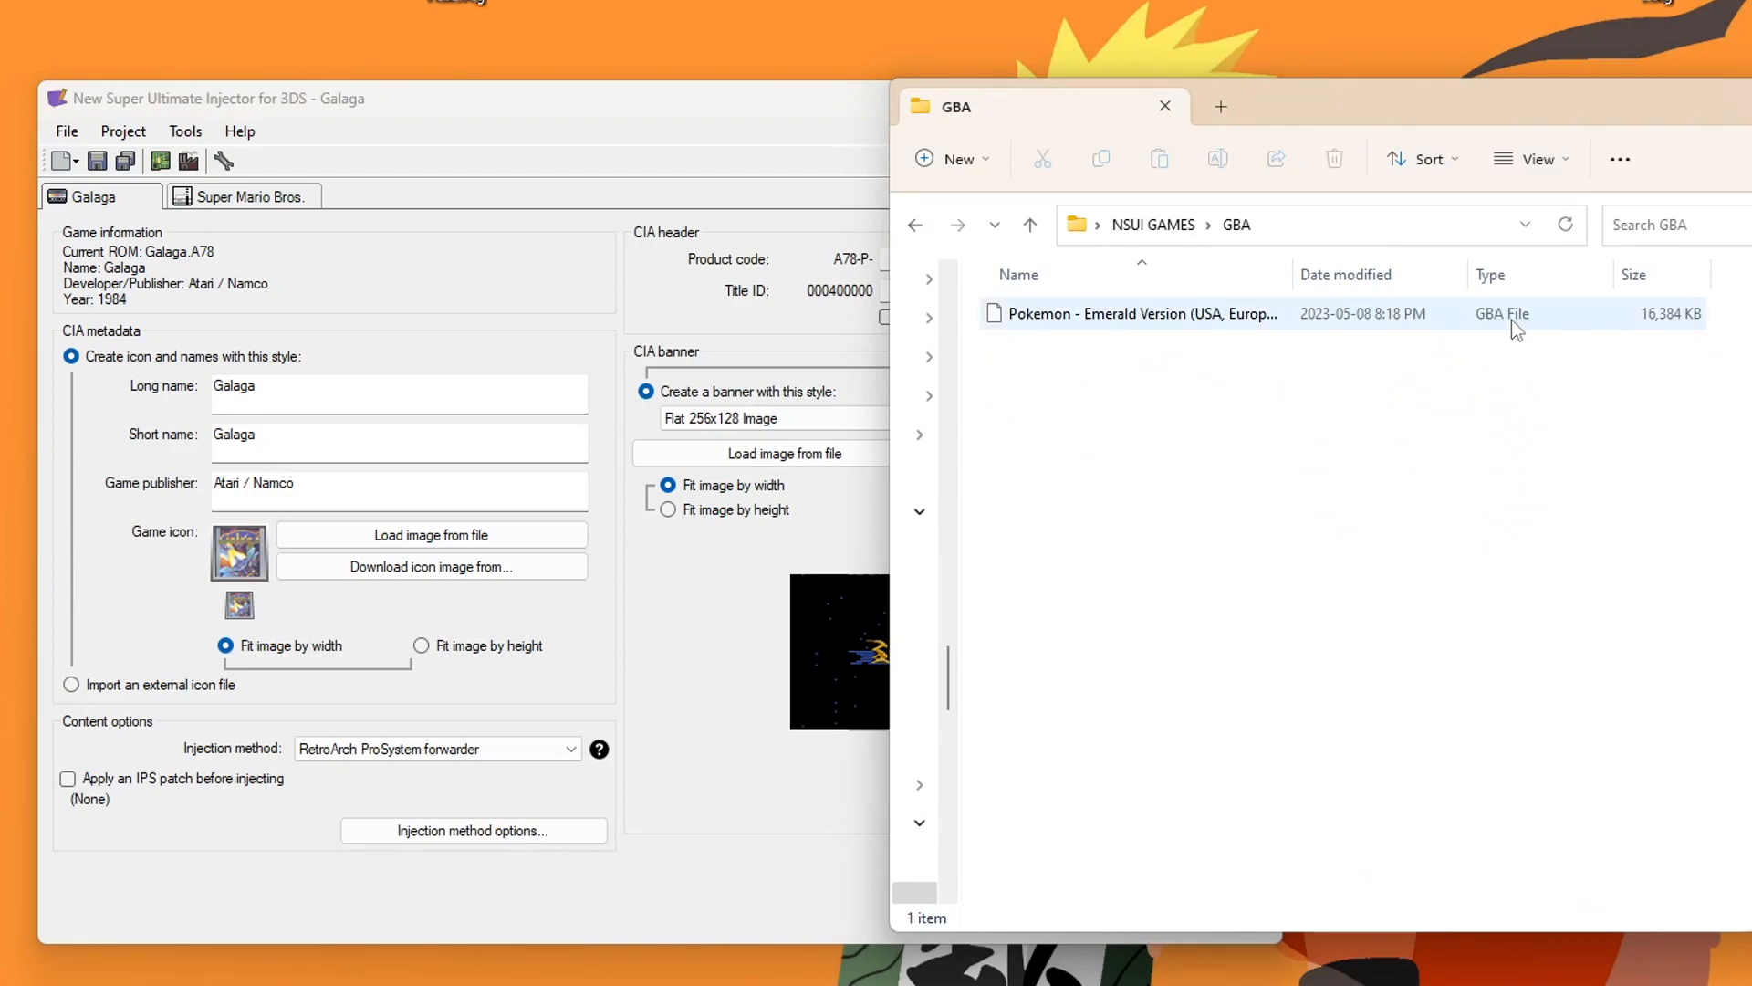
{"action": "left_click", "coordinate": [1140, 313]}
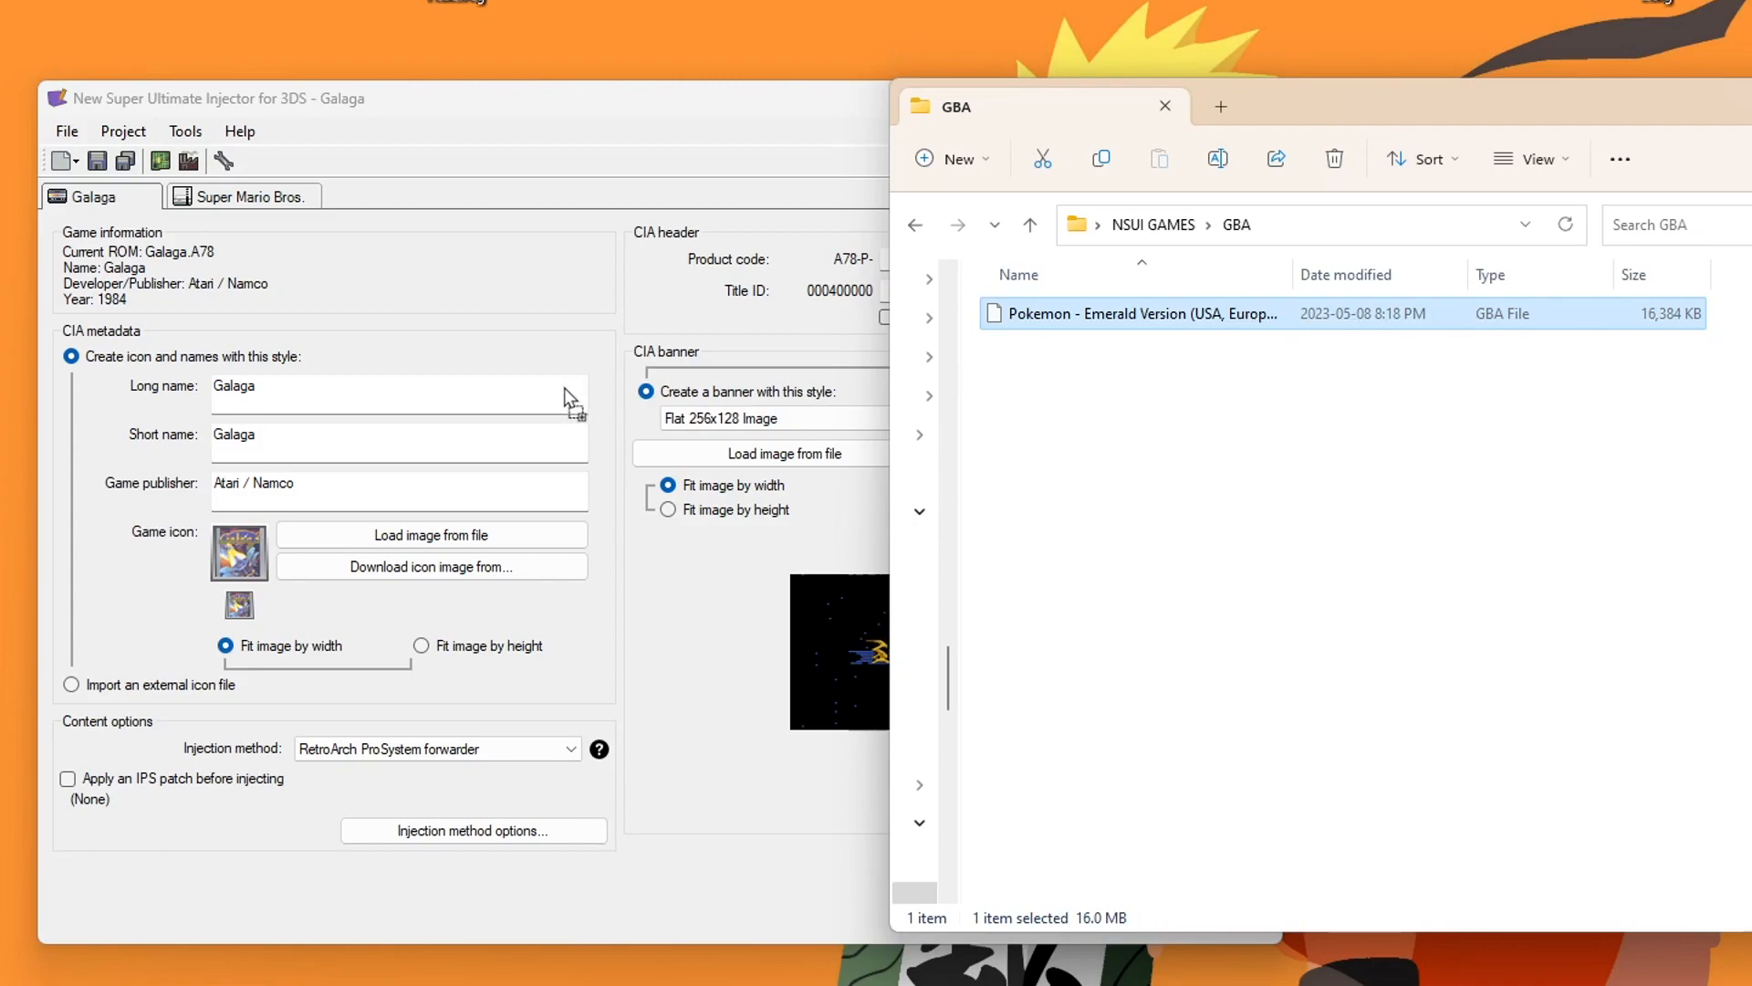
{"action": "double_click", "coordinate": [1140, 313]}
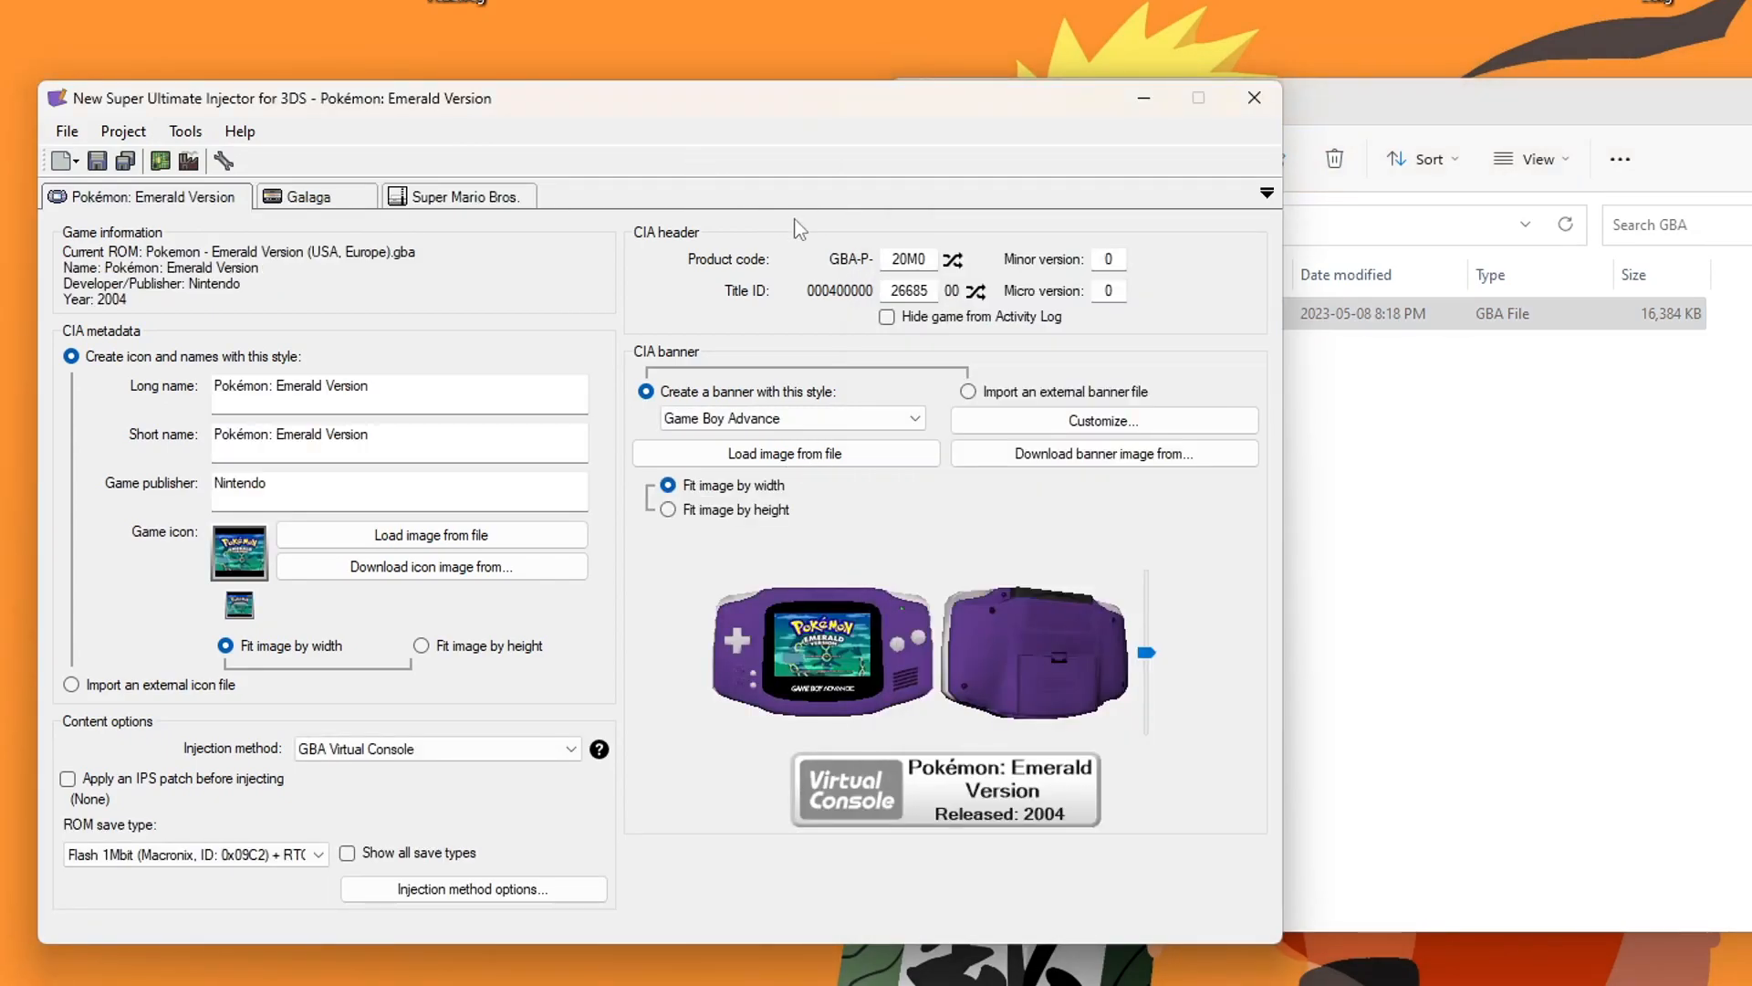
{"action": "left_click", "coordinate": [123, 130]}
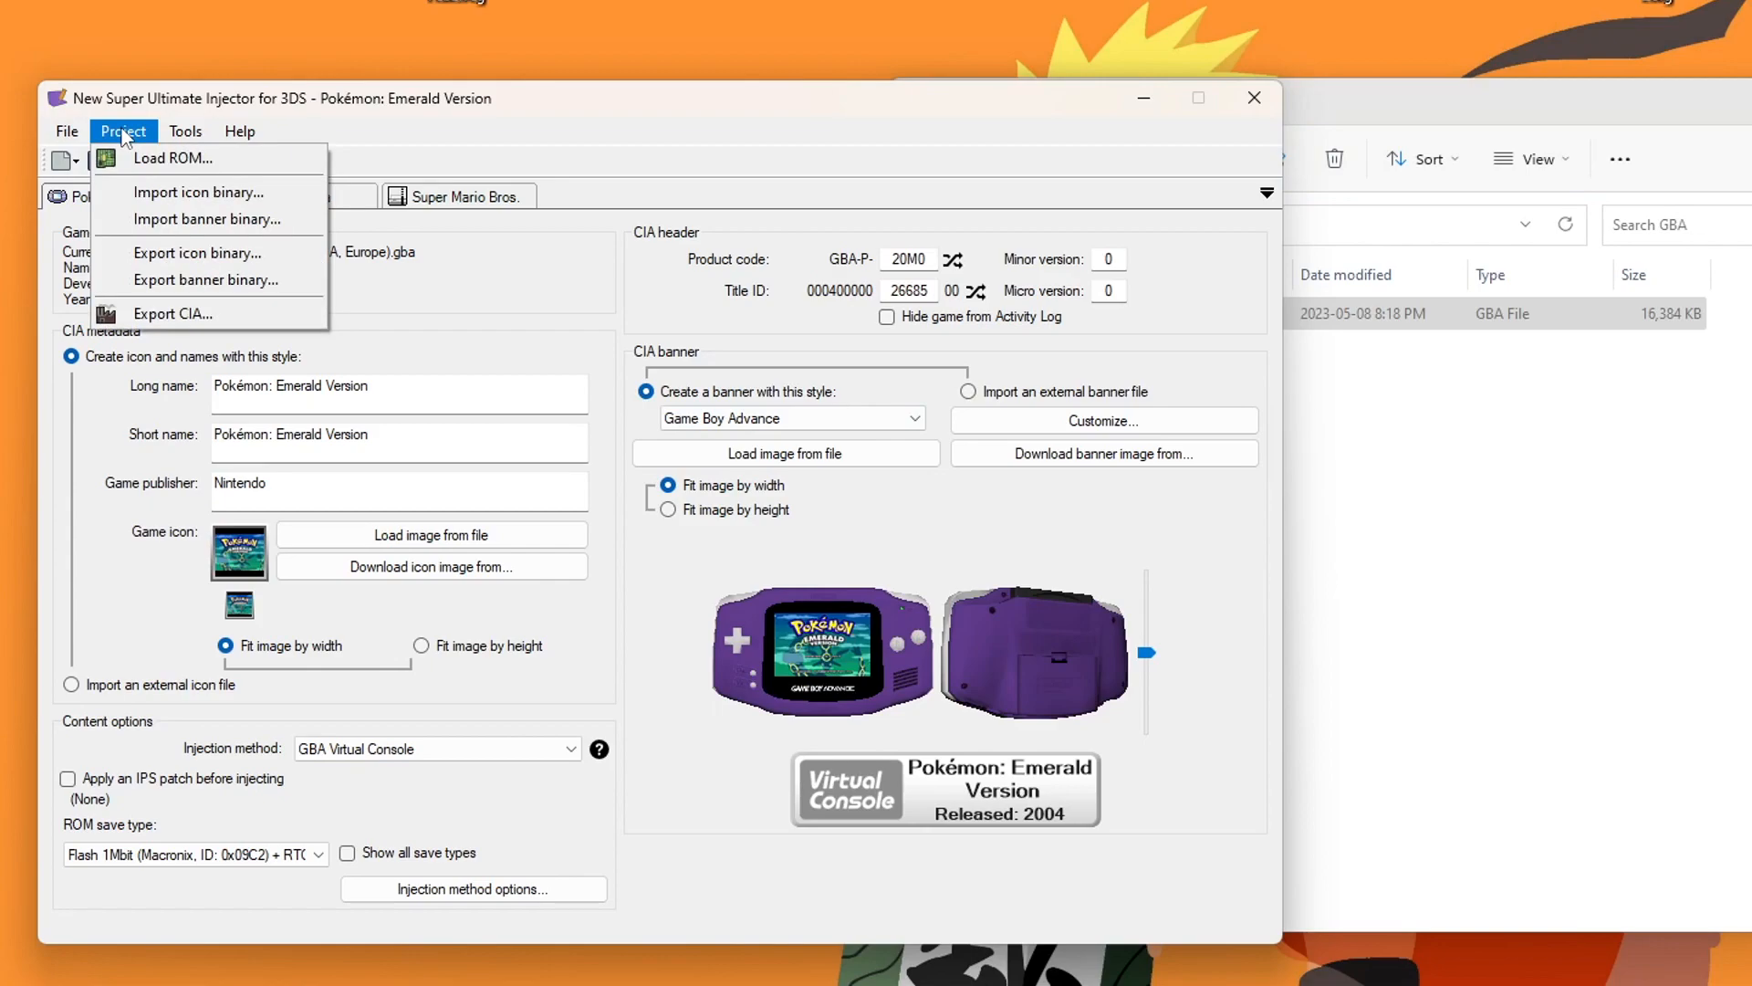
{"action": "left_click", "coordinate": [173, 313]}
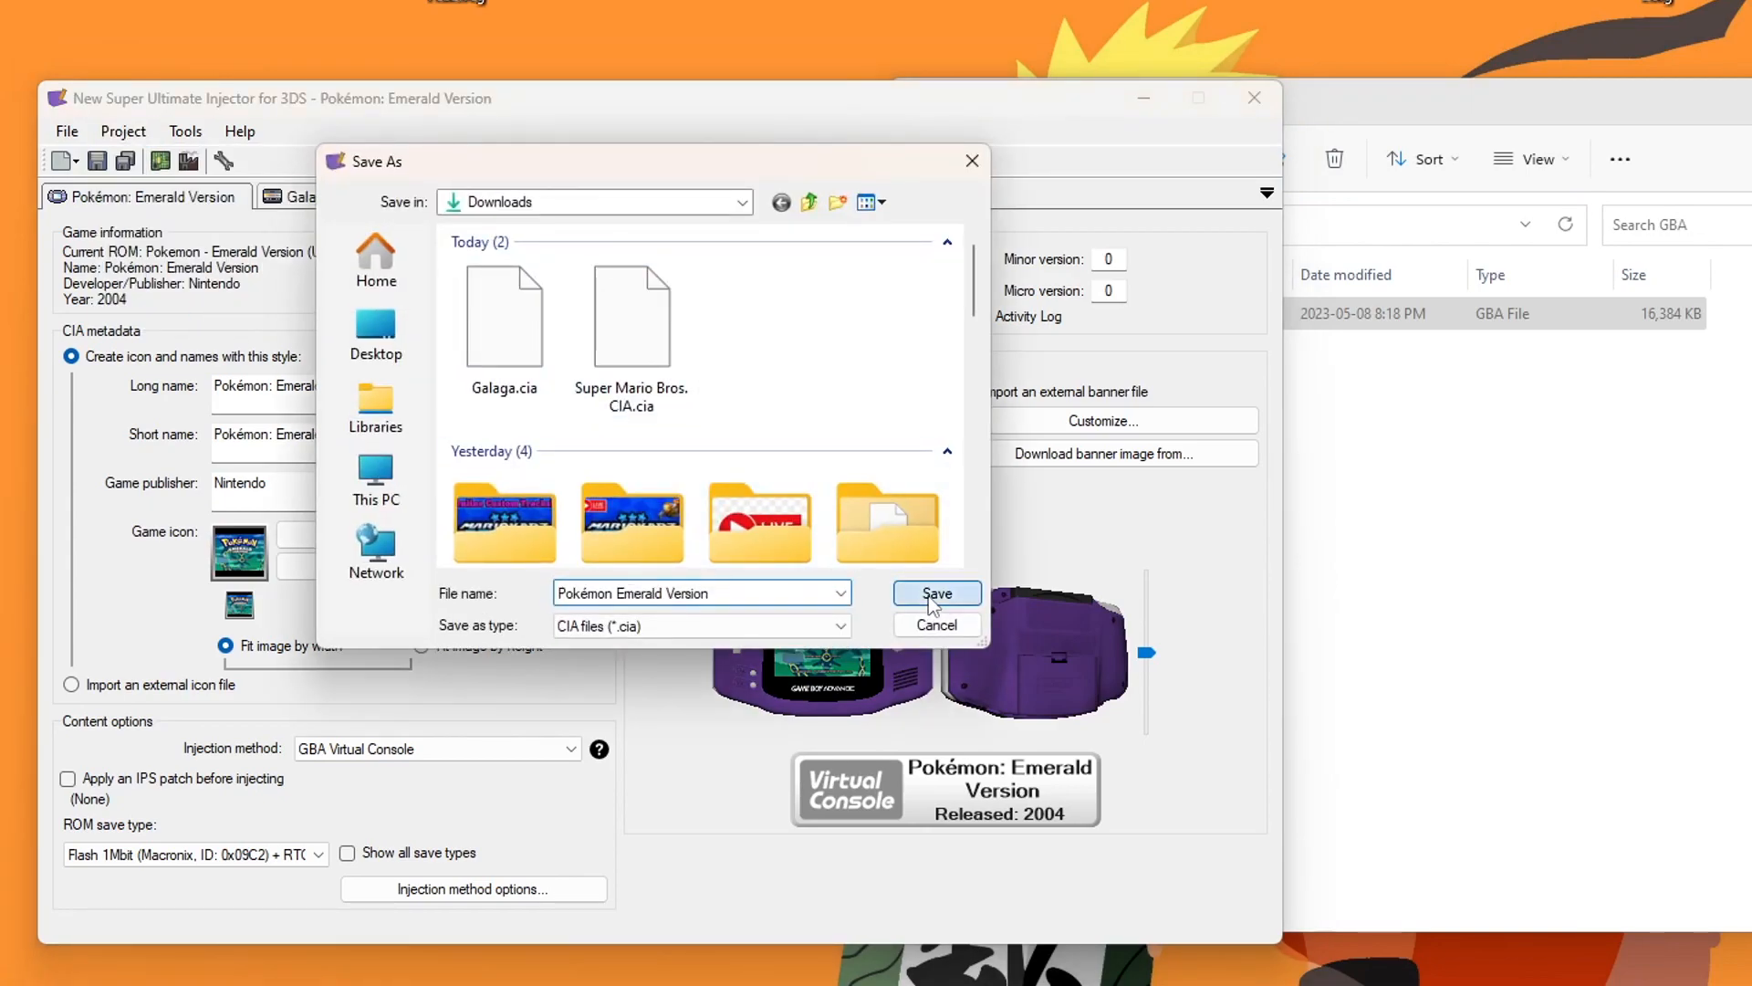
{"action": "left_click", "coordinate": [937, 592]}
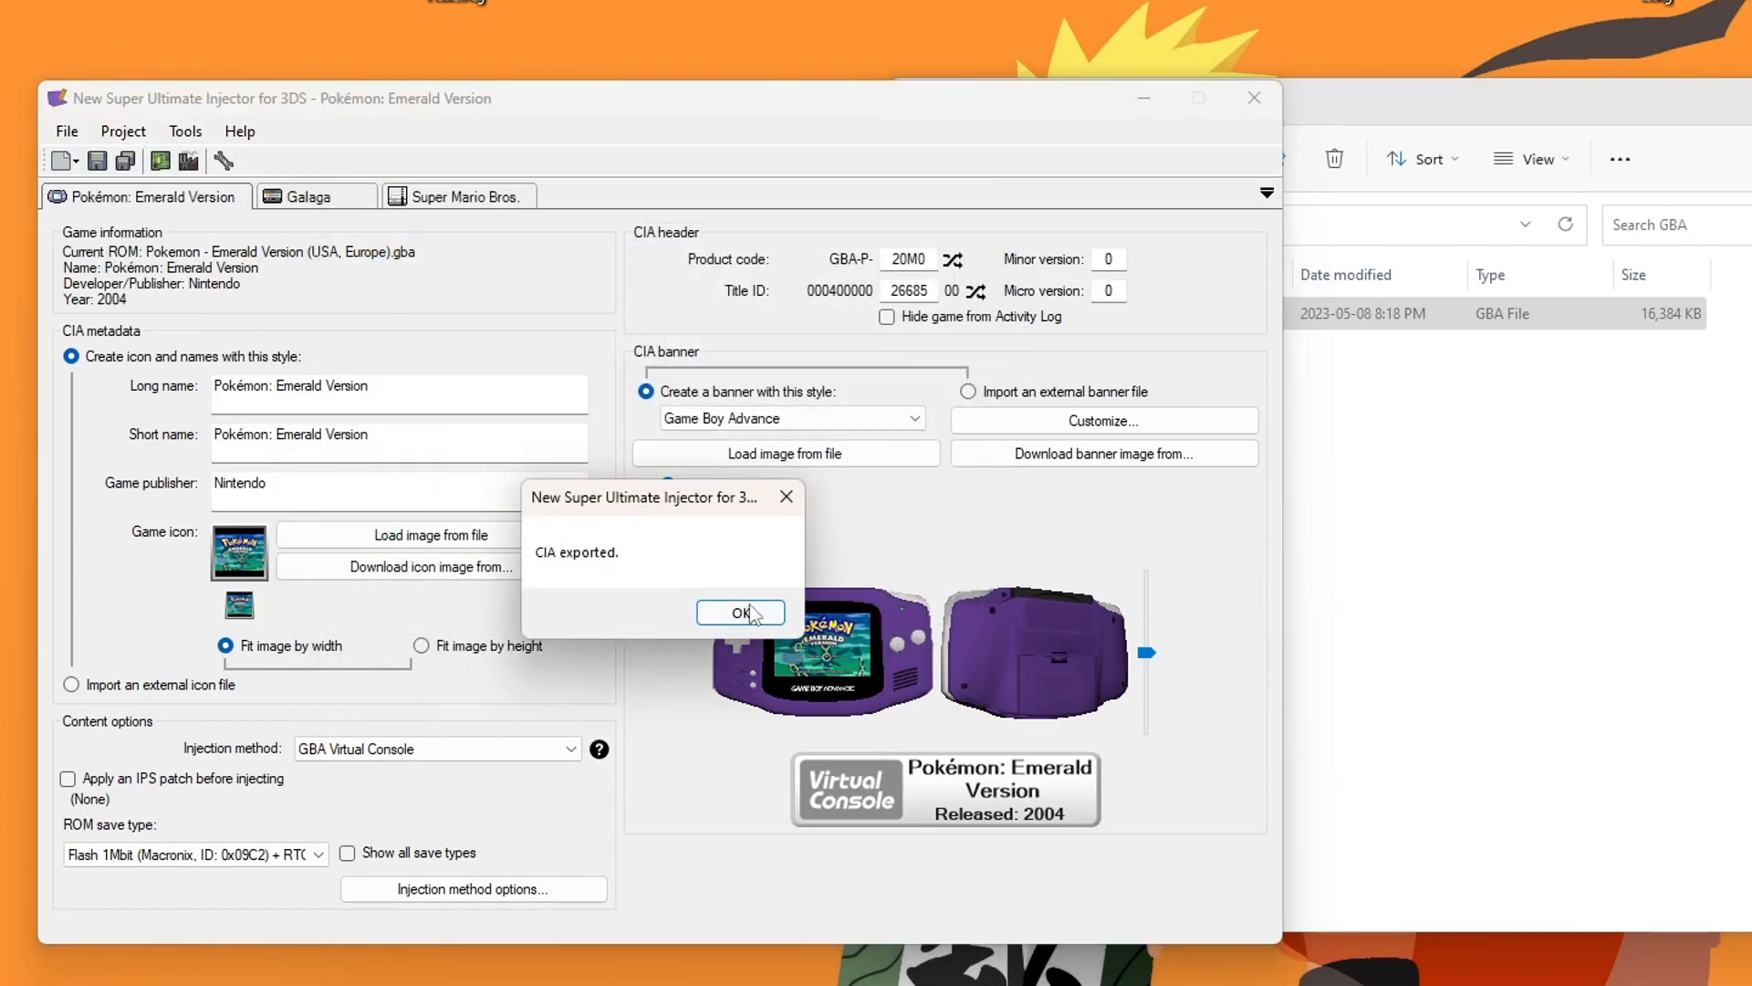
{"action": "left_click", "coordinate": [739, 612]}
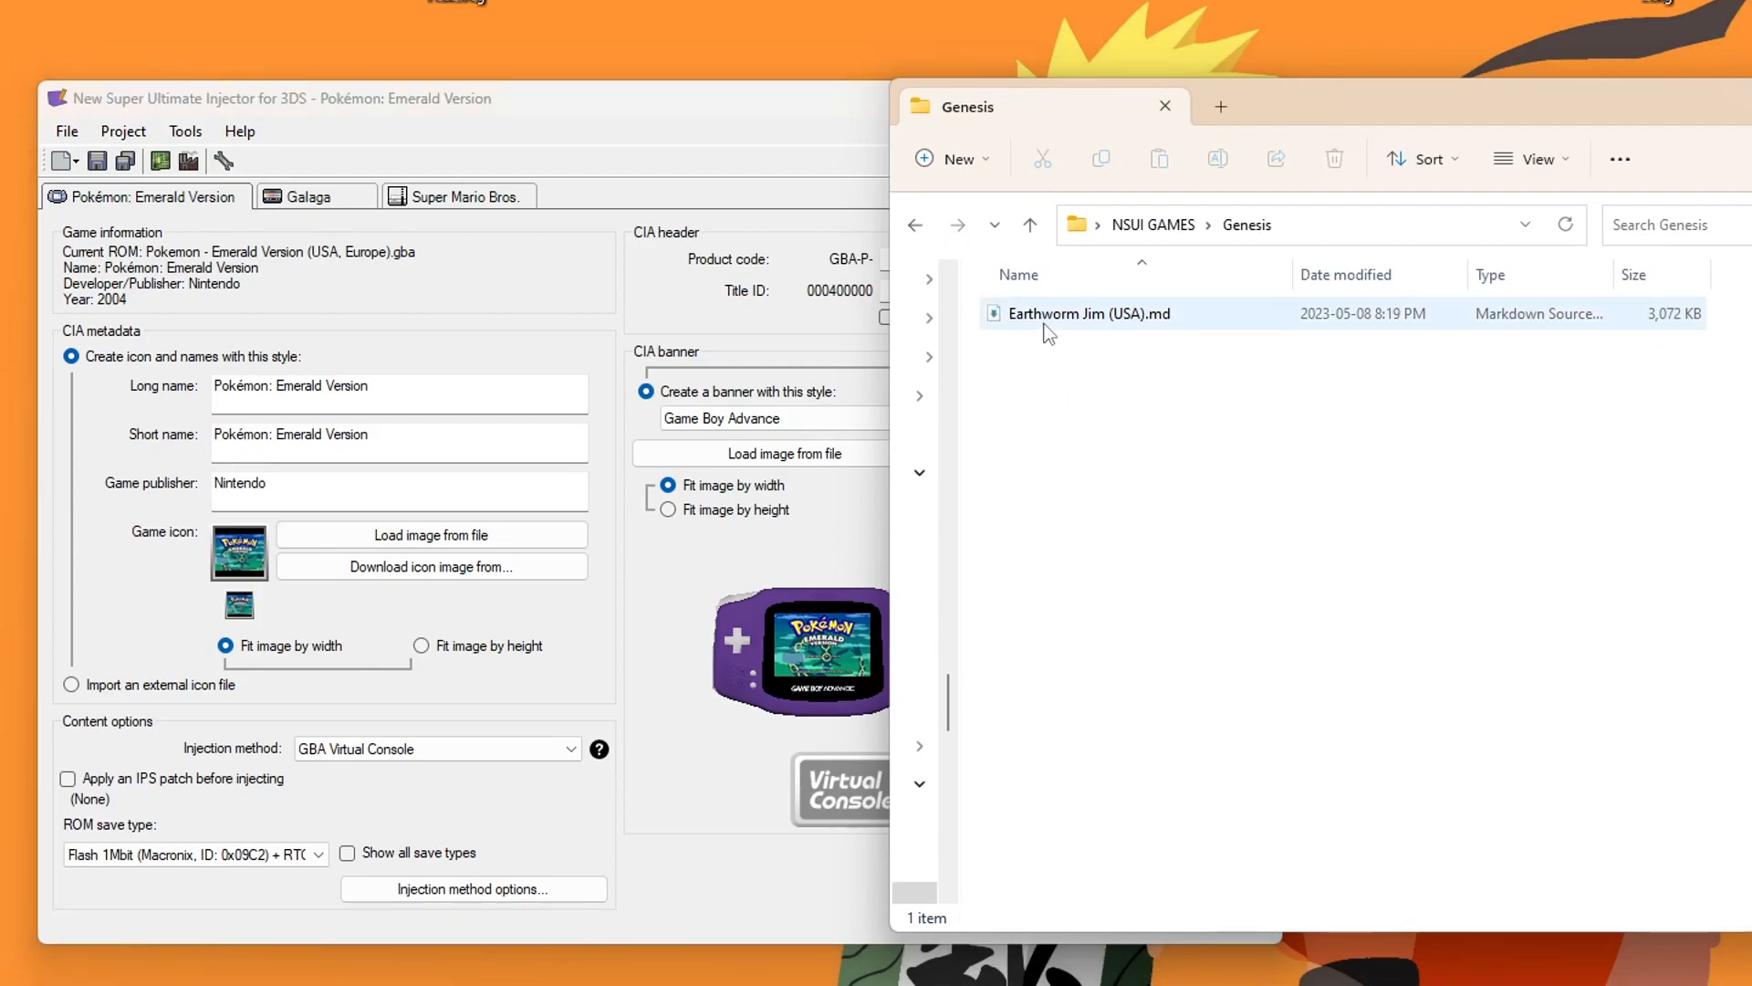
{"action": "mouse_move", "coordinate": [1183, 327]}
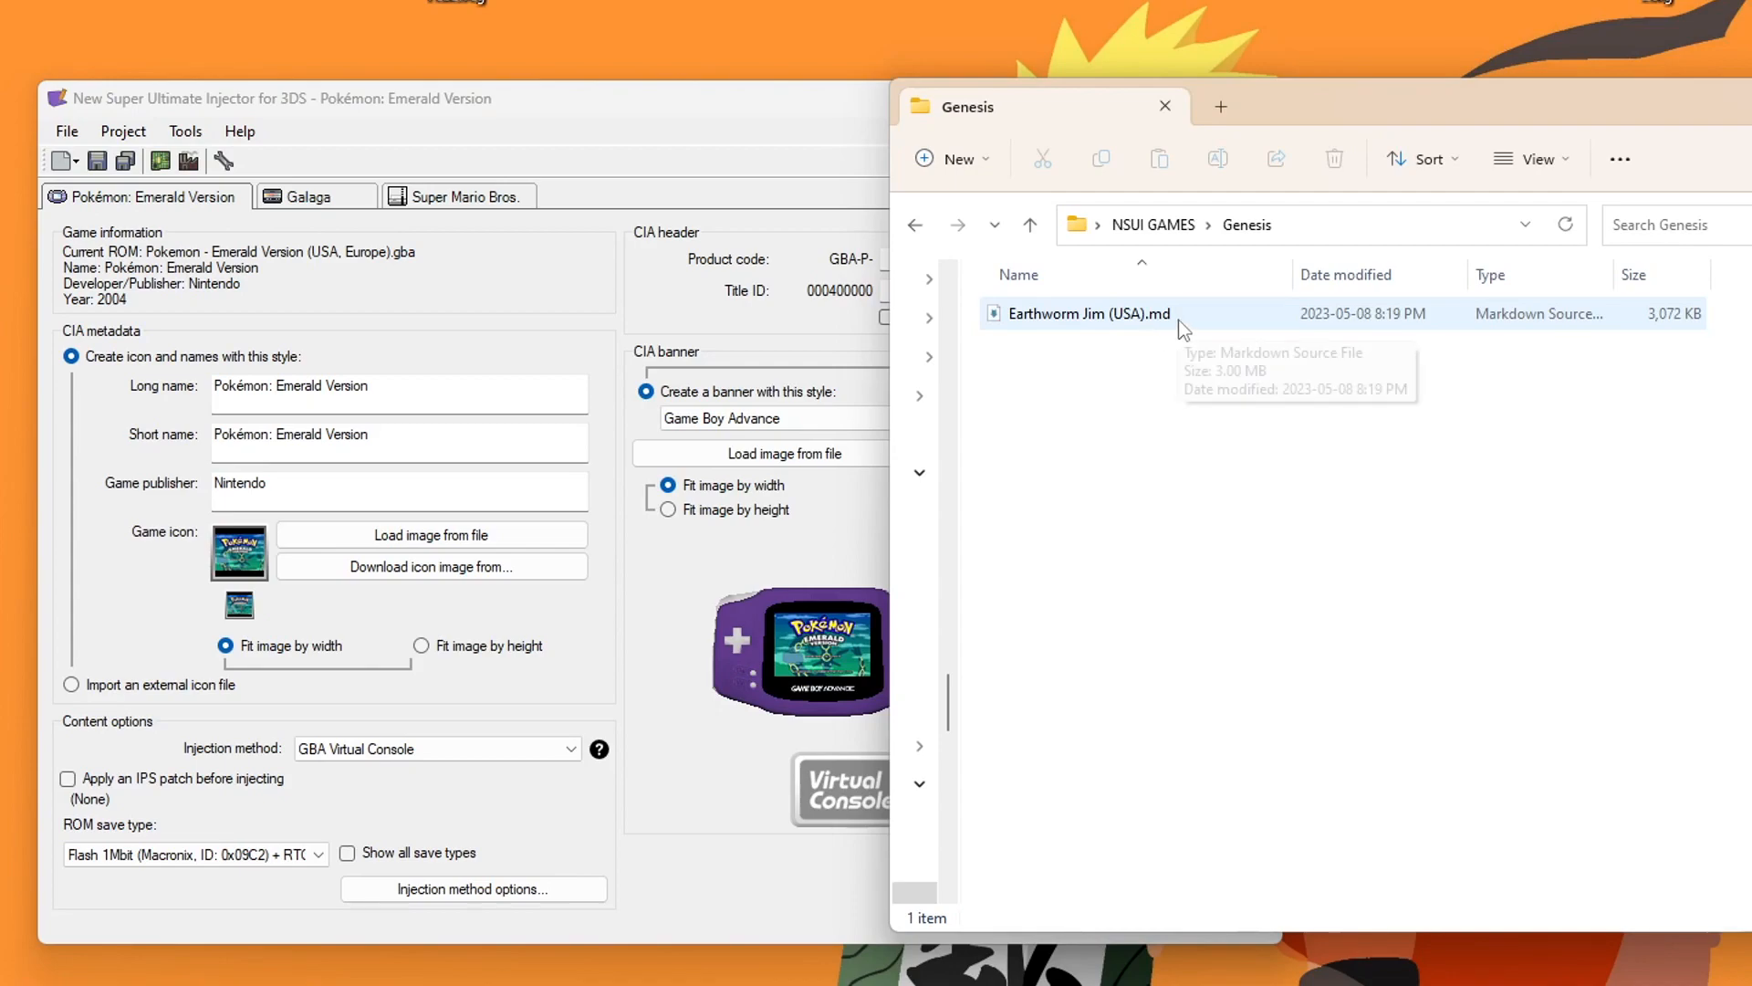
Step: Load the Earthworm Jim ROM and save its CIA to Downloads
{"action": "double_click", "coordinate": [1088, 313]}
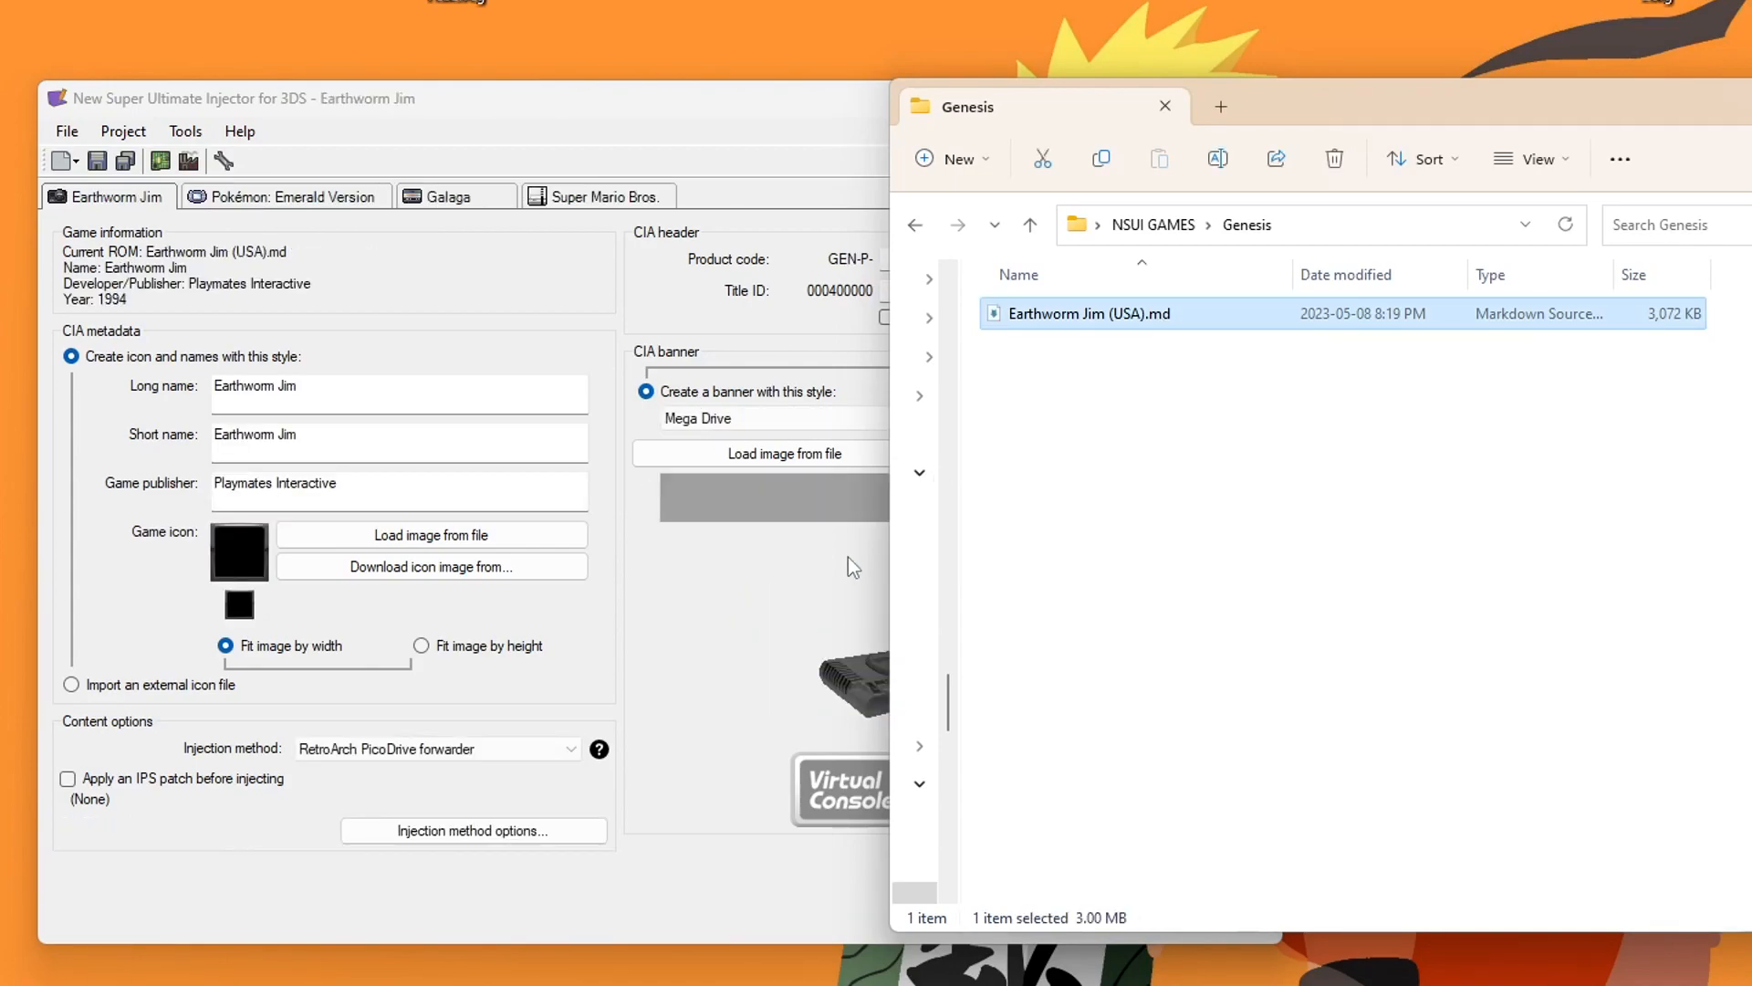
{"action": "left_click", "coordinate": [124, 131]}
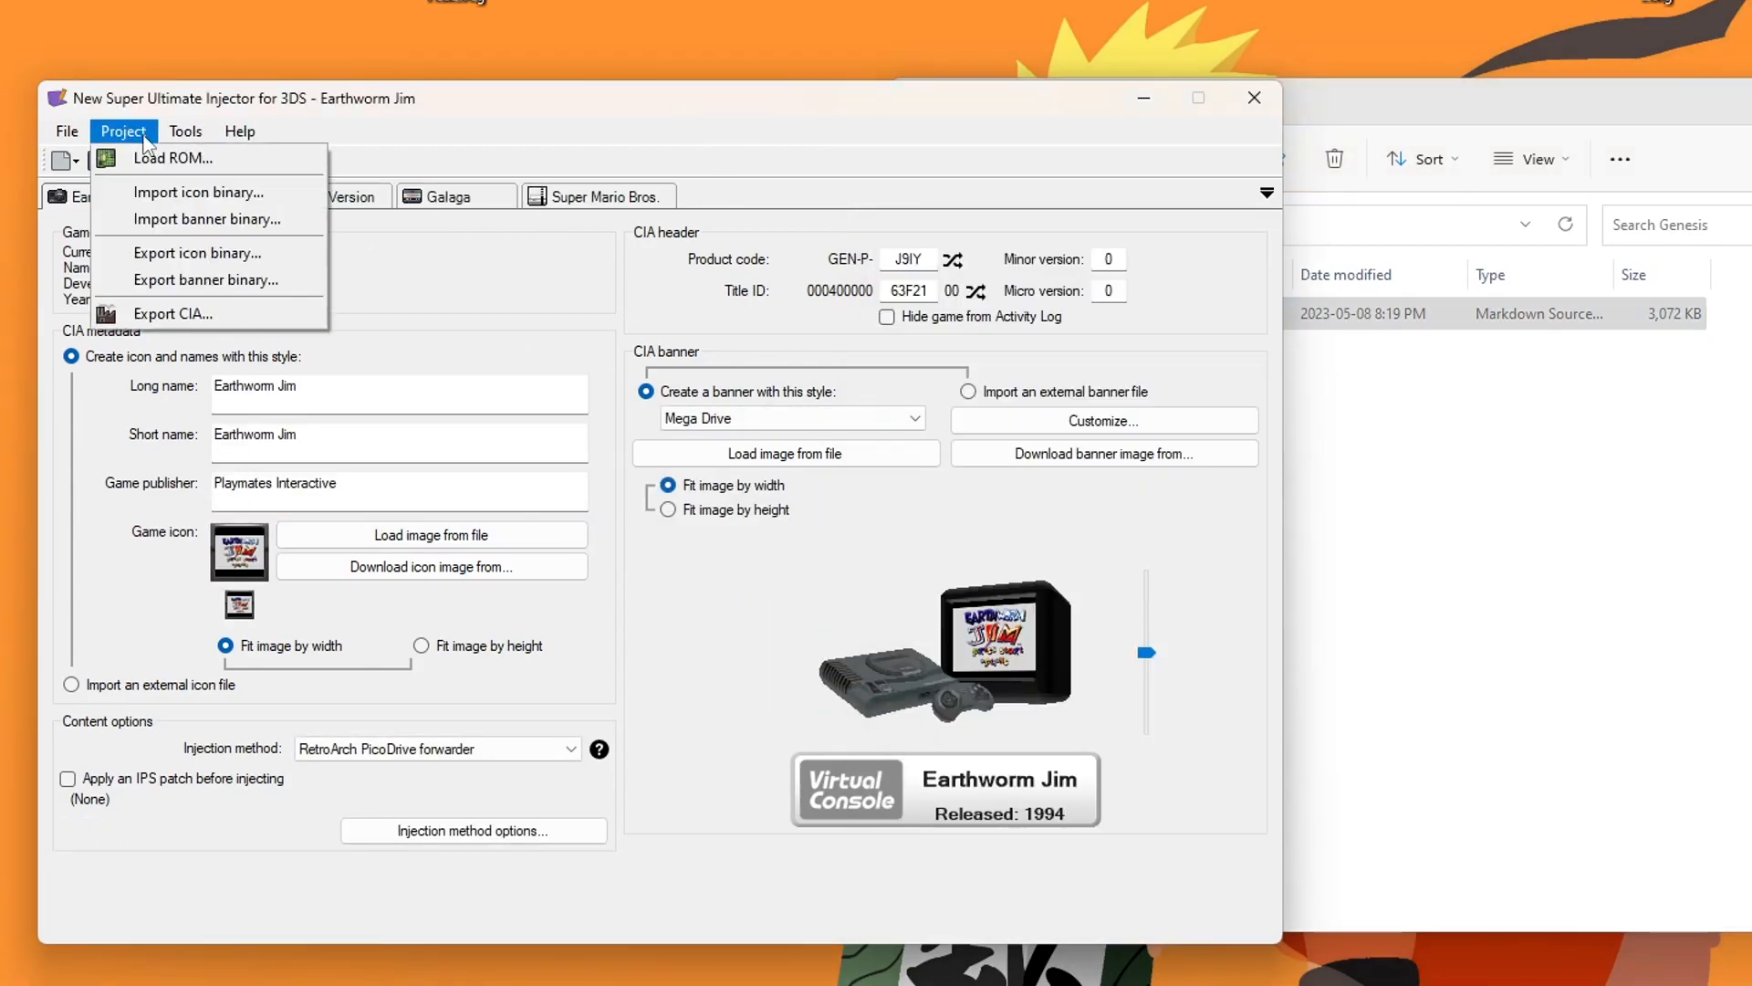
{"action": "left_click", "coordinate": [172, 313]}
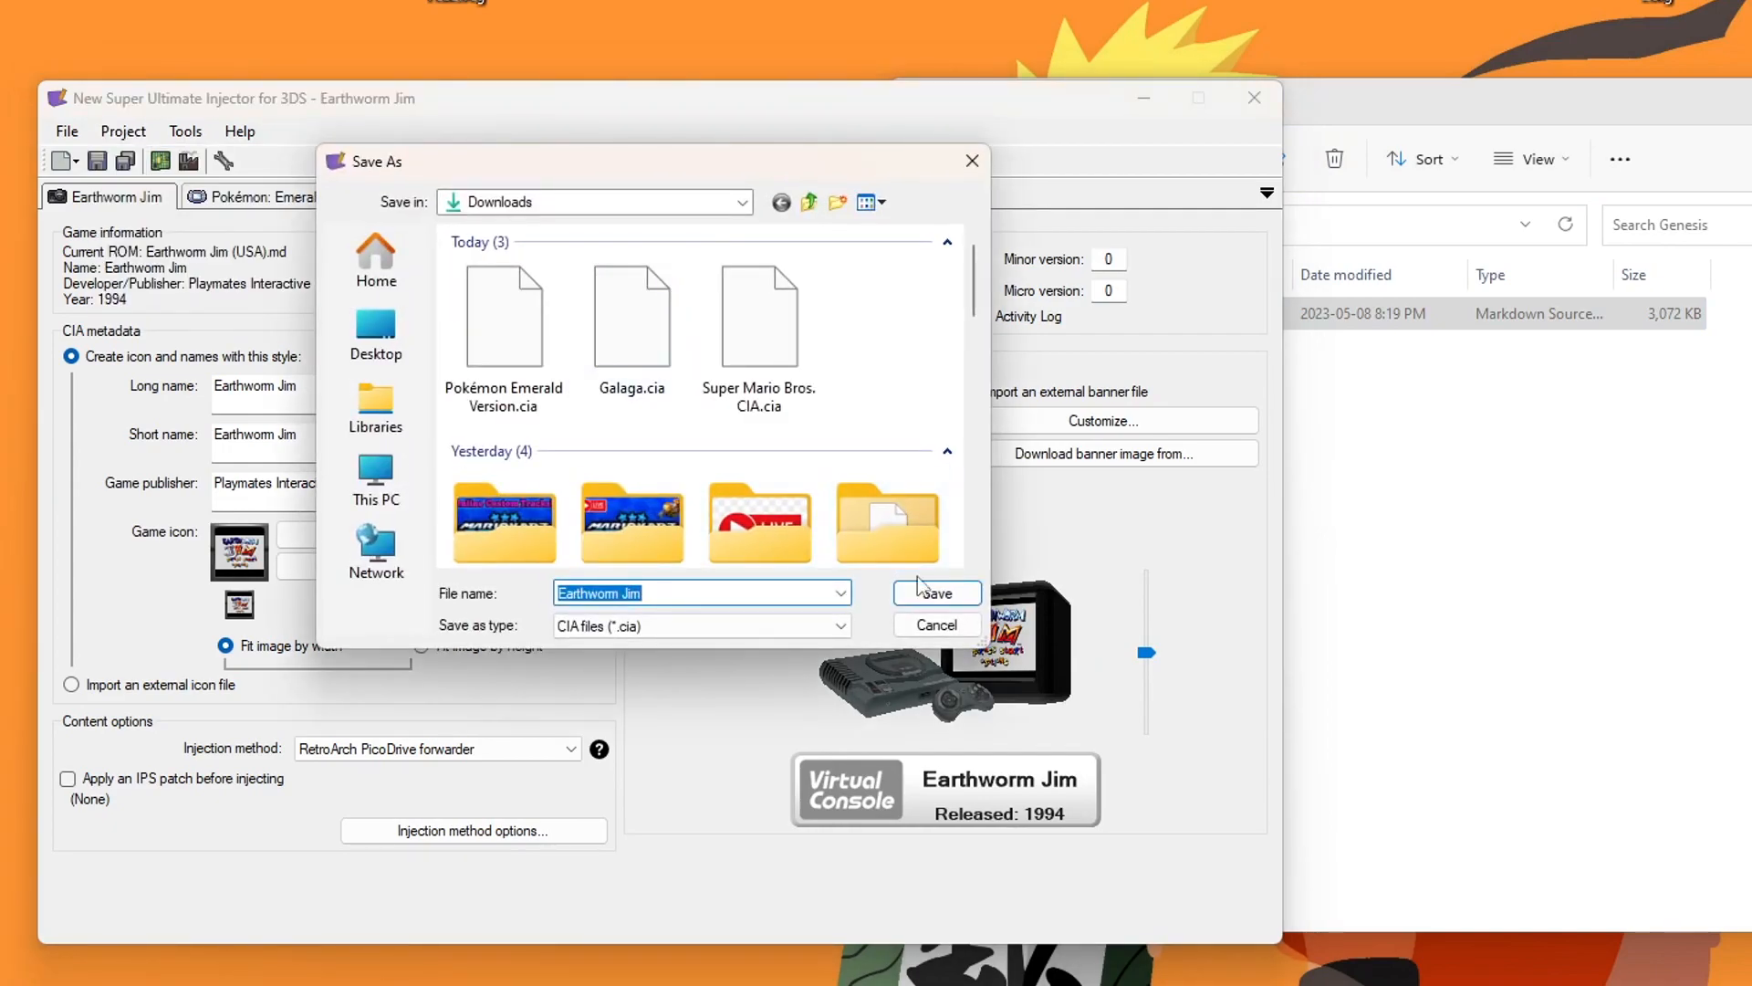
{"action": "left_click", "coordinate": [936, 592]}
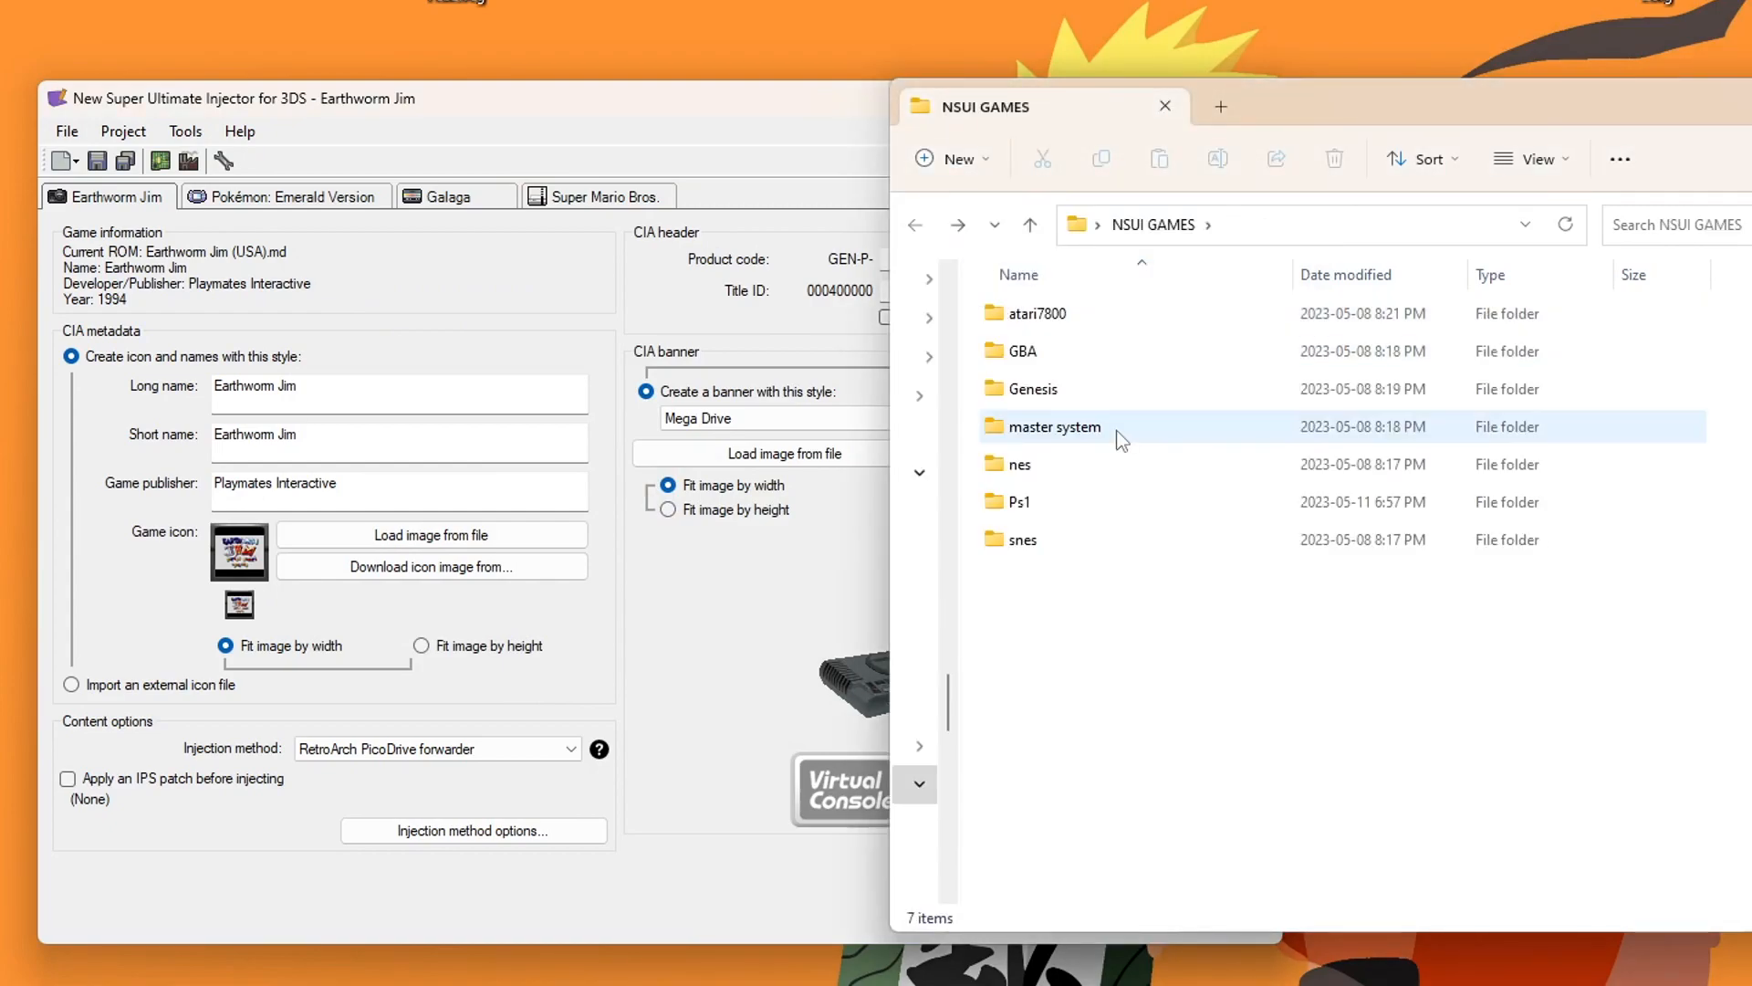
Step: Load Sonic The Hedgehog from the master system folder as Master System, and save its CIA
{"action": "double_click", "coordinate": [1054, 427]}
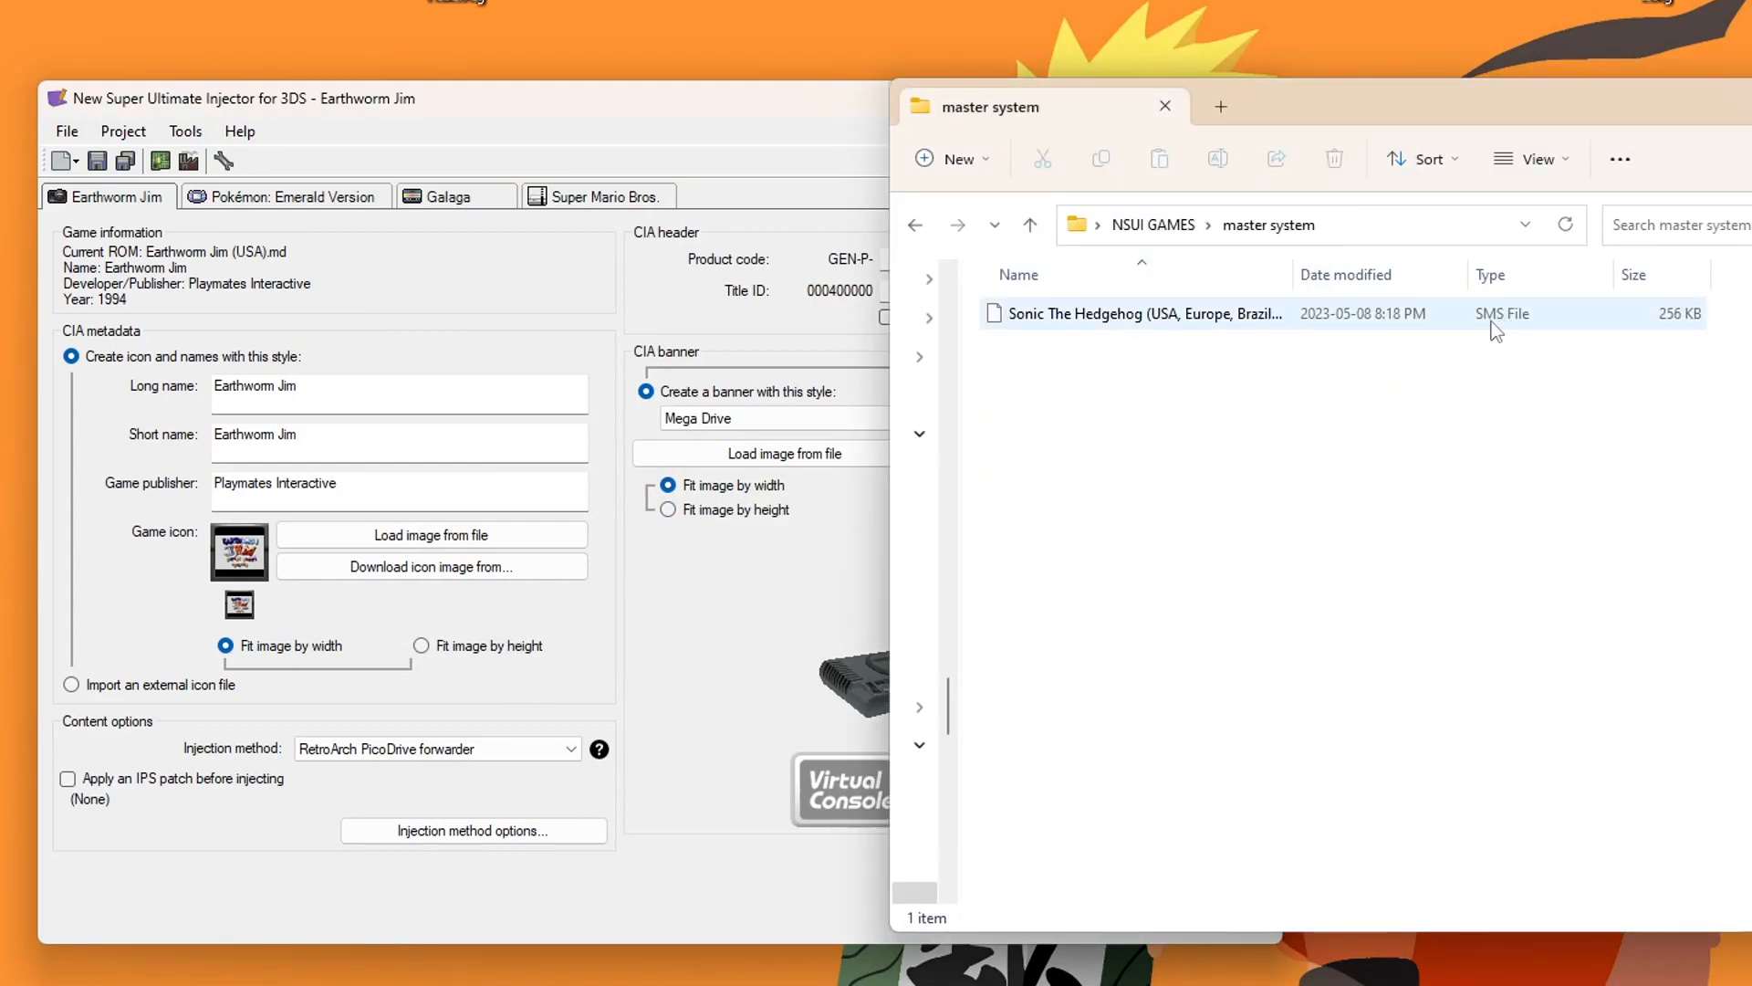
{"action": "left_click", "coordinate": [1140, 313]}
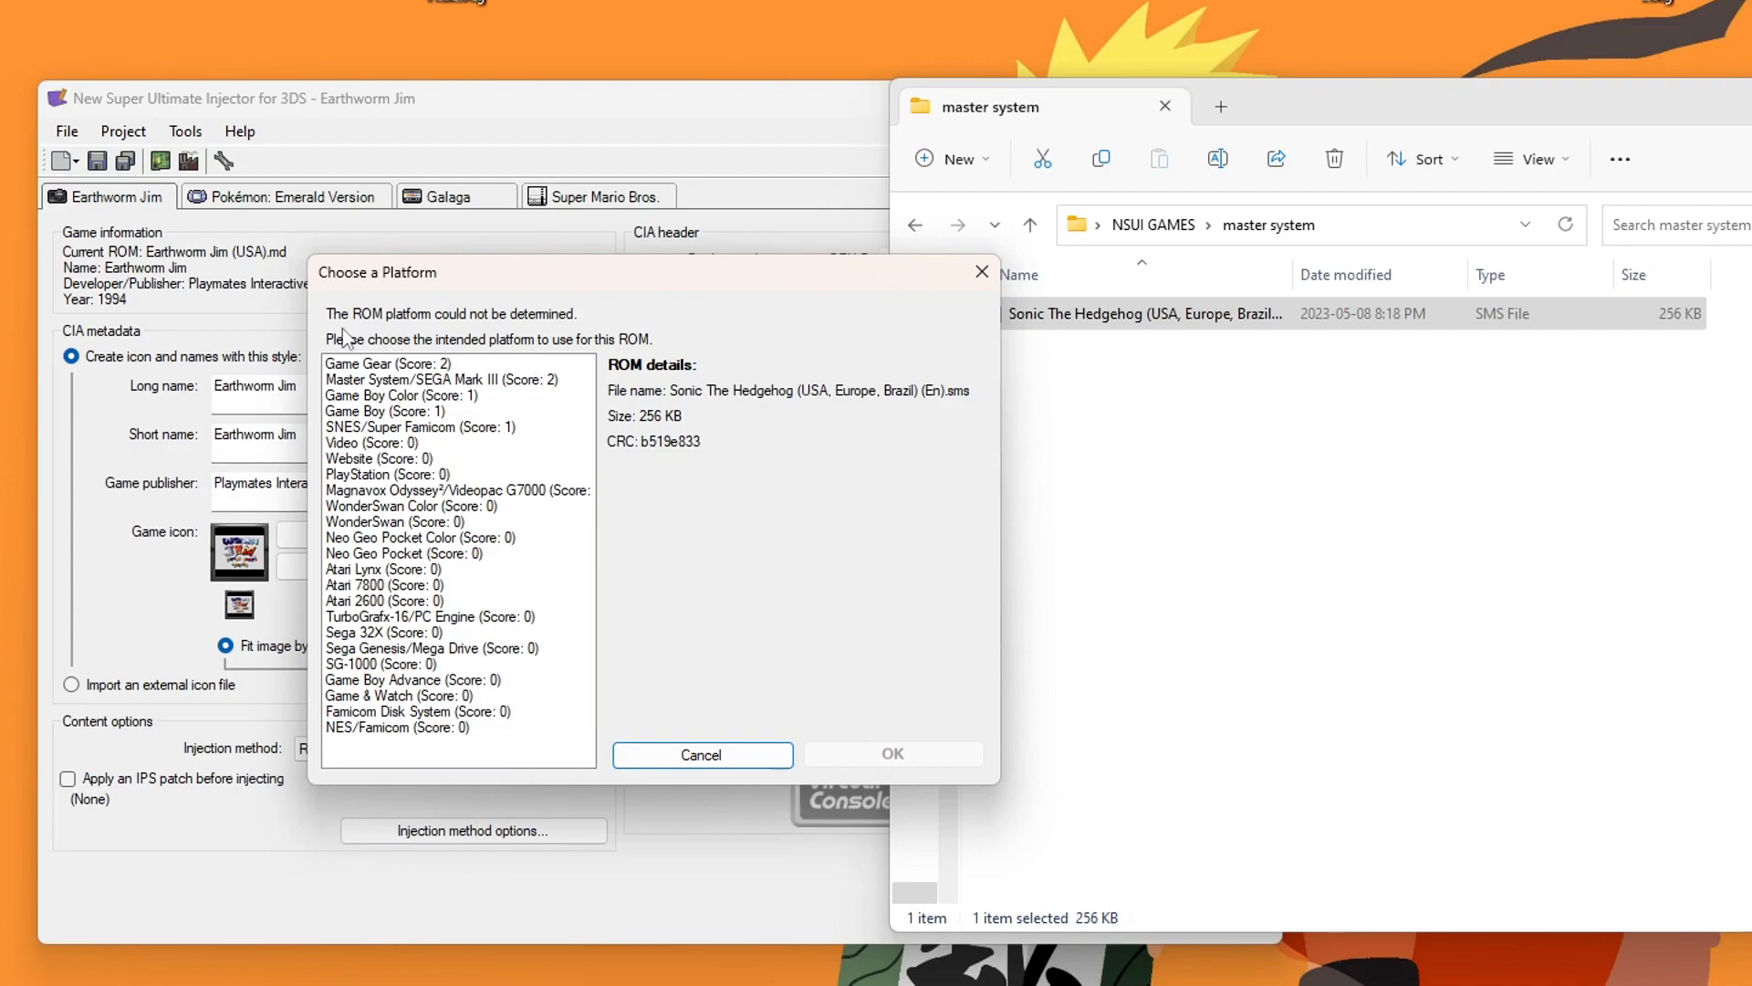
{"action": "mouse_move", "coordinate": [506, 336]}
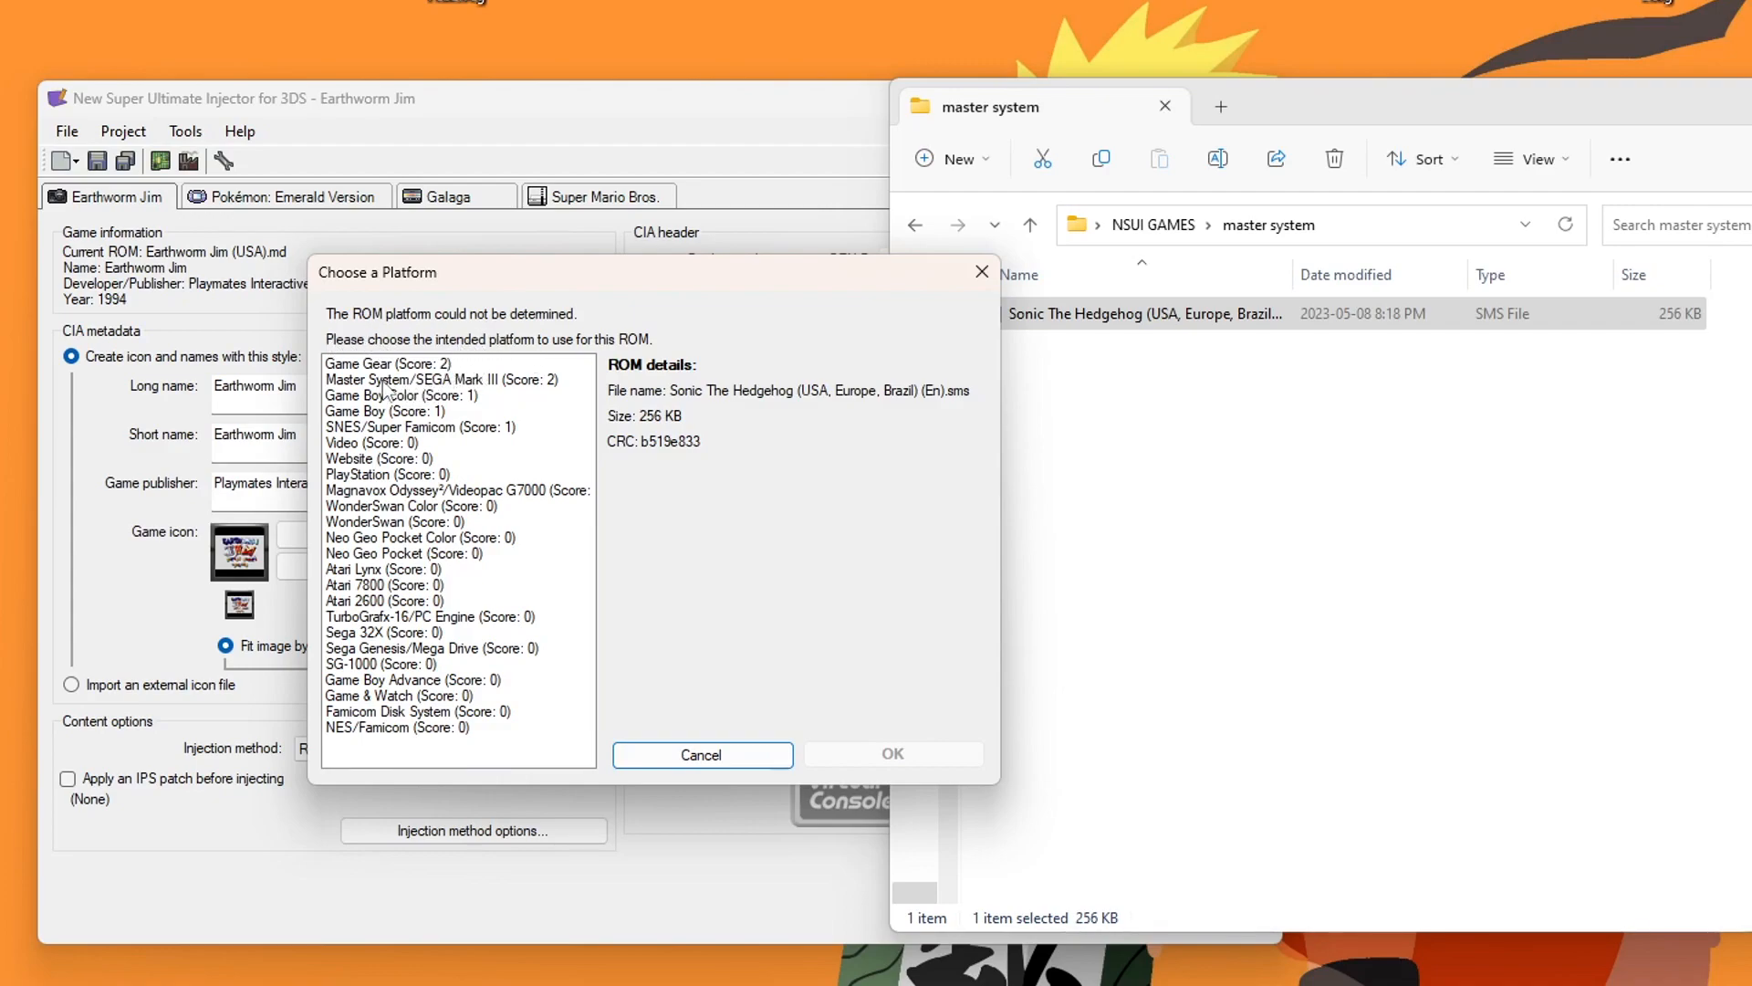
{"action": "left_click", "coordinate": [440, 379]}
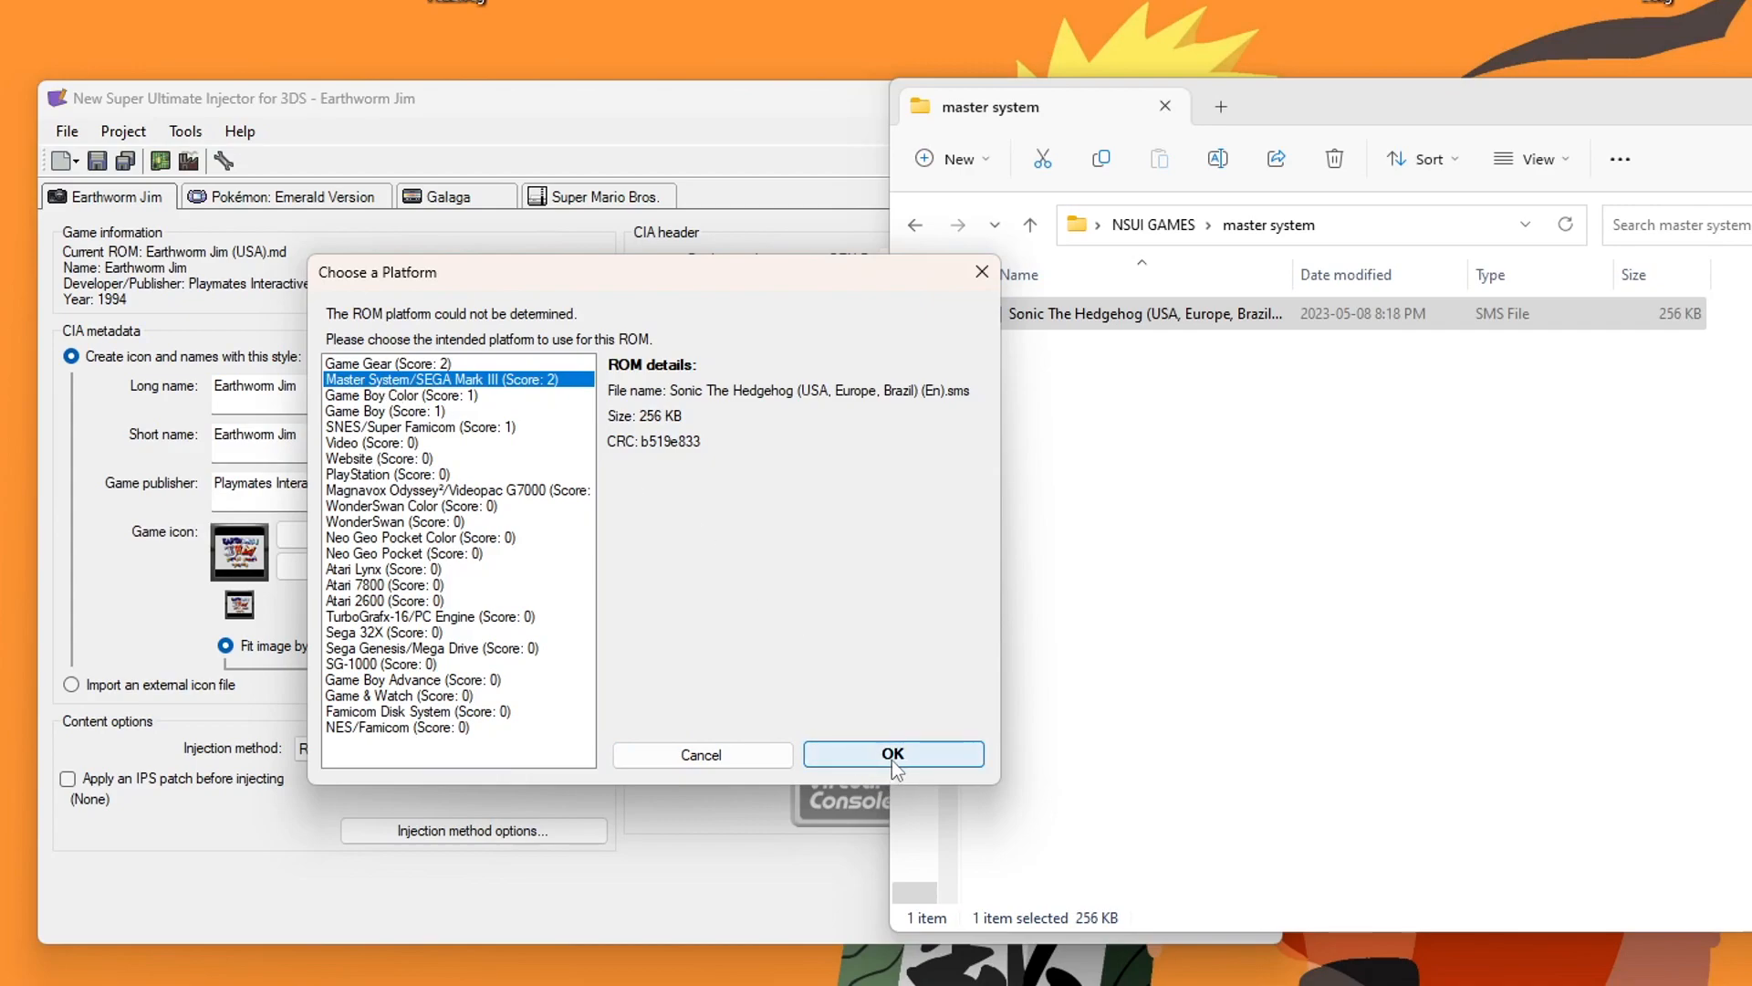
{"action": "left_click", "coordinate": [891, 753]}
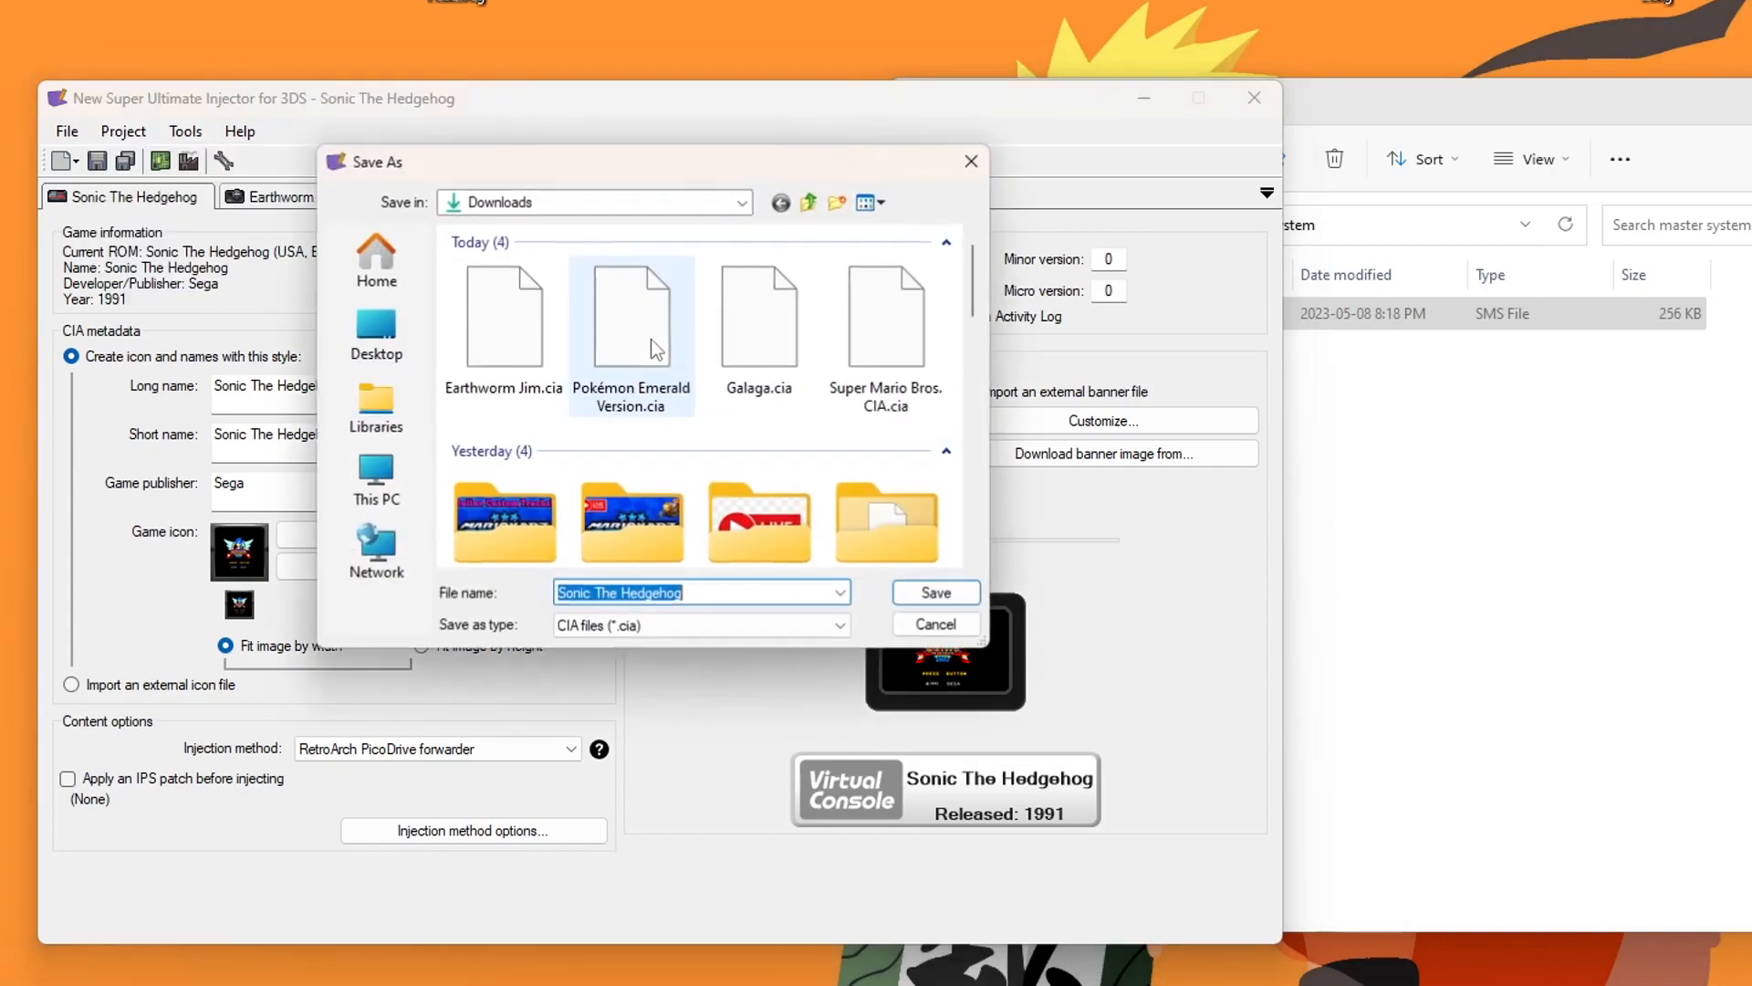
{"action": "left_click", "coordinate": [935, 593]}
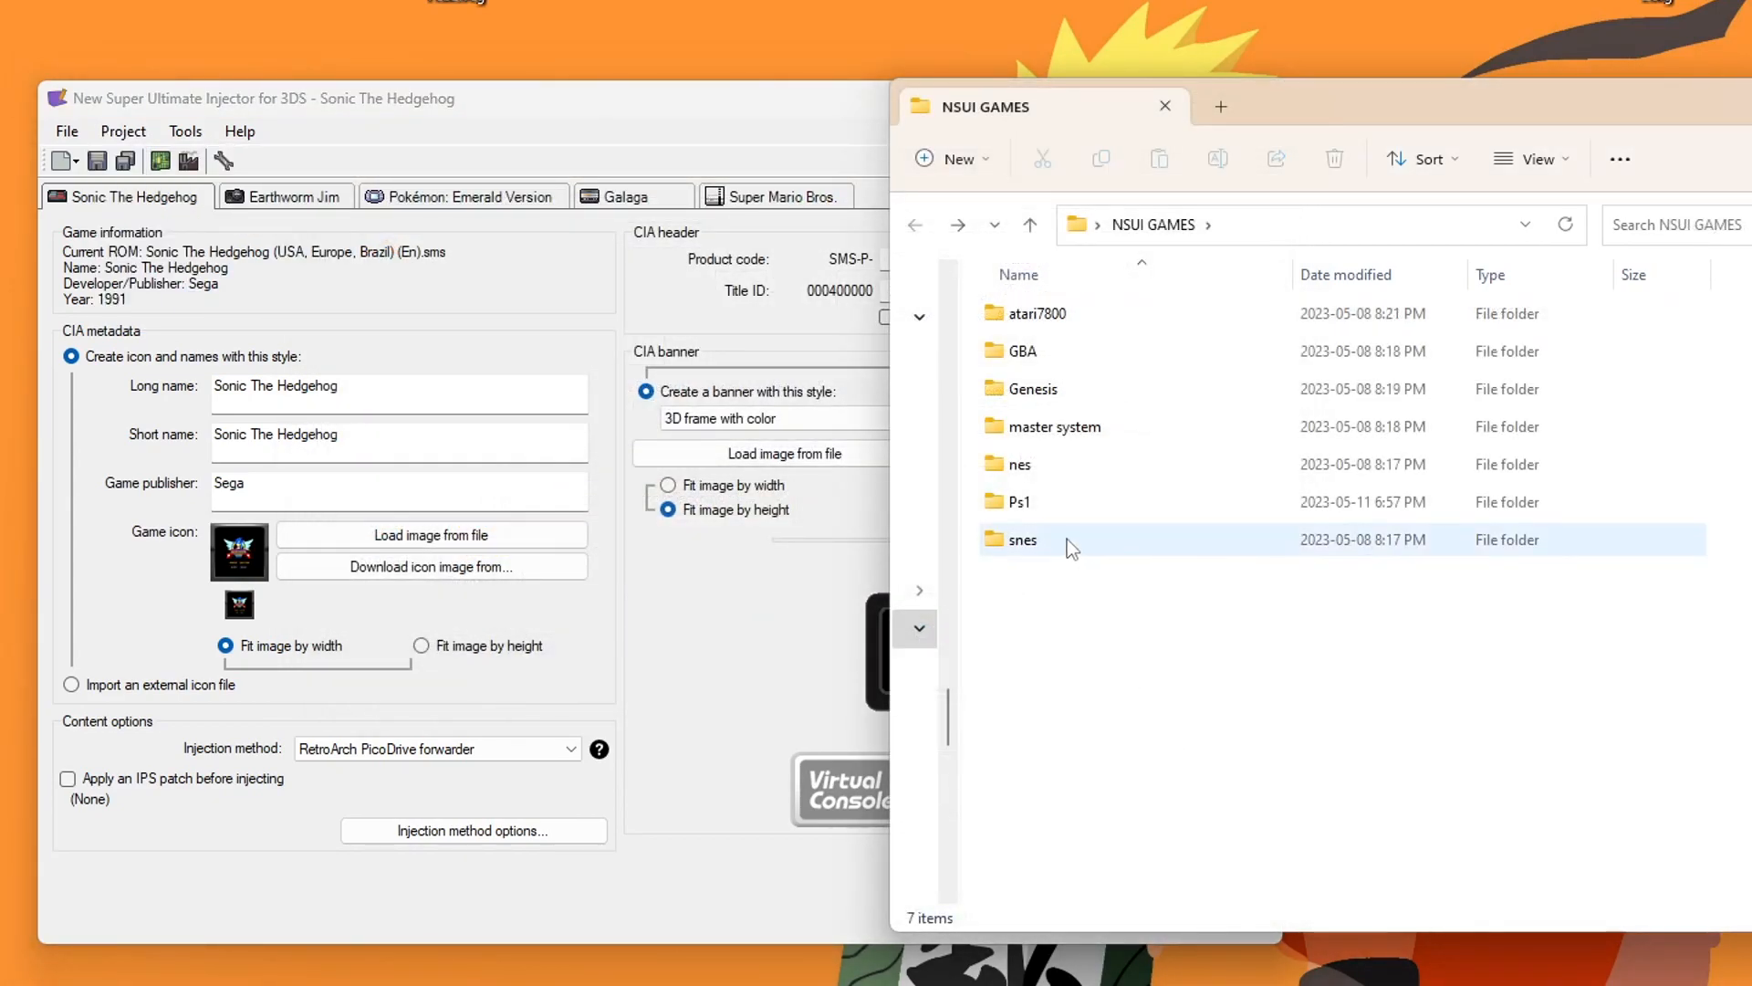
Step: Load Super Mario World (USA).sfc from the snes folder, build its CIA, and confirm the export
{"action": "double_click", "coordinate": [1022, 539]}
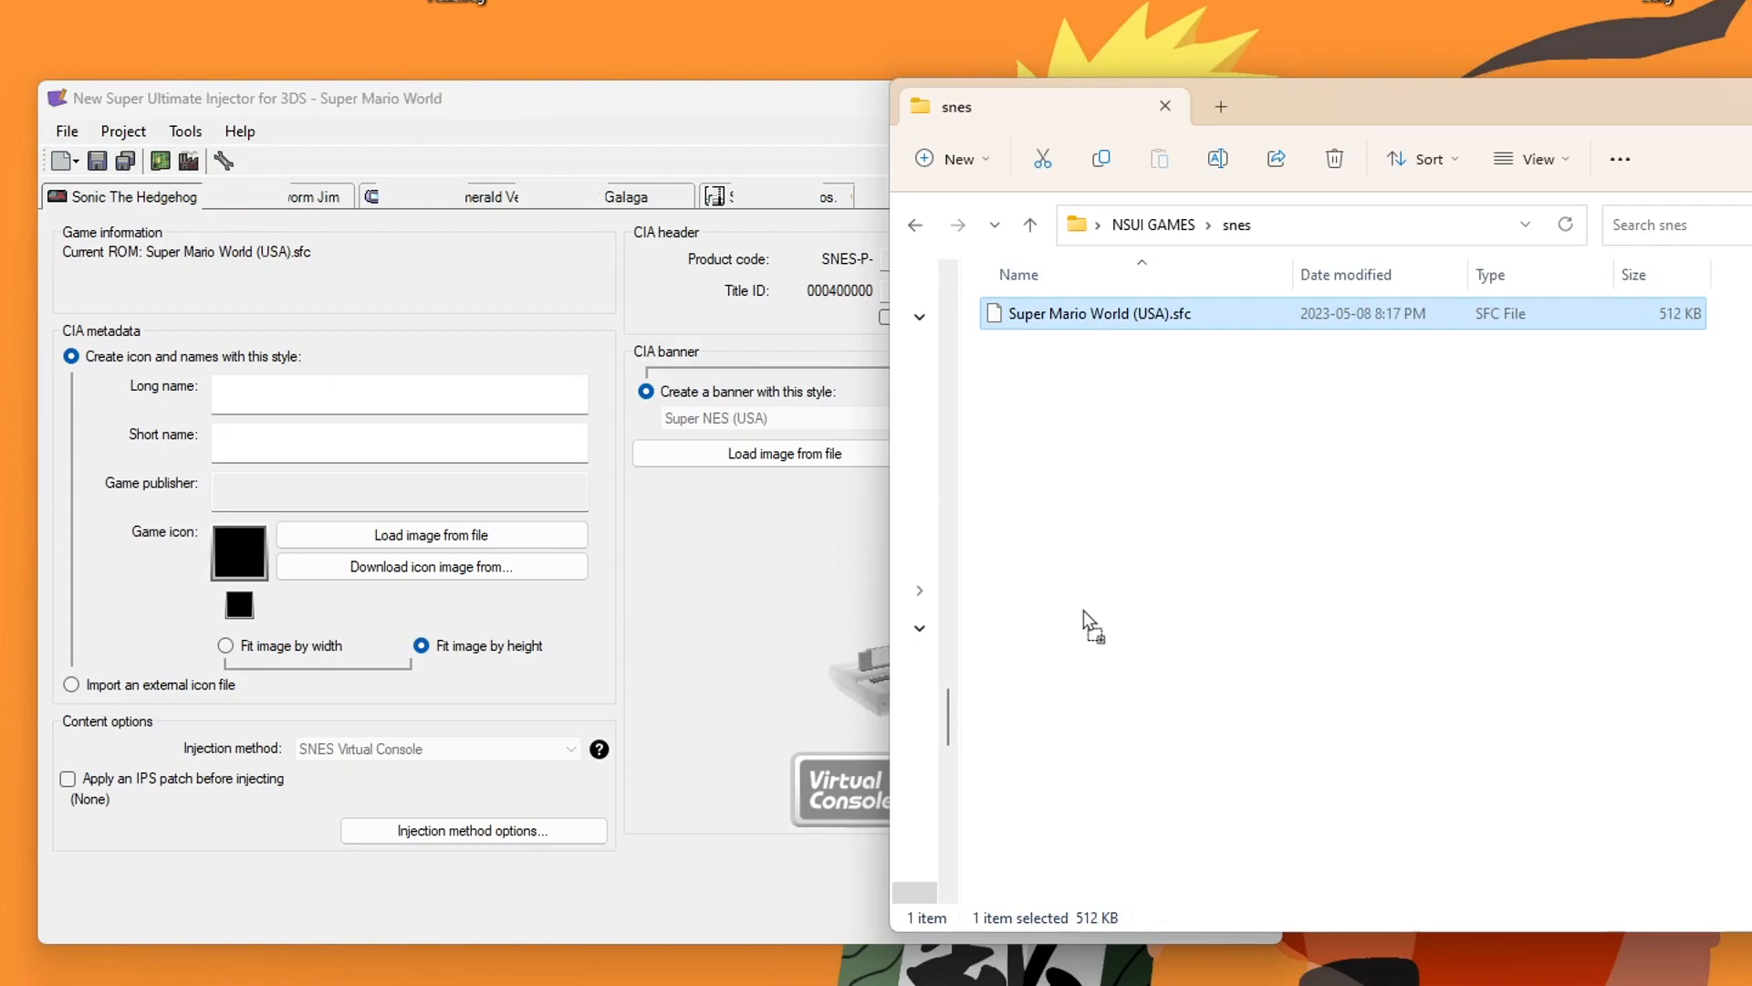
{"action": "left_click", "coordinate": [123, 131]}
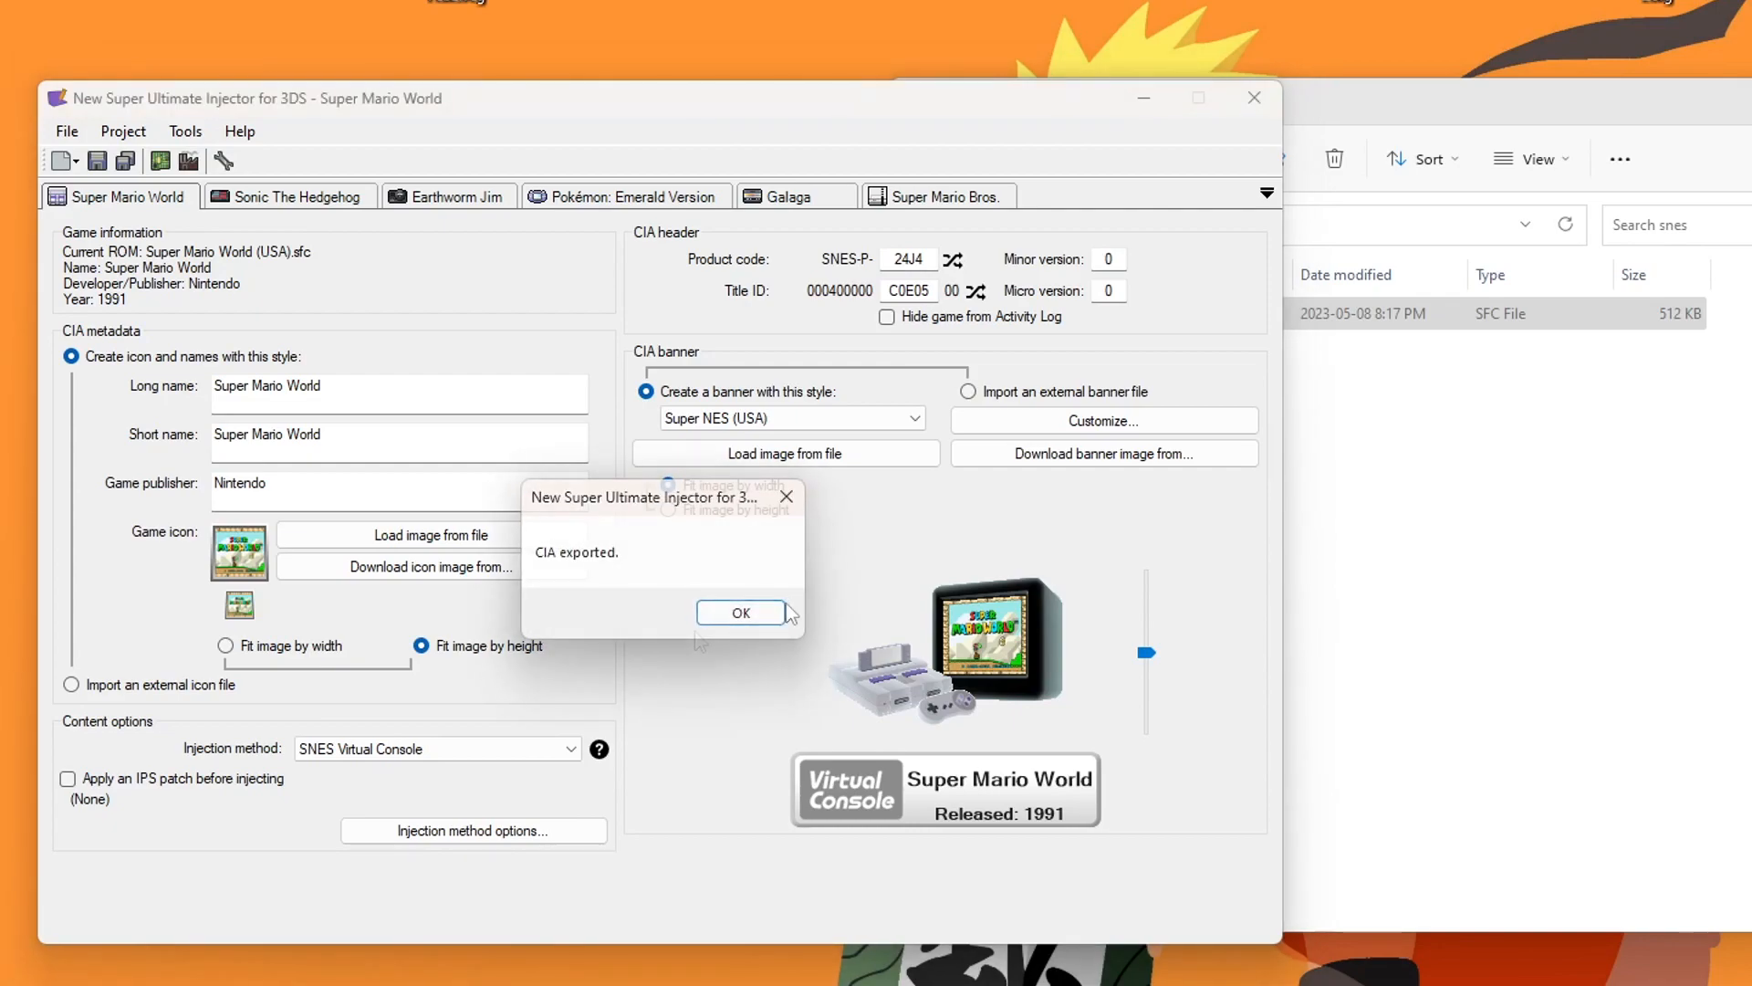
{"action": "left_click", "coordinate": [740, 612]}
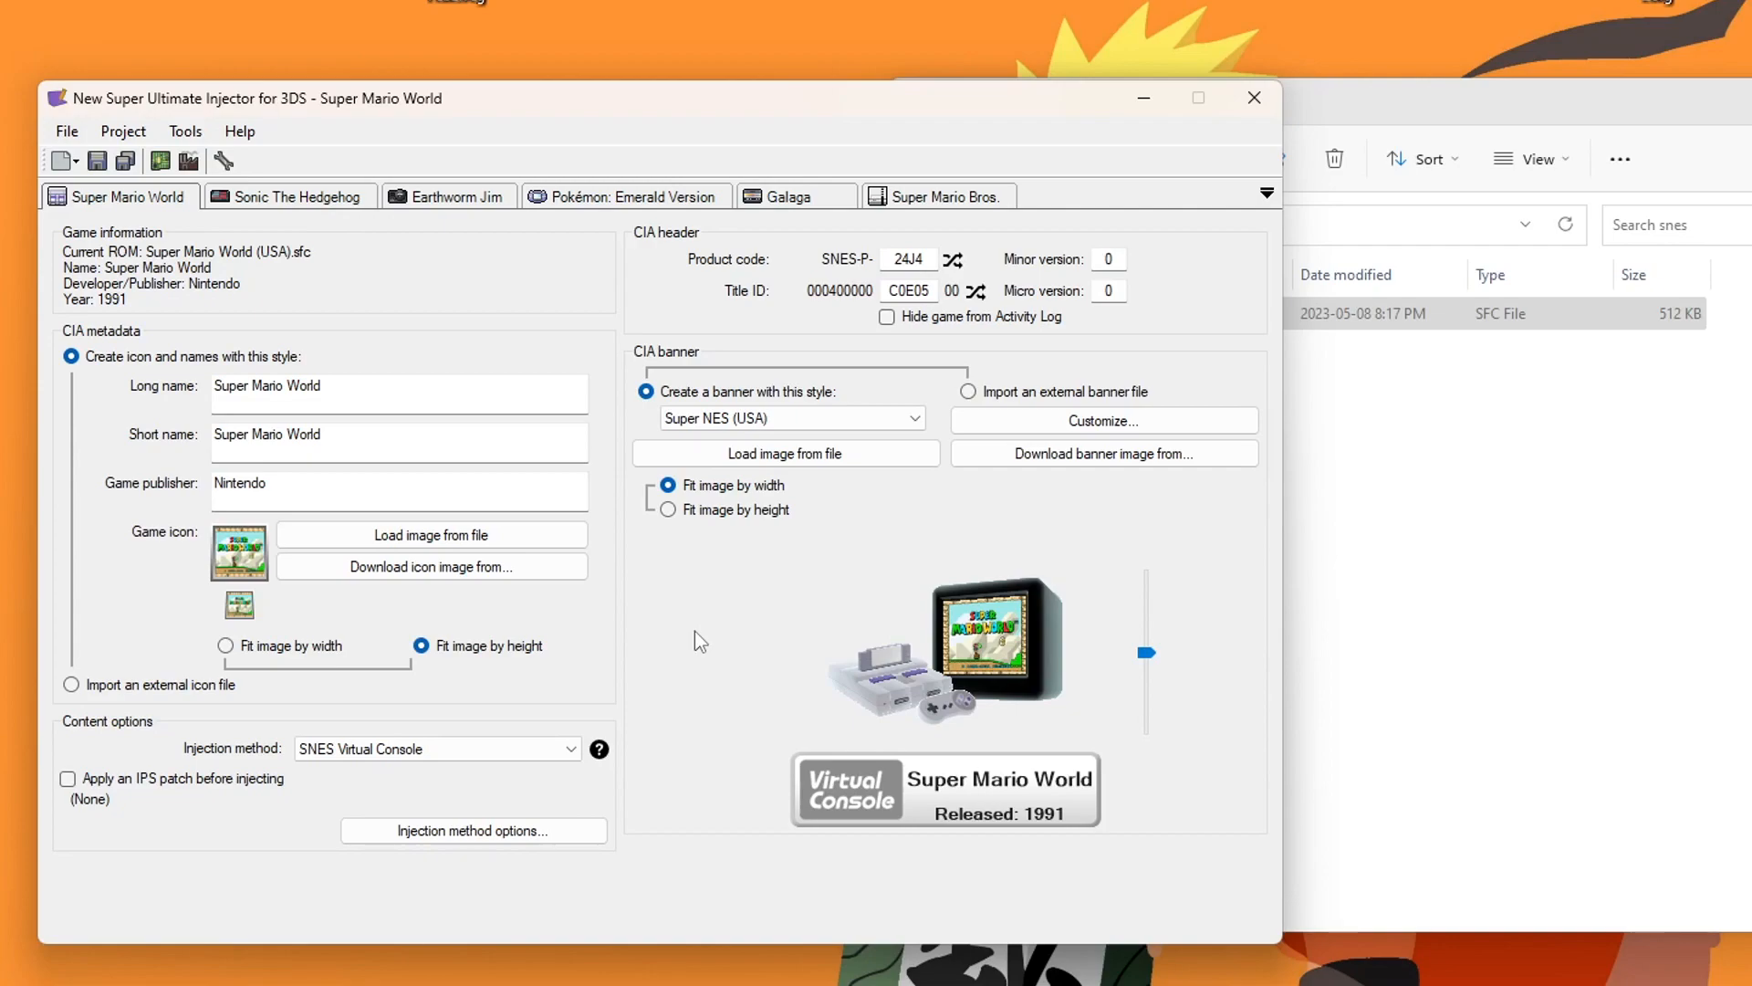
{"action": "mouse_move", "coordinate": [732, 688]}
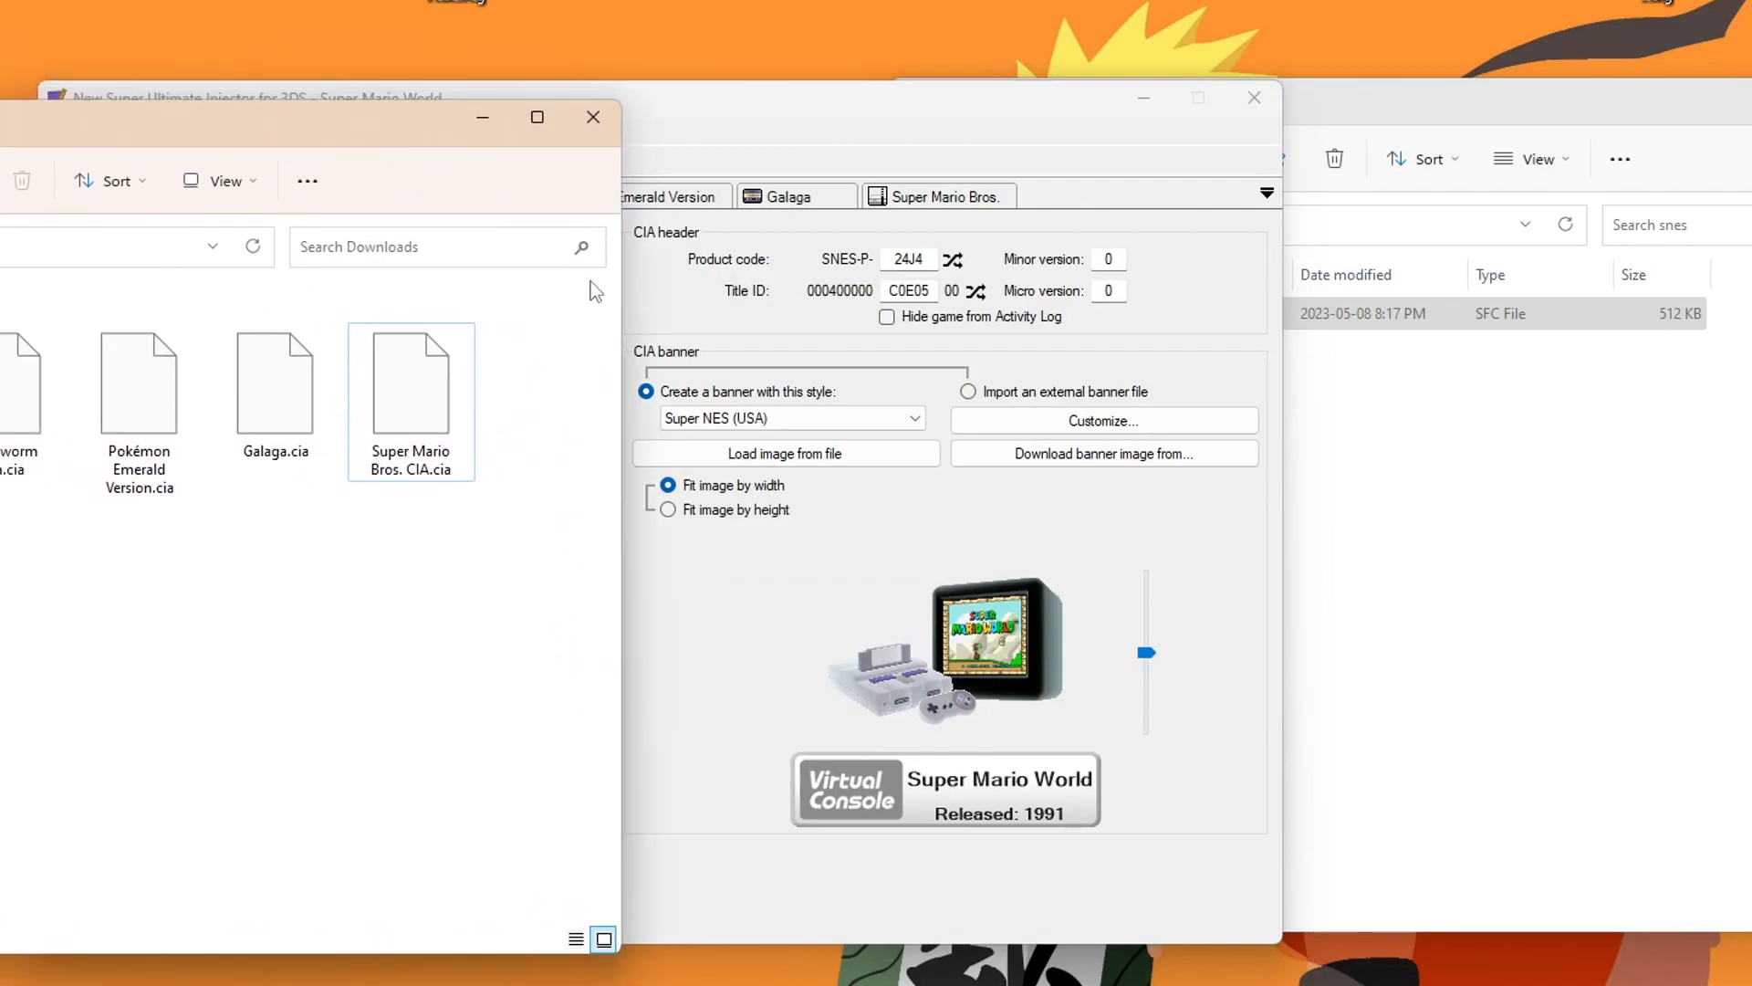
{"action": "mouse_move", "coordinate": [531, 587]}
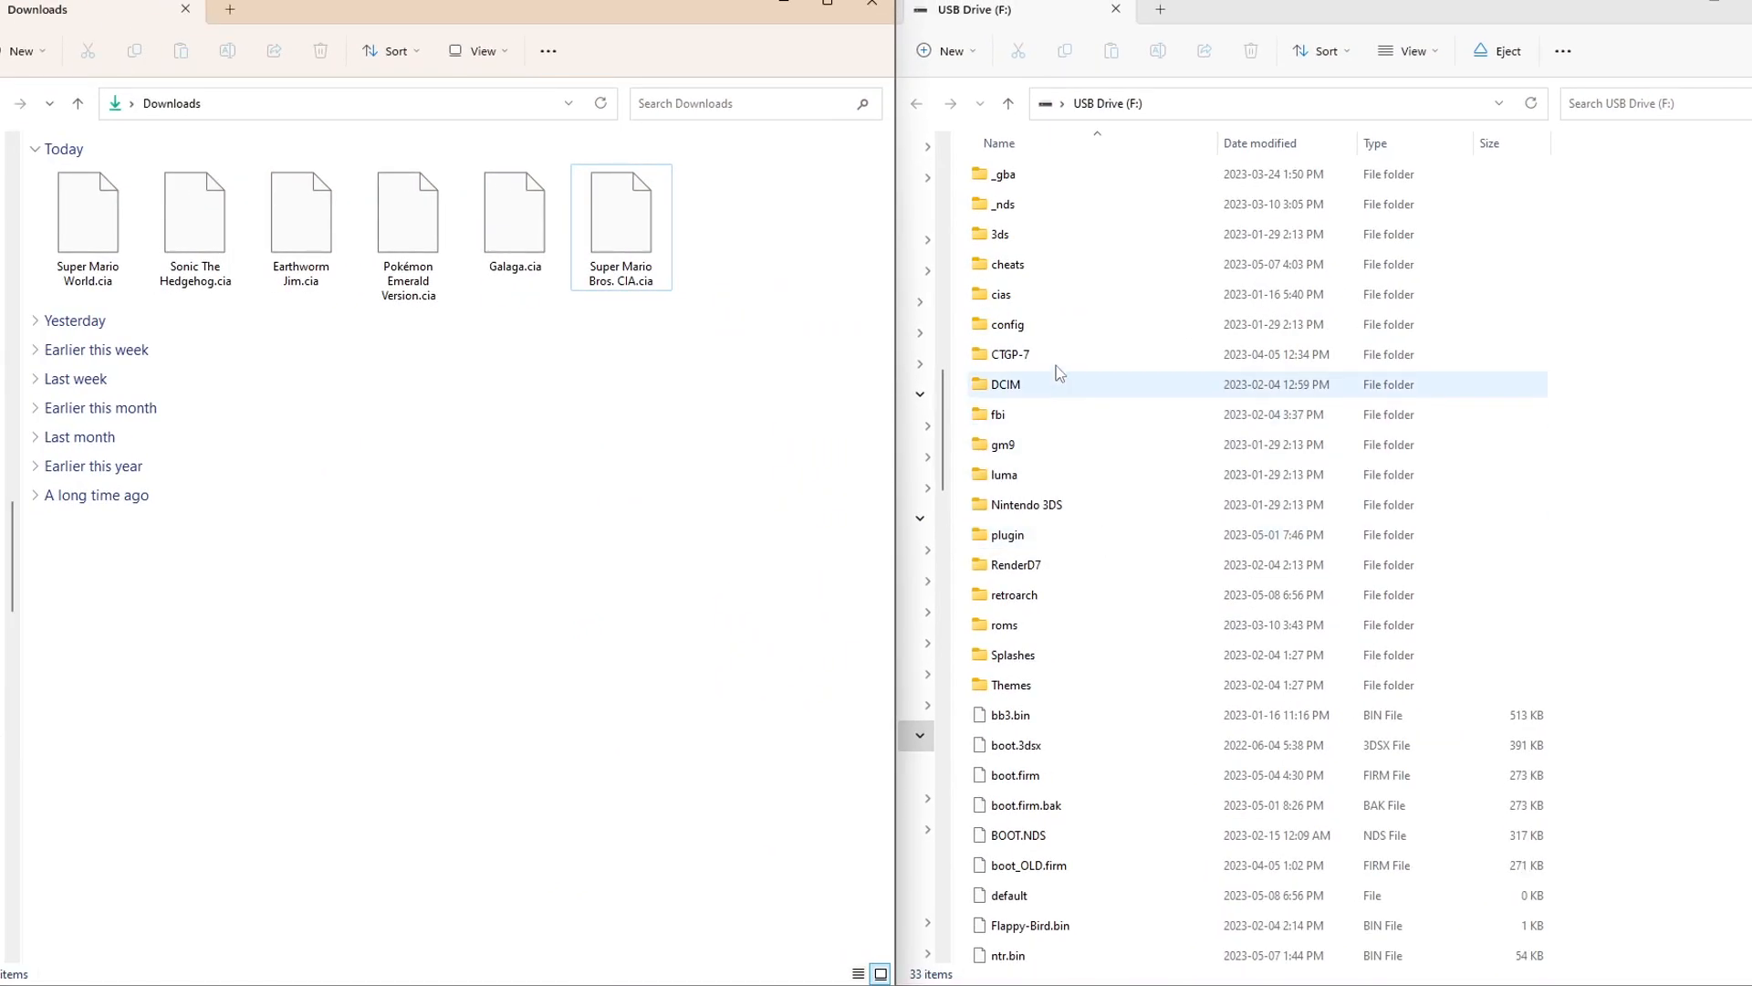
Step: Open the SD card's cias folder and select all six .cia files in Downloads
{"action": "double_click", "coordinate": [1002, 294]}
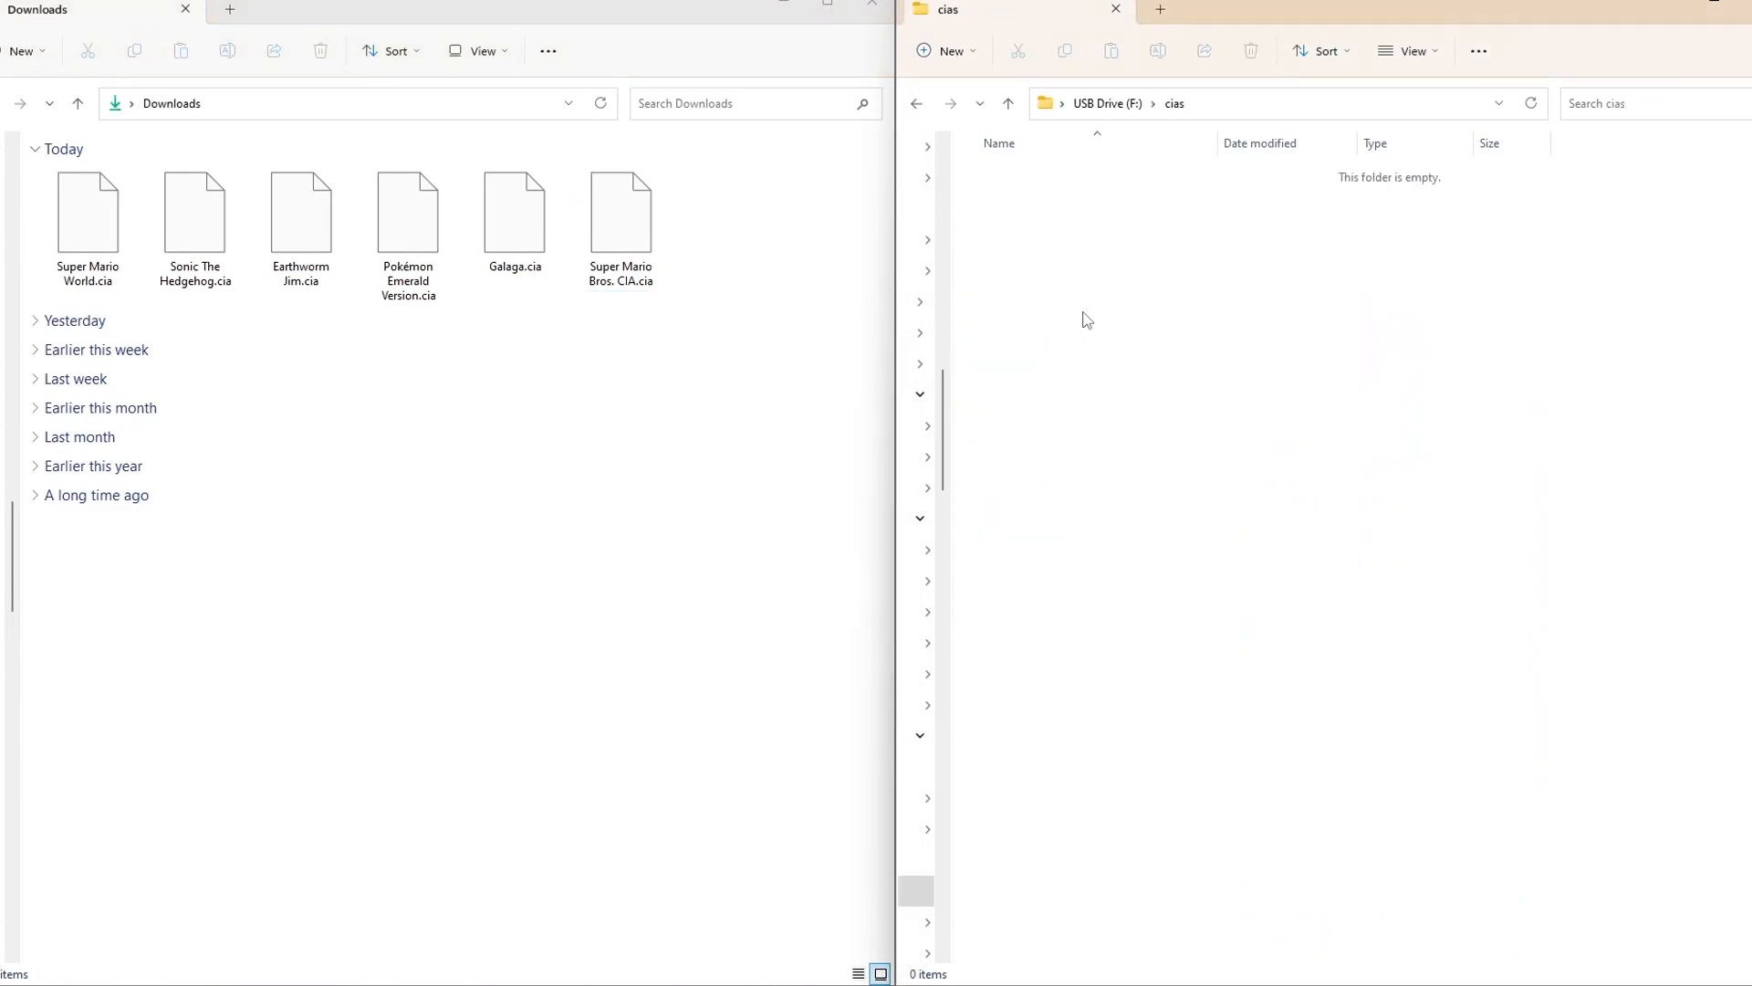
{"action": "key", "text": "ctrl+a"}
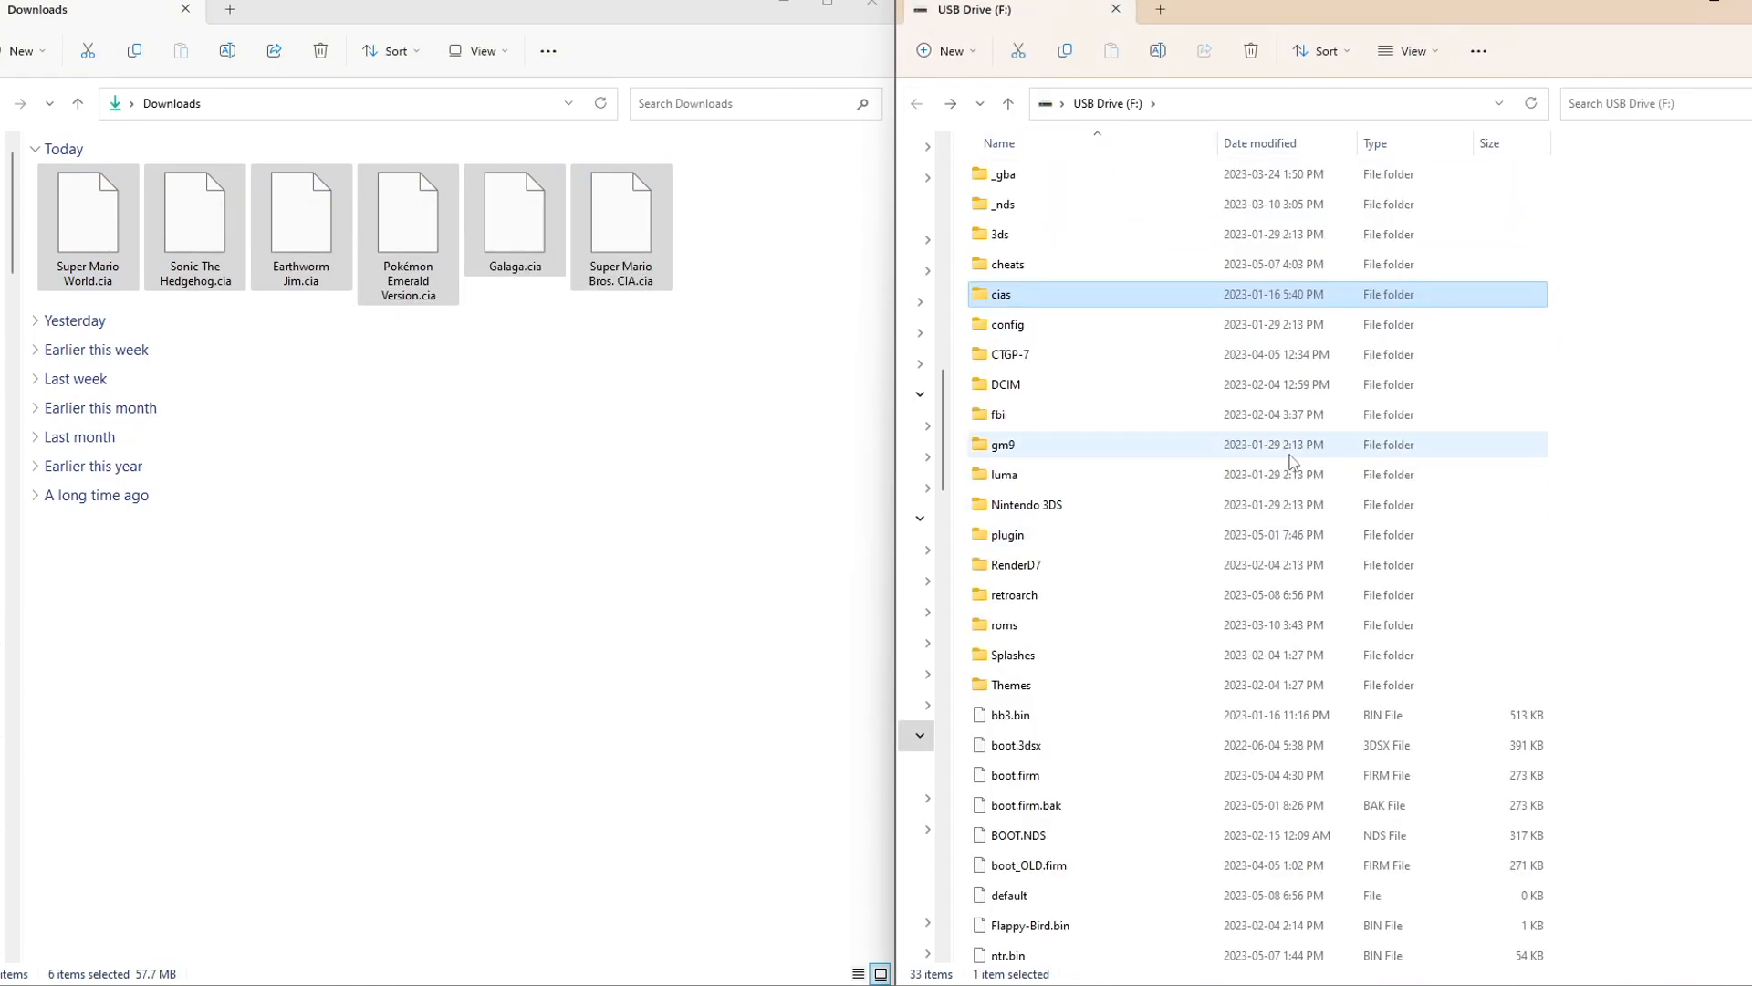
{"action": "mouse_move", "coordinate": [1194, 463]}
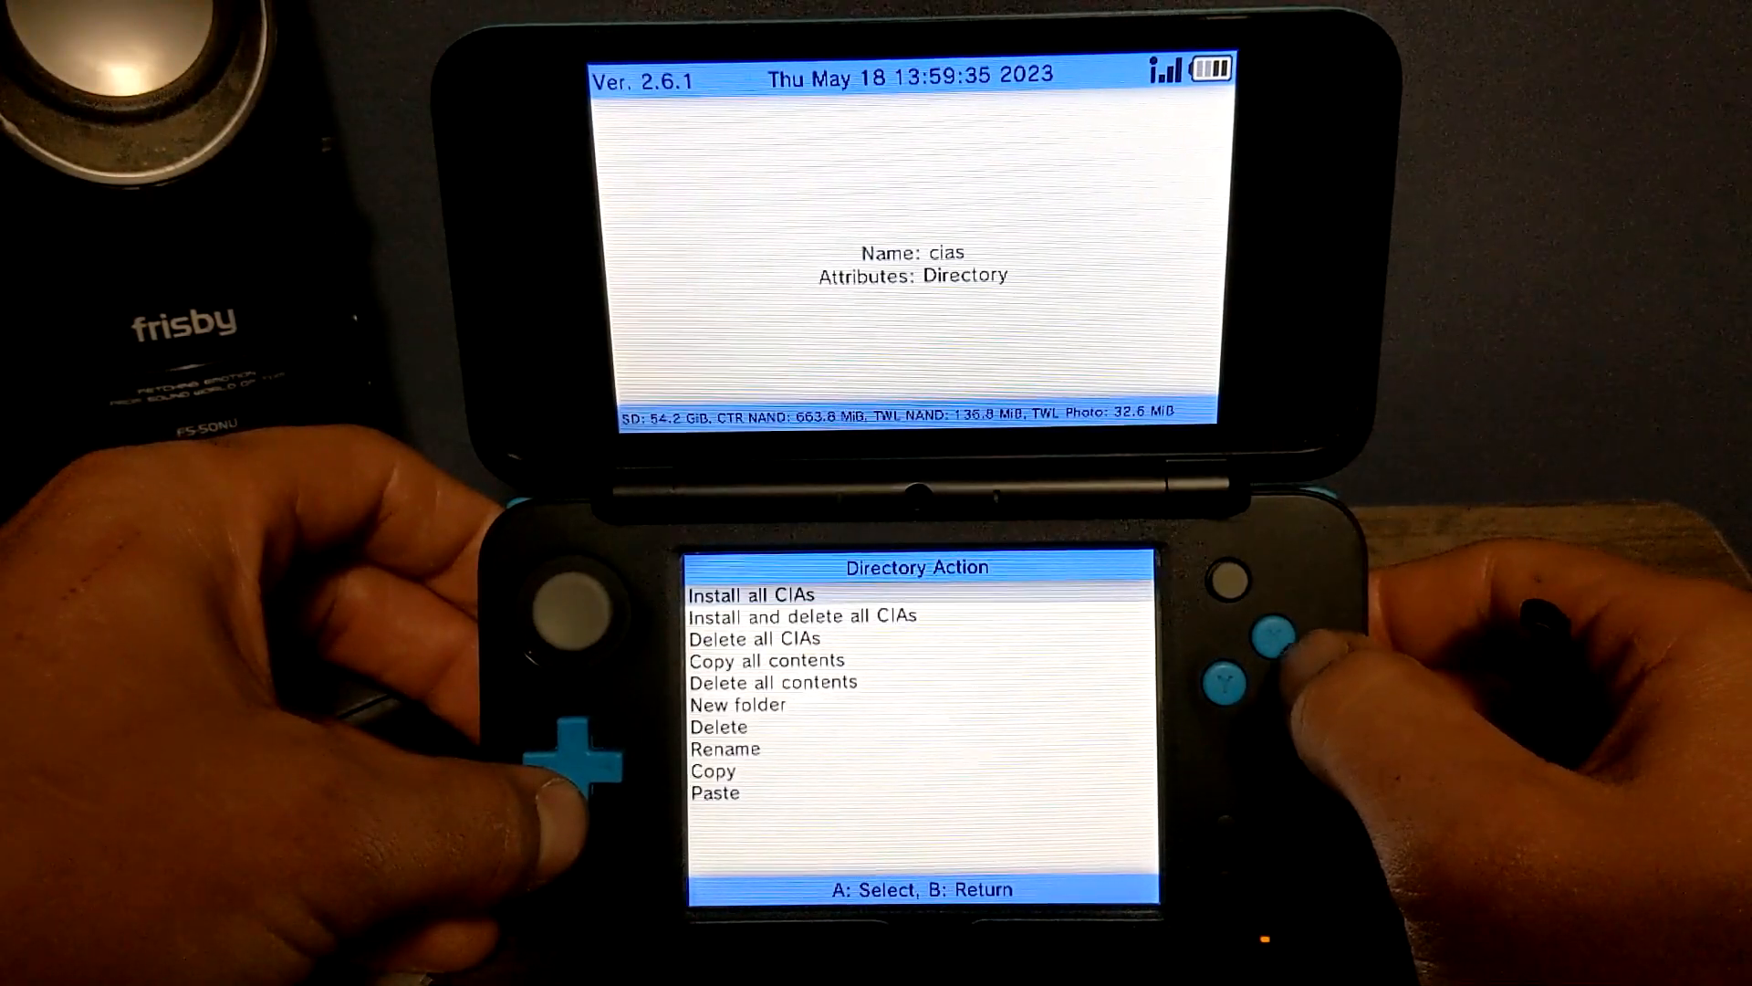
Step: Choose 'Install and delete all CIAs' for the whole cias folder in FBI
{"action": "key", "text": "b"}
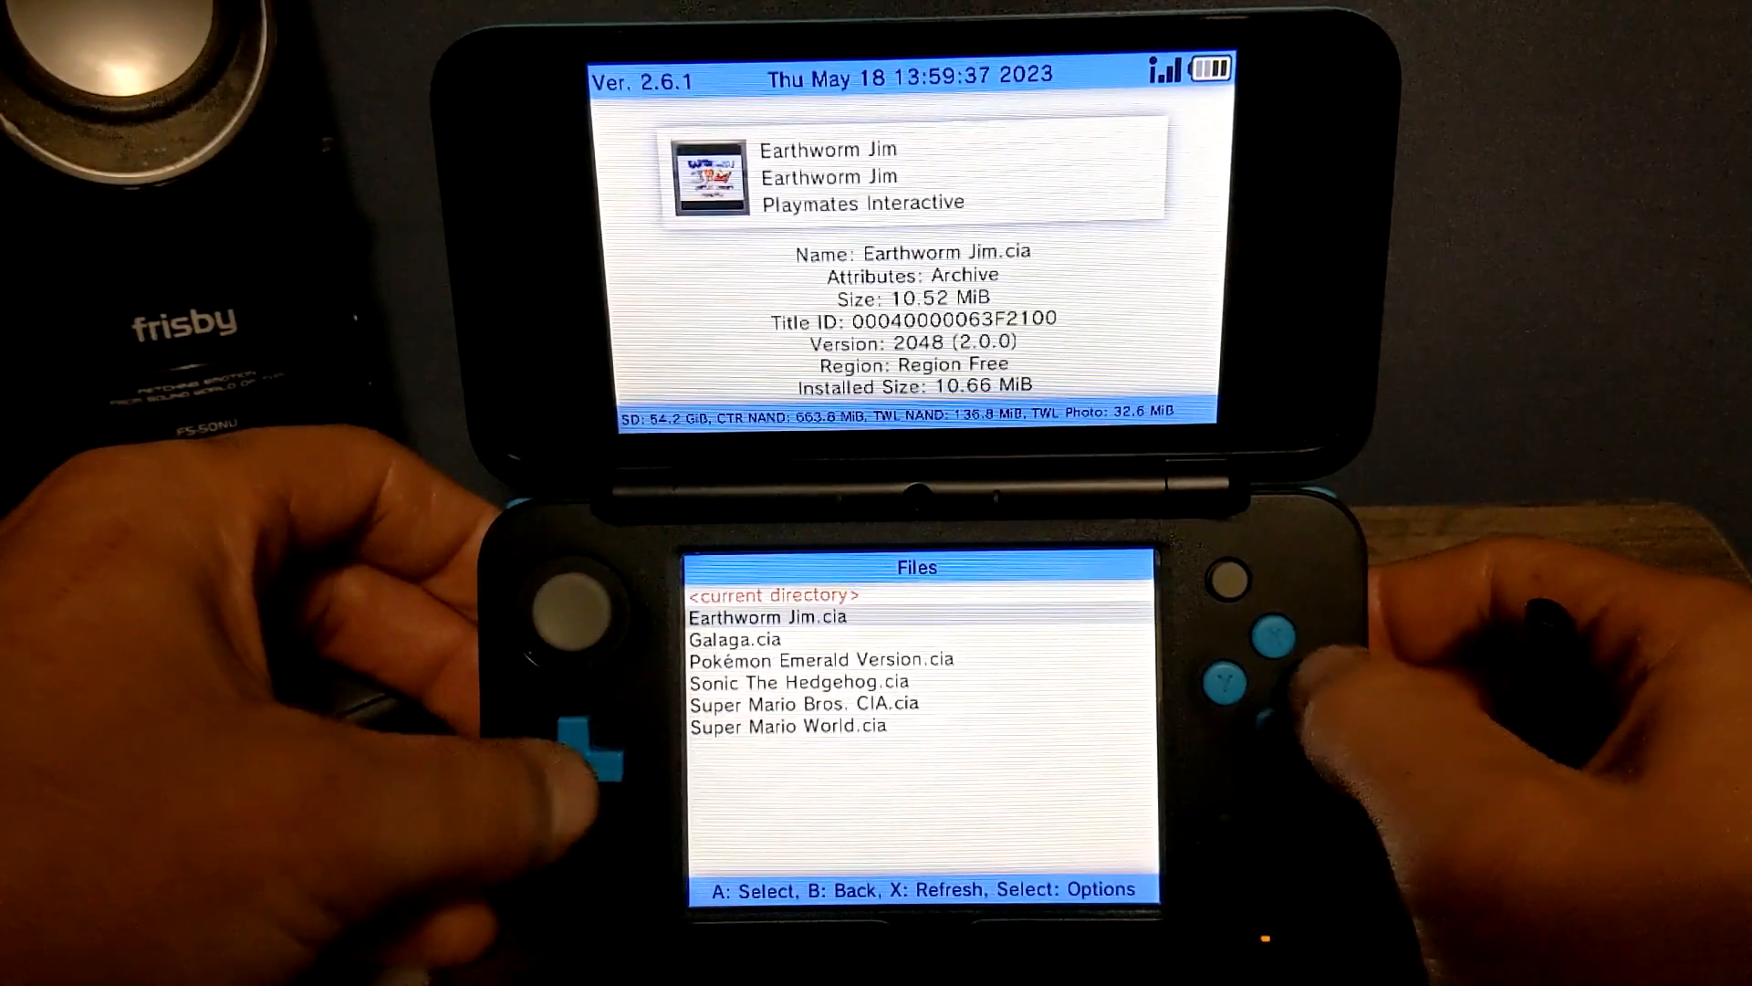
{"action": "key", "text": "select"}
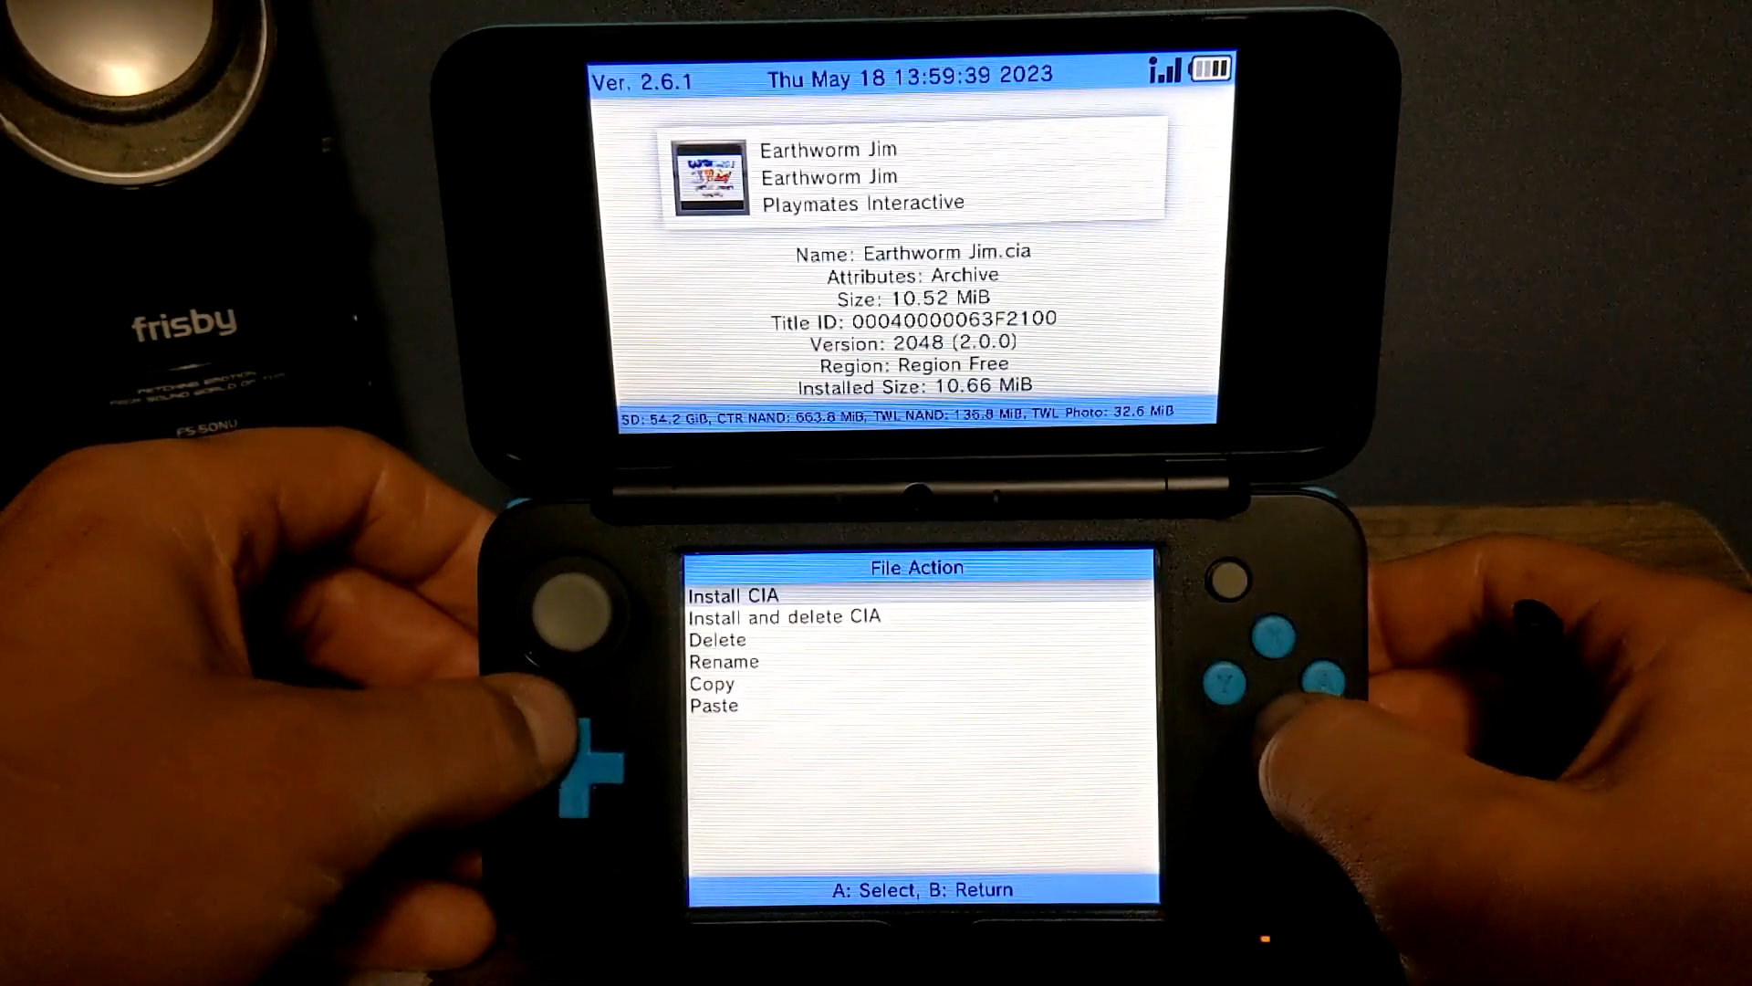
{"action": "key", "text": "b"}
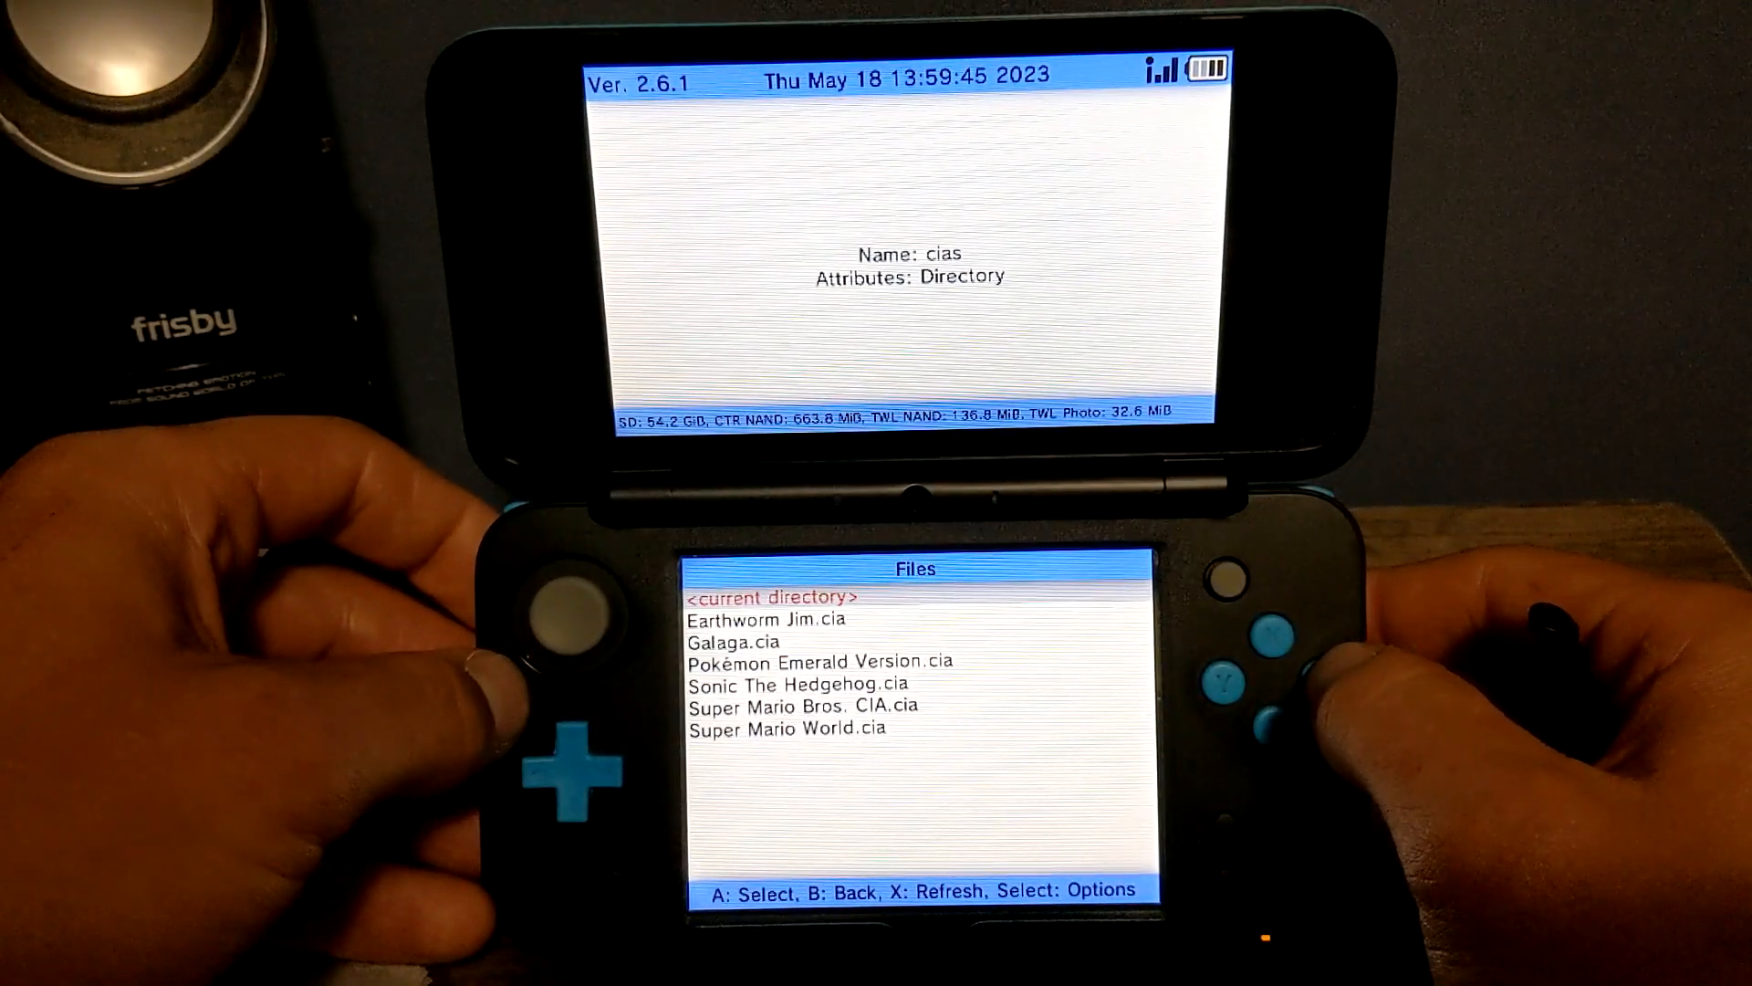
{"action": "key", "text": "select"}
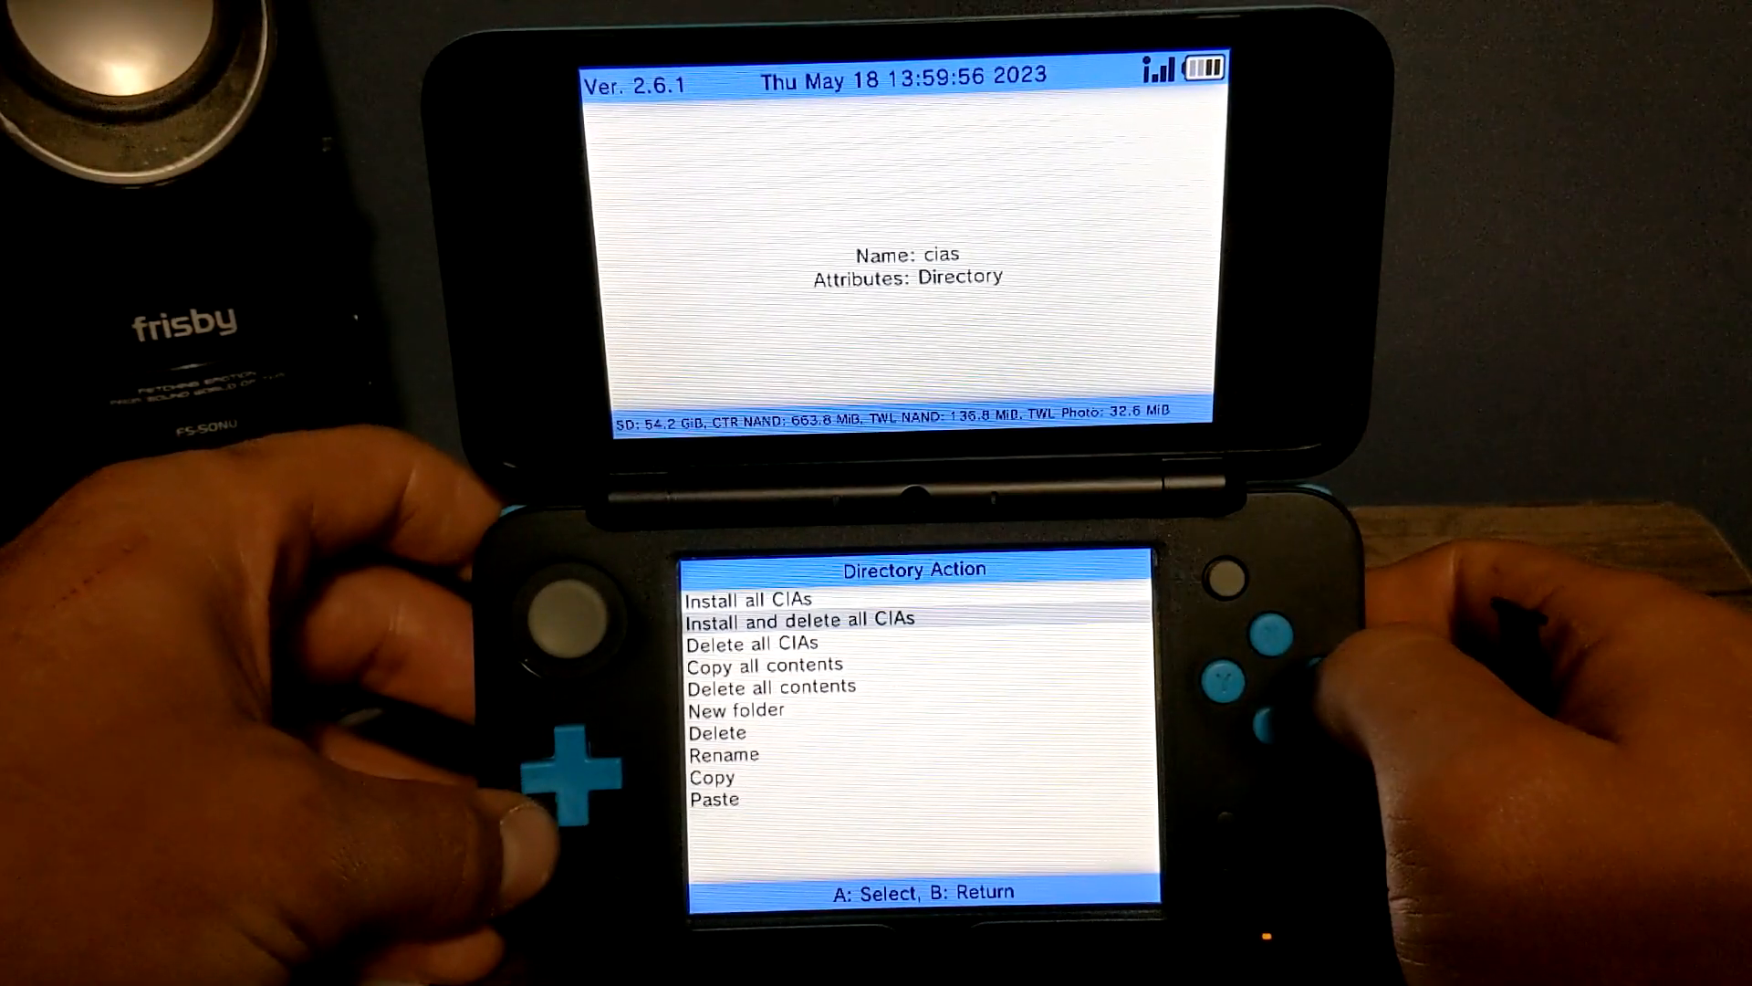
{"action": "key", "text": "A"}
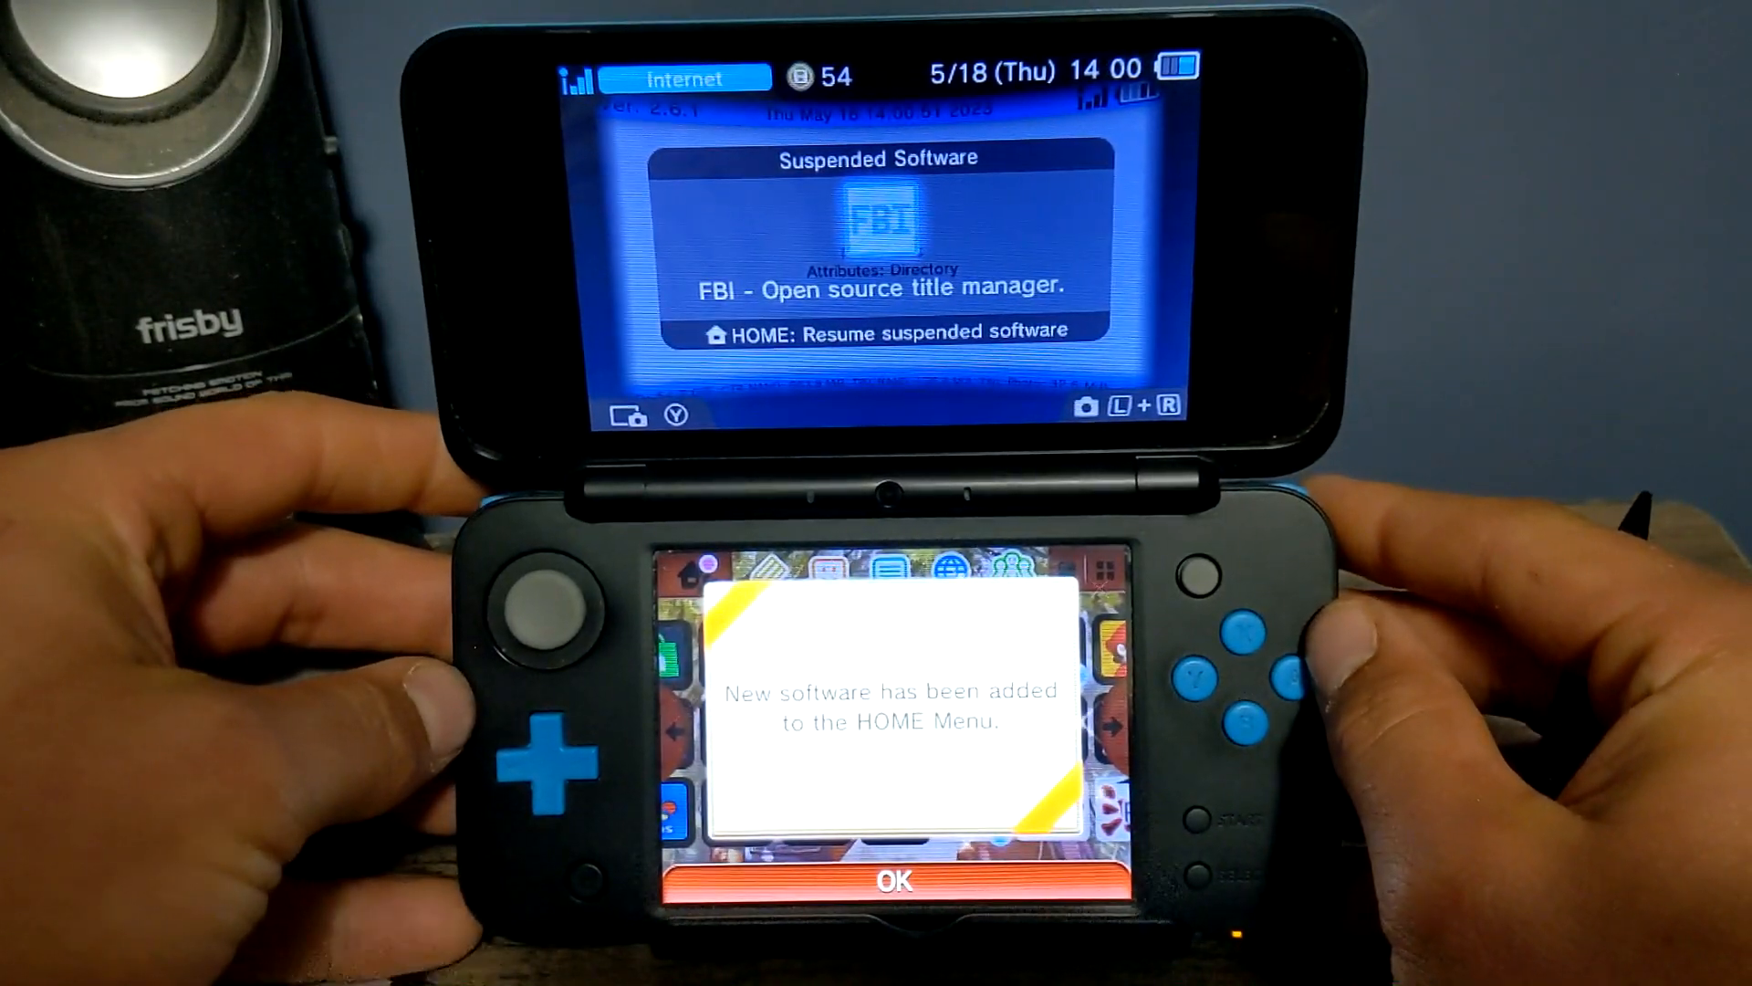
Step: Dismiss the new software notice and unwrap the Sonic, Super Mario World, Super Mario Bros. and remaining gifts
{"action": "left_click", "coordinate": [891, 880]}
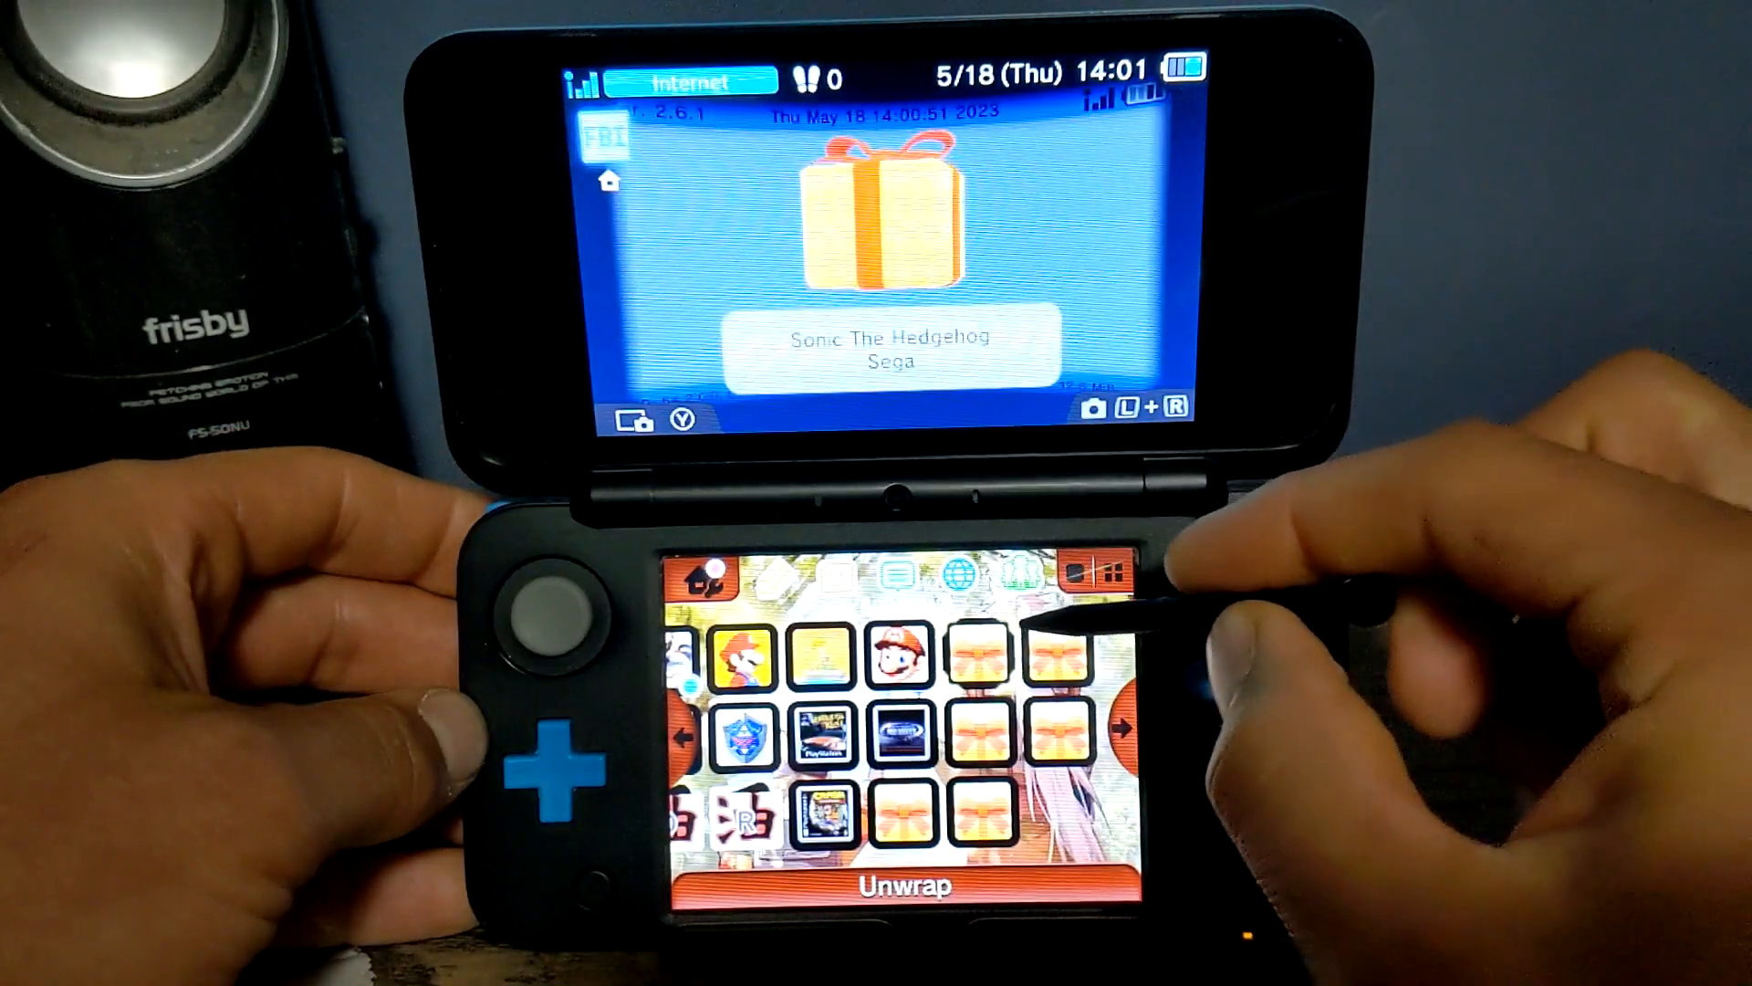
{"action": "left_click", "coordinate": [990, 651]}
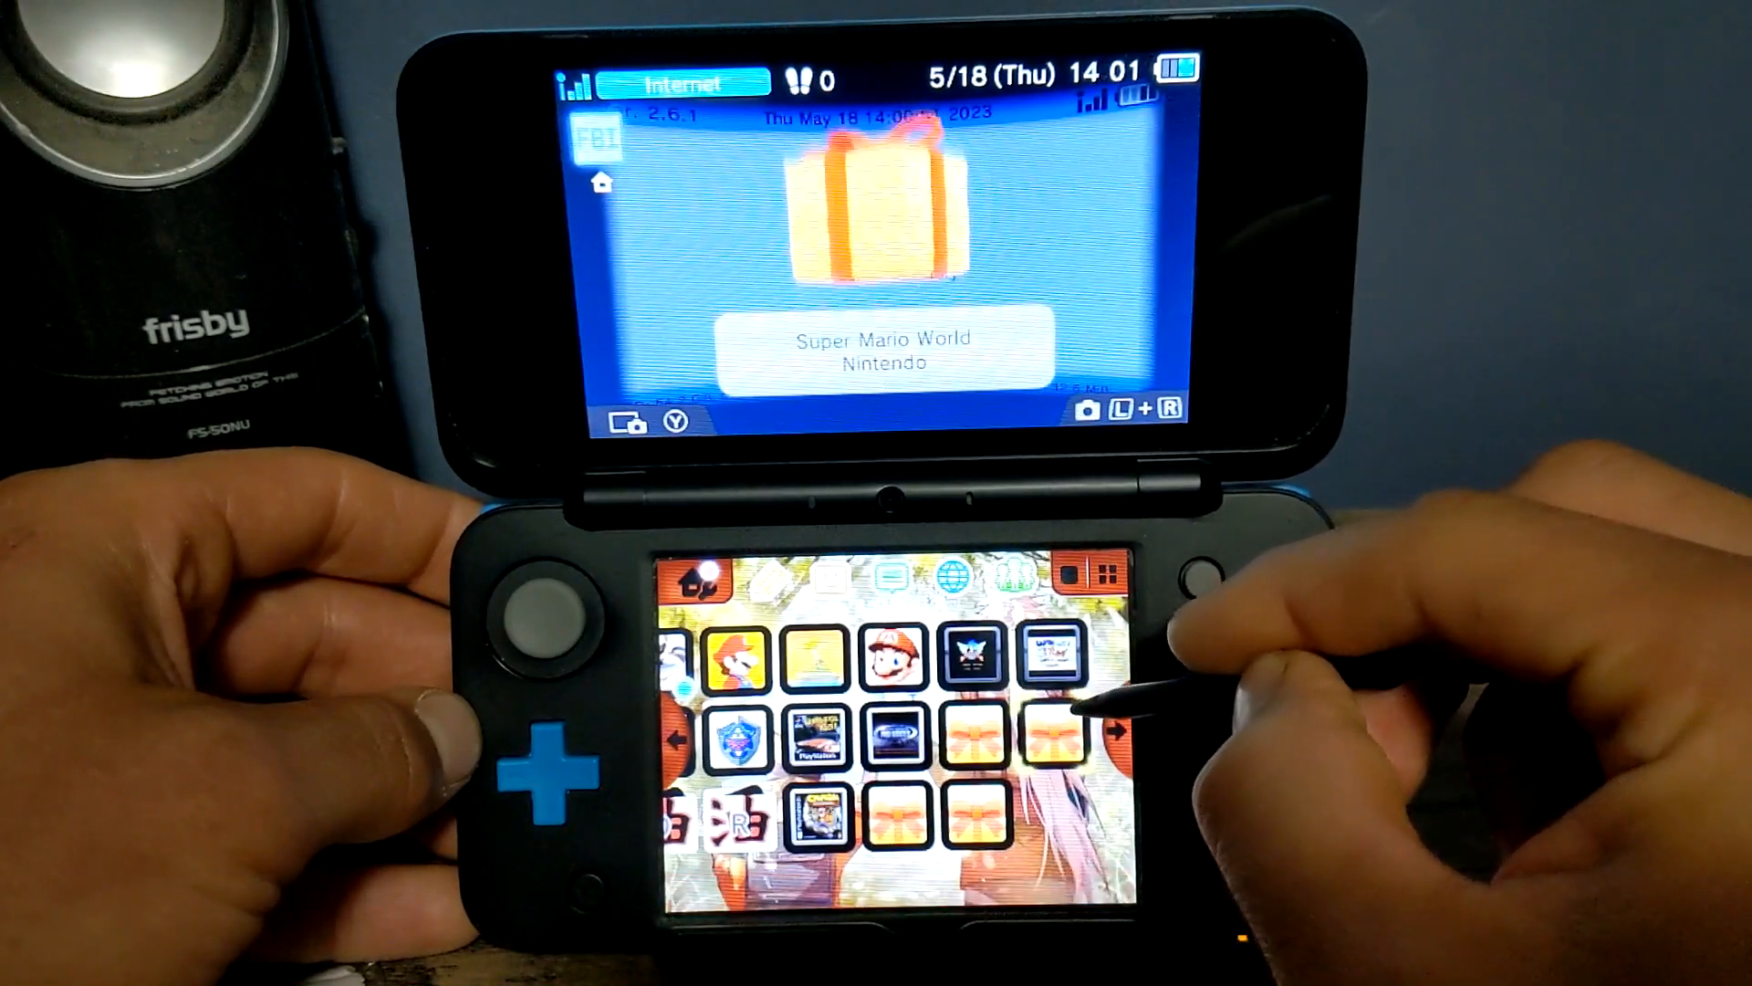
{"action": "left_click", "coordinate": [994, 732]}
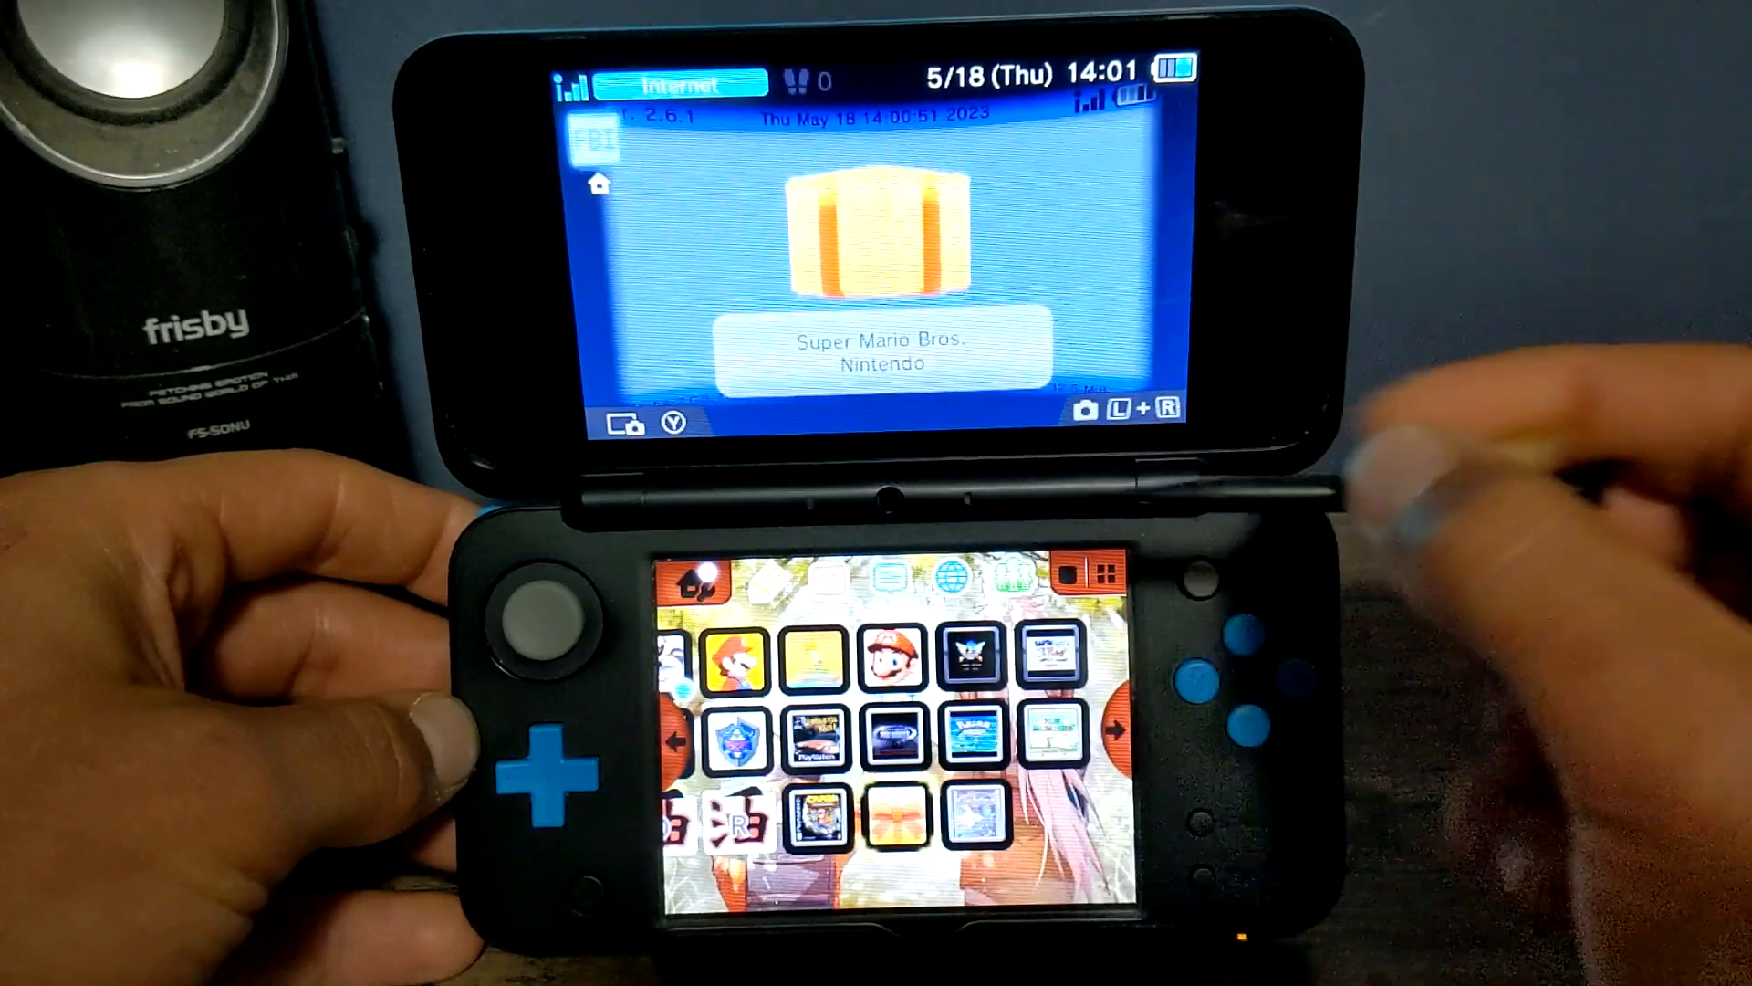
{"action": "left_click", "coordinate": [993, 658]}
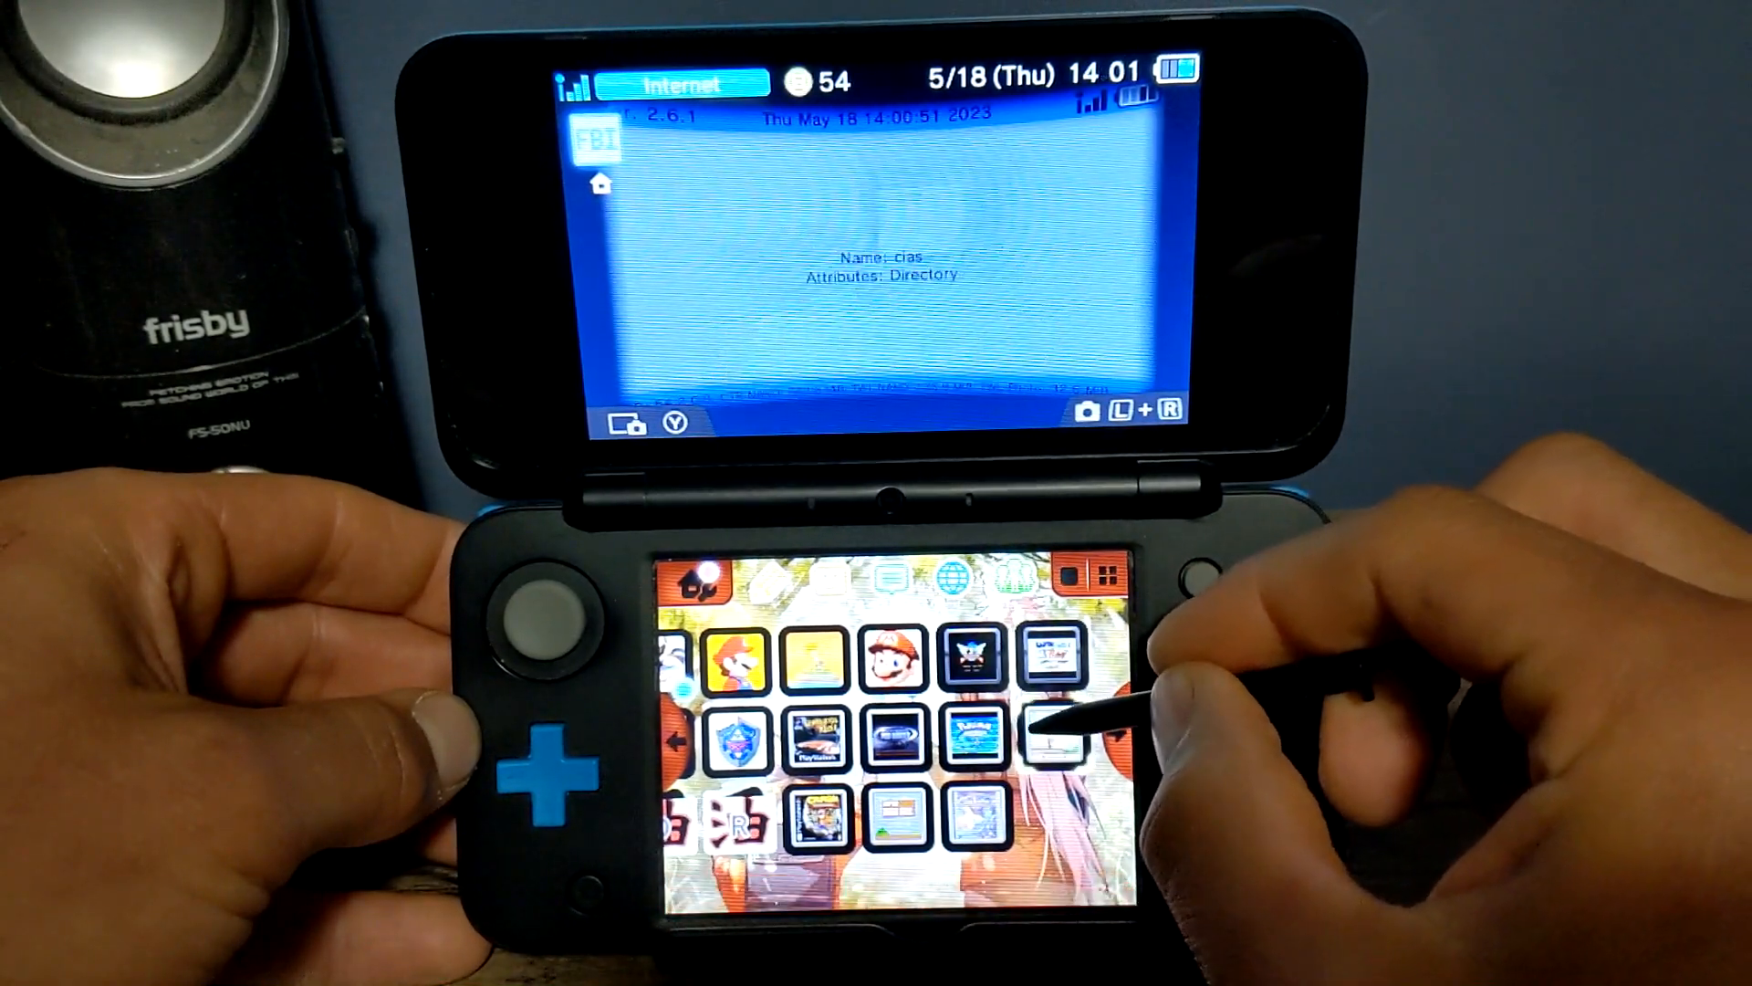
{"action": "left_click", "coordinate": [882, 806]}
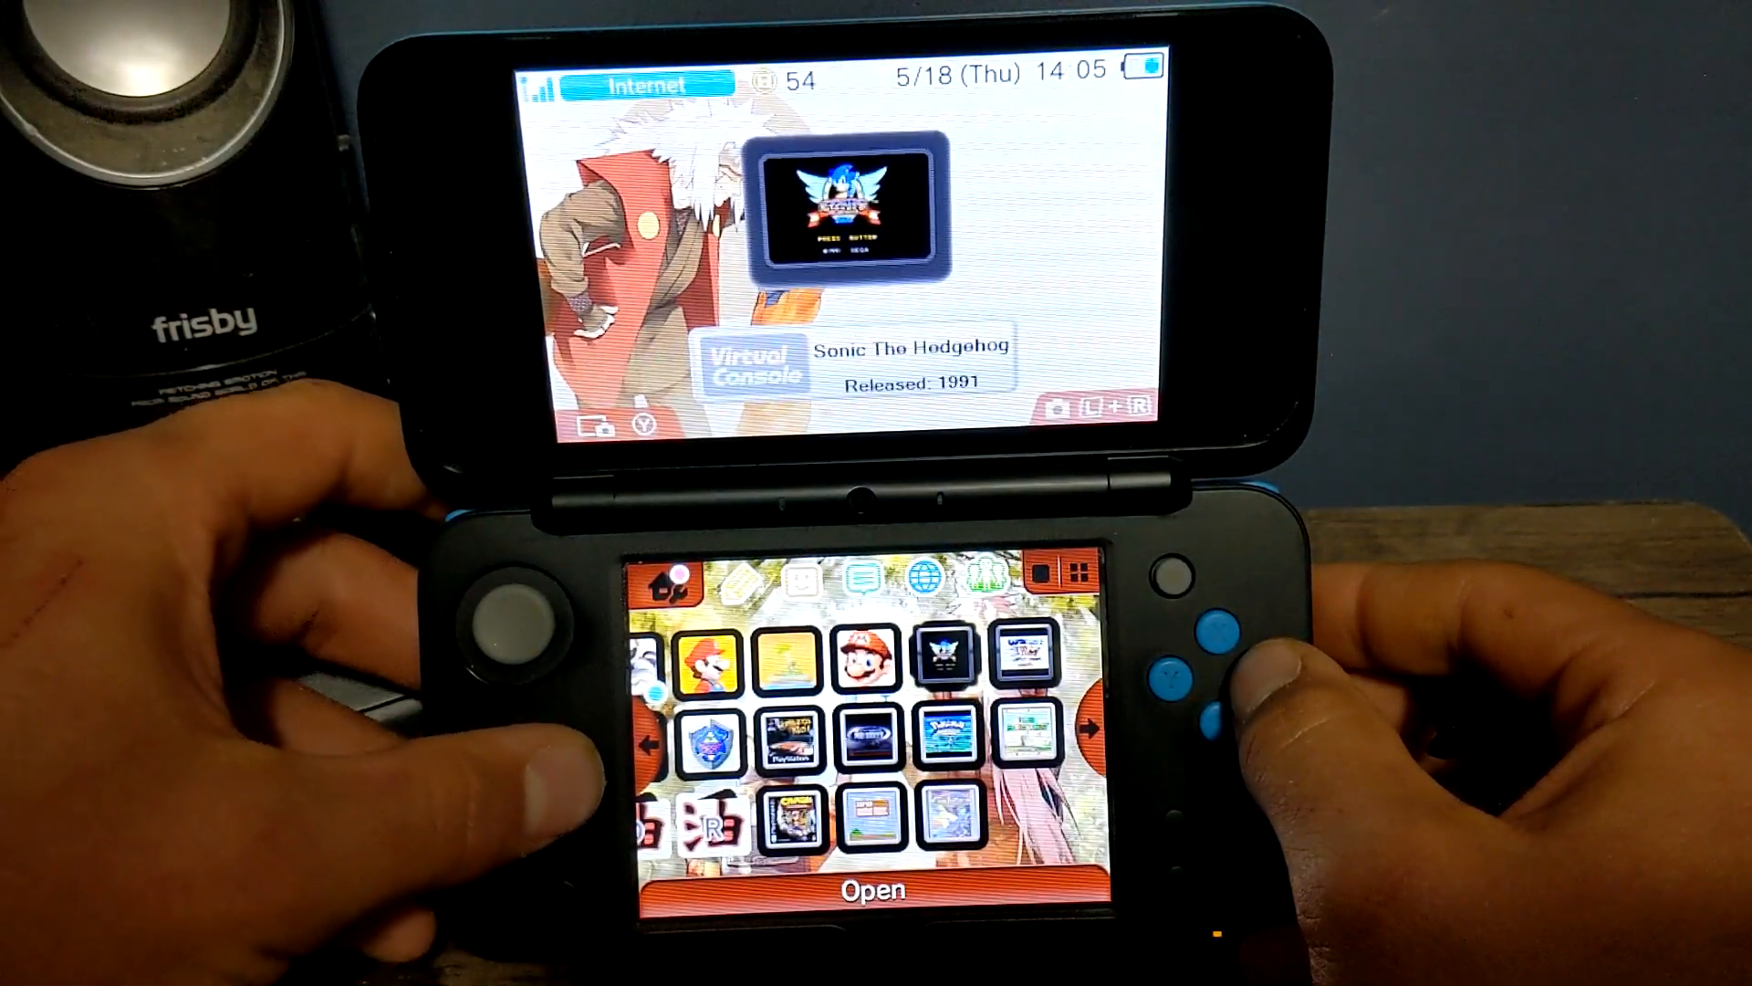
{"action": "key", "text": "Right"}
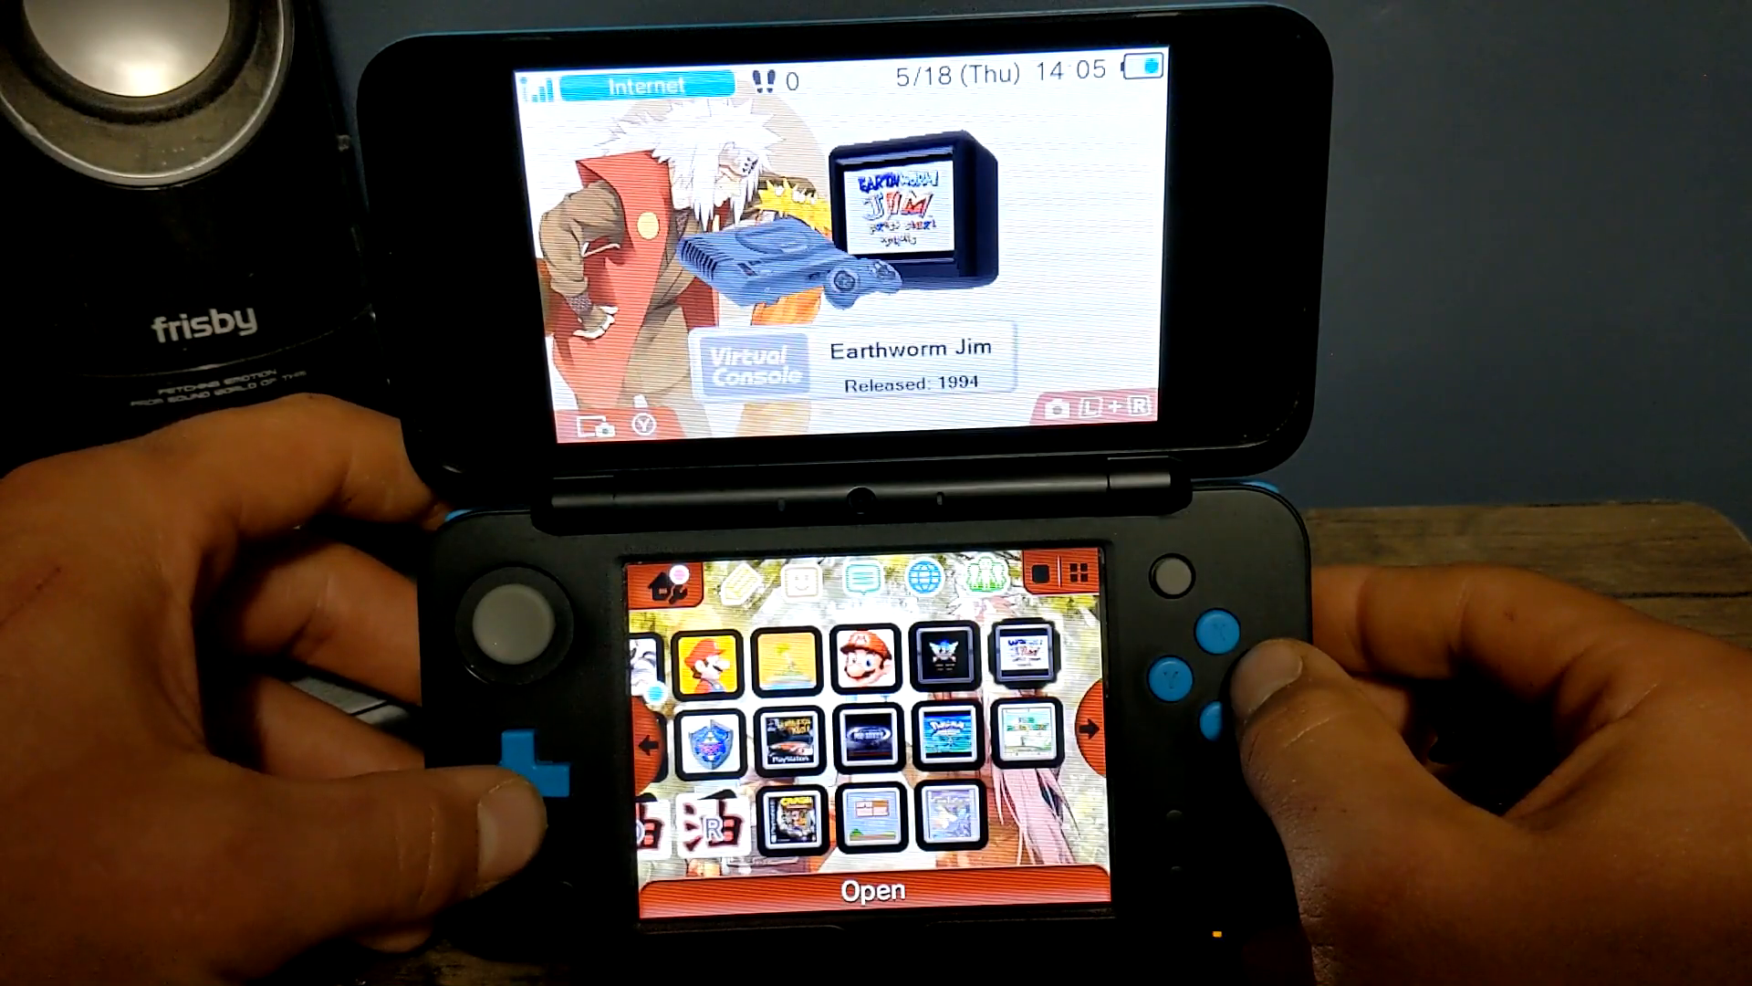